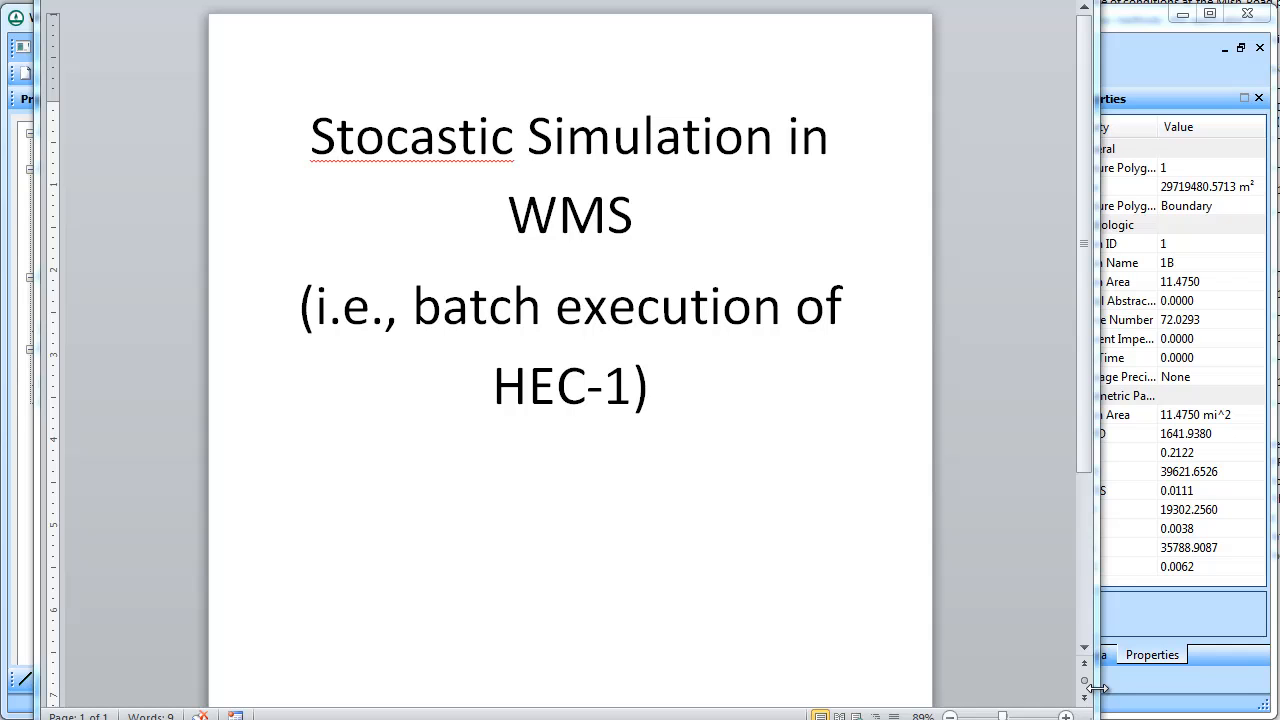
mouse_move(1050, 170)
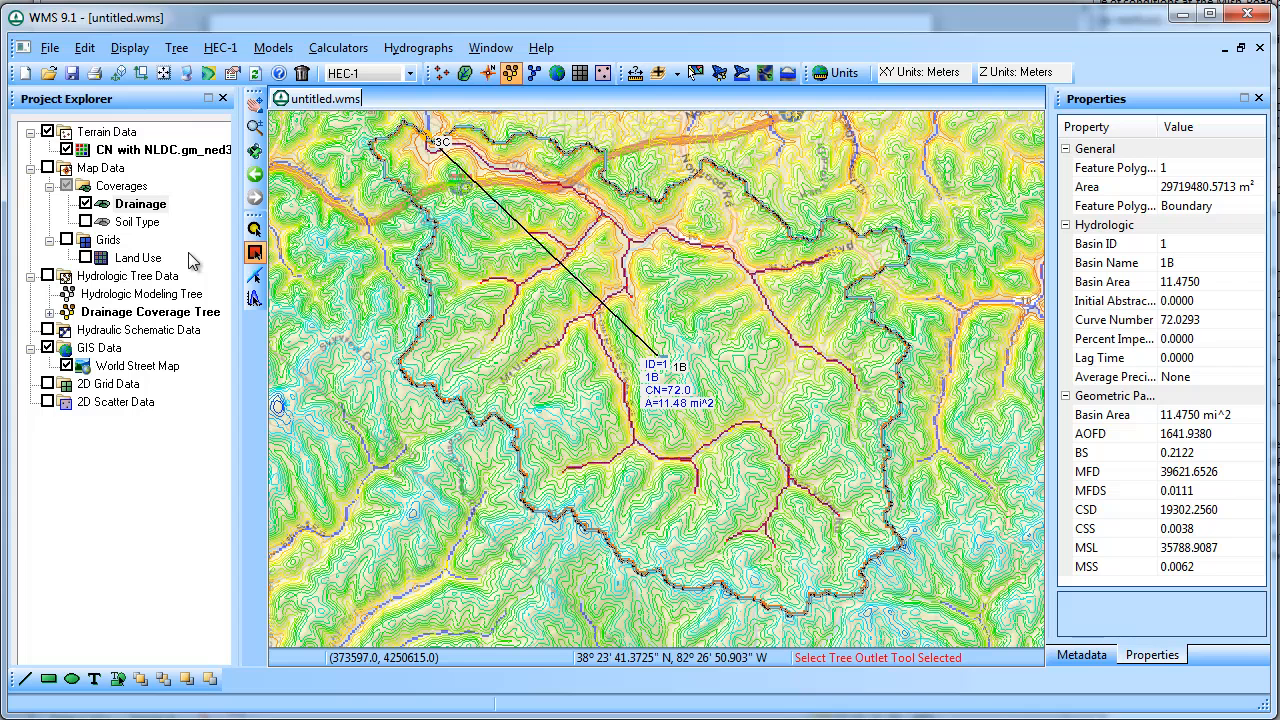
mouse_move(675, 385)
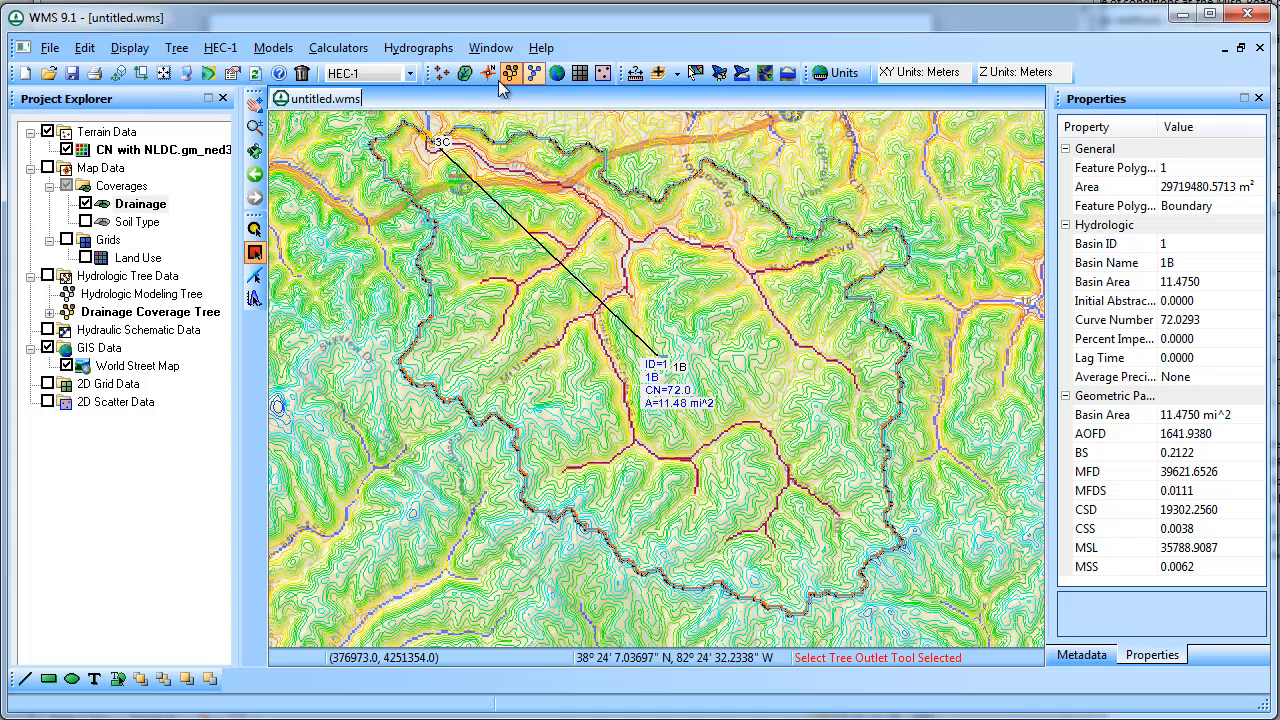
Give basin 1B 3 inches of average precipitation with a defined rainfall series
click(510, 72)
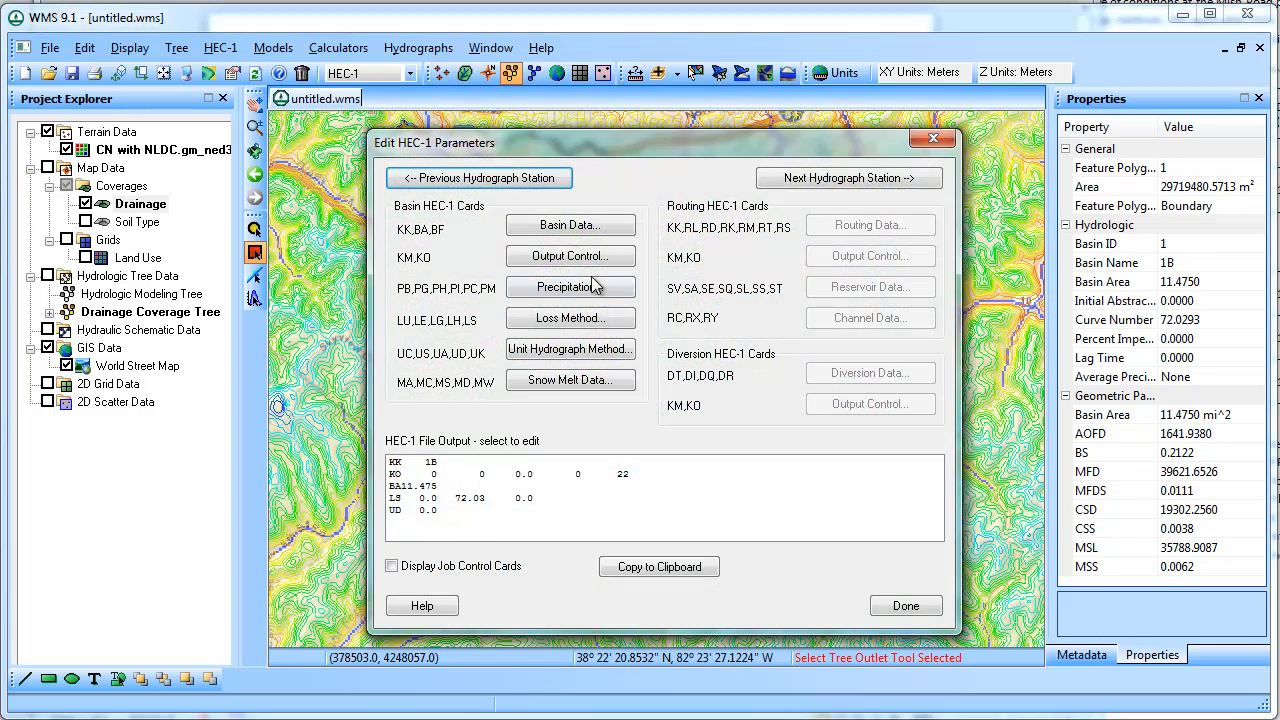
click(570, 287)
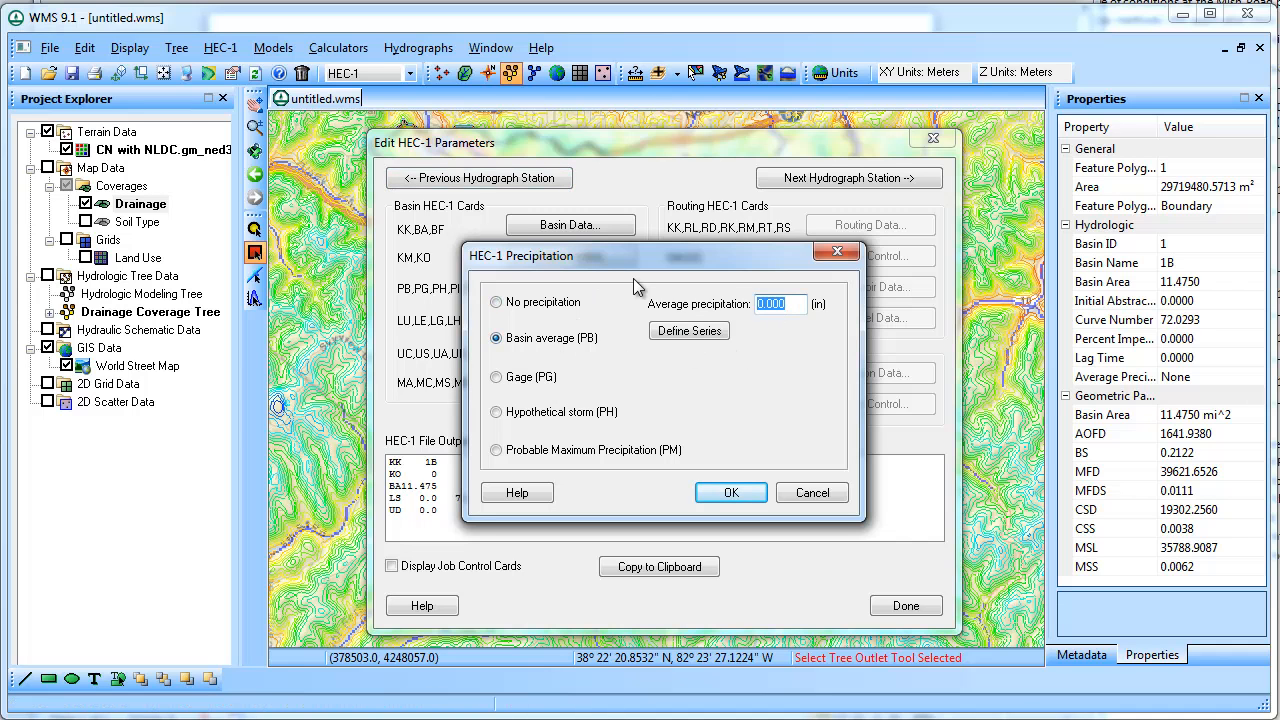
text(3)
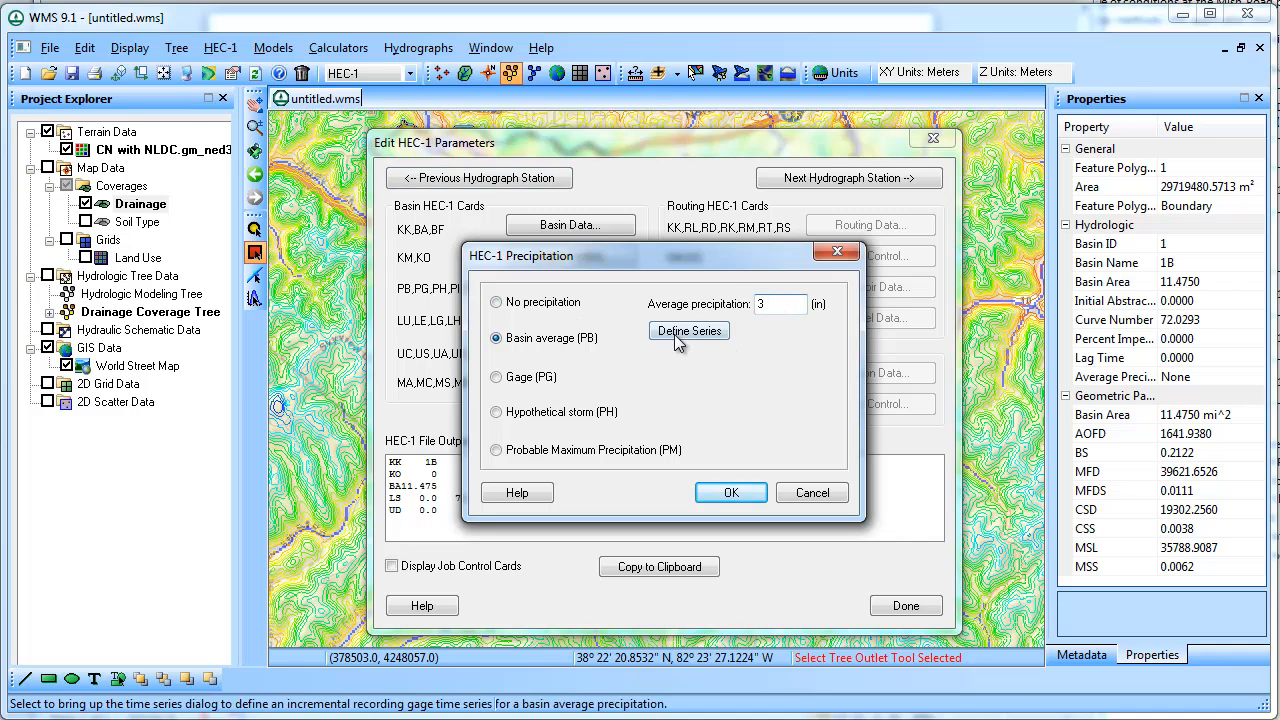
click(688, 330)
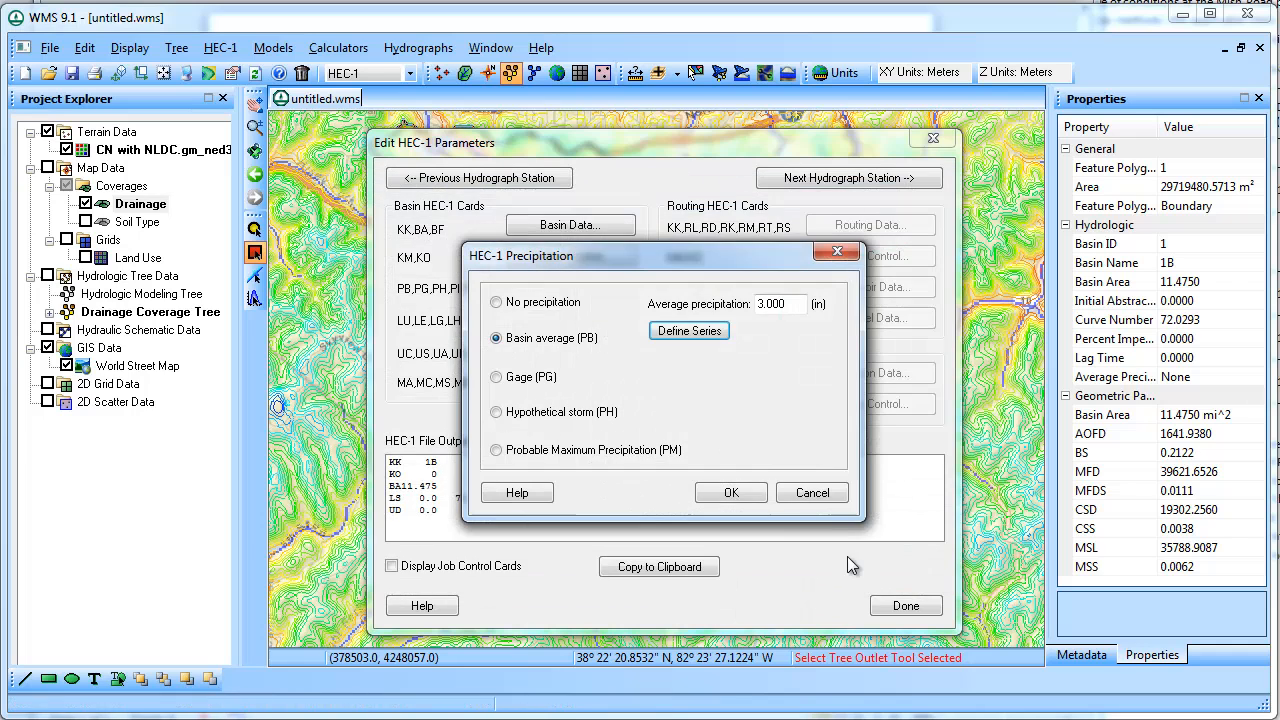
click(730, 492)
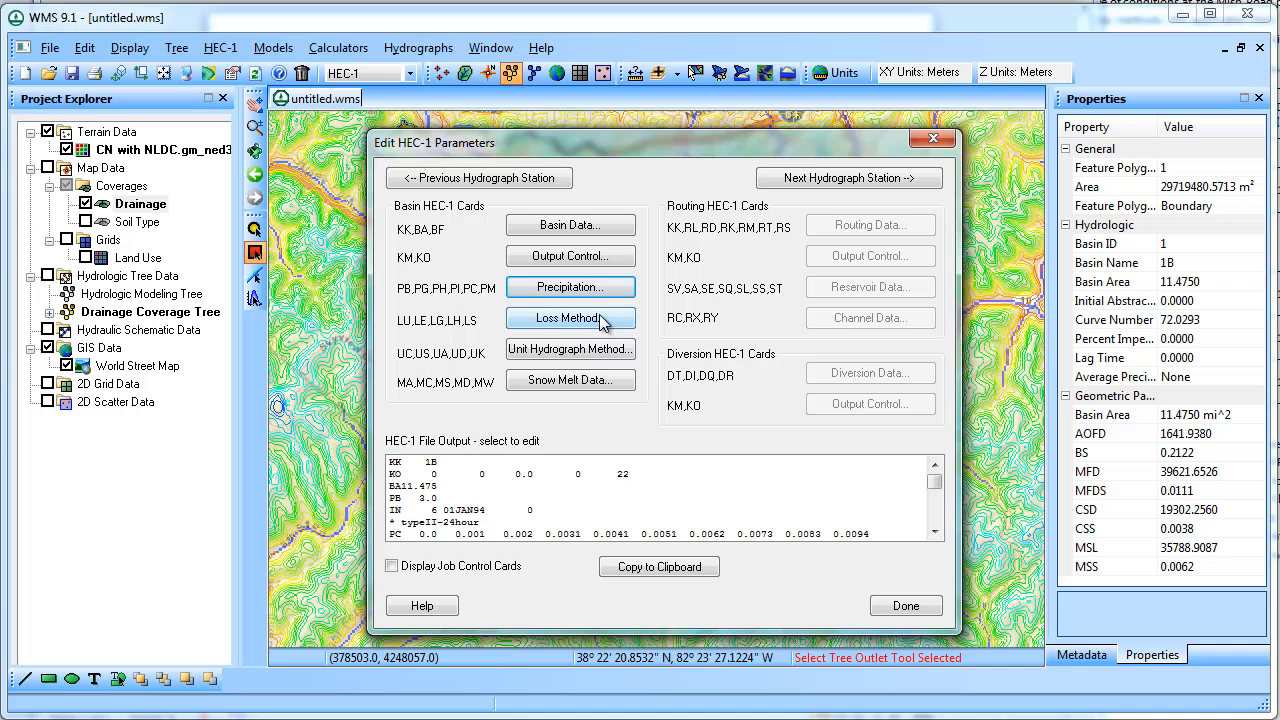
Keep SCS curve number losses (CN 72) and compute a 1.653-hour SCS-method lag
click(569, 317)
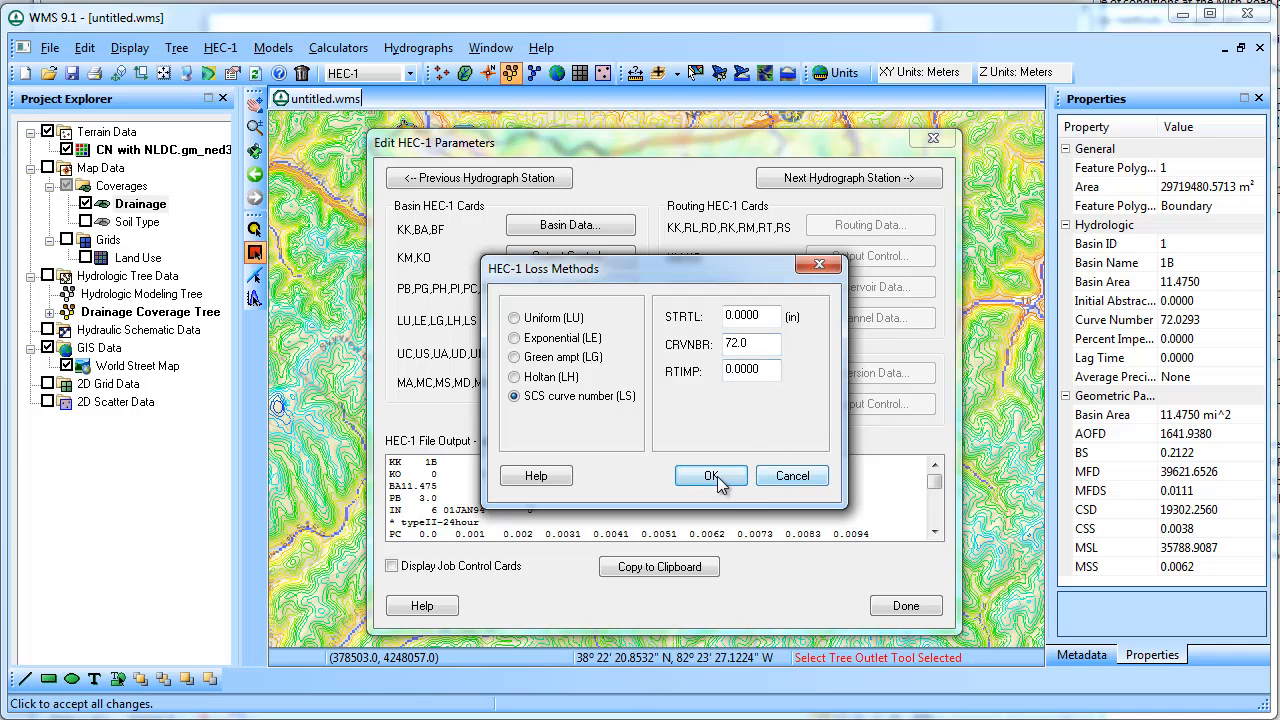
click(711, 475)
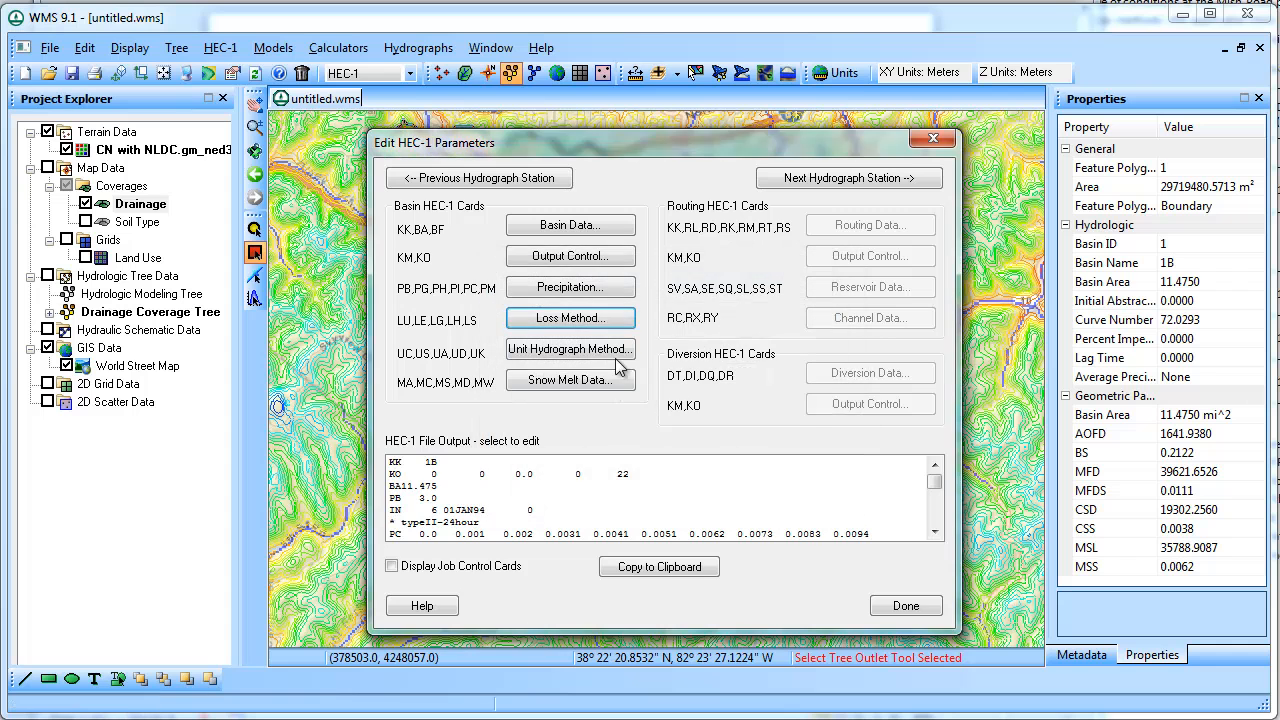
click(569, 349)
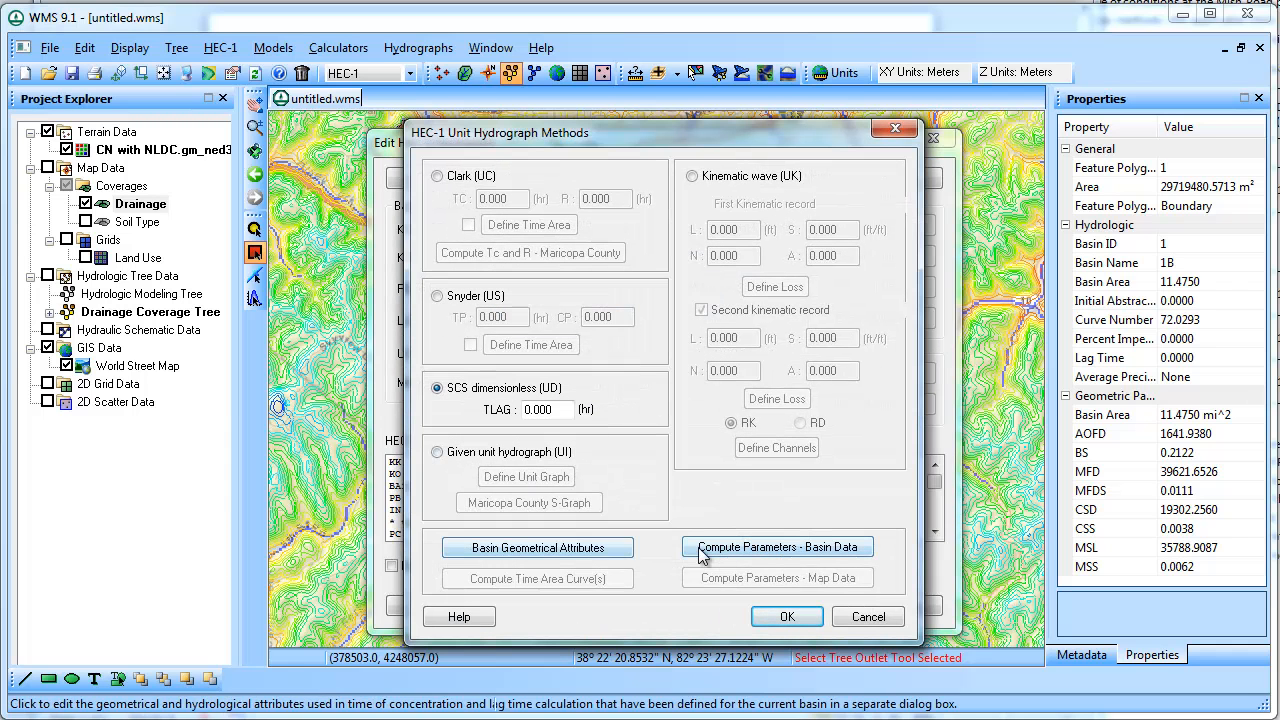
click(777, 546)
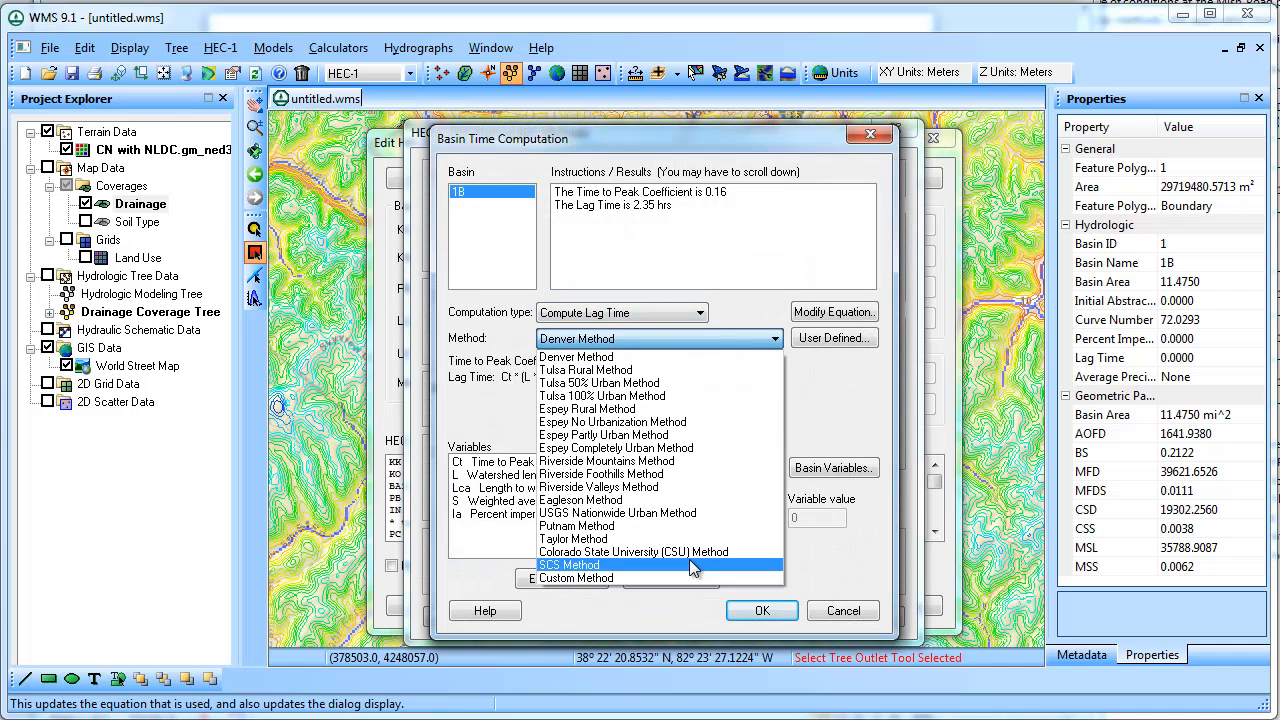
click(569, 565)
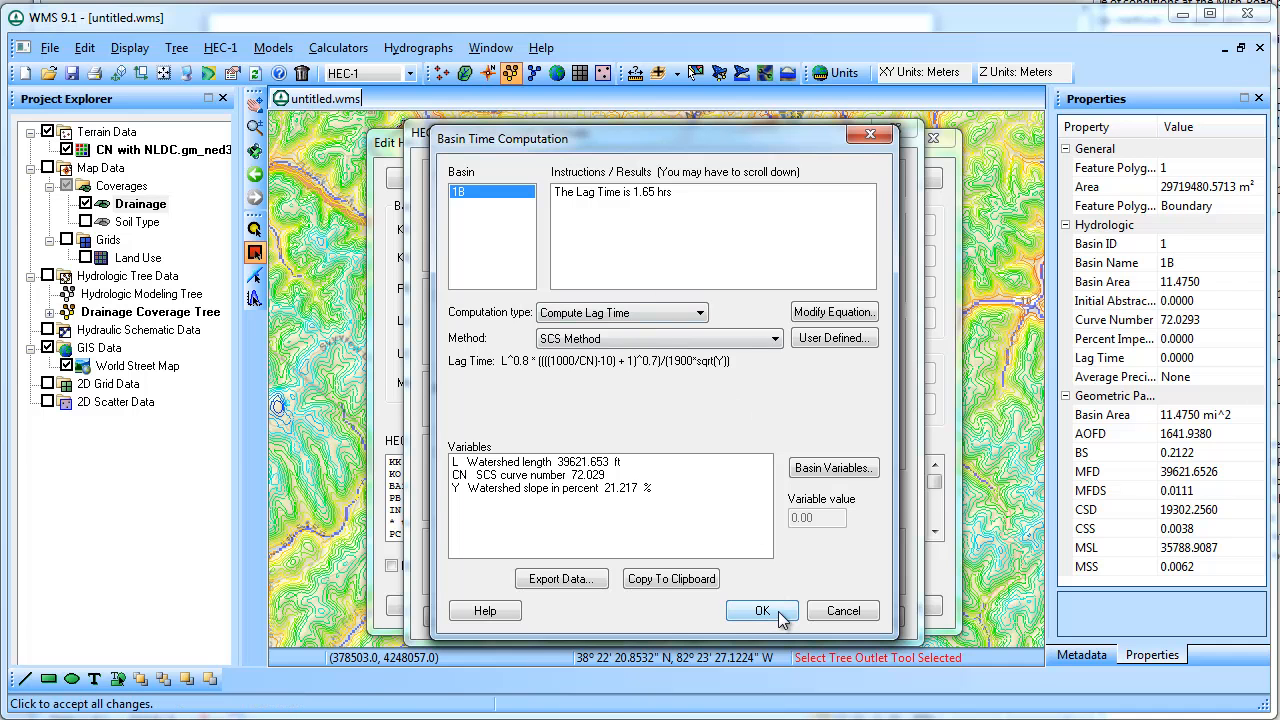
click(761, 610)
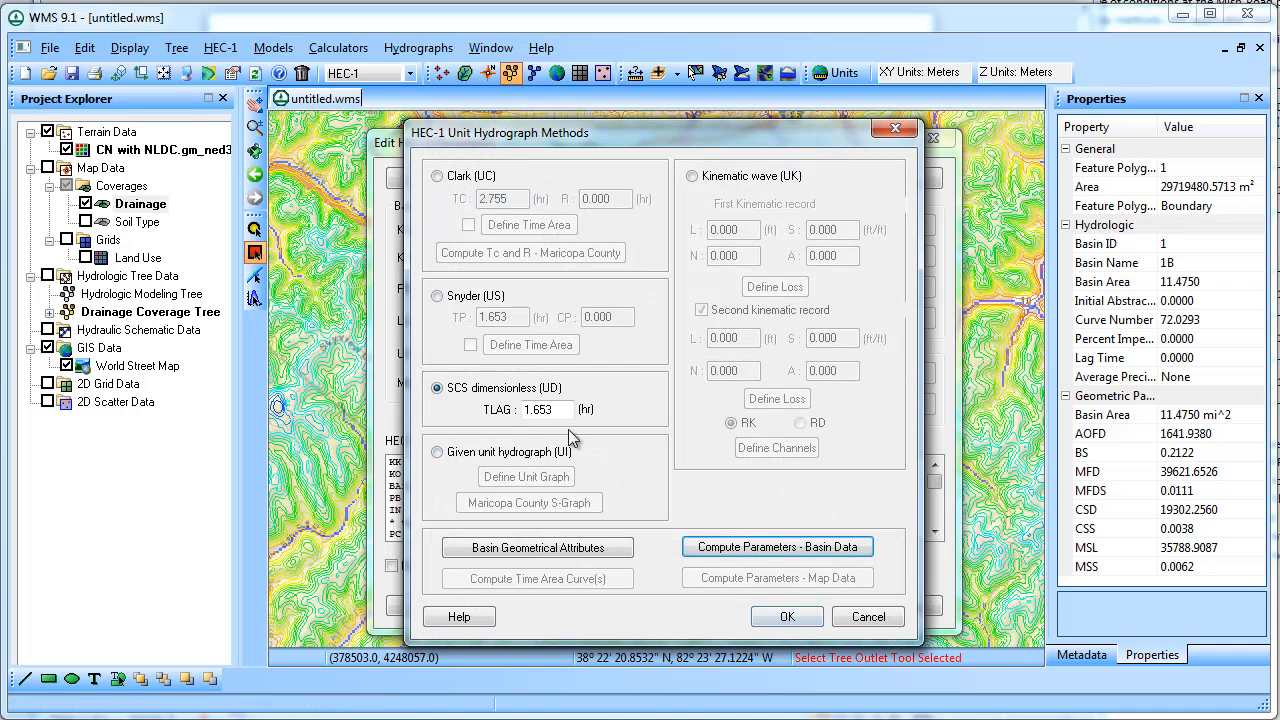
click(787, 616)
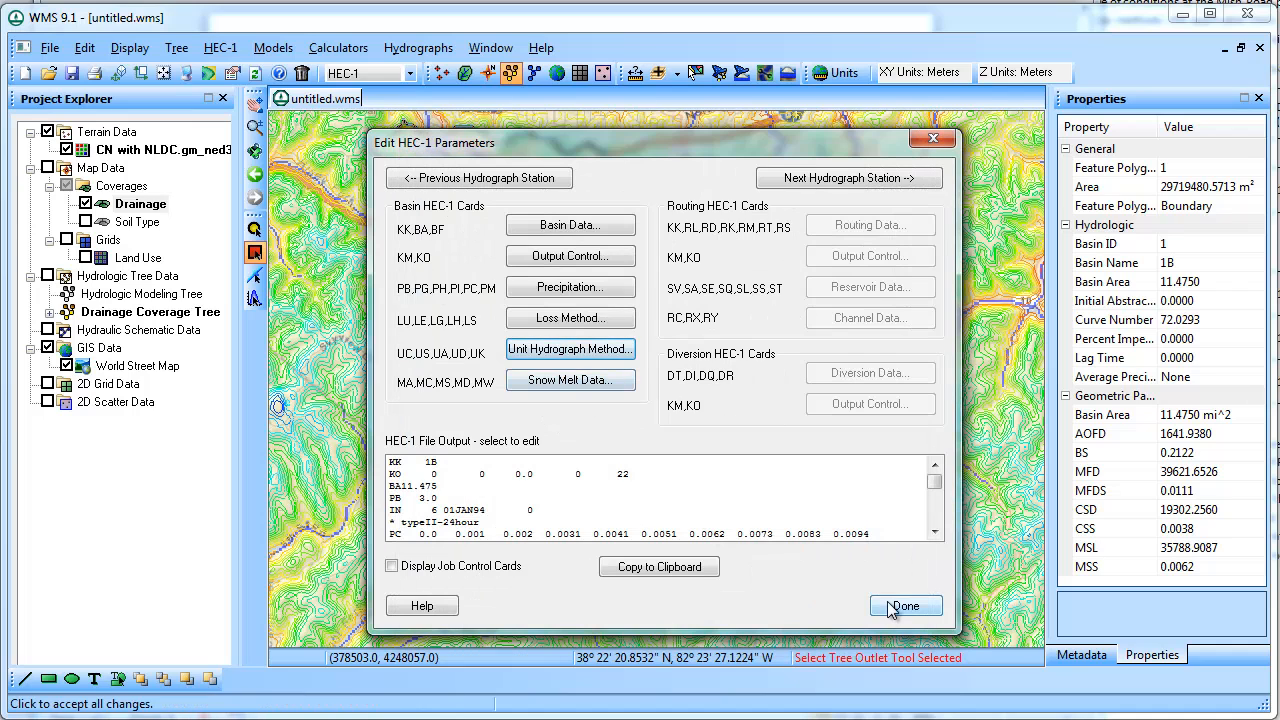
Run HEC-1 with default file names and plot basin 1B's 1311.99 cfs hydrograph
click(903, 606)
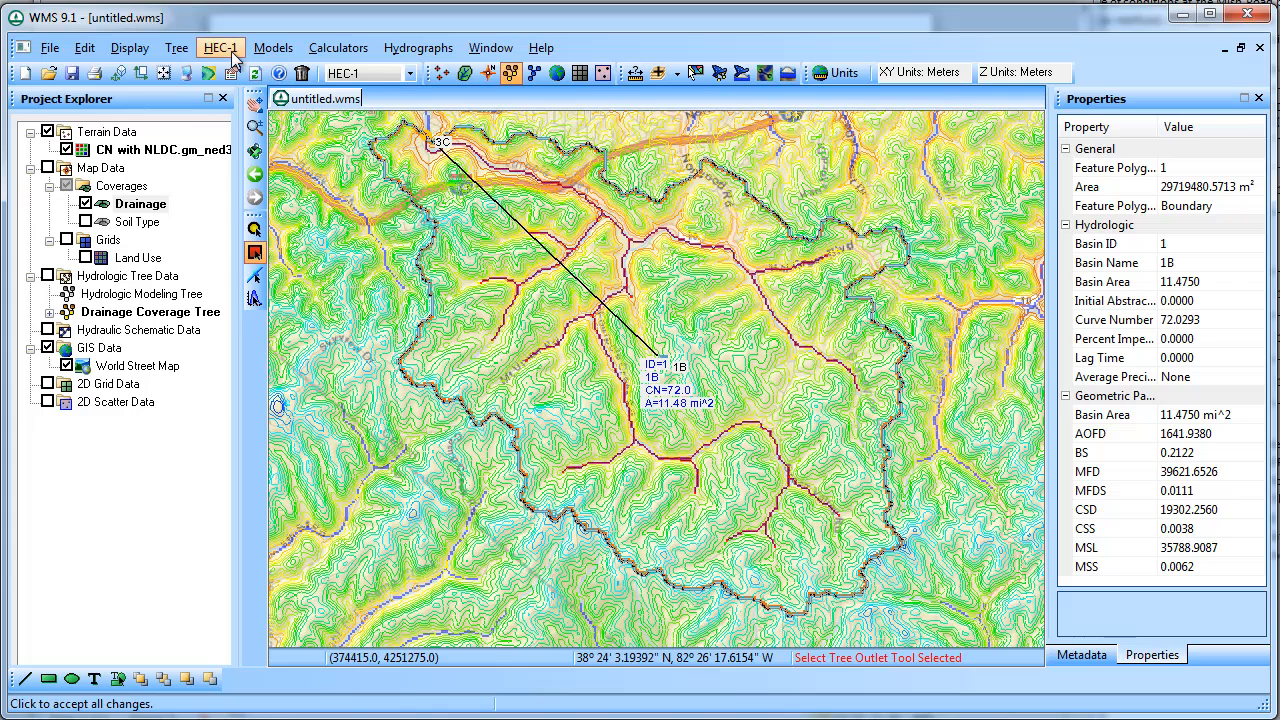
click(220, 47)
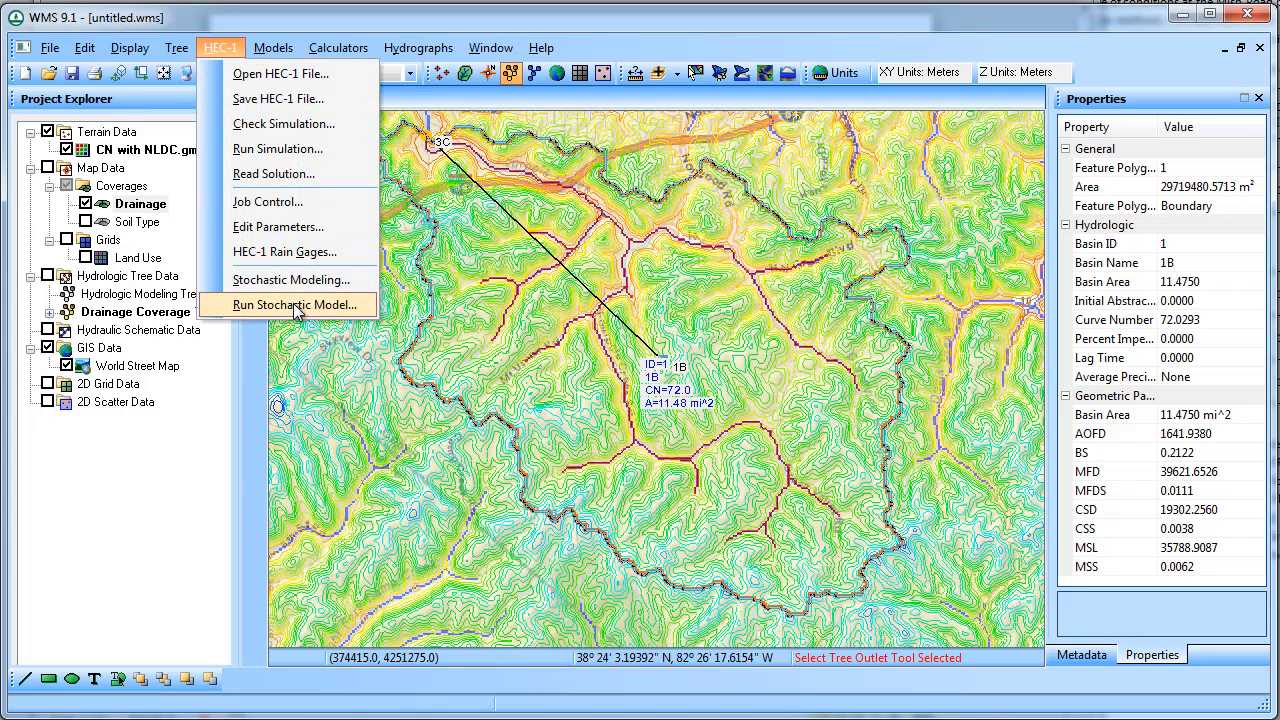
mouse_move(295, 251)
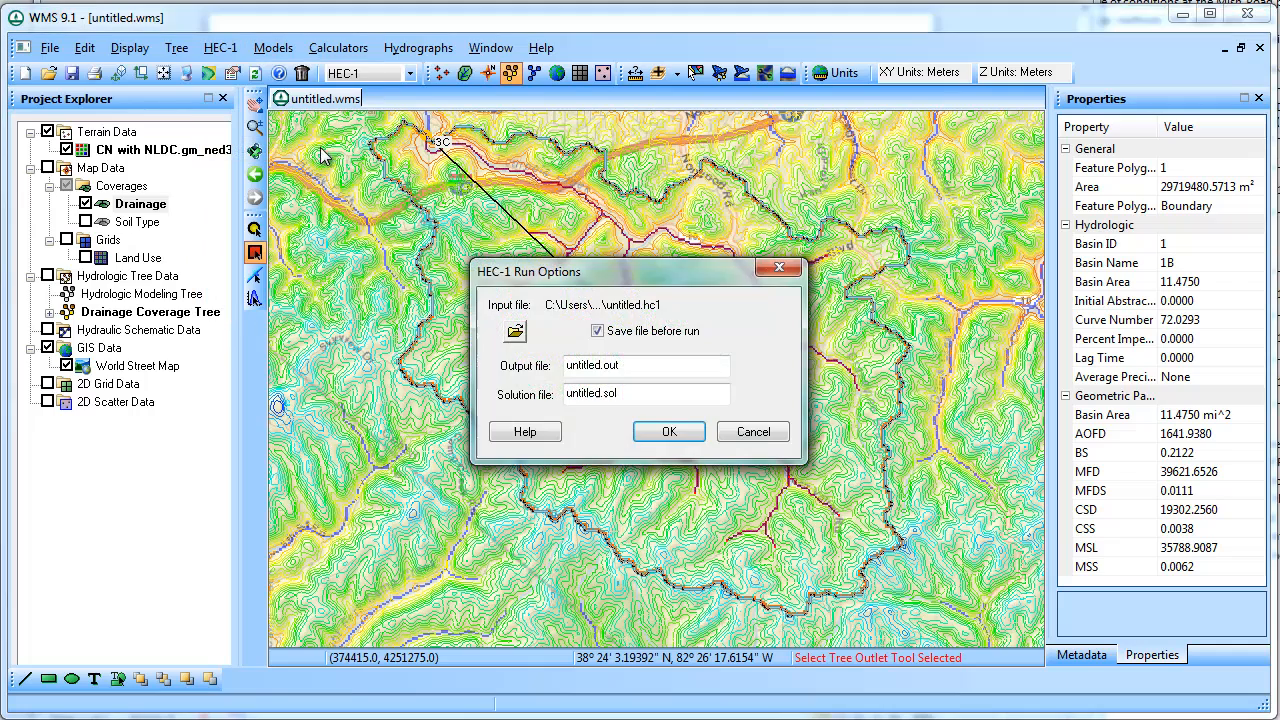
click(668, 431)
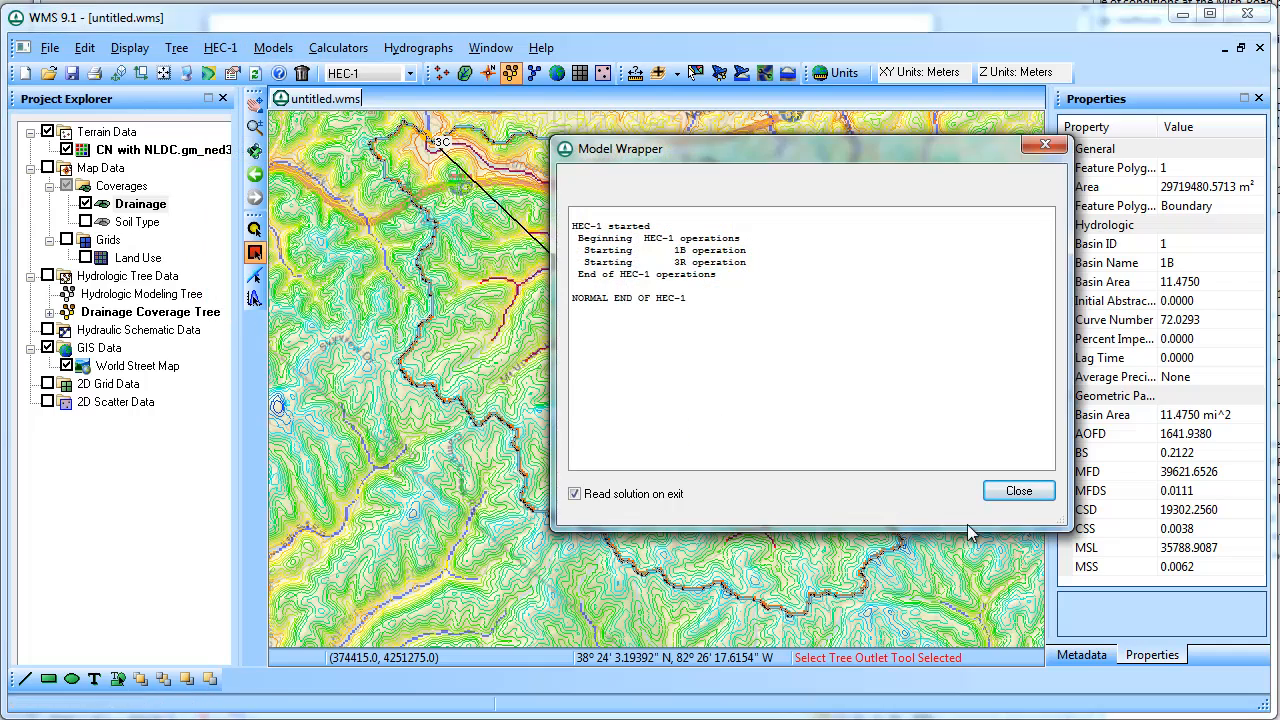
click(1018, 490)
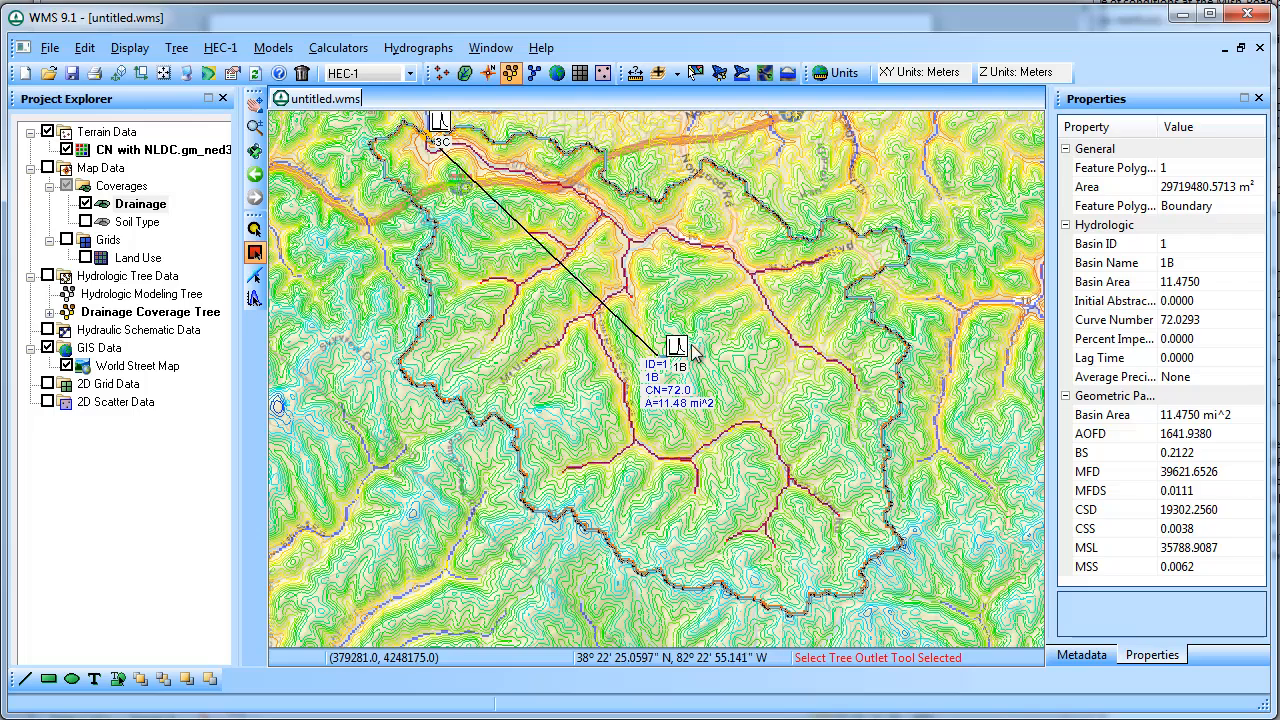
click(678, 347)
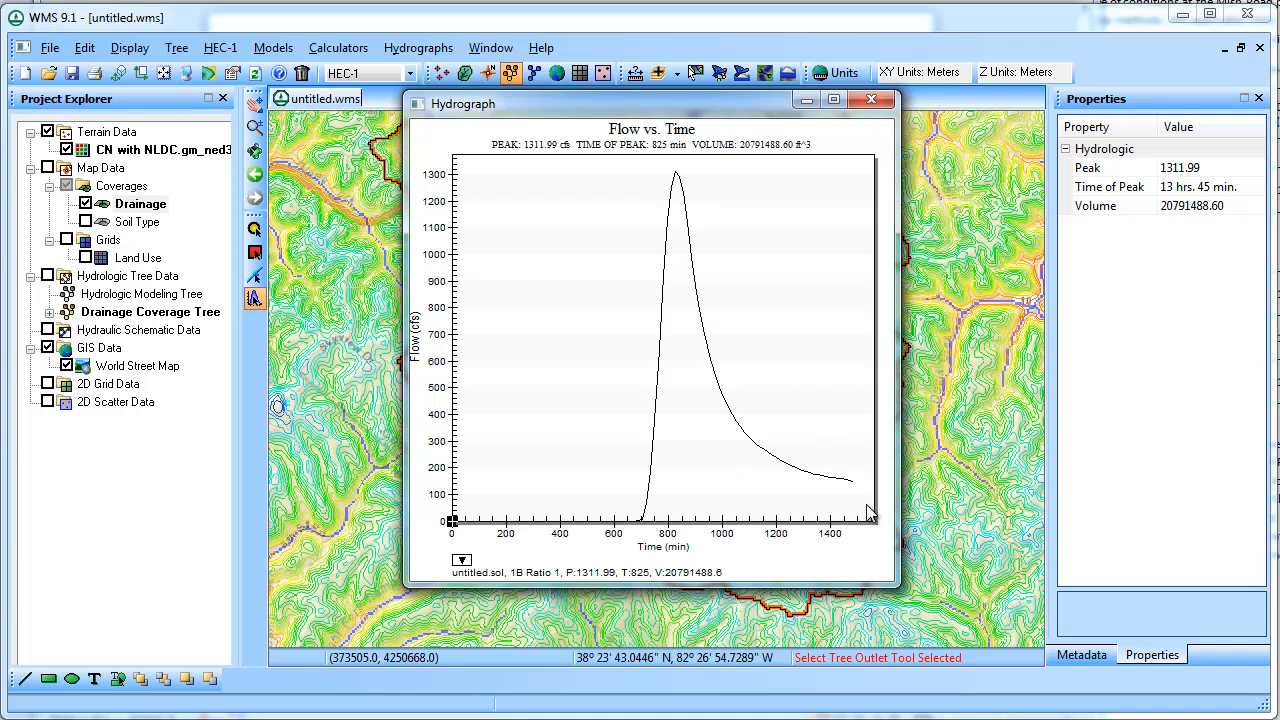
mouse_move(838, 487)
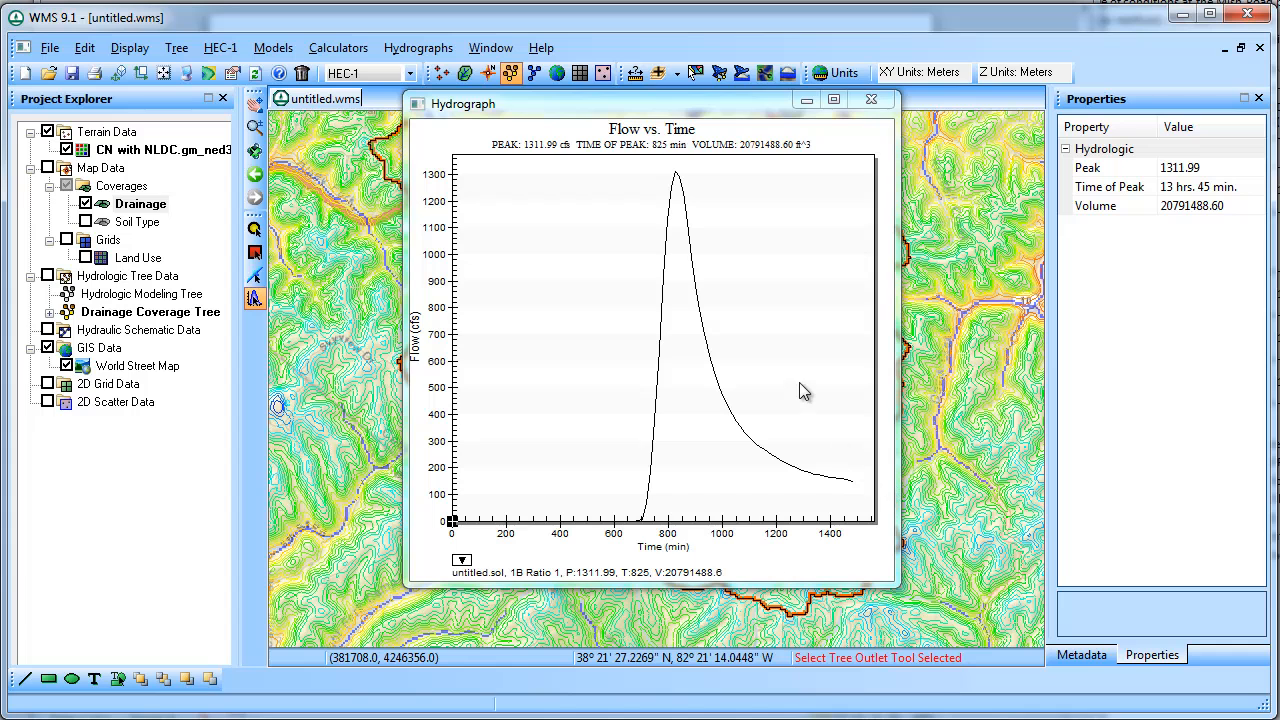
click(870, 99)
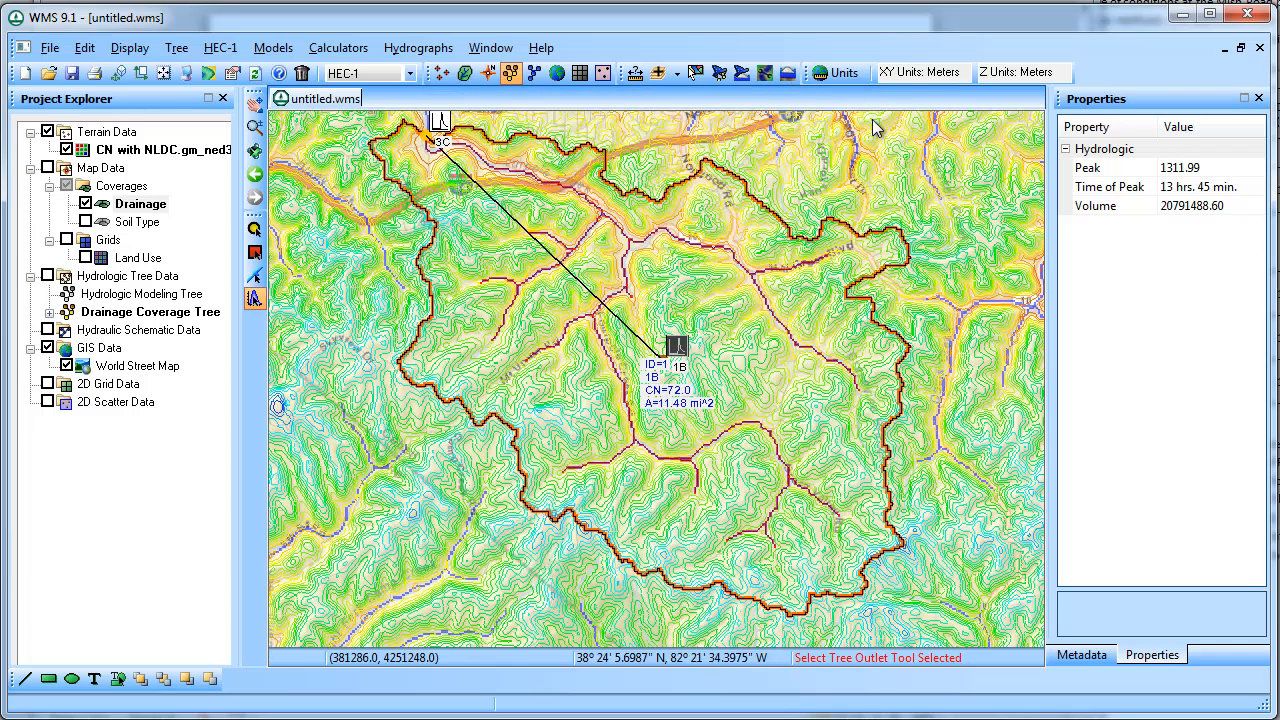
mouse_move(665, 373)
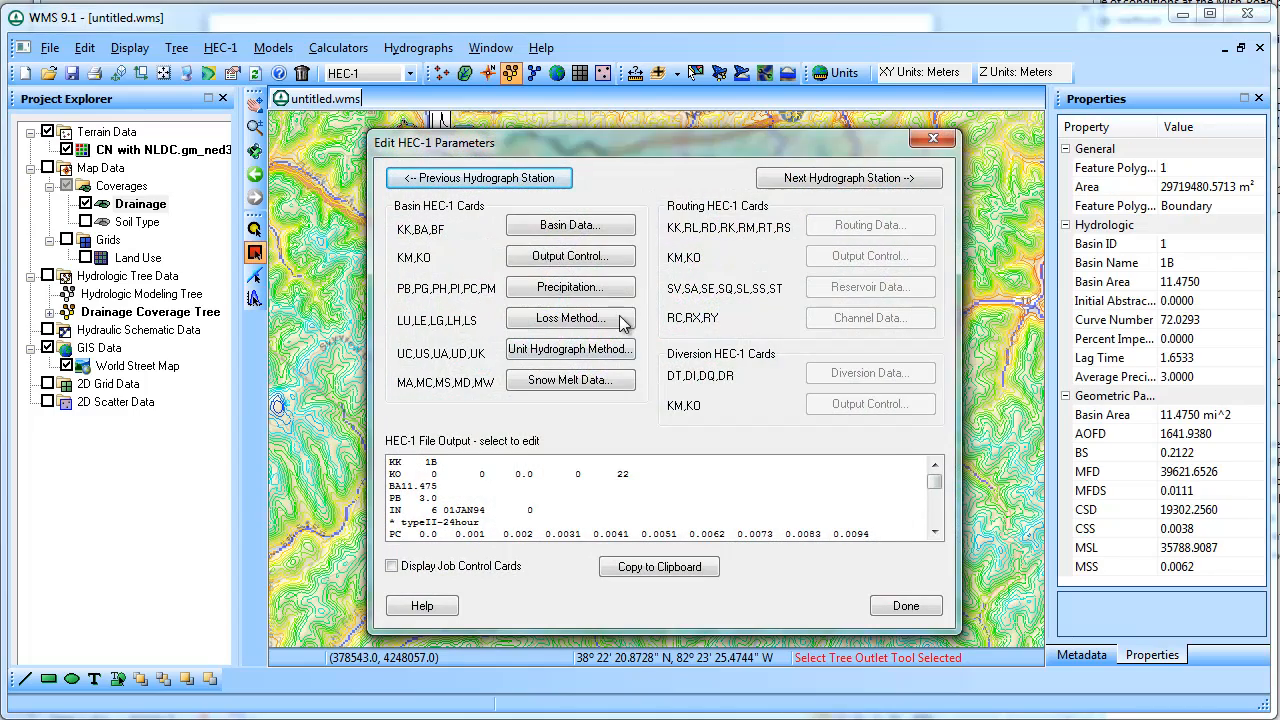
click(570, 287)
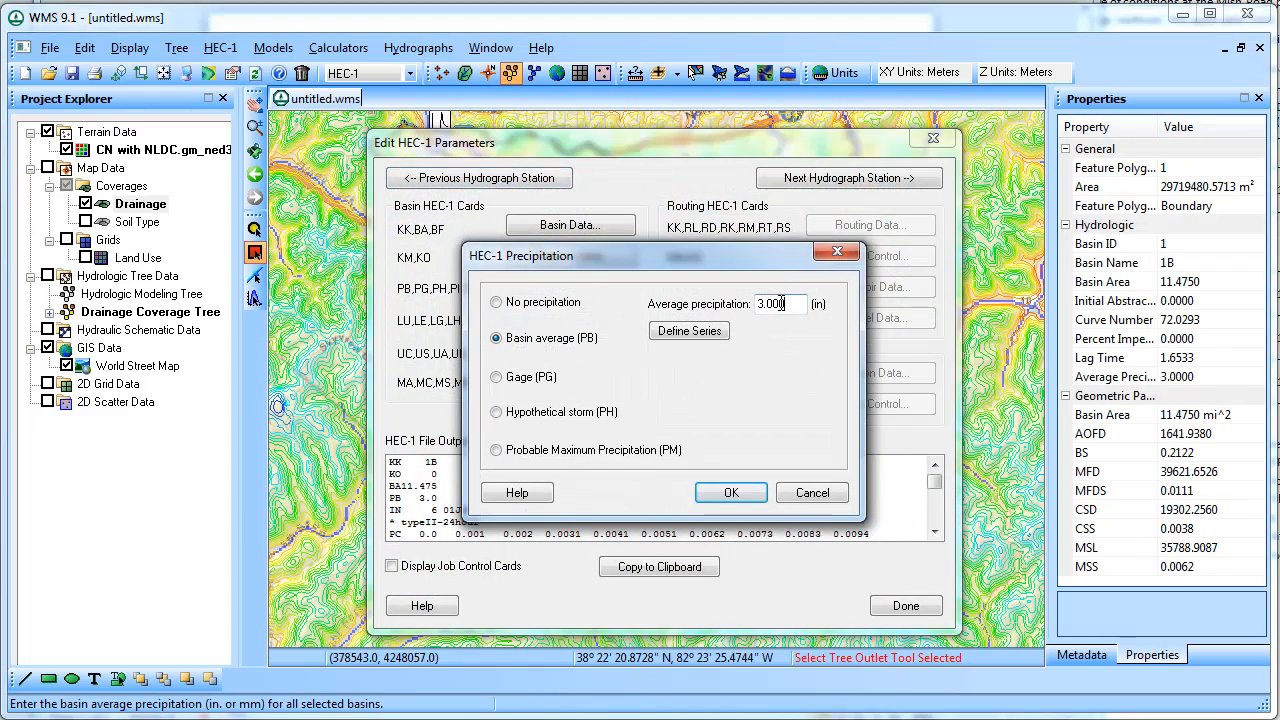
text(3.5)
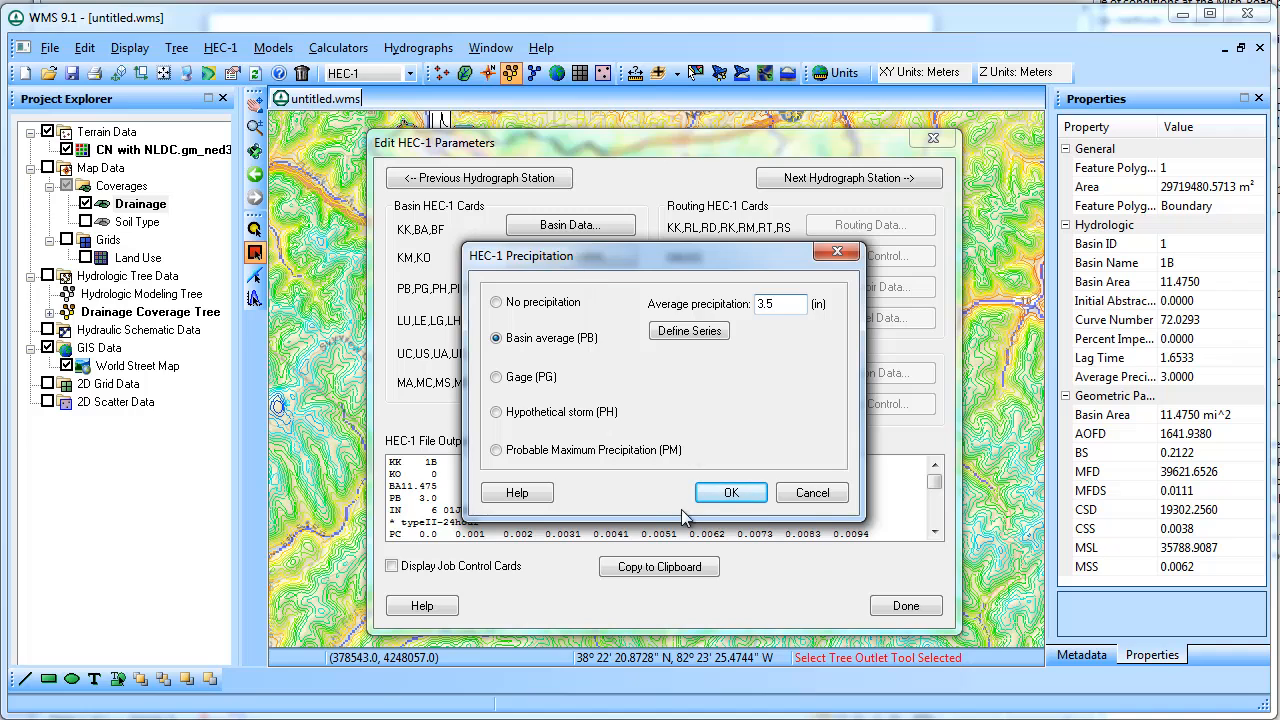
click(730, 492)
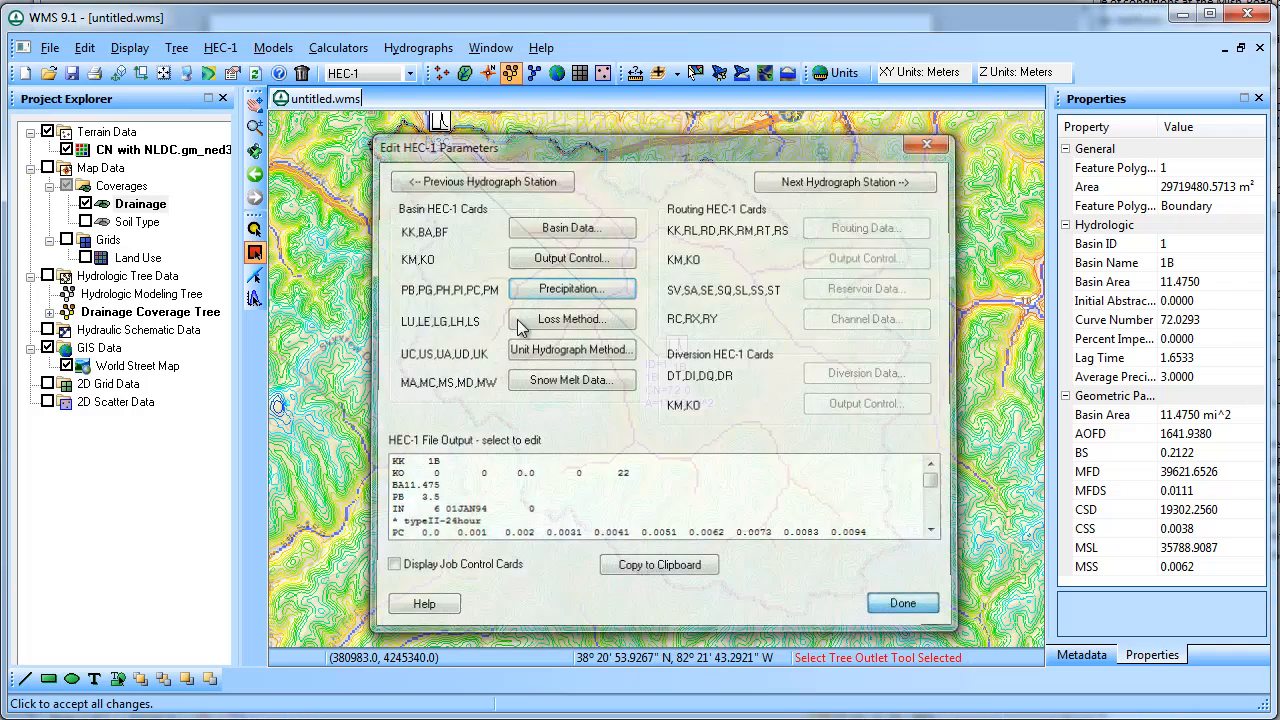
click(220, 47)
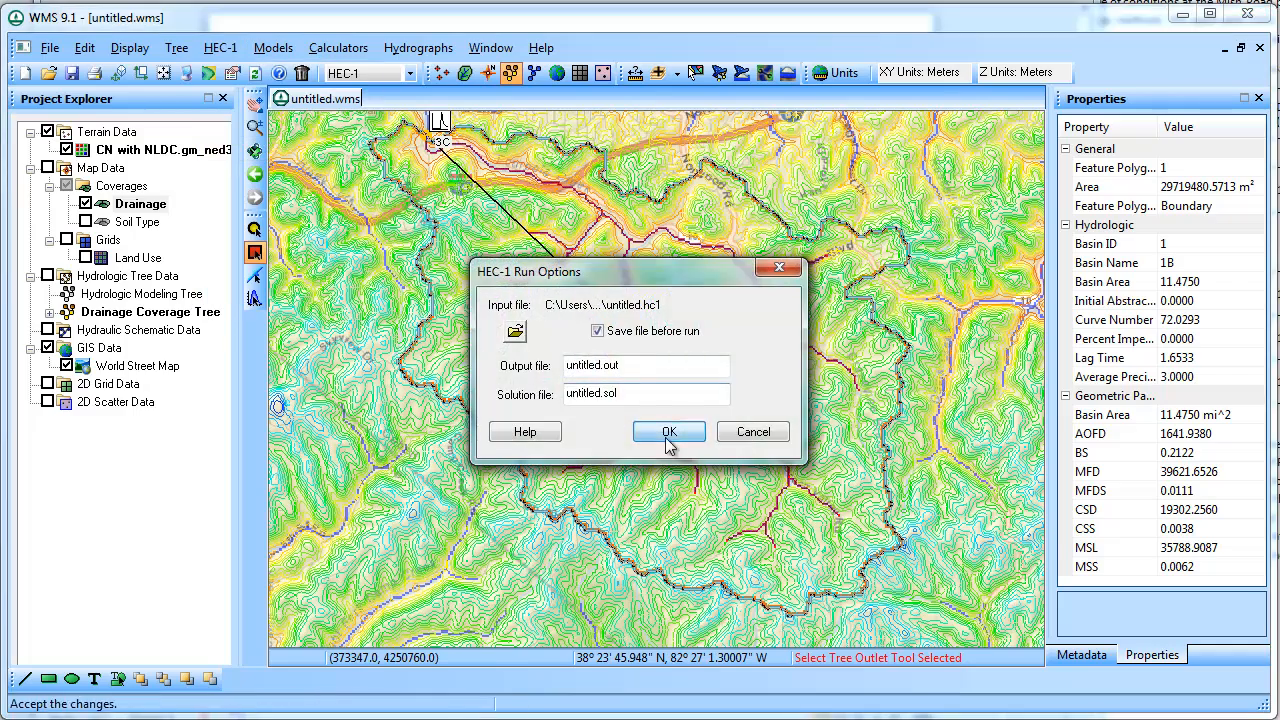
click(668, 431)
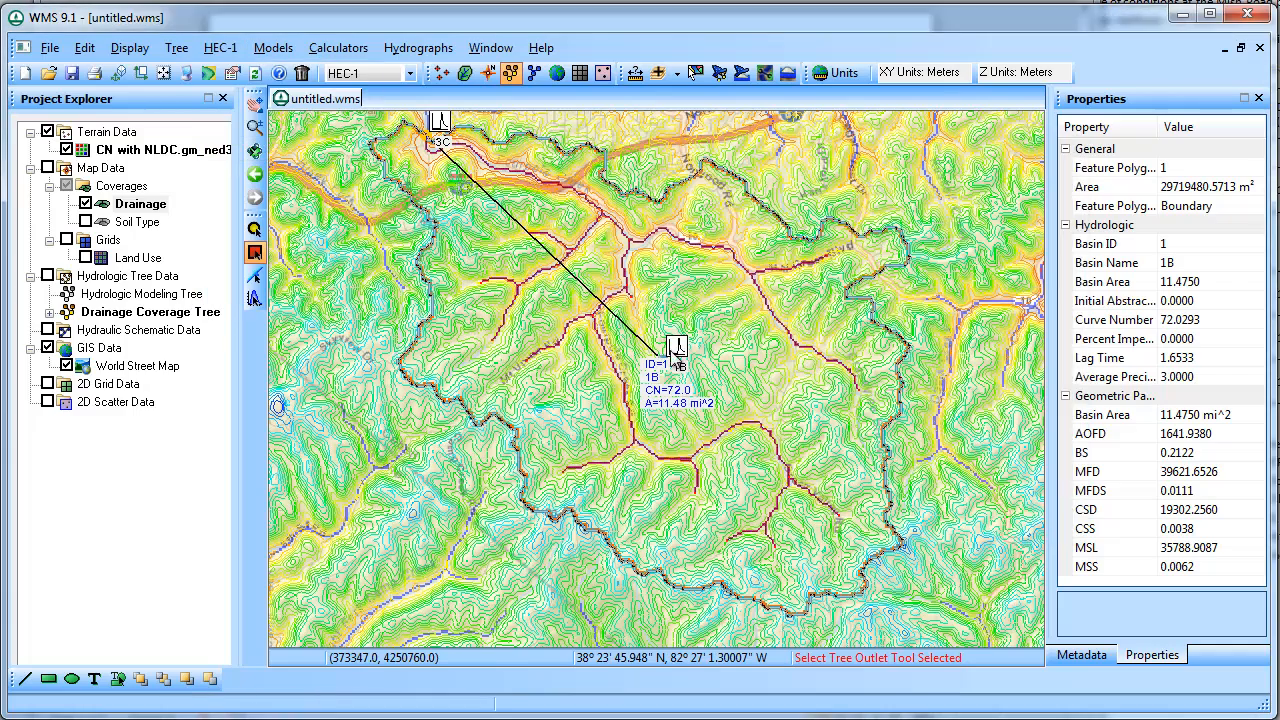
click(678, 345)
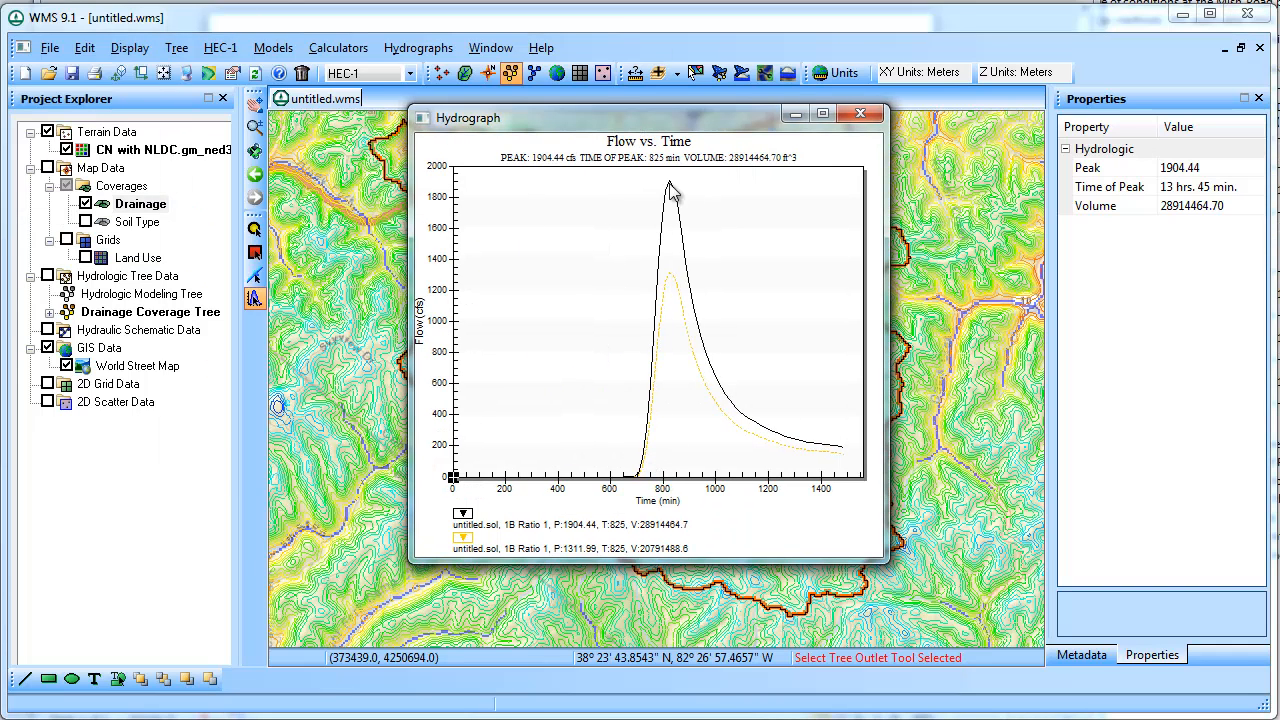
mouse_move(769, 310)
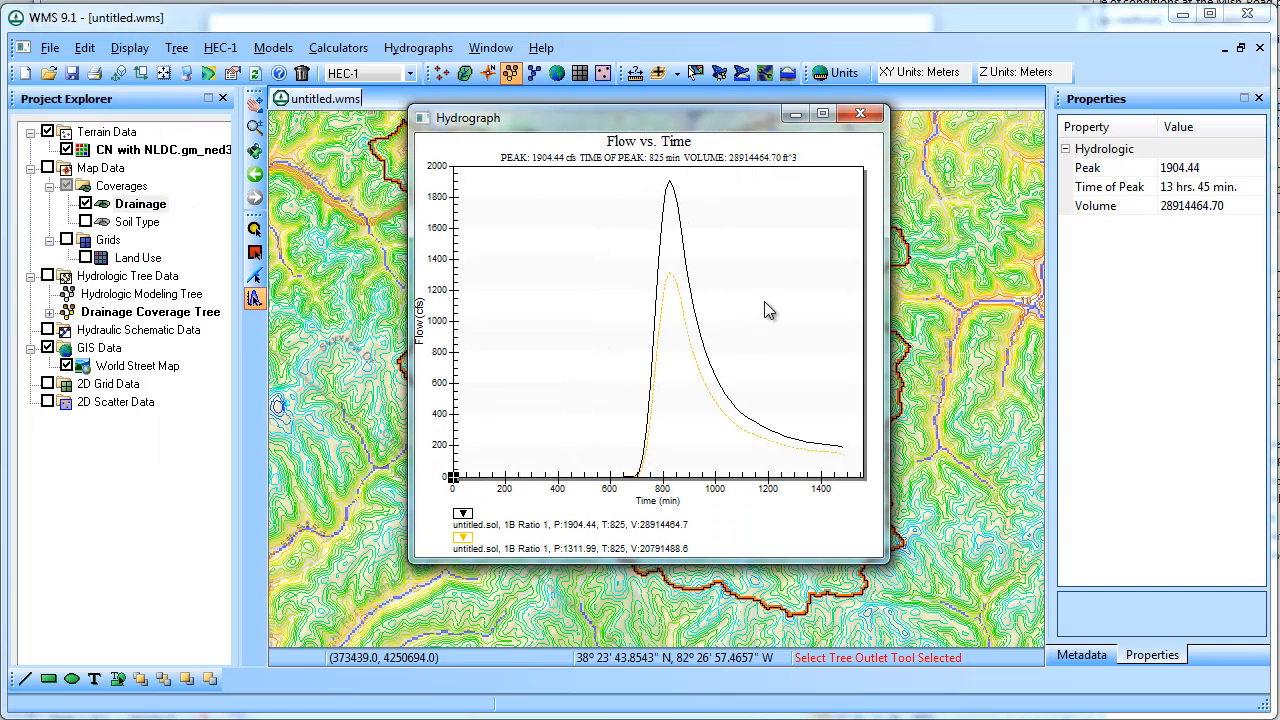
click(858, 113)
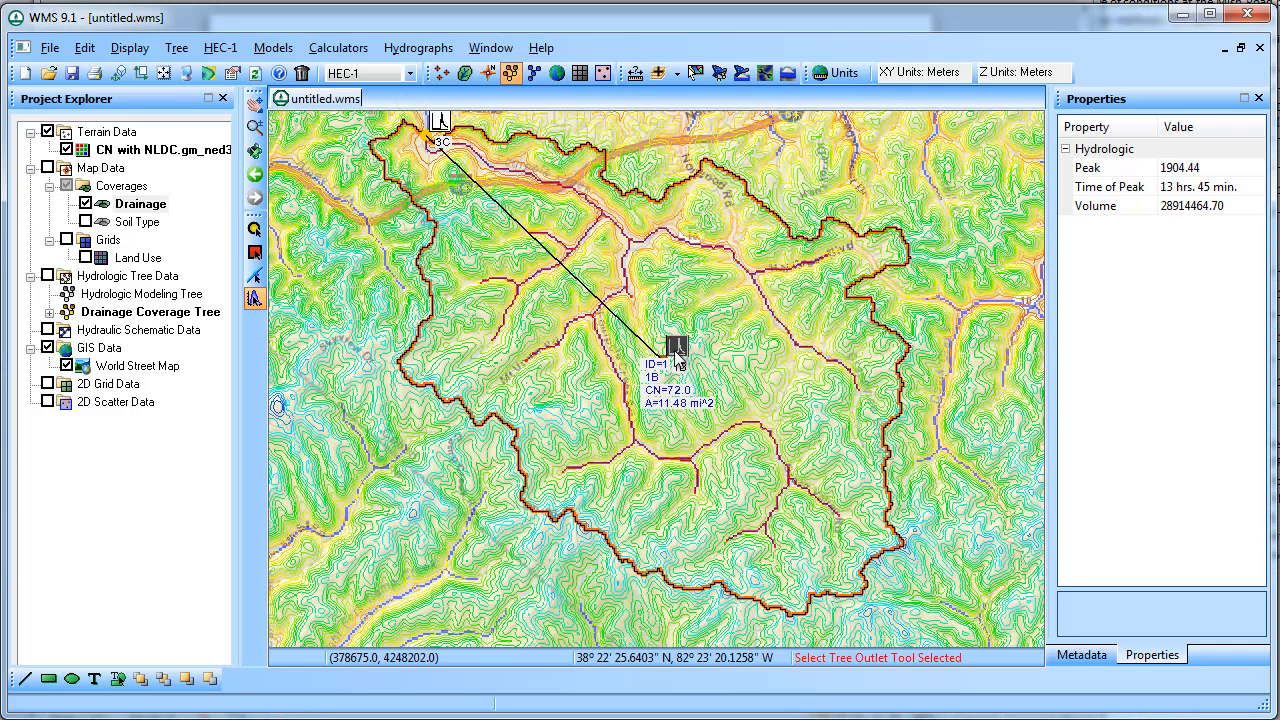
Change basin 1B's average precipitation from 3 to the placeholder -1 and finish editing
click(220, 47)
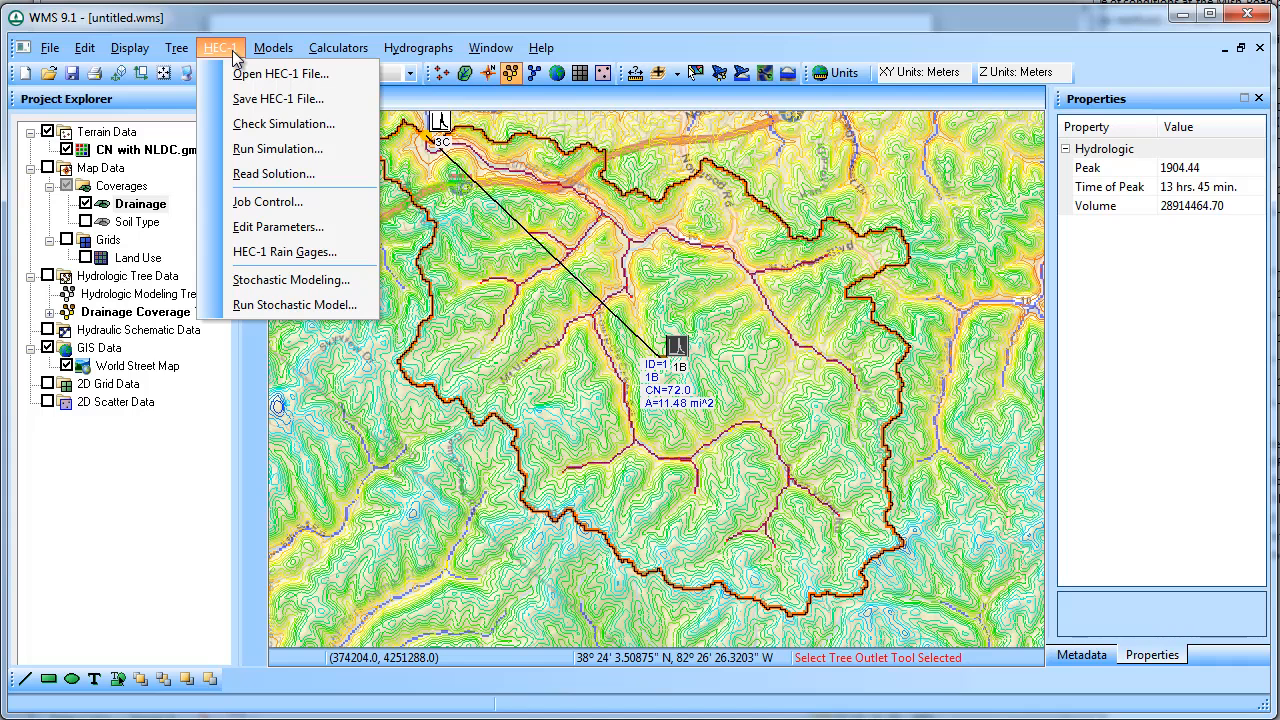
click(418, 47)
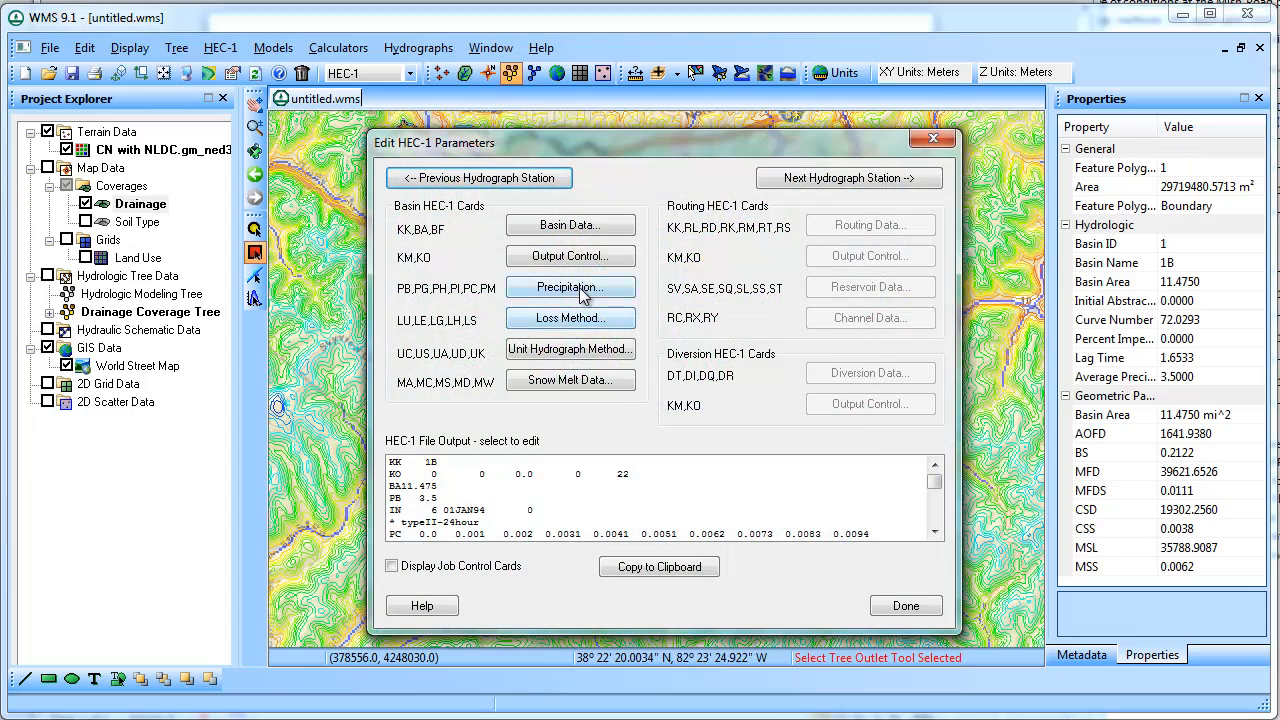
click(570, 287)
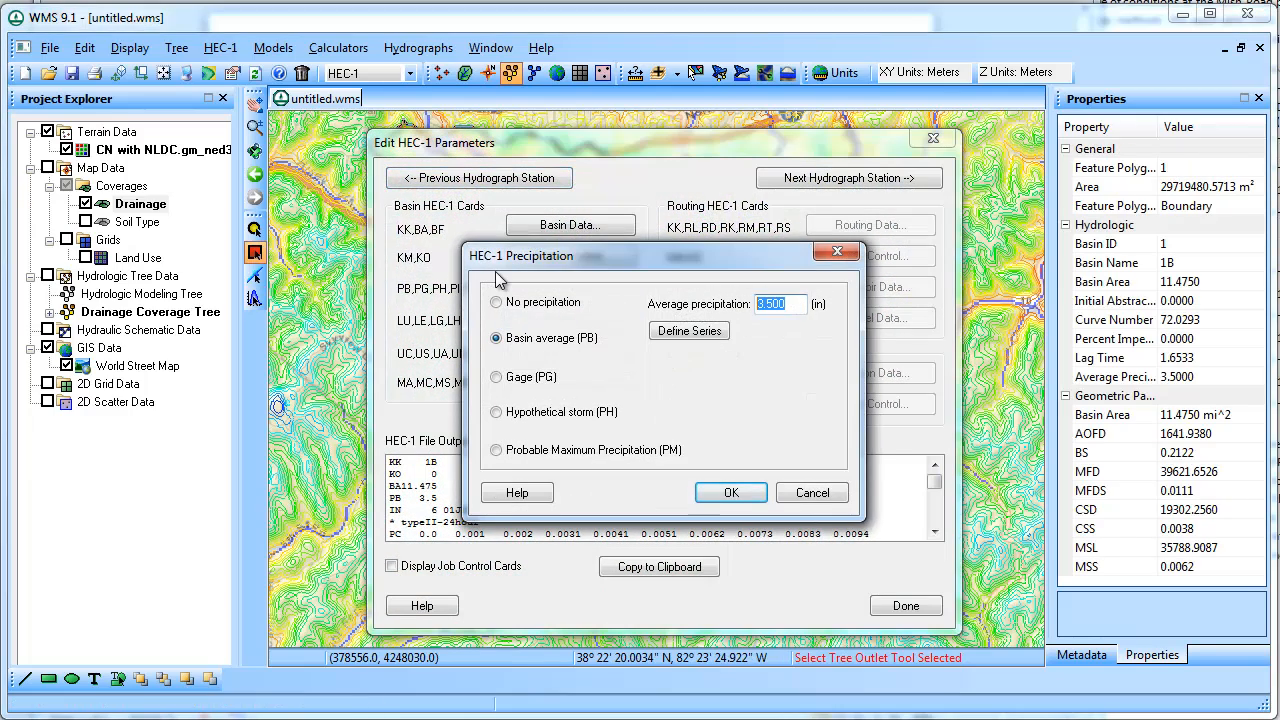
text(-1)
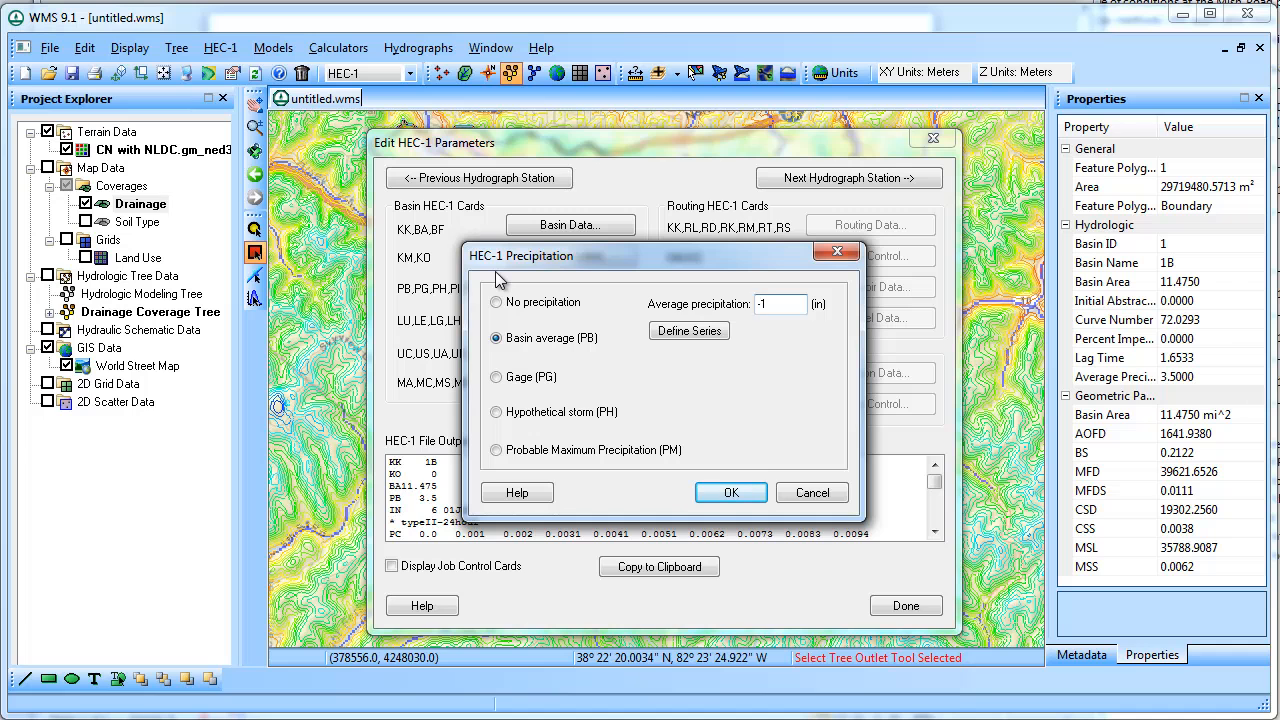
mouse_move(730, 492)
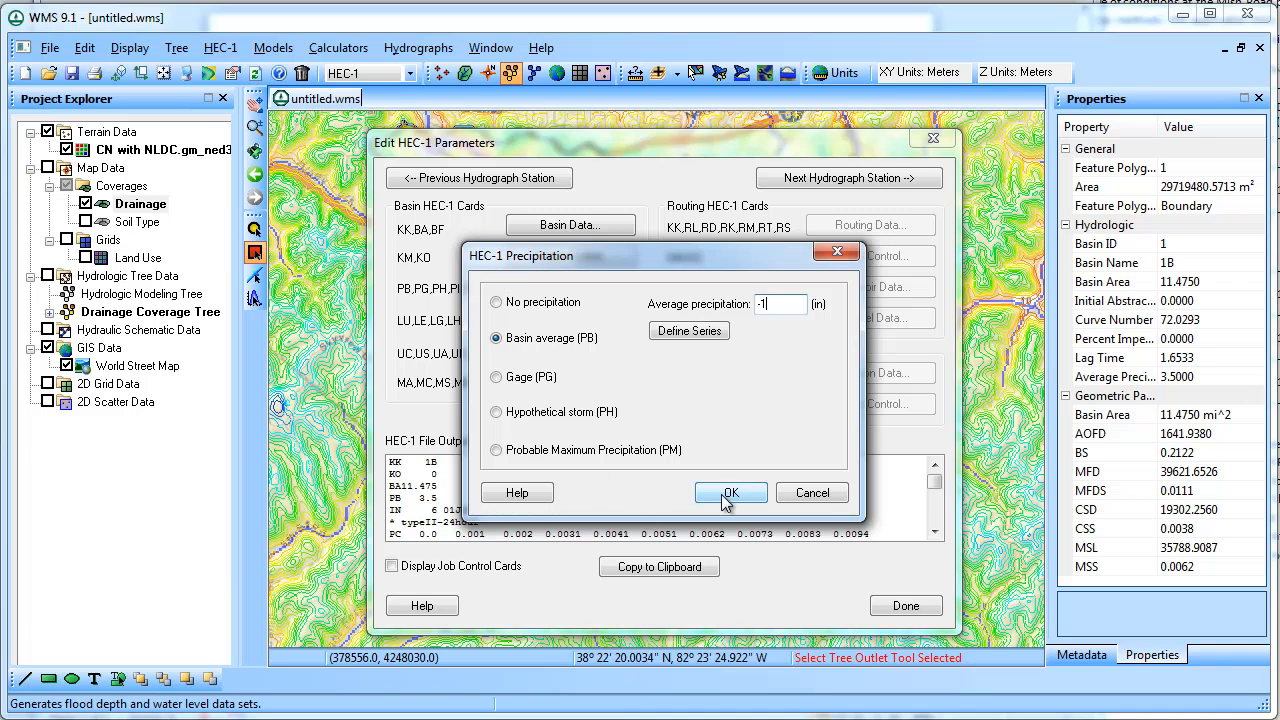
click(729, 492)
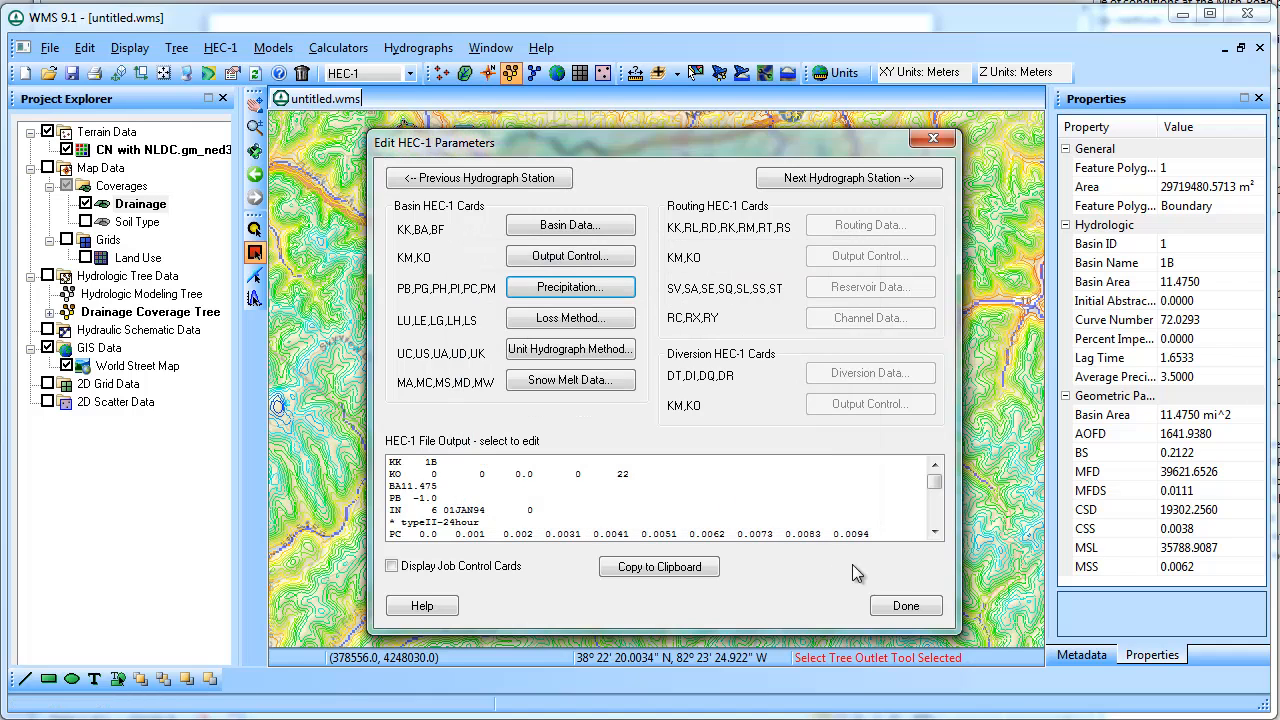
click(219, 47)
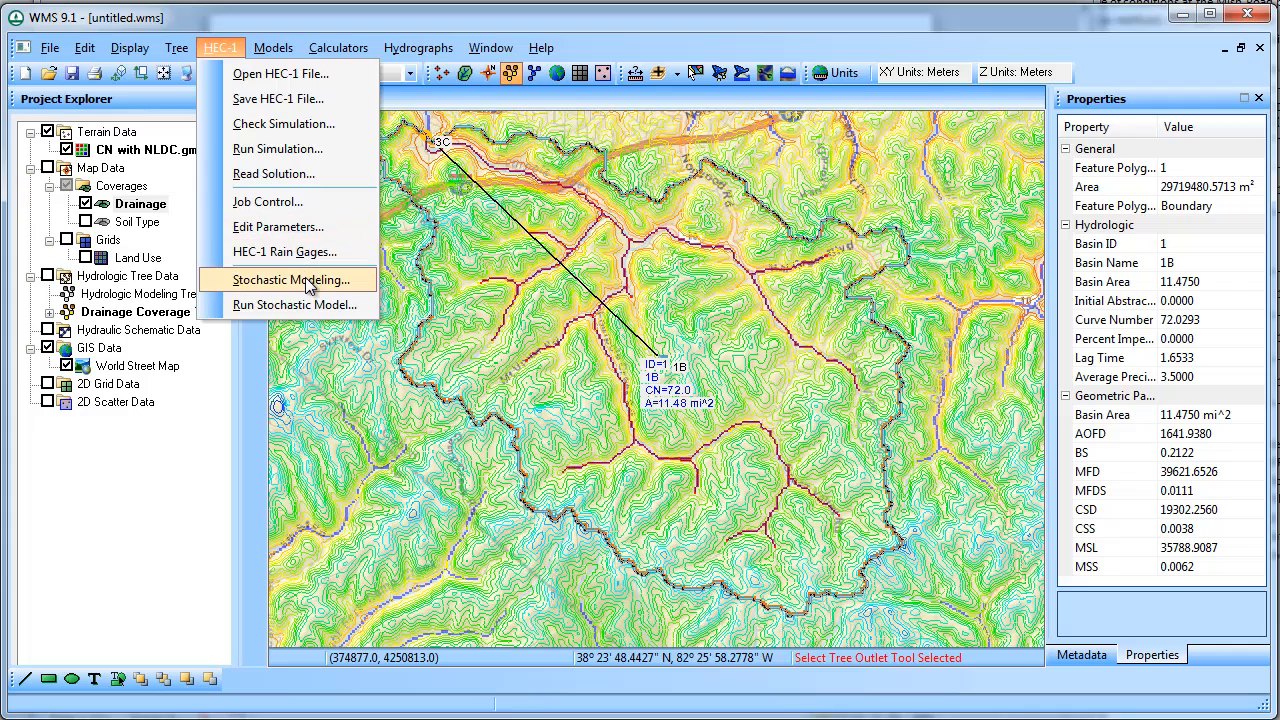
Enable a stochastic model with 10 simulations and add a Precipitation-type variable
click(292, 279)
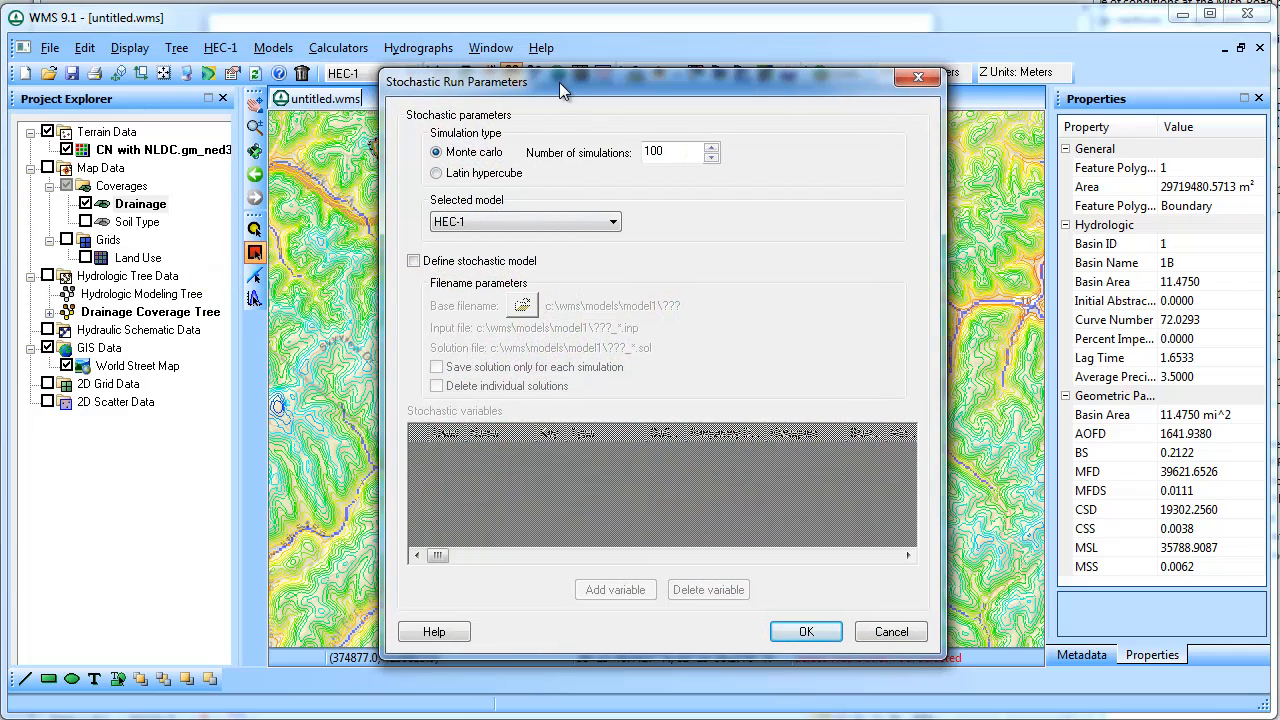
click(414, 260)
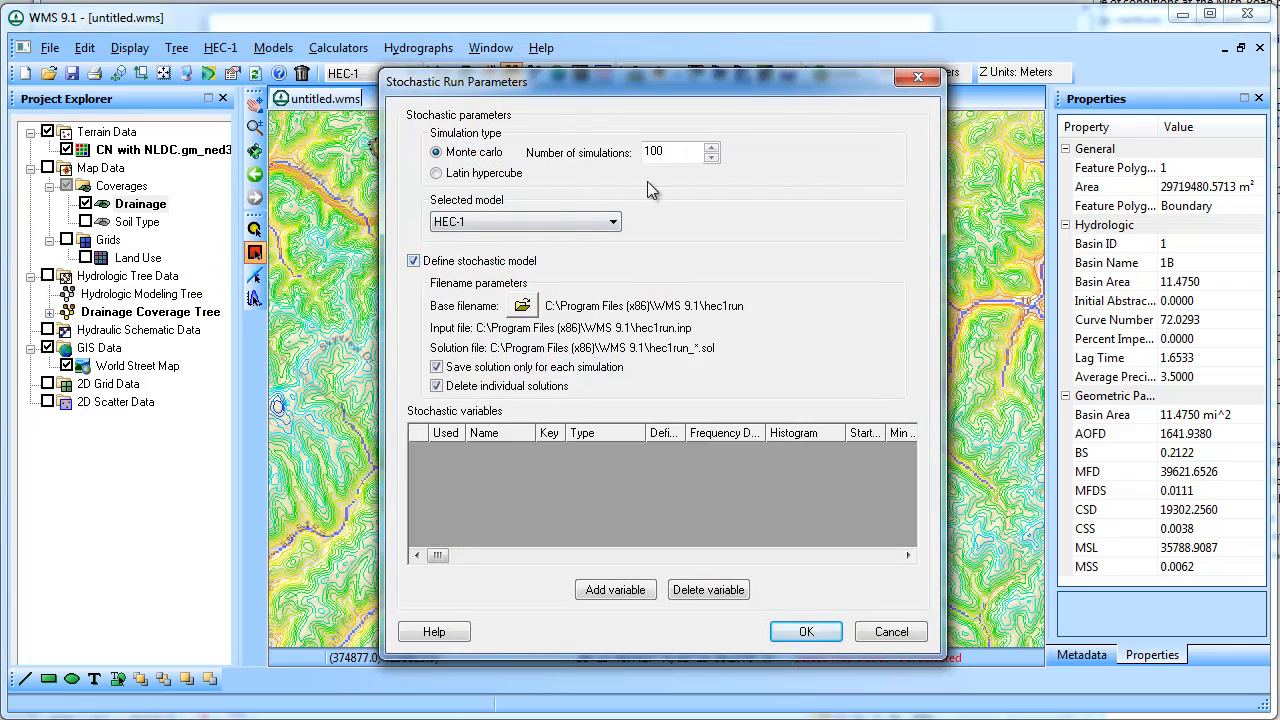
click(665, 151)
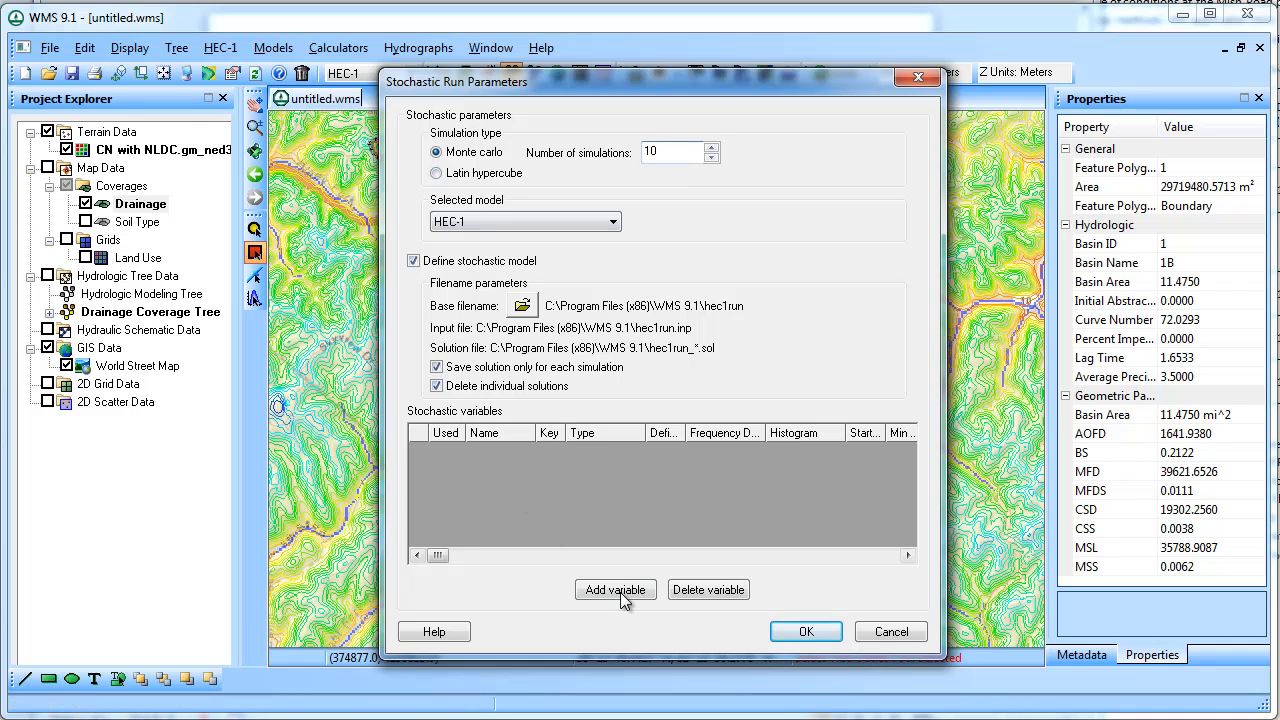
click(615, 589)
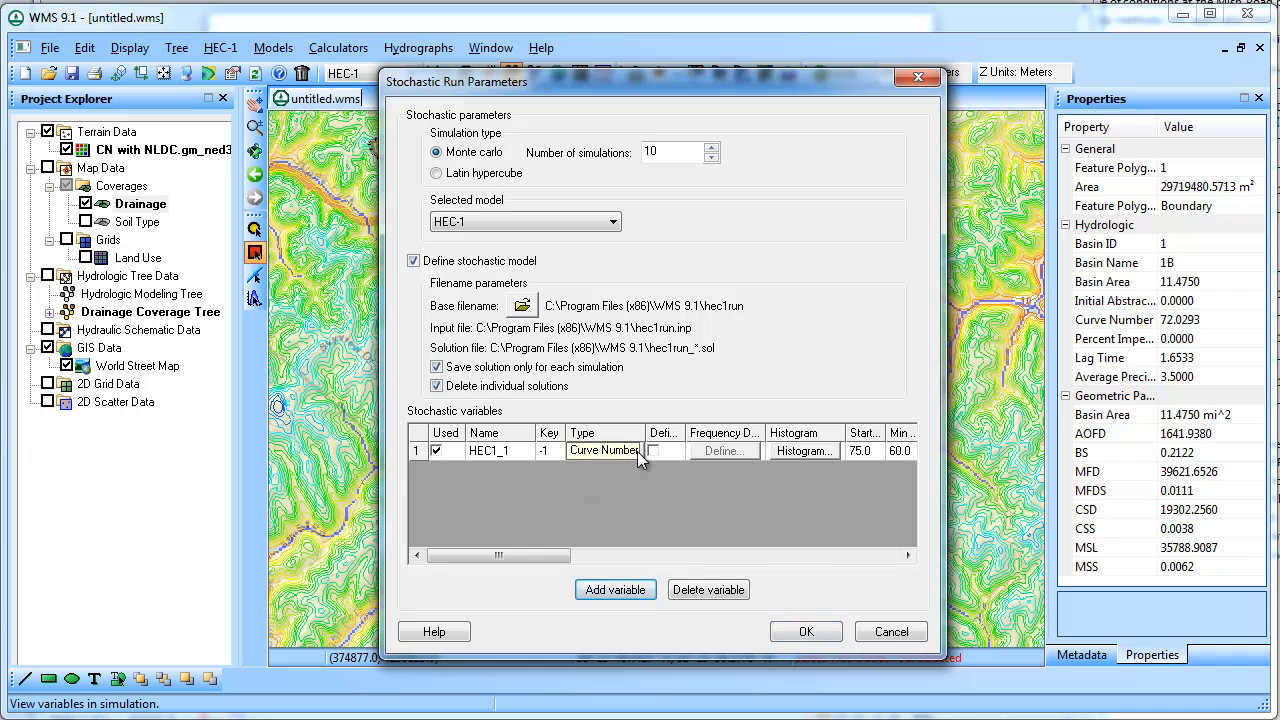
click(635, 450)
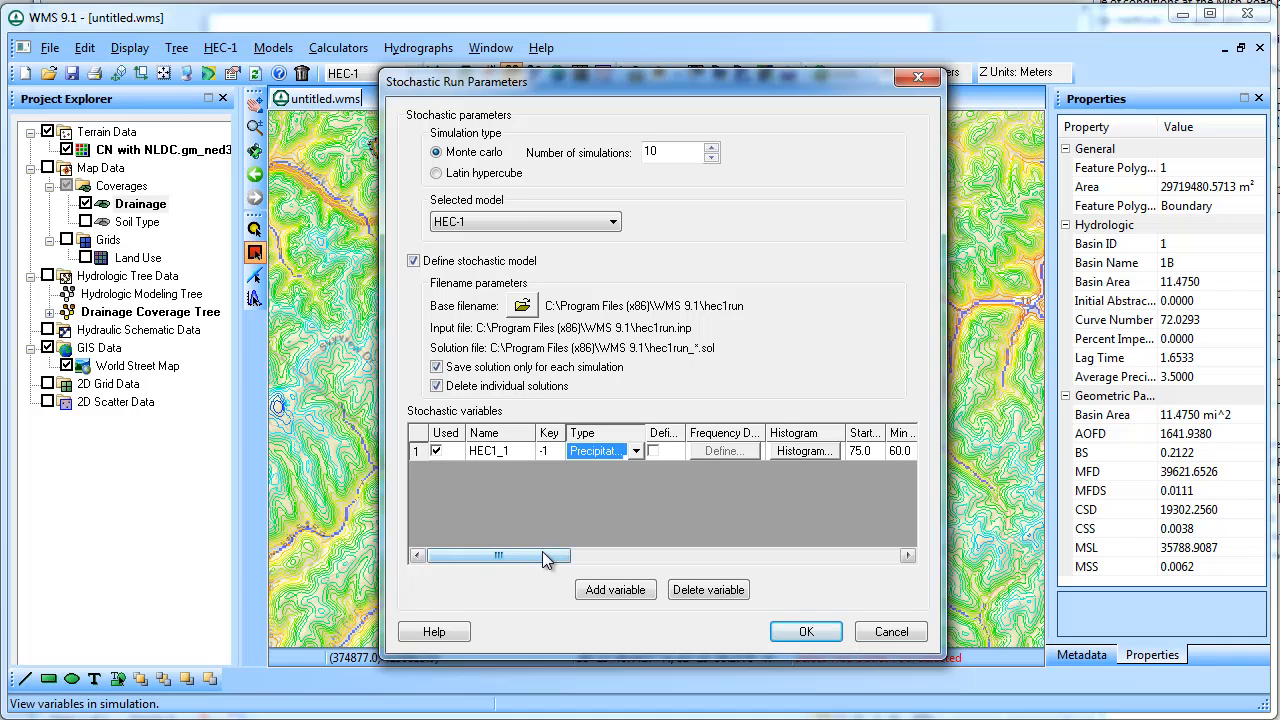
Scroll through the stochastic variable's columns to review values up to 6.5 inches
drag(500, 556, 555, 556)
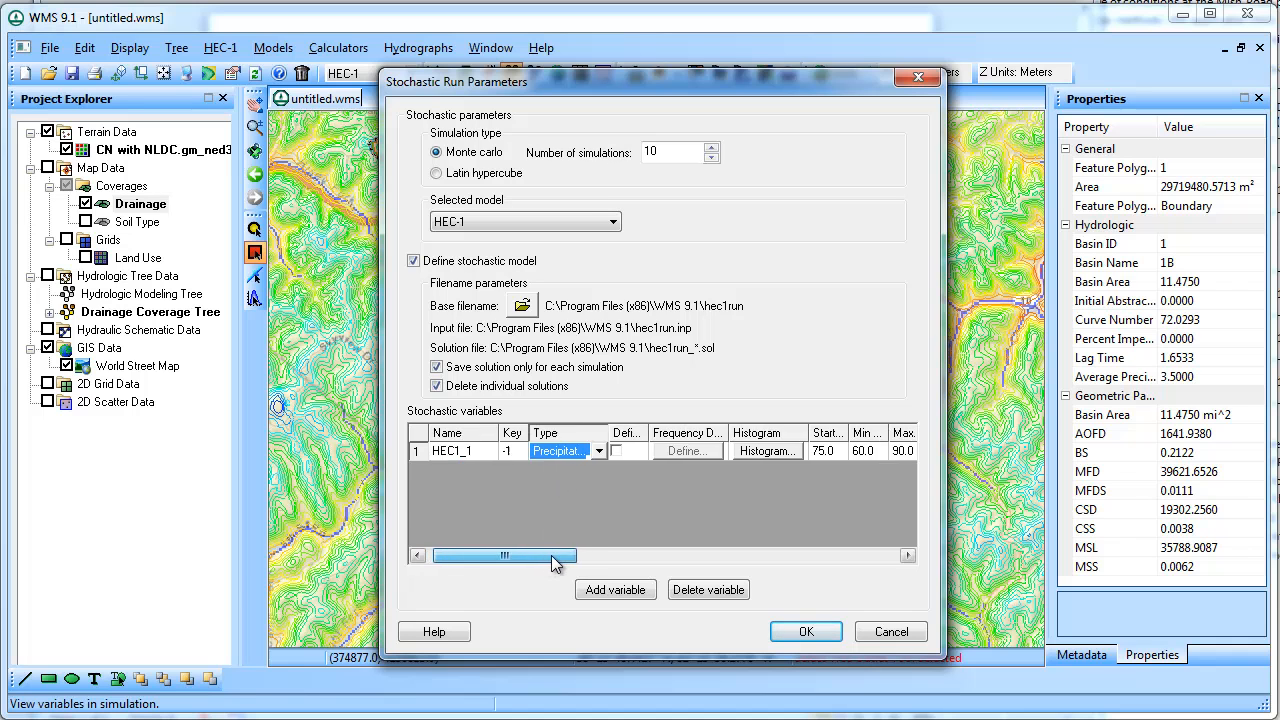
drag(505, 555, 560, 555)
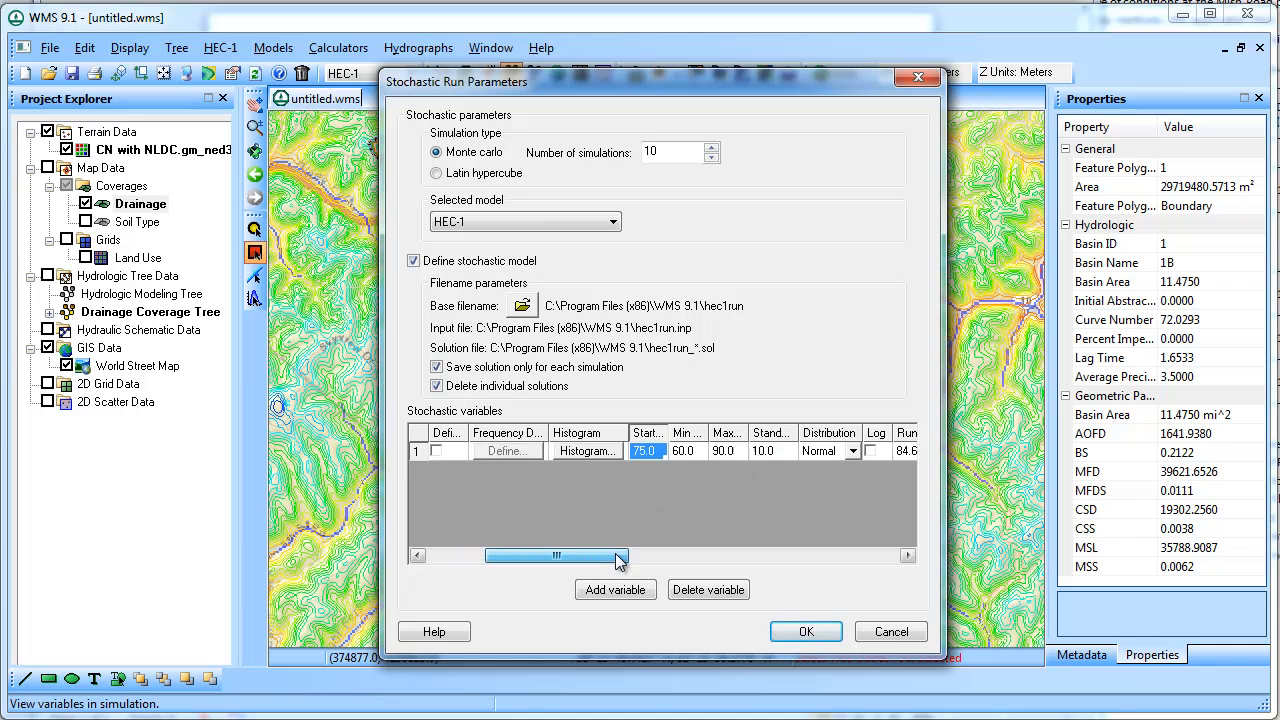
drag(557, 555, 609, 555)
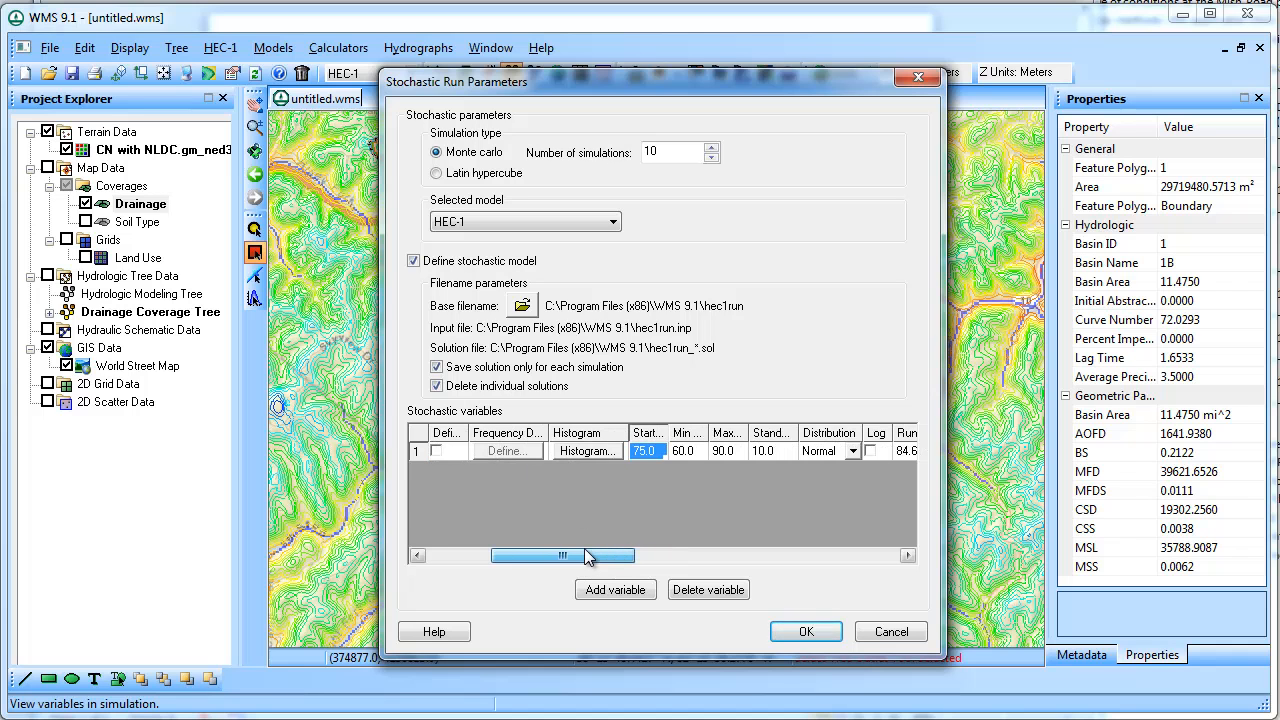
drag(560, 556, 635, 556)
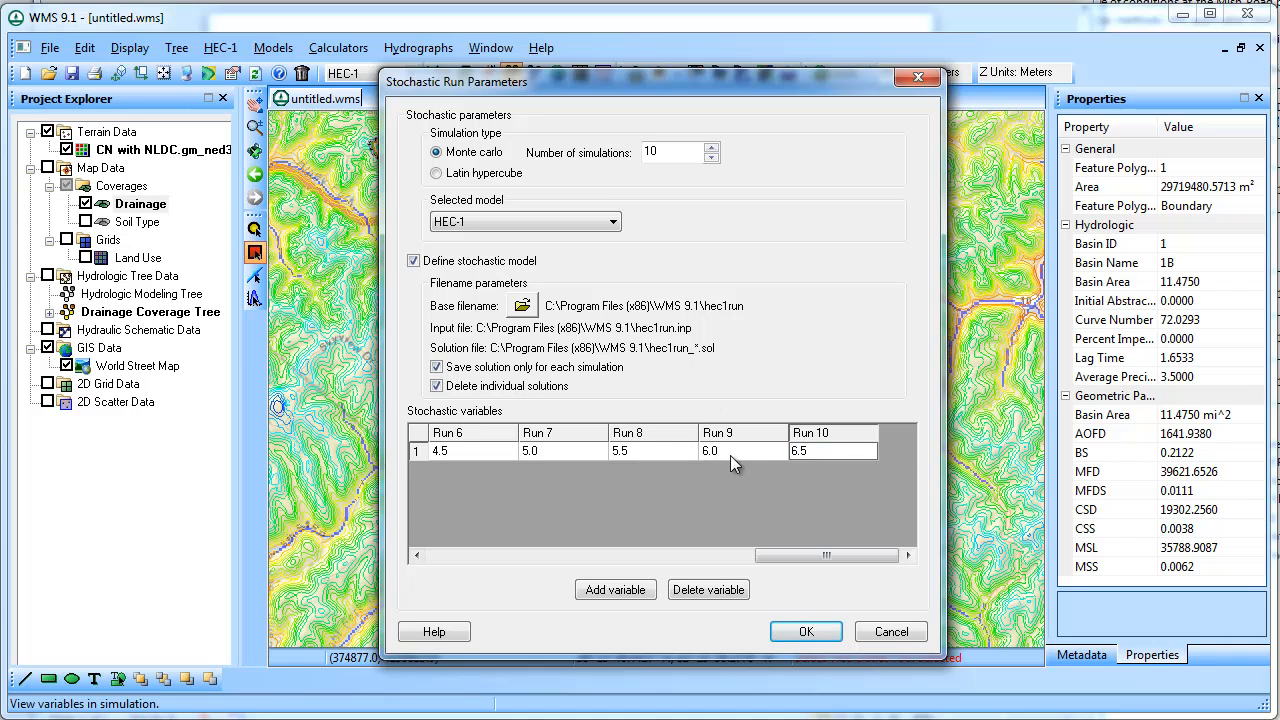
drag(825, 555, 657, 555)
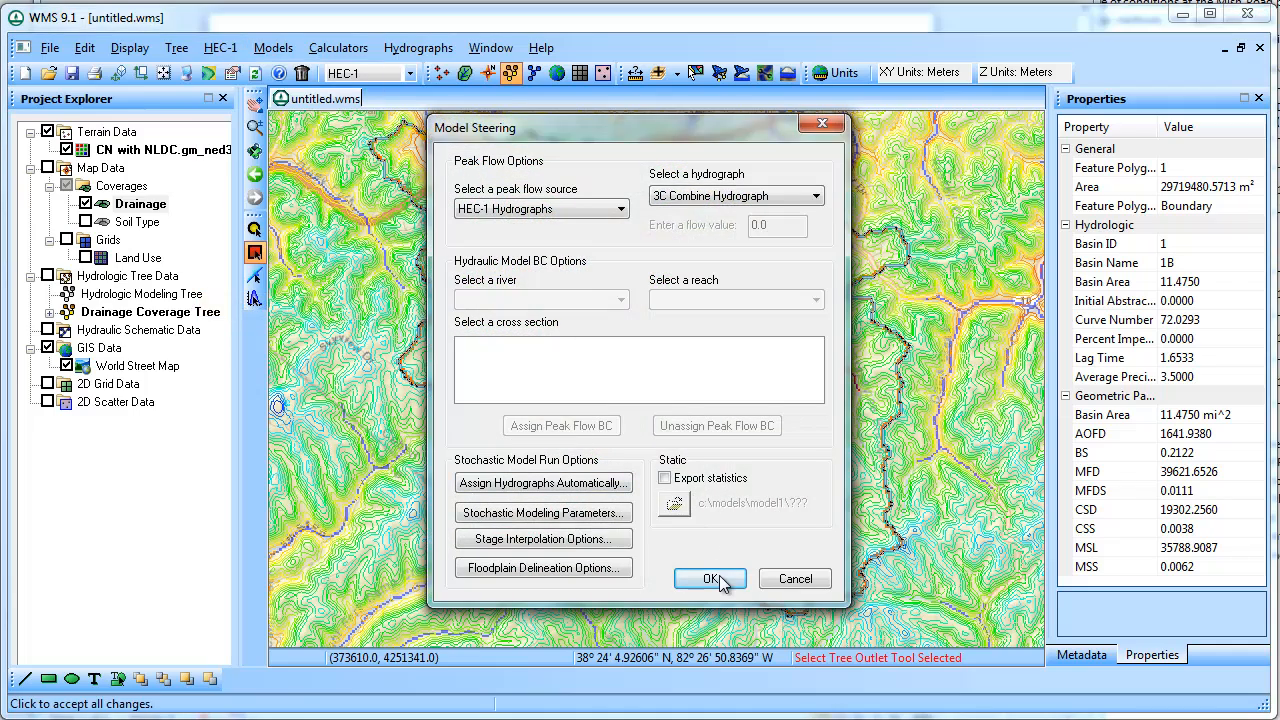
Start the ten stochastic runs from Model Steering and close the finished log
click(710, 579)
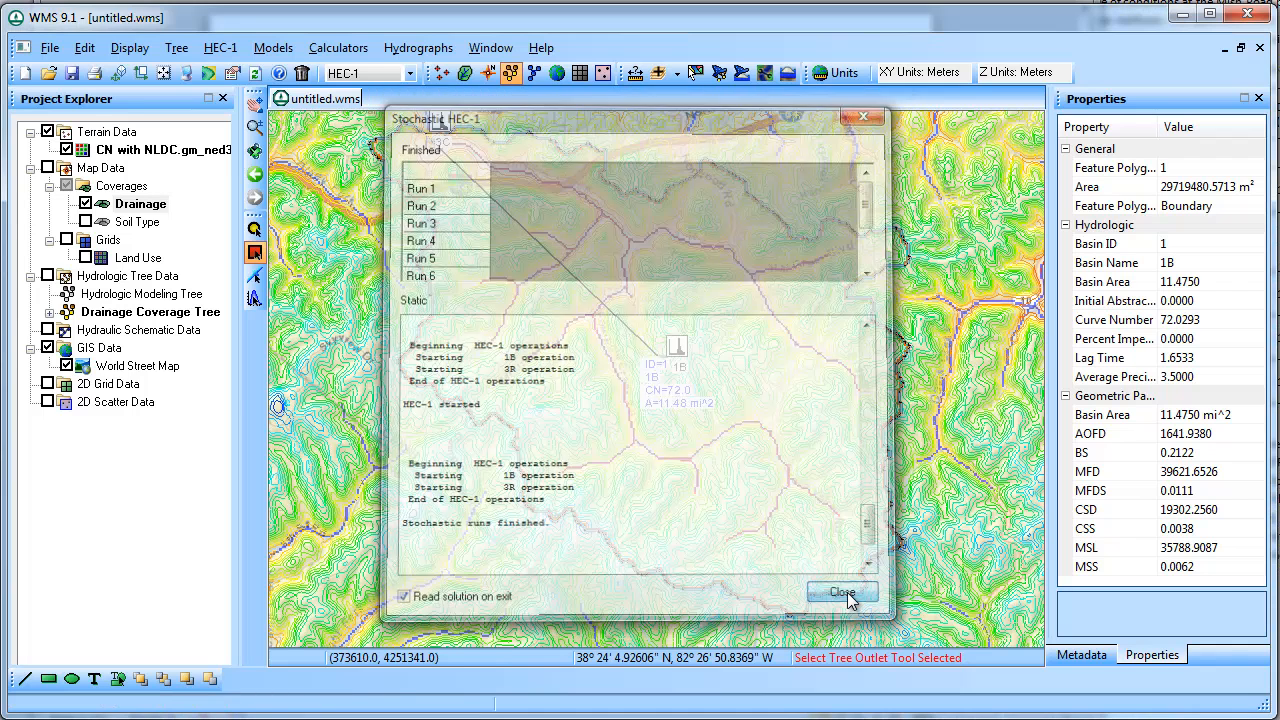
click(841, 592)
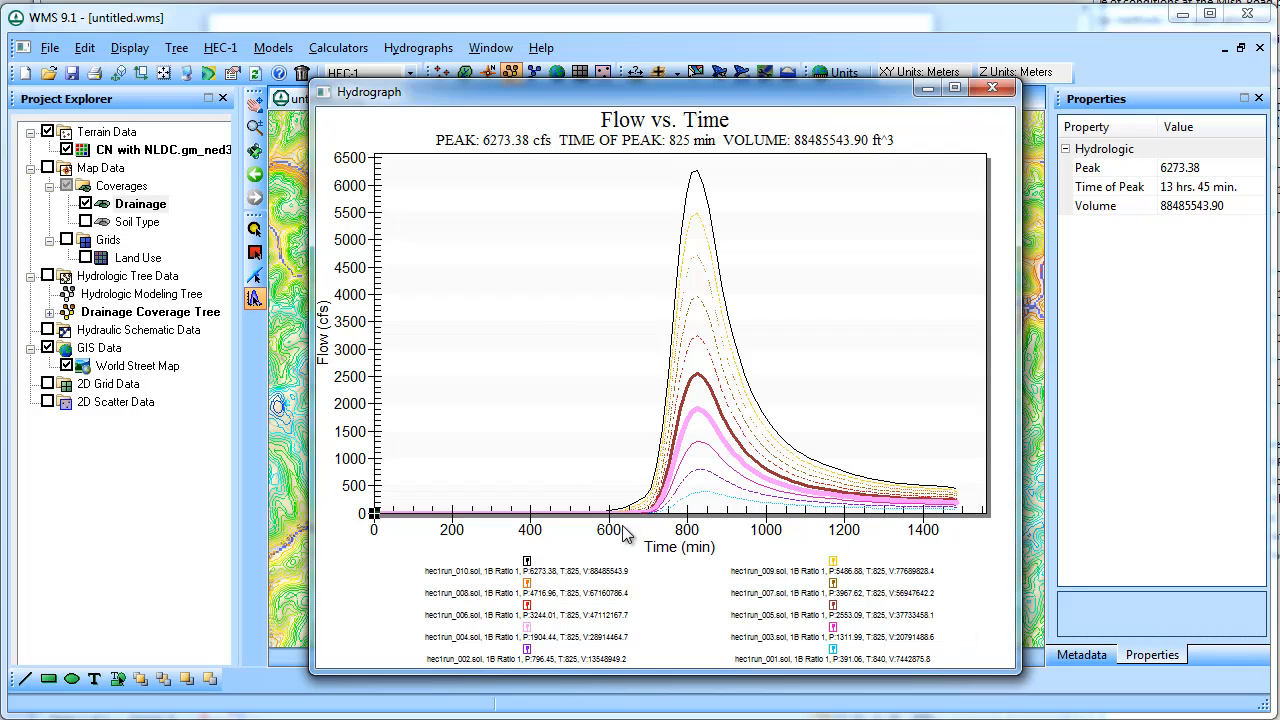
mouse_move(420, 322)
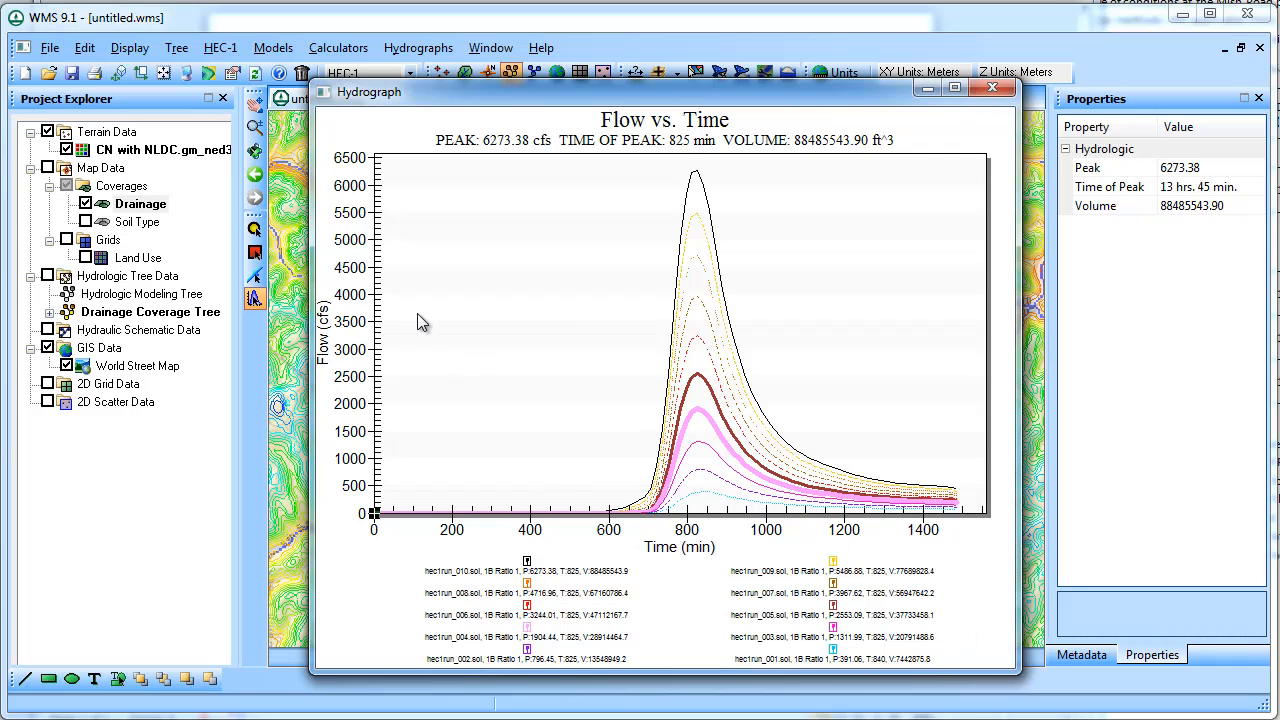
mouse_move(505, 313)
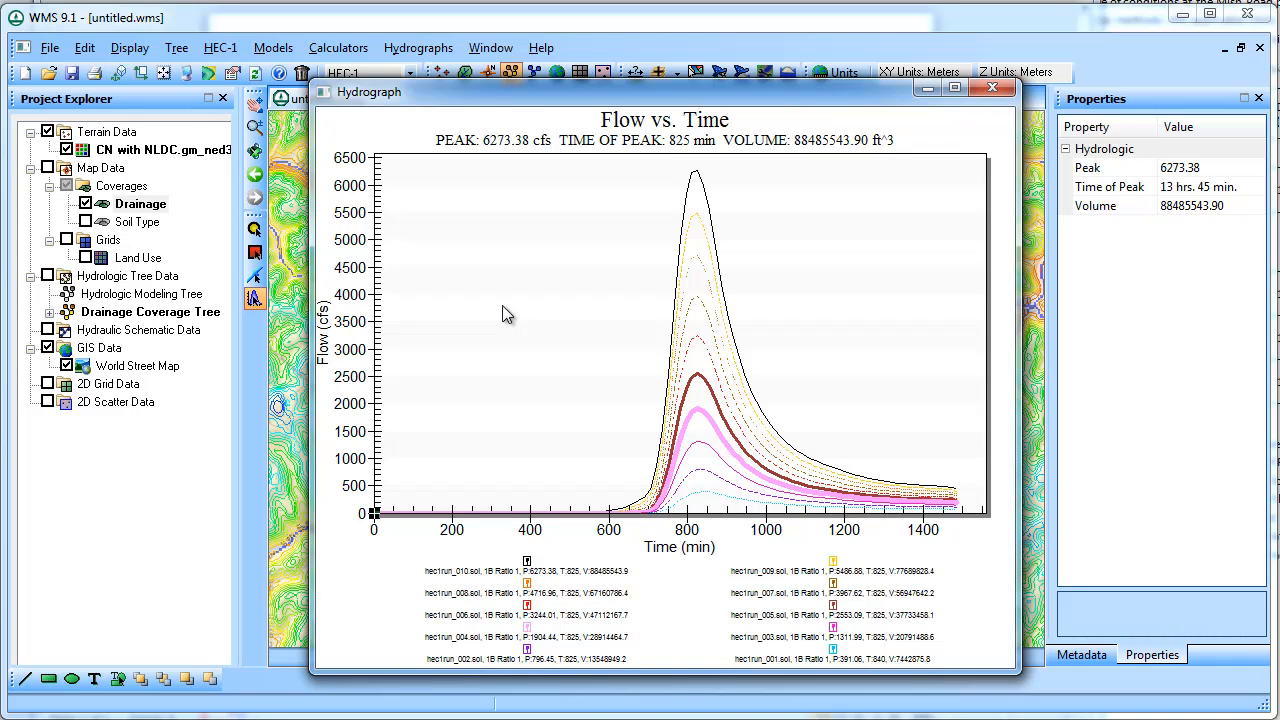
mouse_move(790, 315)
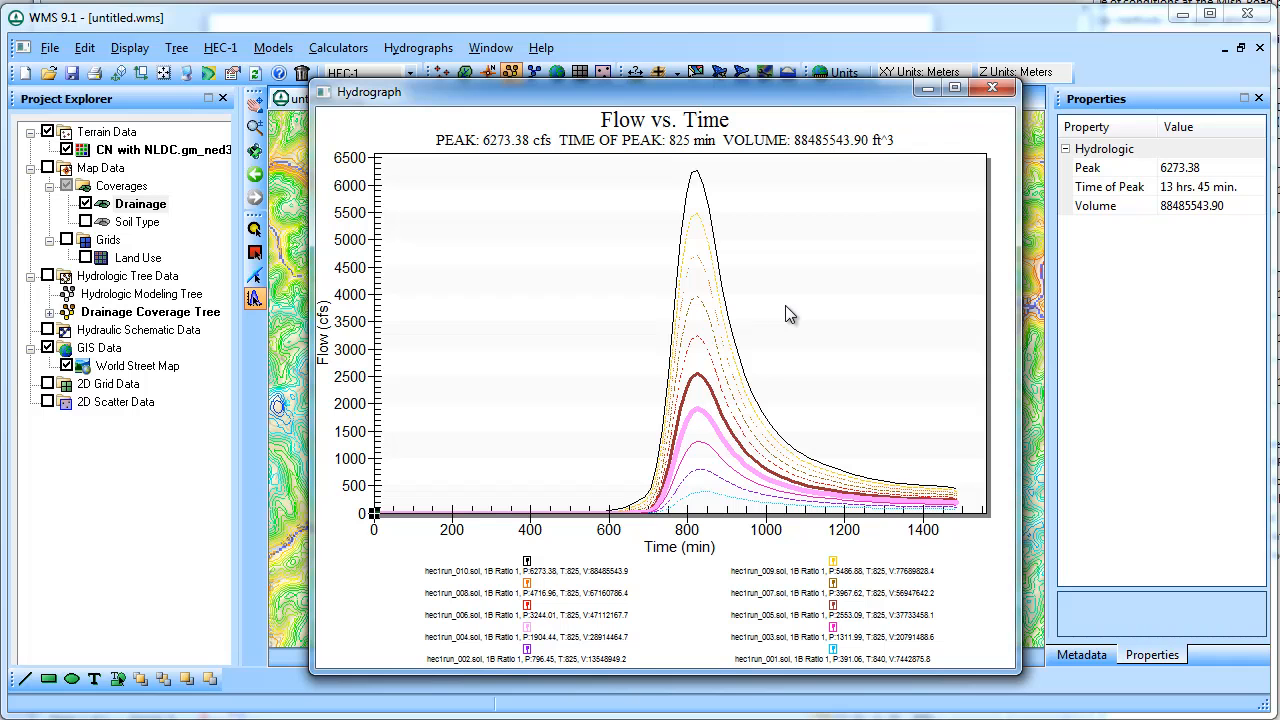
Export the hydrograph curves as a Text/Data table to the file 'stocastic'
right_click(790, 313)
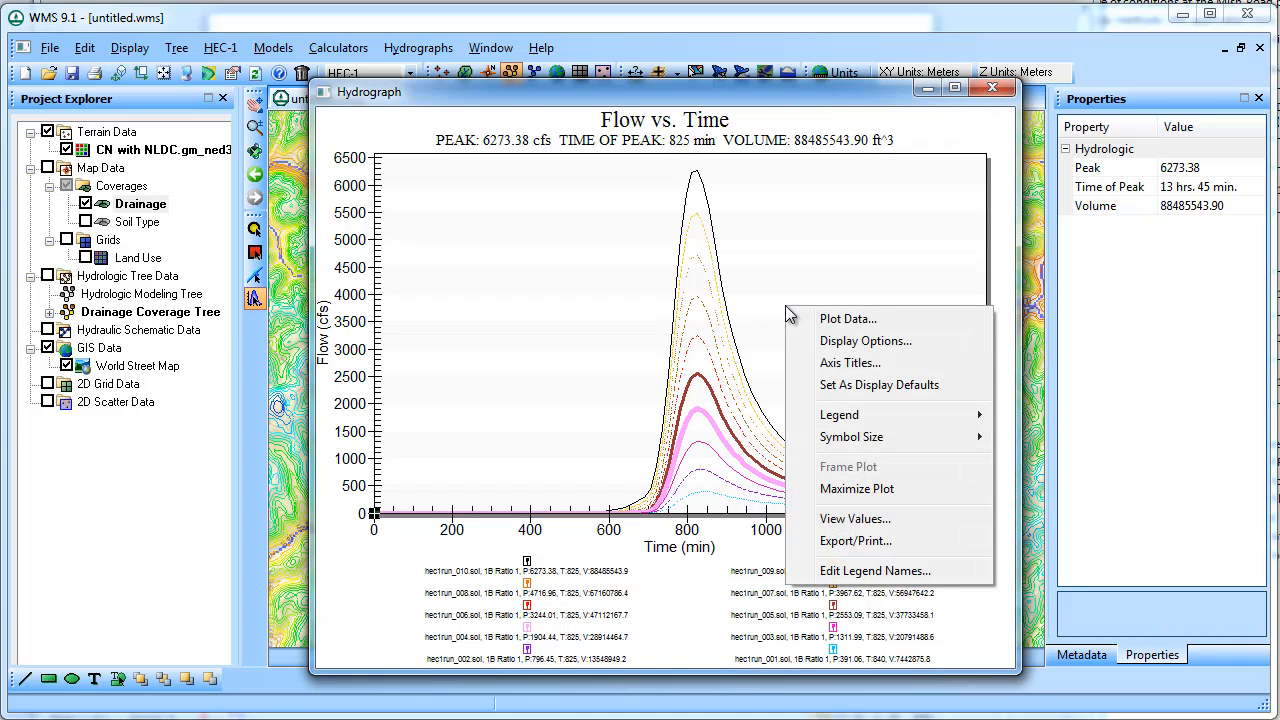
mouse_move(884, 541)
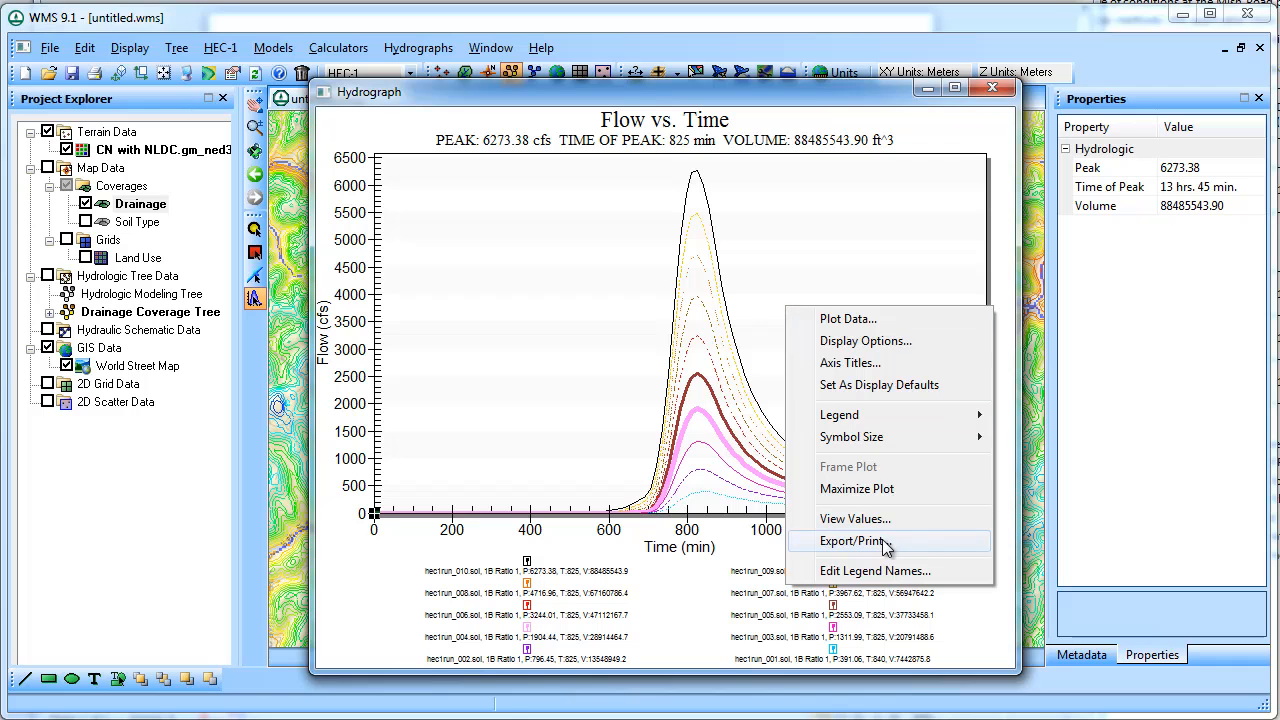
click(852, 541)
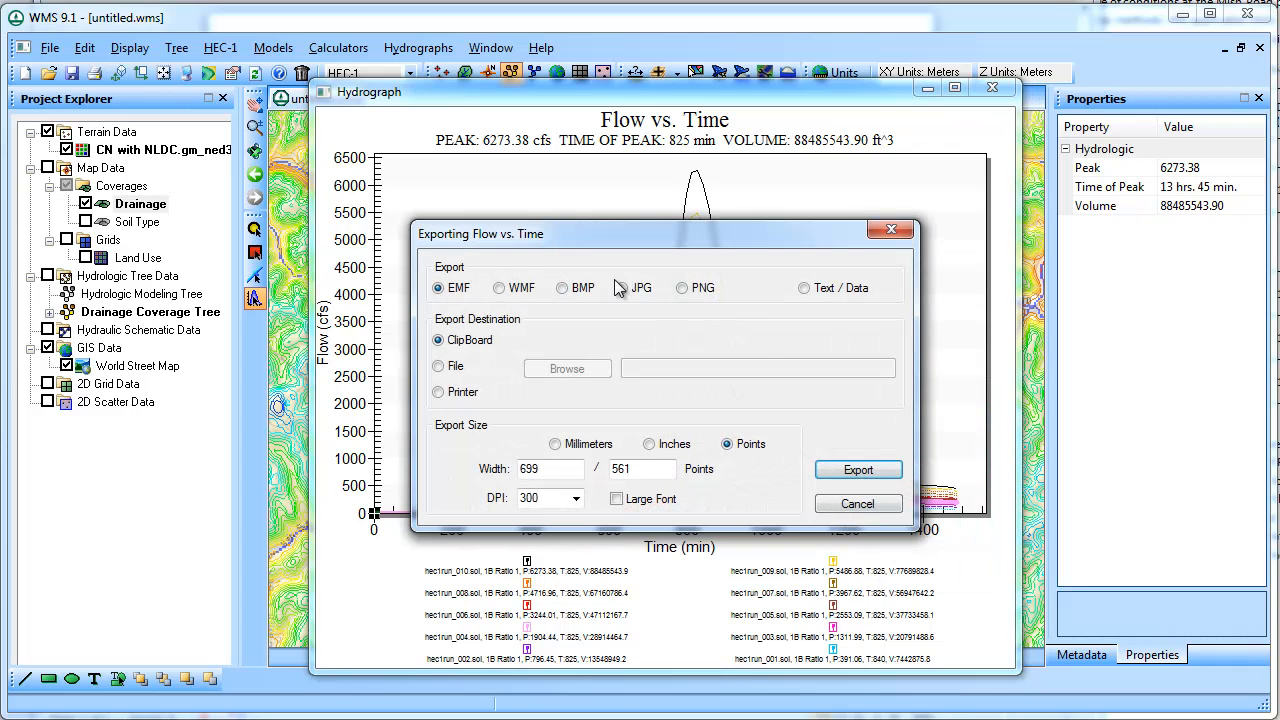
click(804, 288)
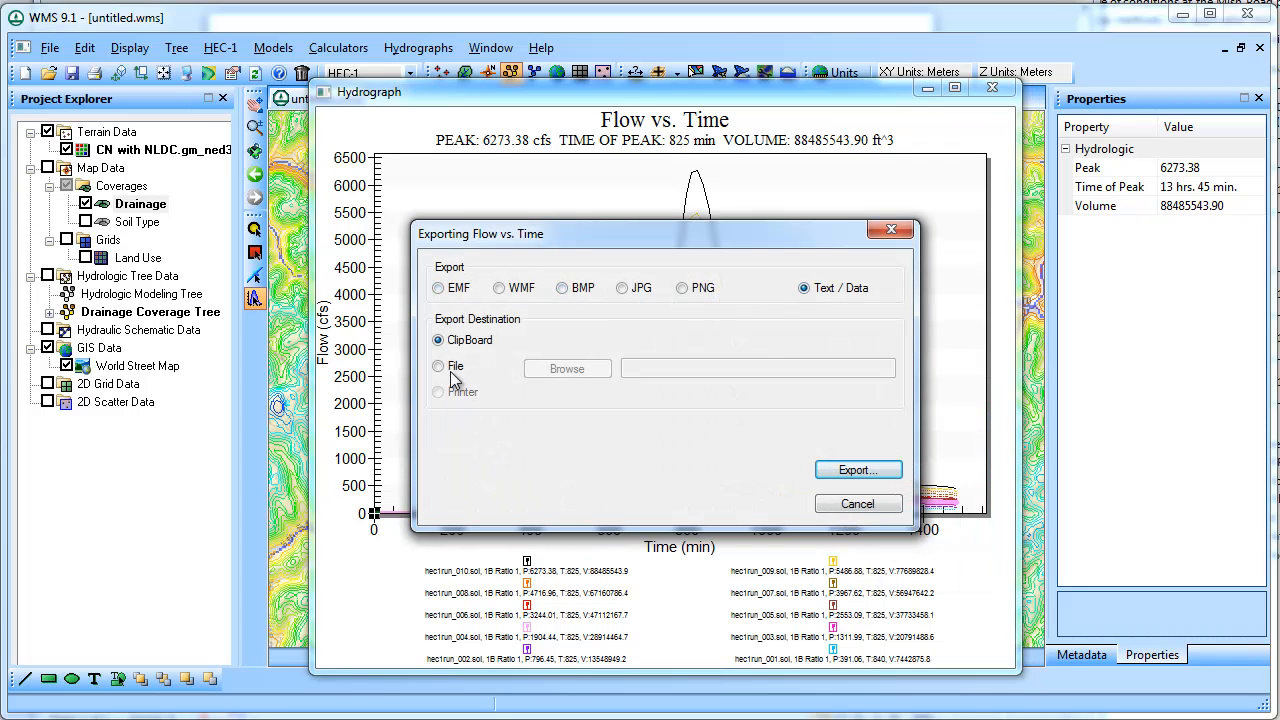
click(438, 366)
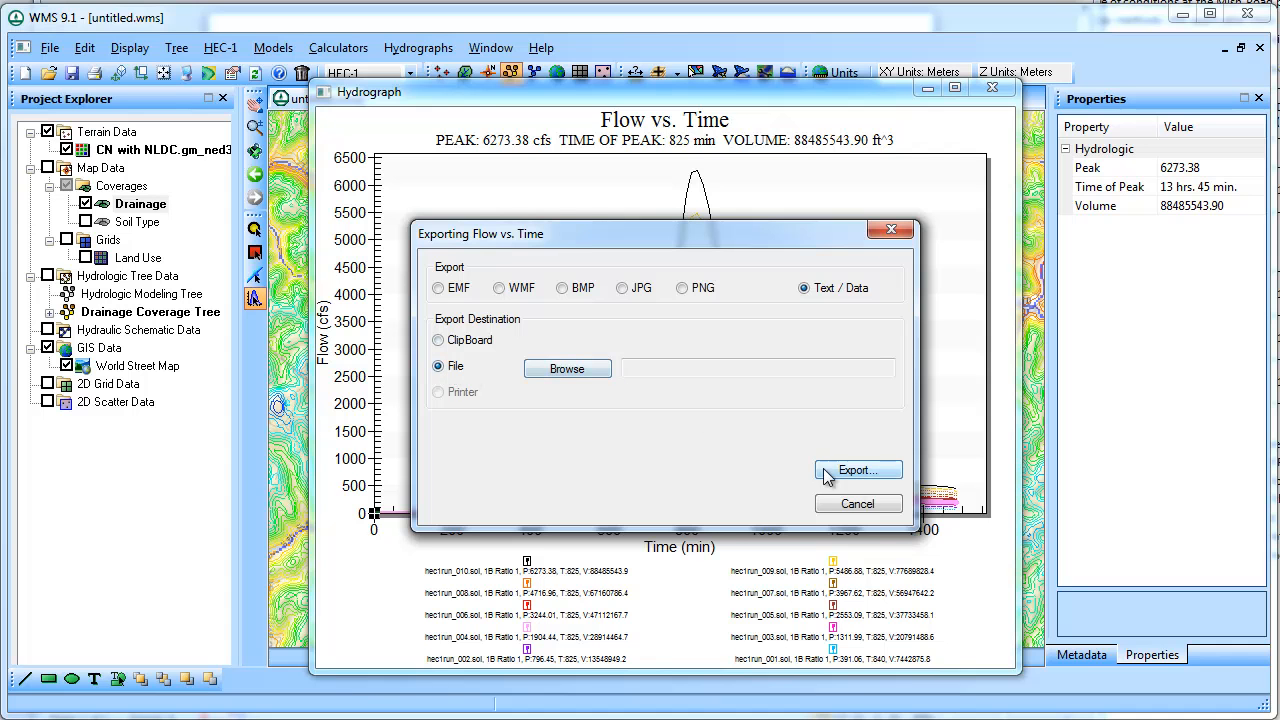
click(567, 368)
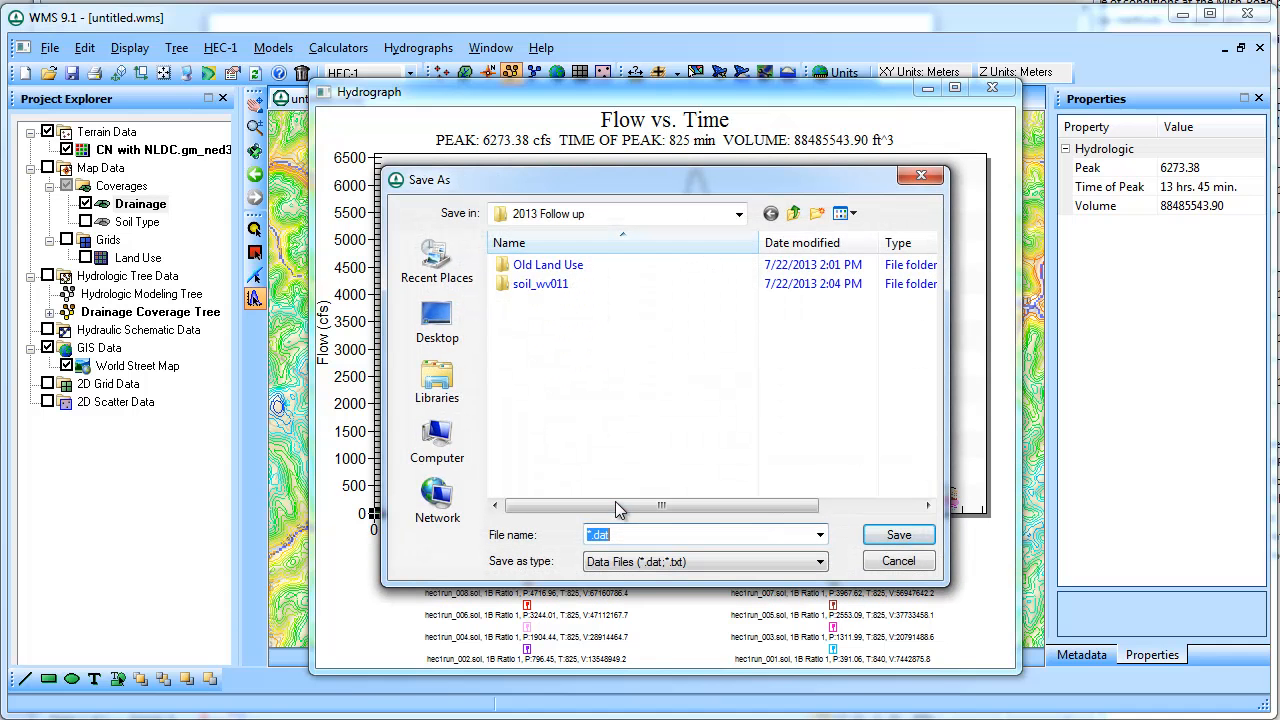
mouse_move(625, 478)
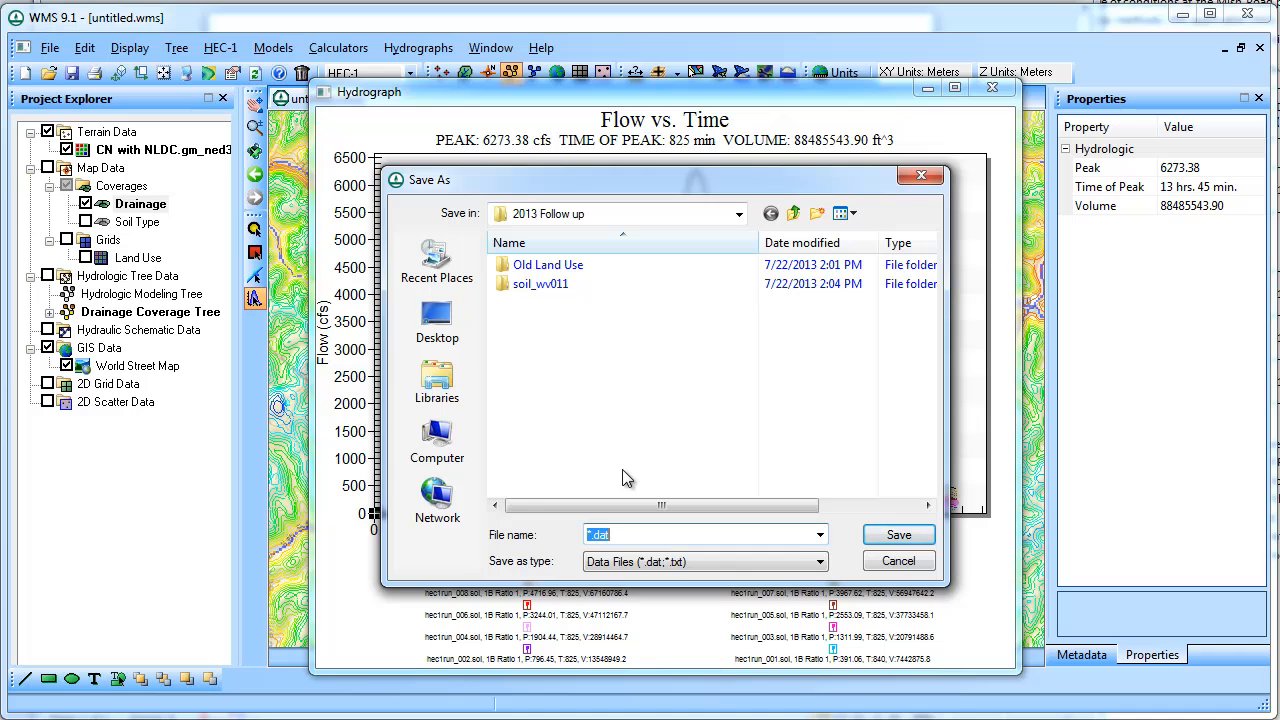
text(stocast)
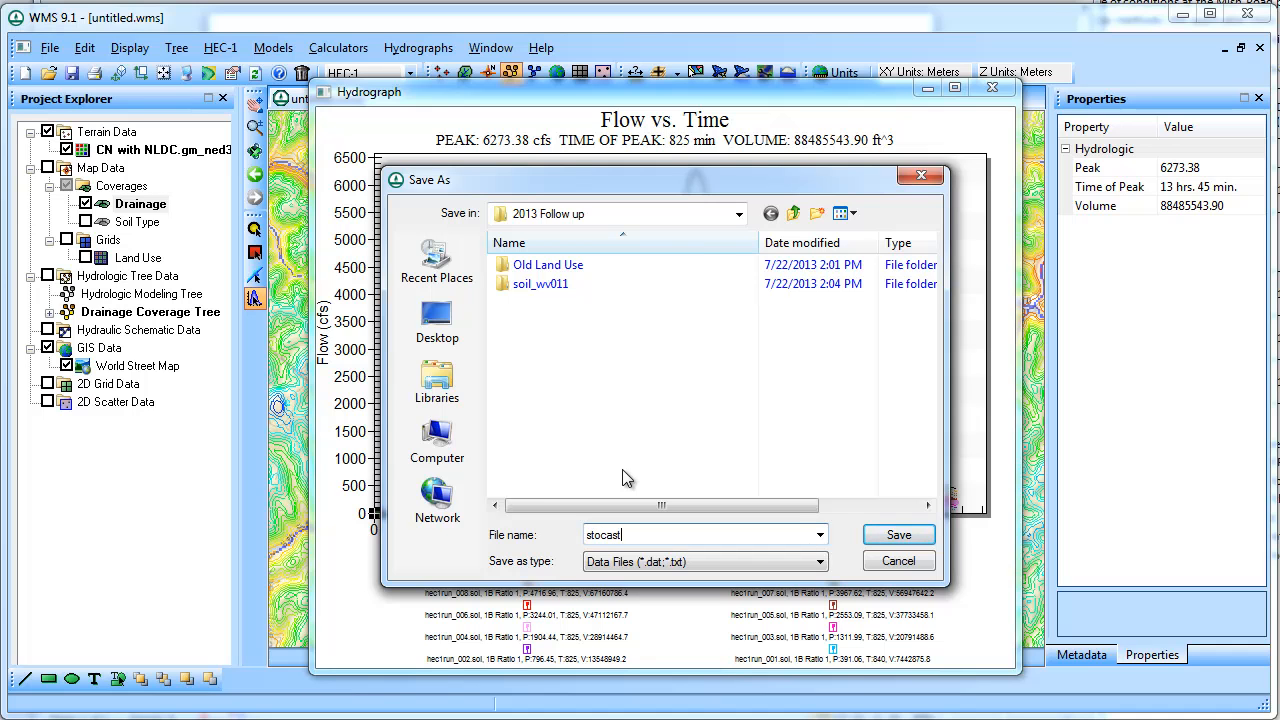
text(ic)
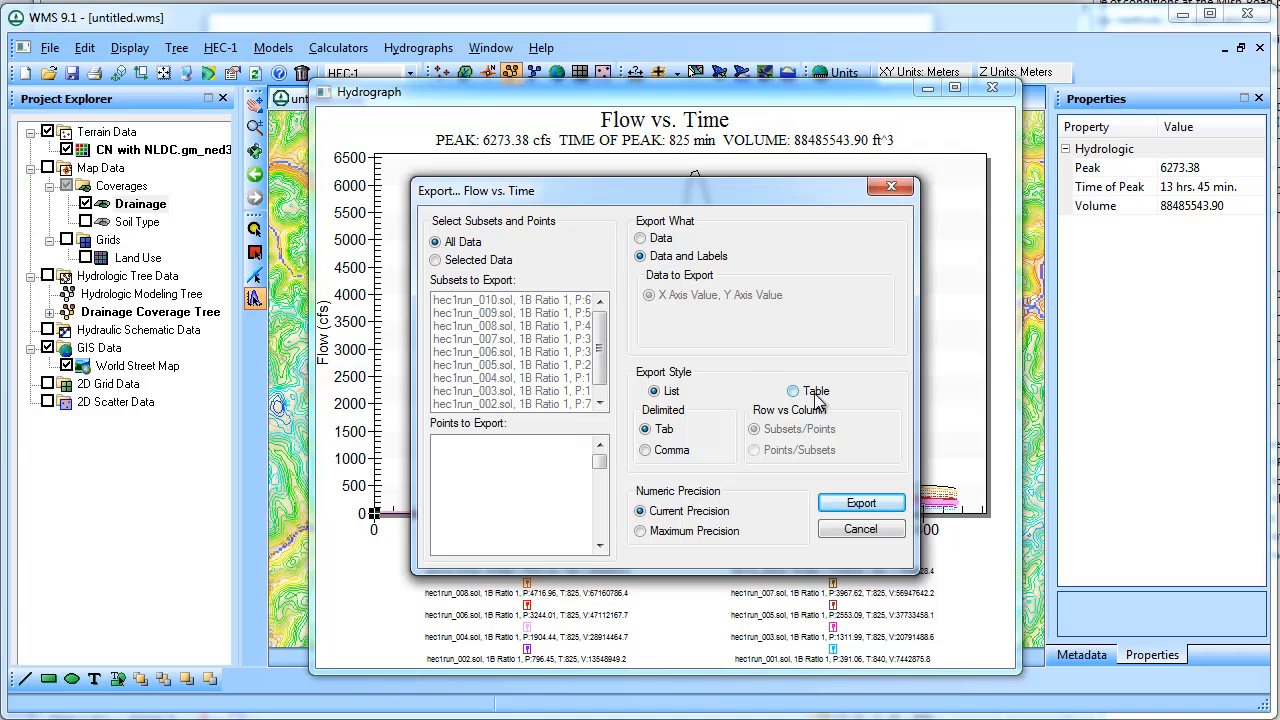
click(792, 391)
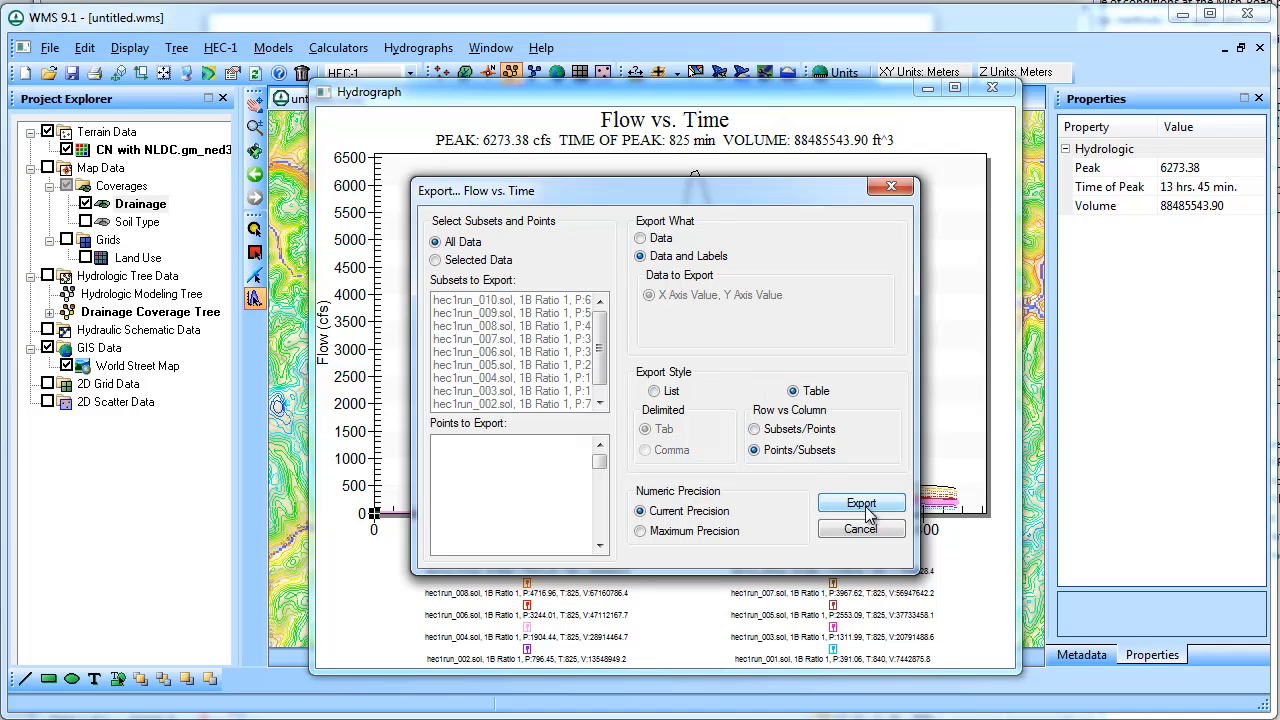
click(861, 503)
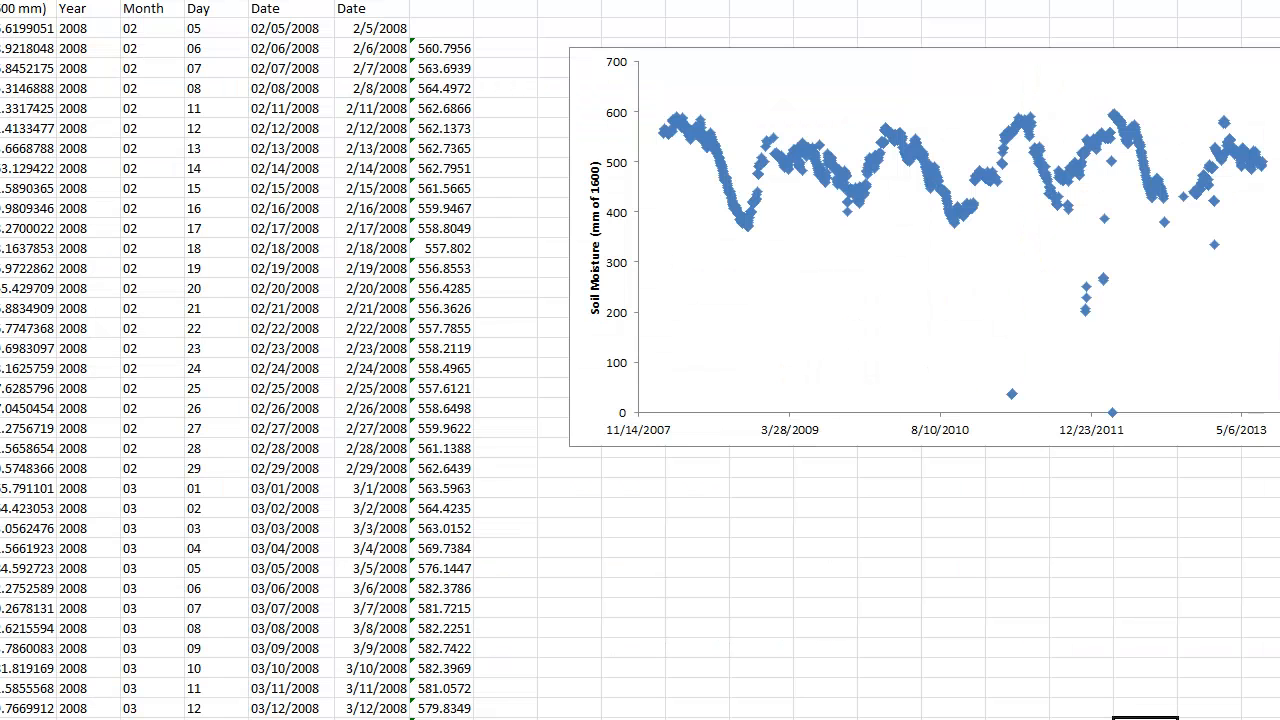
Open stocastic1.txt from 2013 Follow up as delimited text, splitting on tabs and commas
click(197, 87)
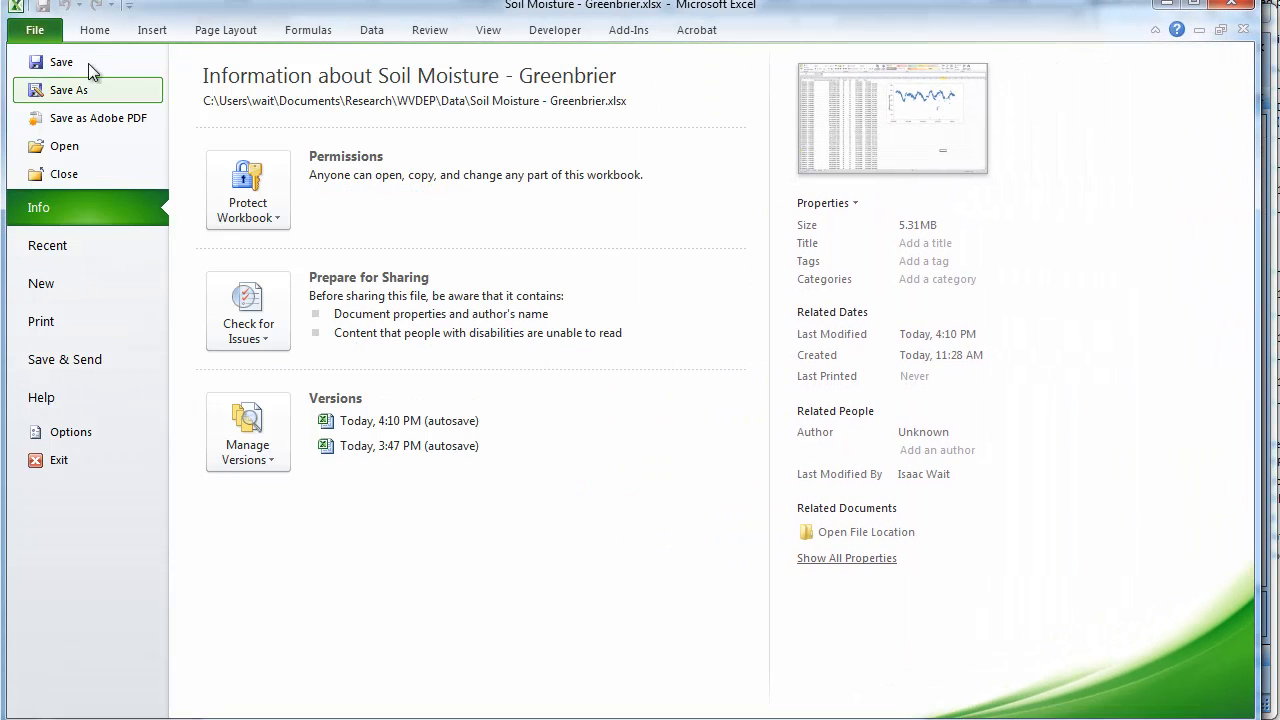
click(64, 146)
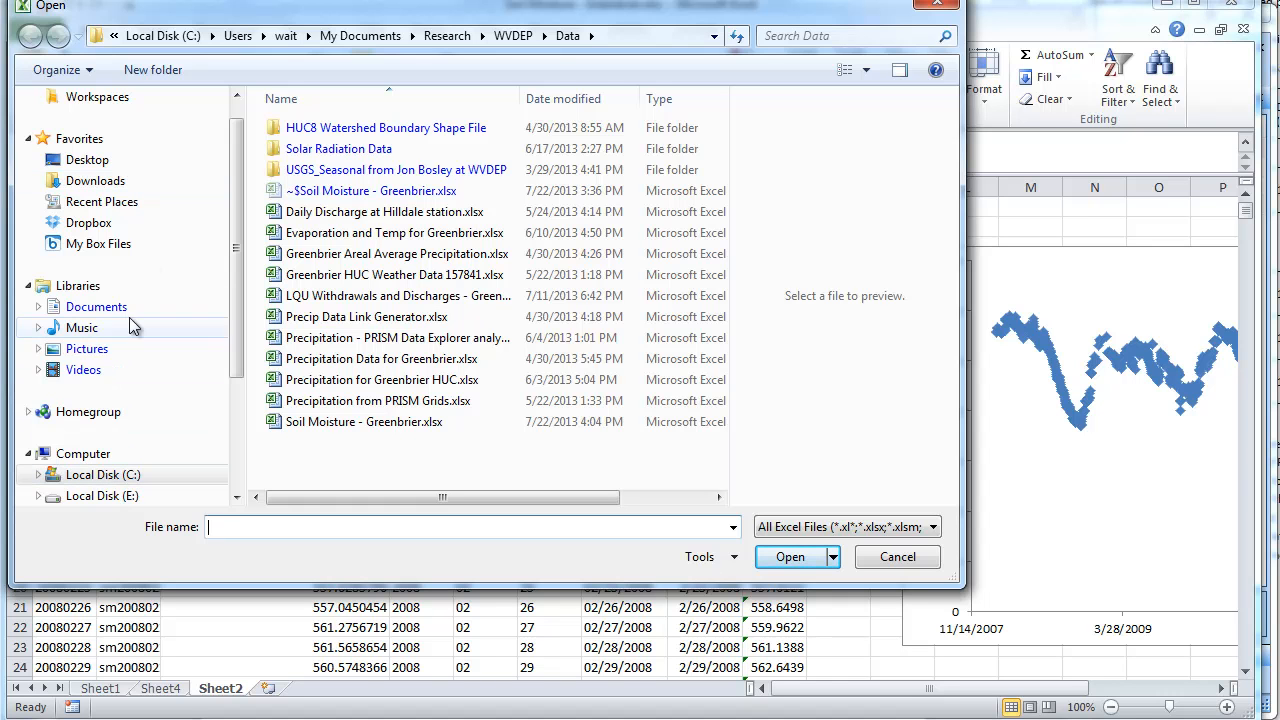
click(101, 201)
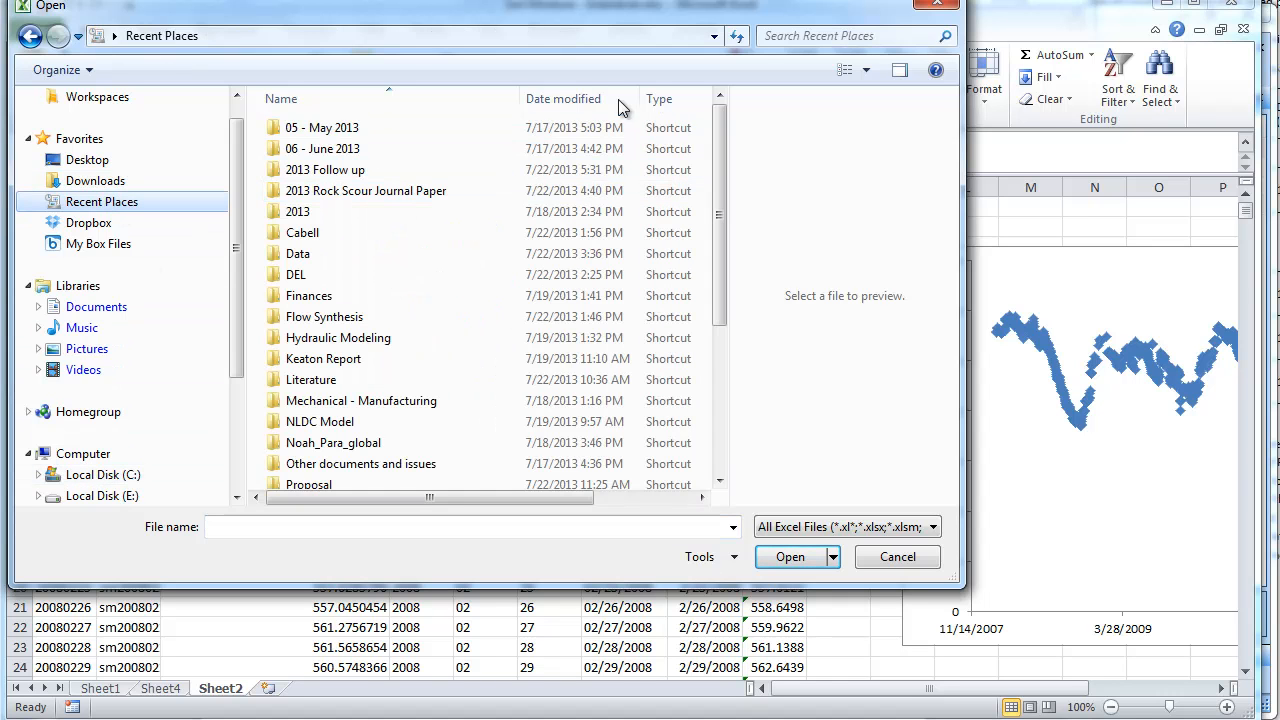
double_click(325, 169)
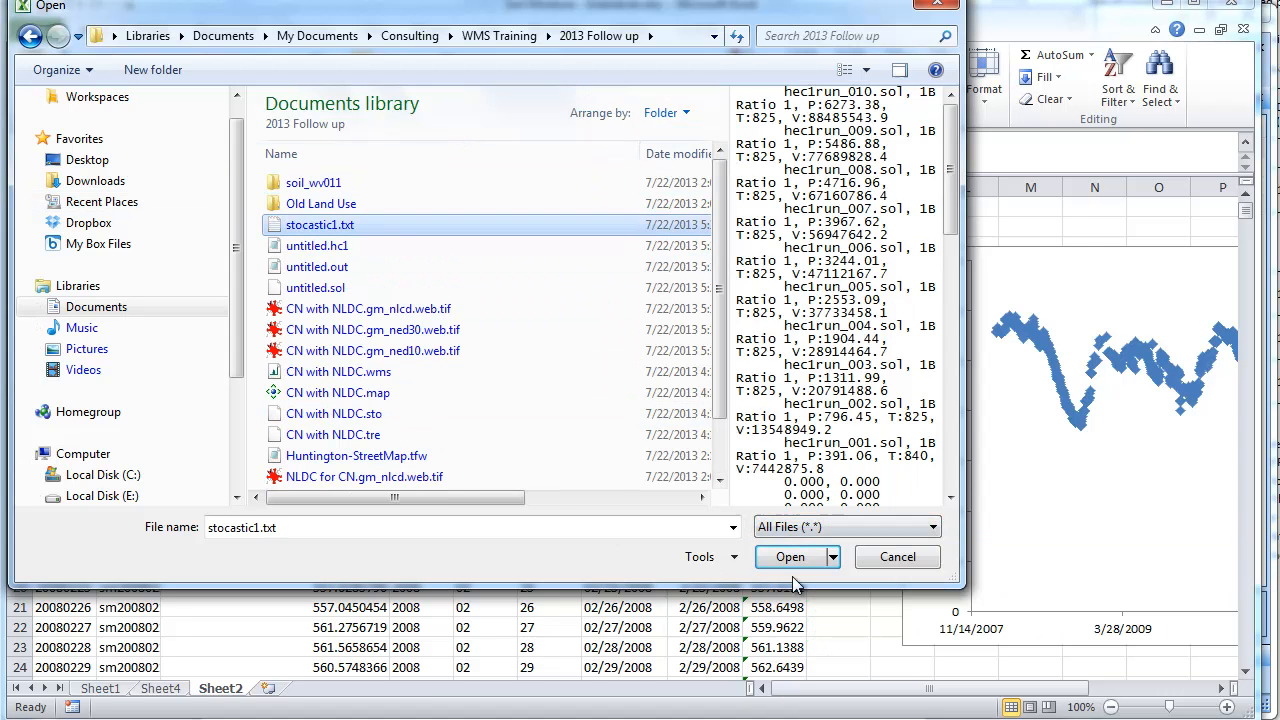
click(789, 557)
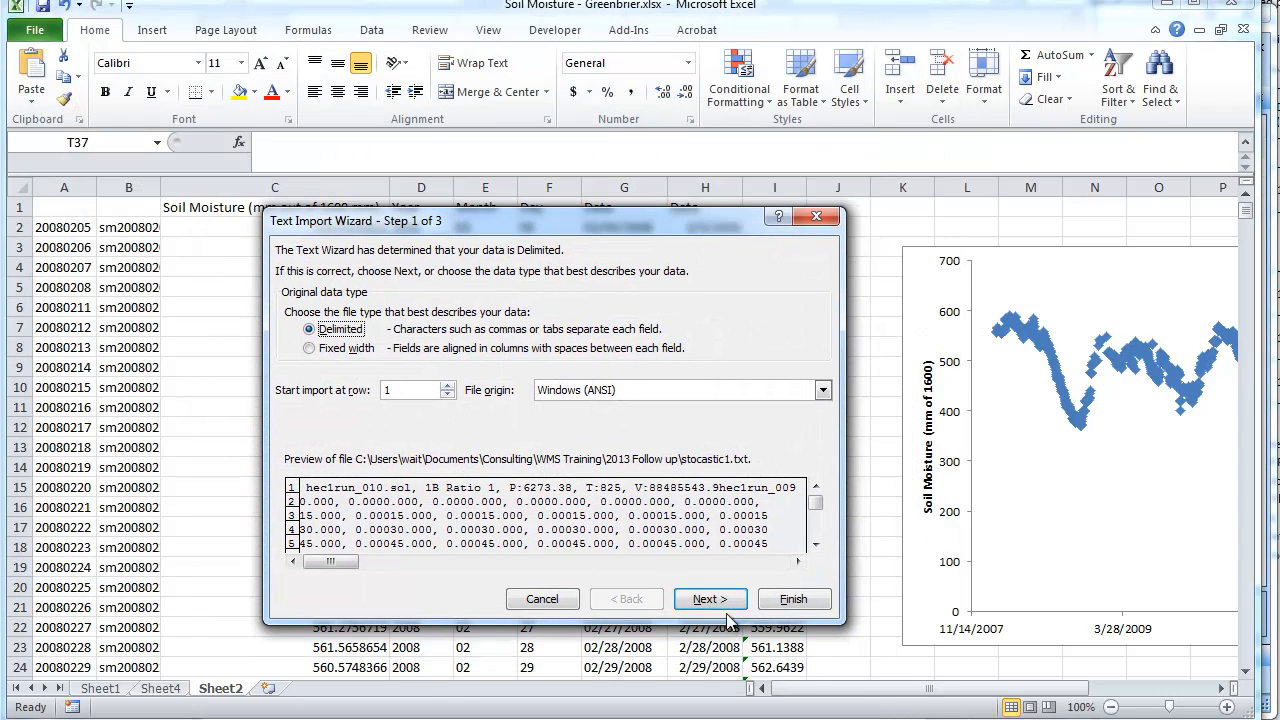
click(710, 599)
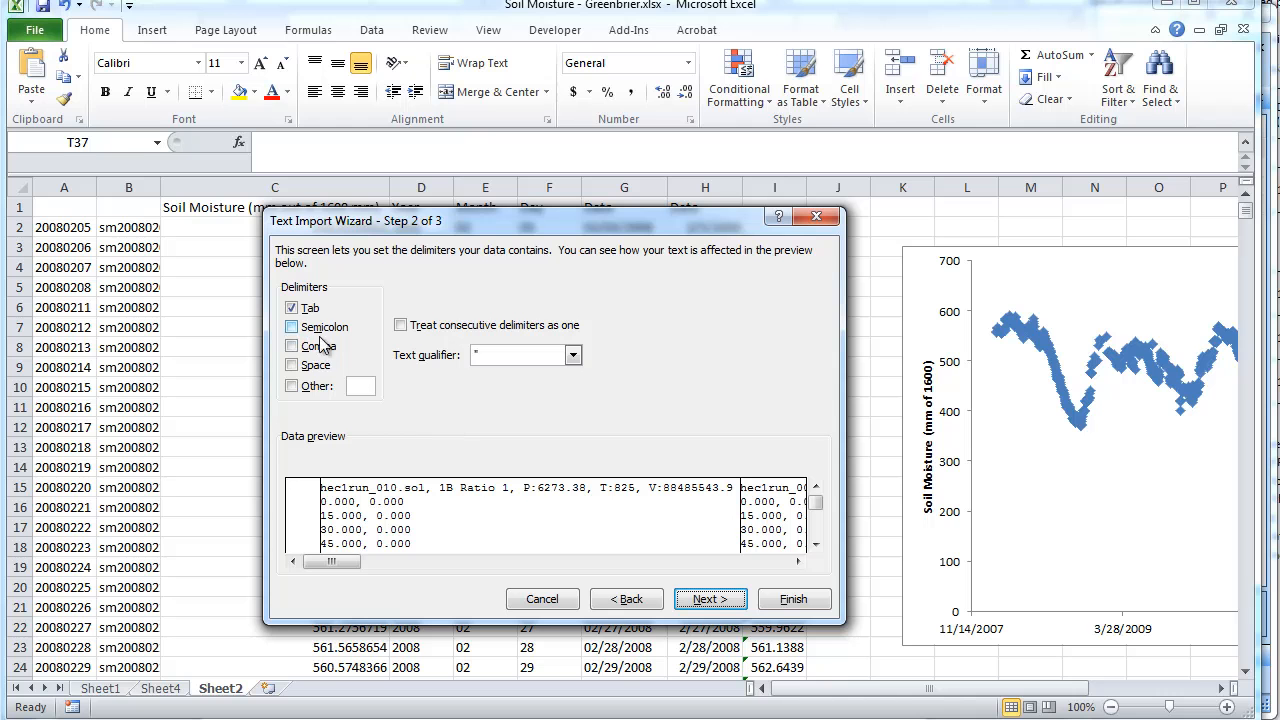
click(292, 345)
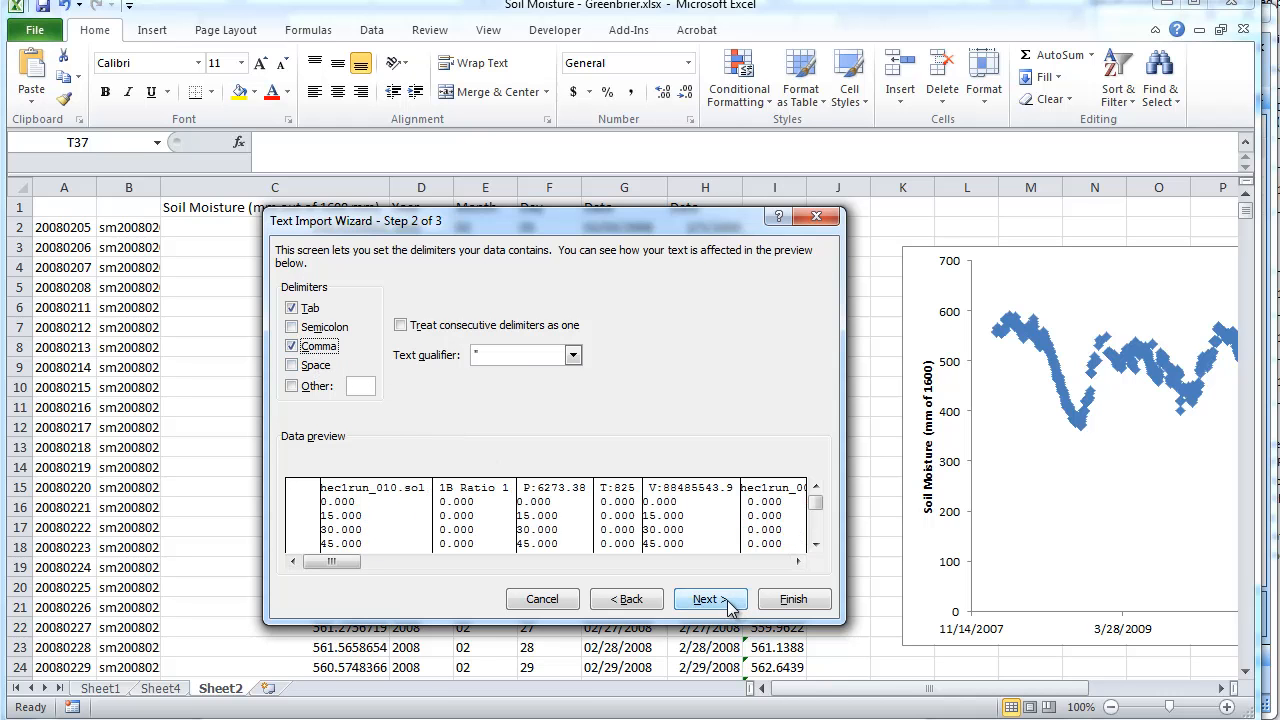
Finish the import, delete the duplicate time and label columns, and clear row 1 labels
click(793, 599)
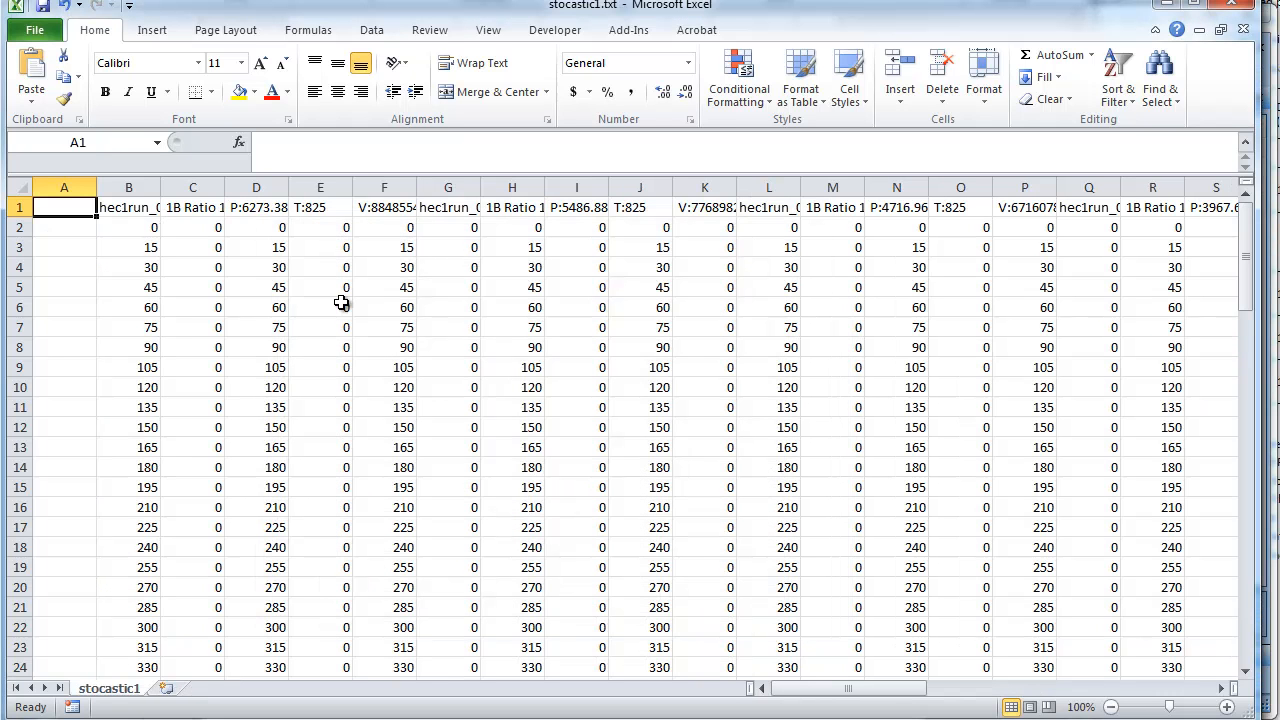
mouse_move(190, 222)
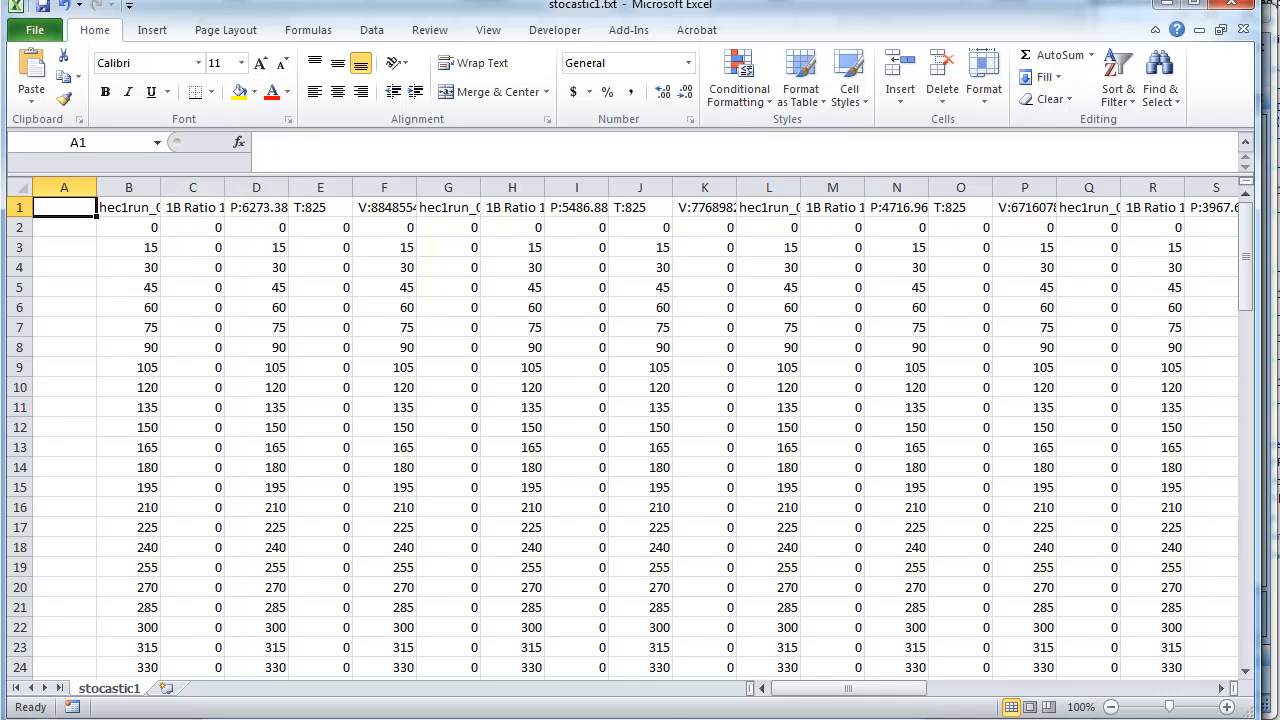
click(128, 267)
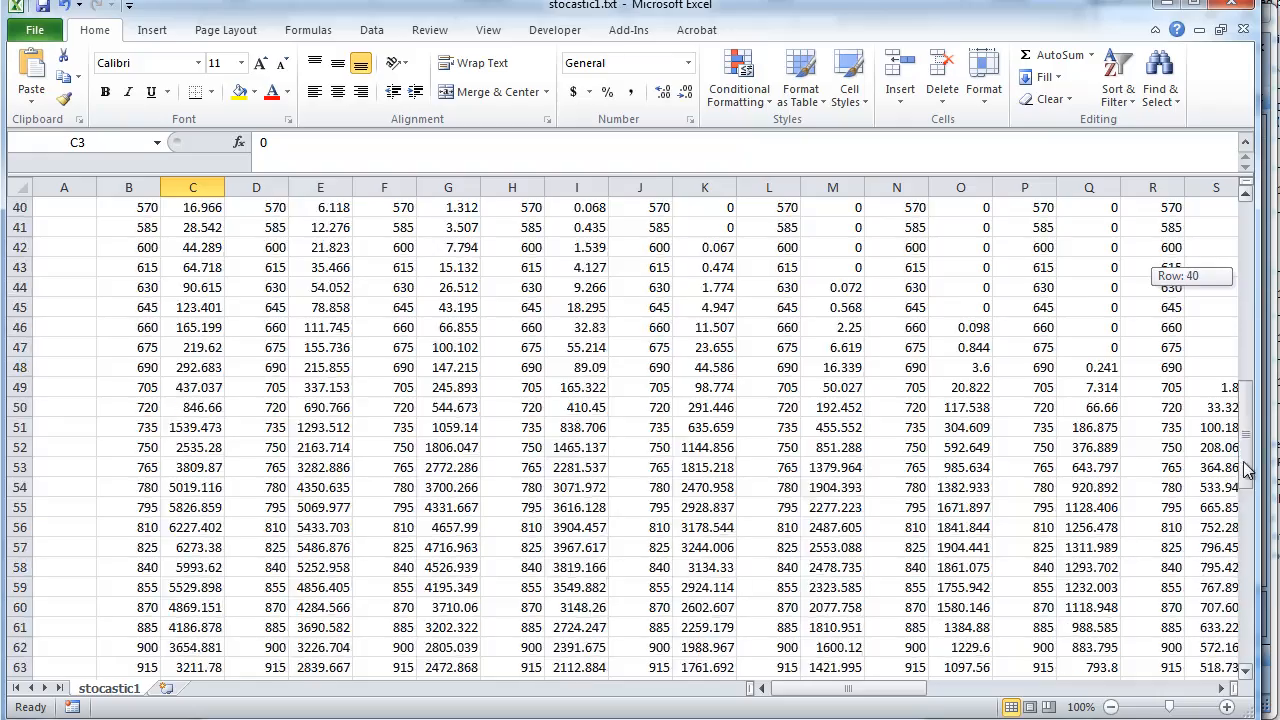
scroll(down, 3)
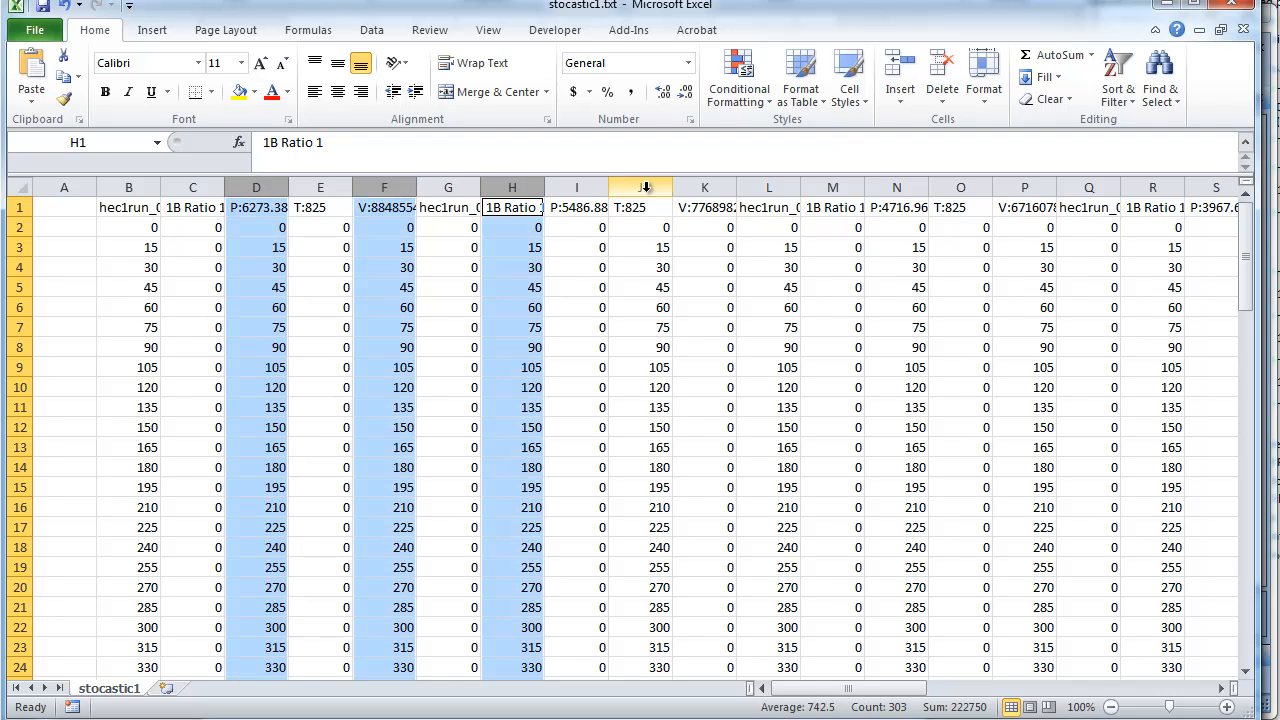
click(896, 187)
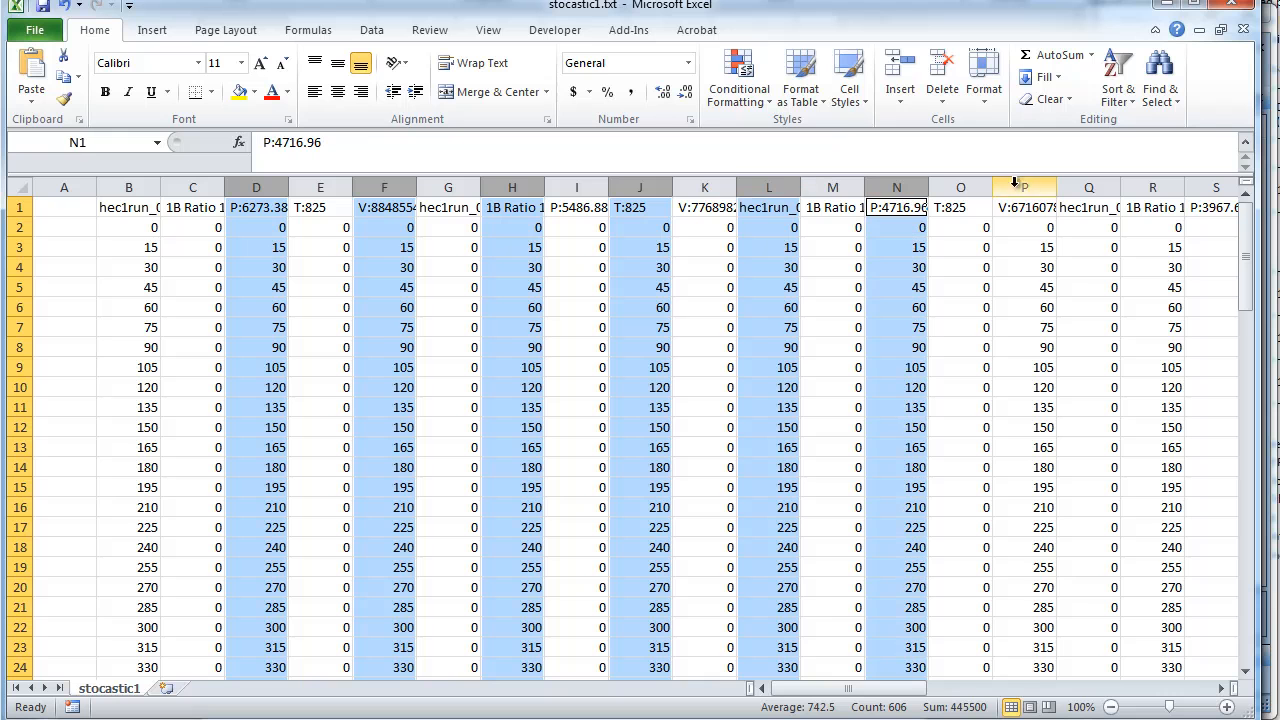
right_click(1152, 187)
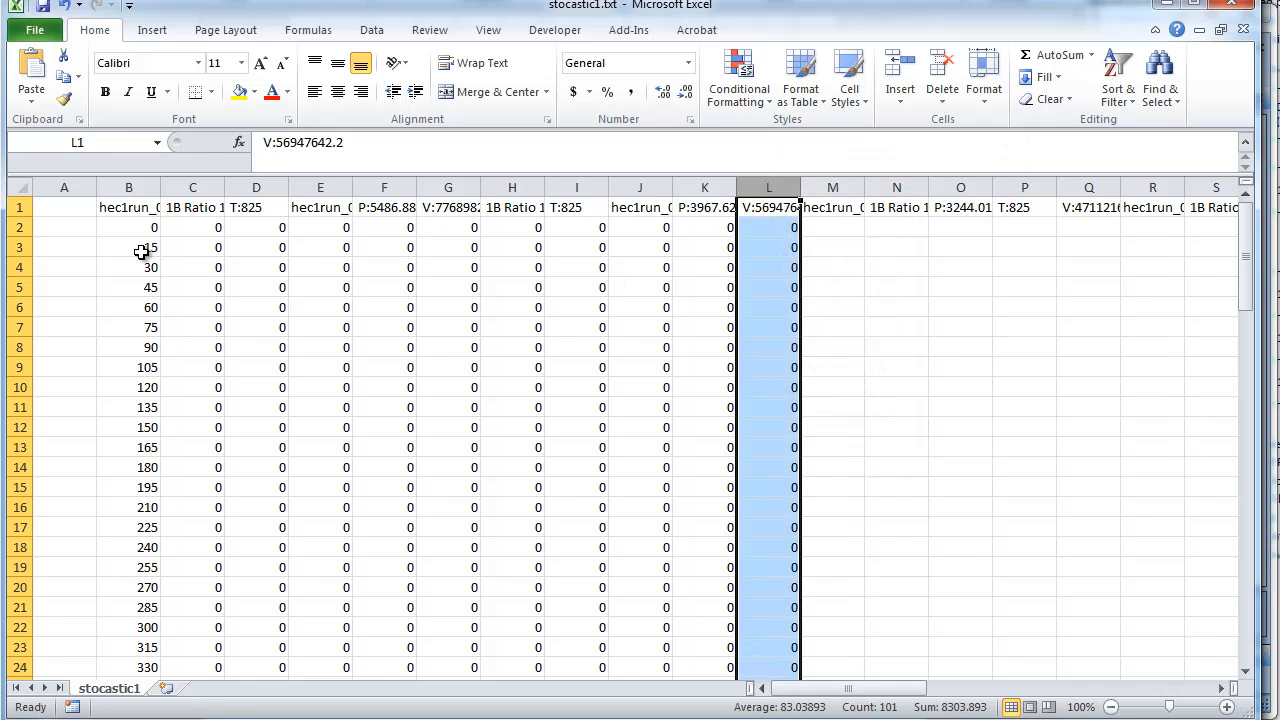
click(19, 207)
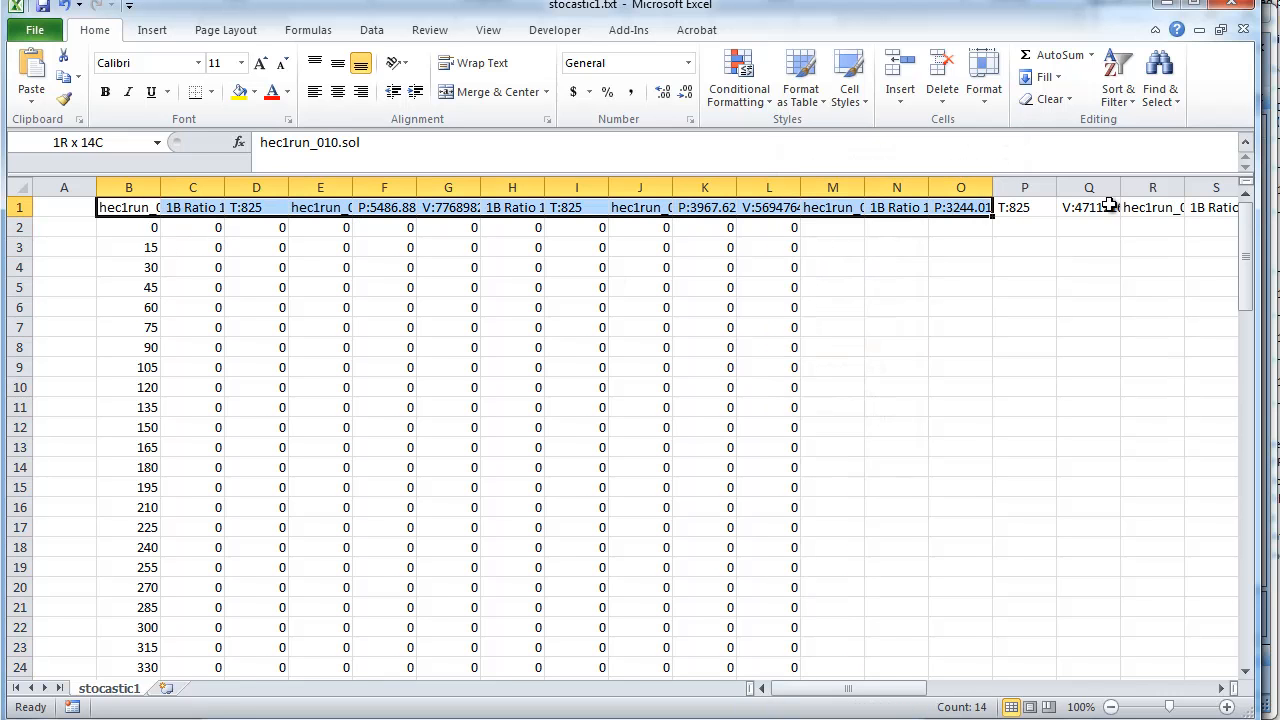
click(128, 207)
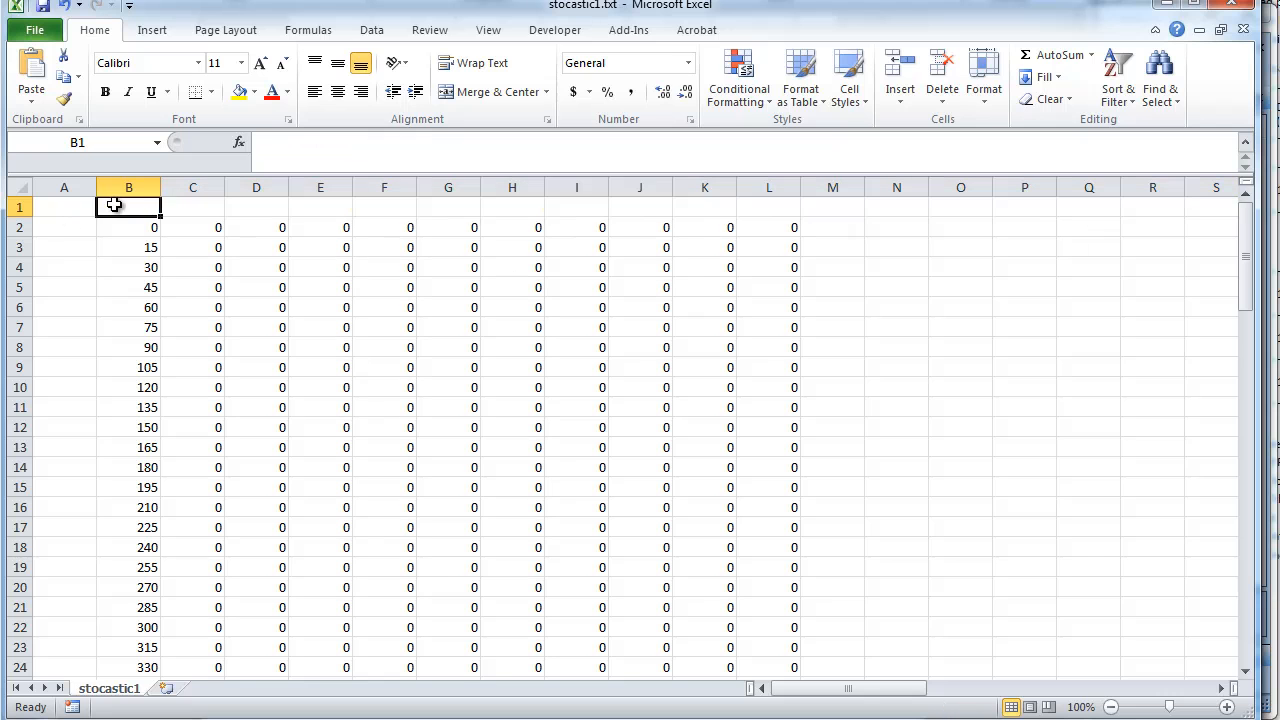
Enter 'Time (min)' in B1 and start labelling C1 as P=6.5
text(Time (min))
click(192, 207)
text(P=)
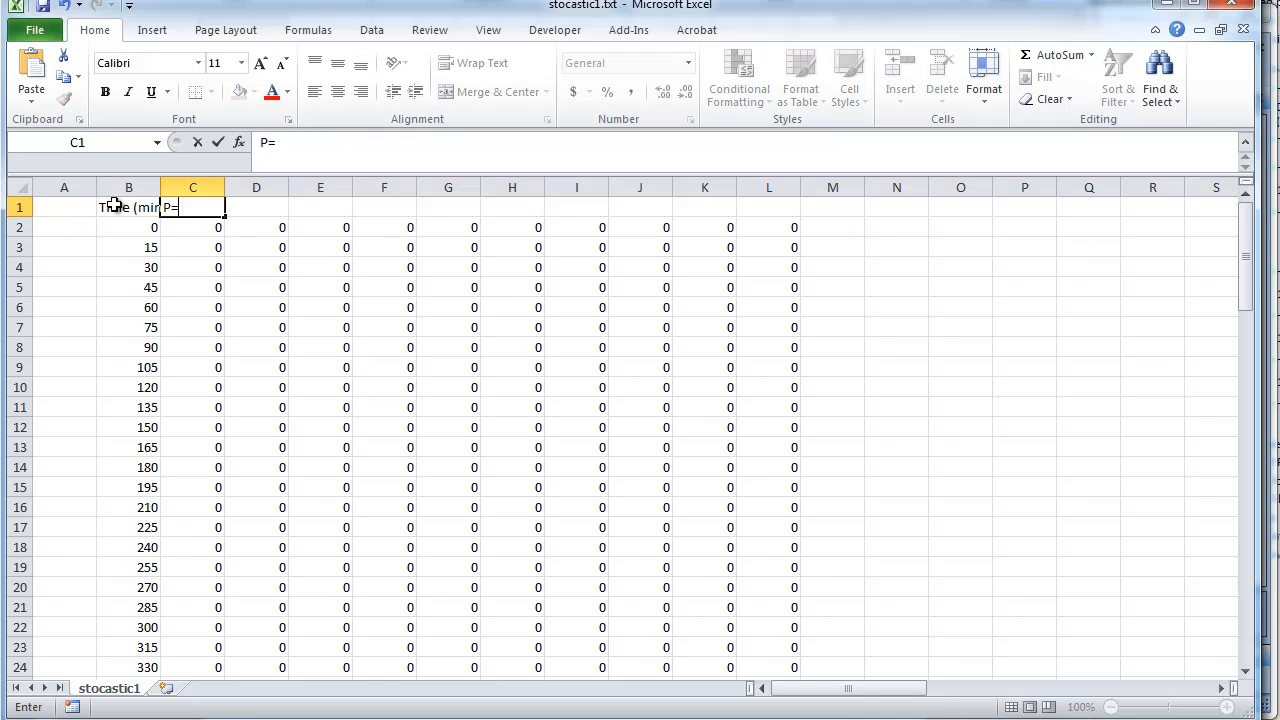
text(6.)
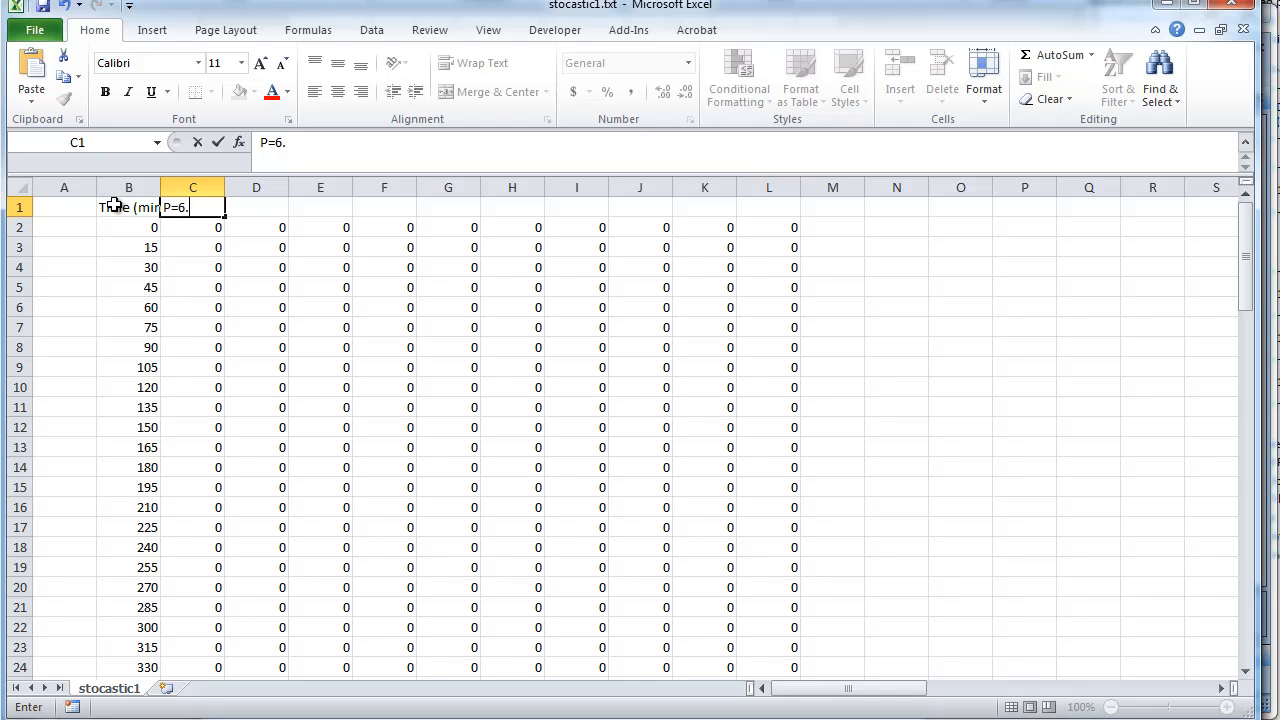
text(5)
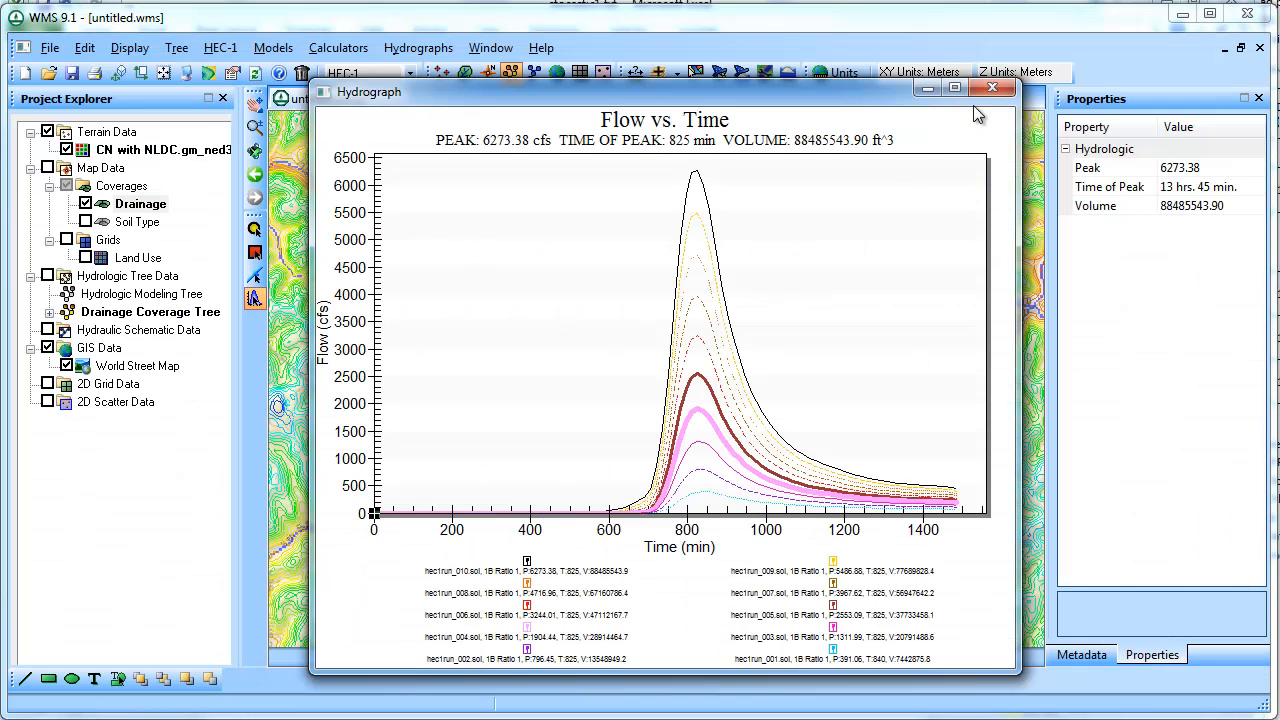
Review Run 1–Run 10 precipitation values (2.0–6.5 inches), then return to the Excel table
click(220, 47)
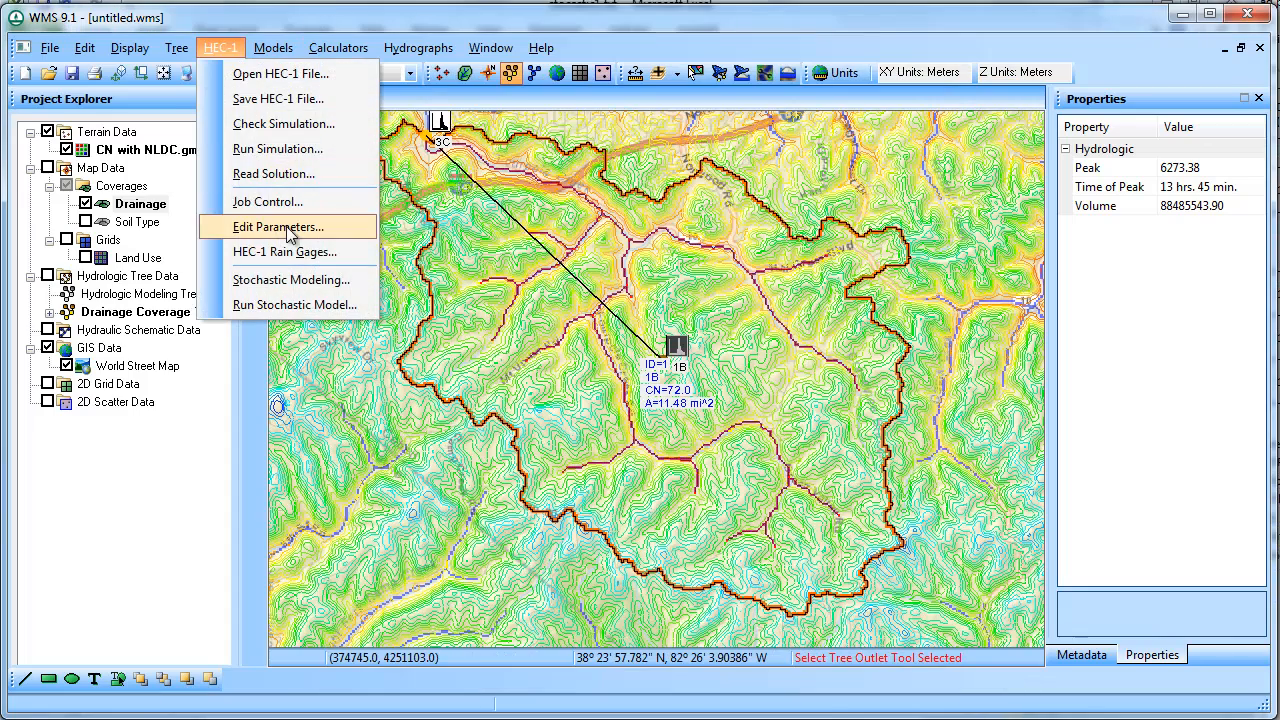
click(294, 304)
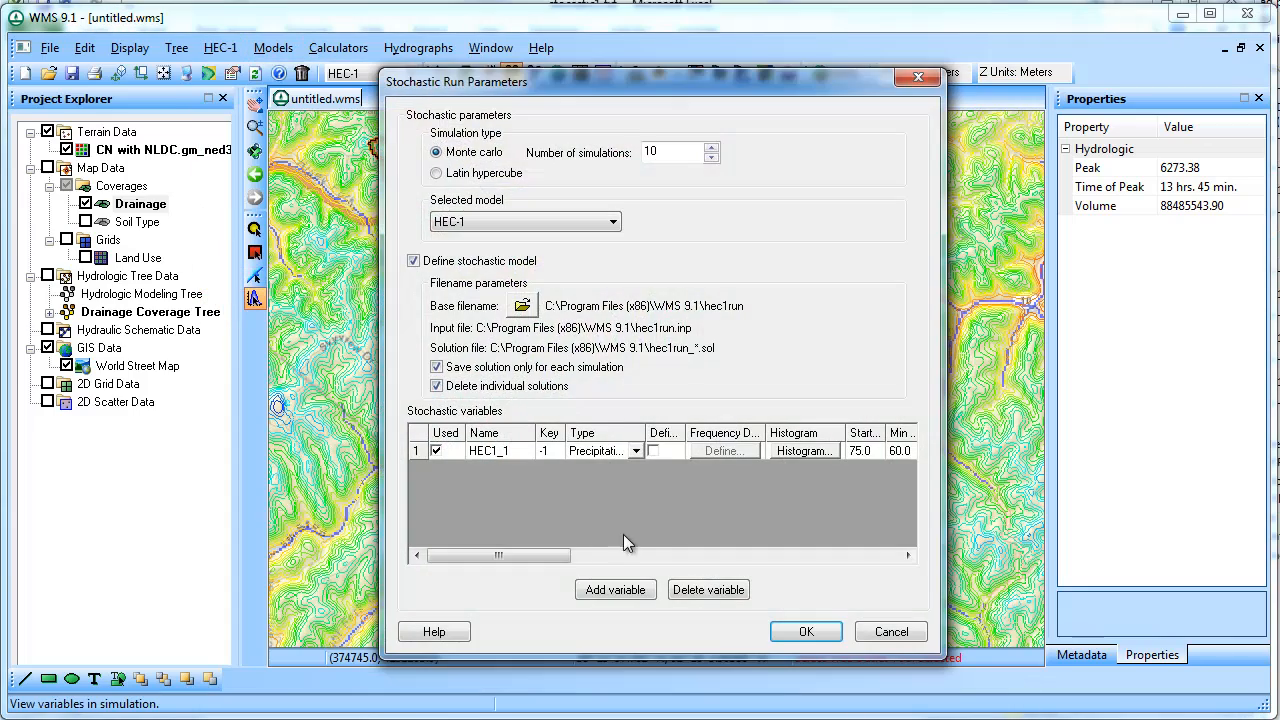
drag(500, 555, 697, 555)
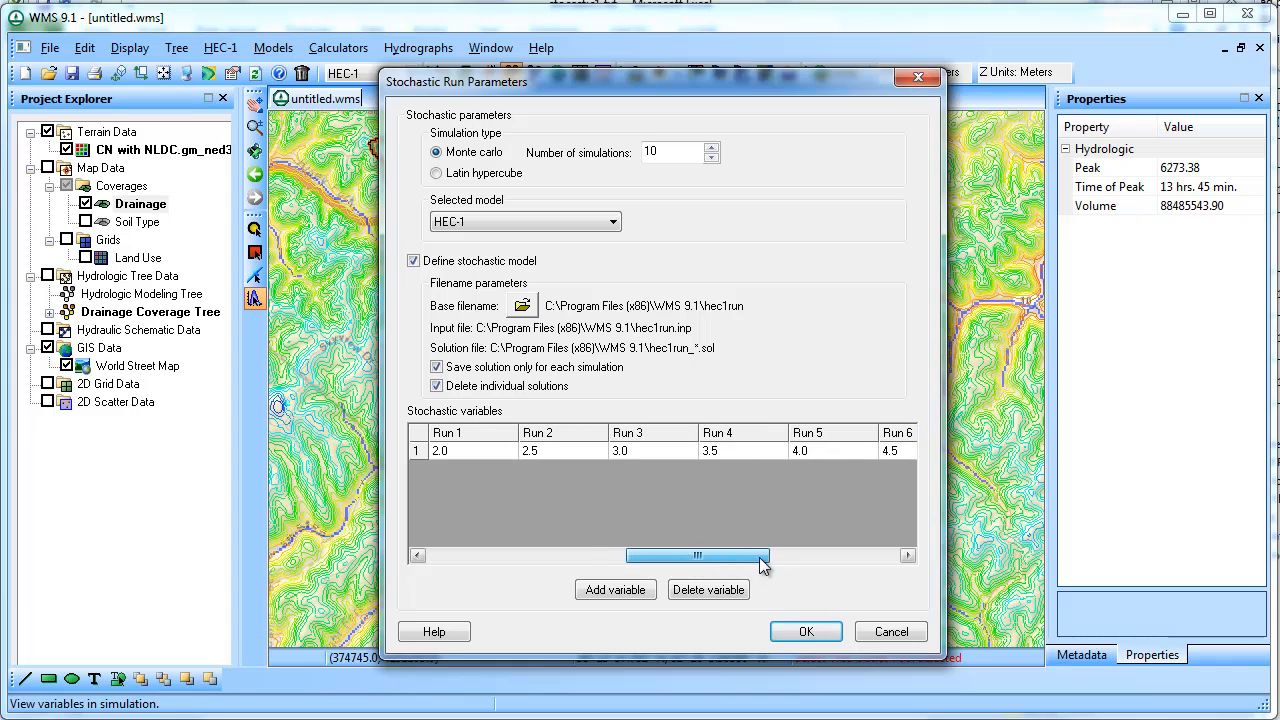
drag(697, 555, 825, 555)
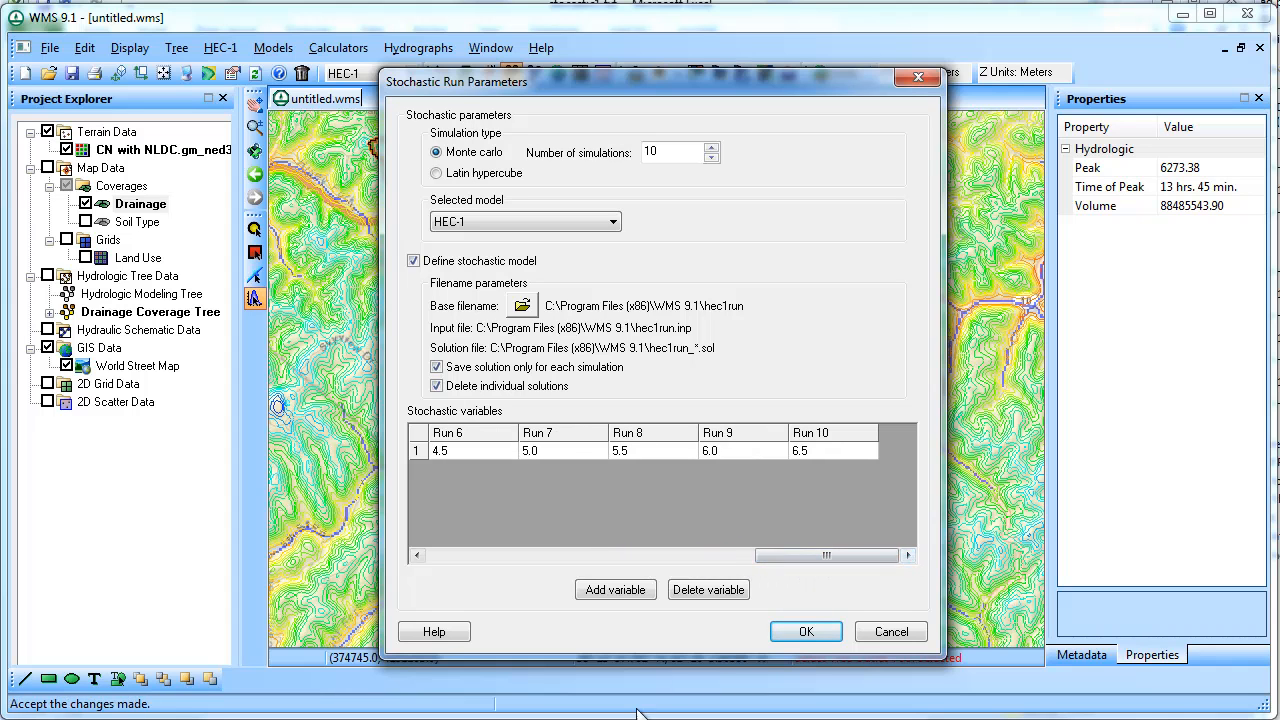
drag(825, 555, 635, 555)
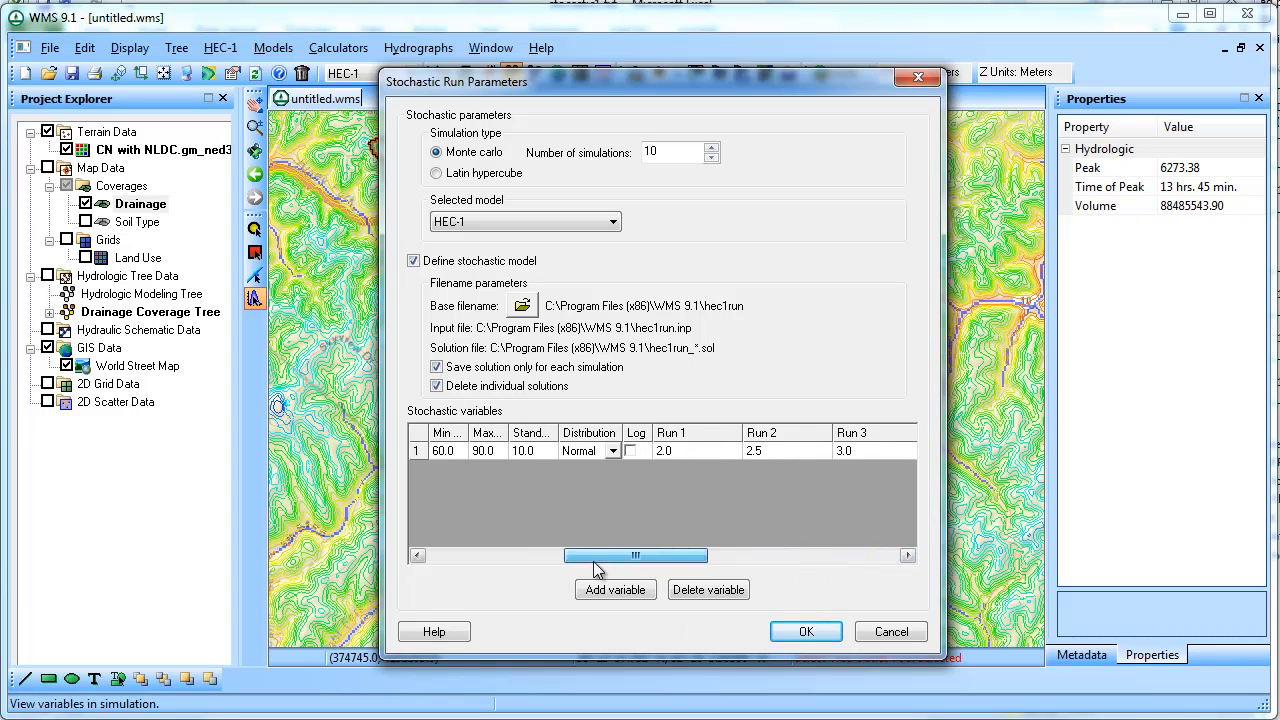
drag(635, 555, 745, 555)
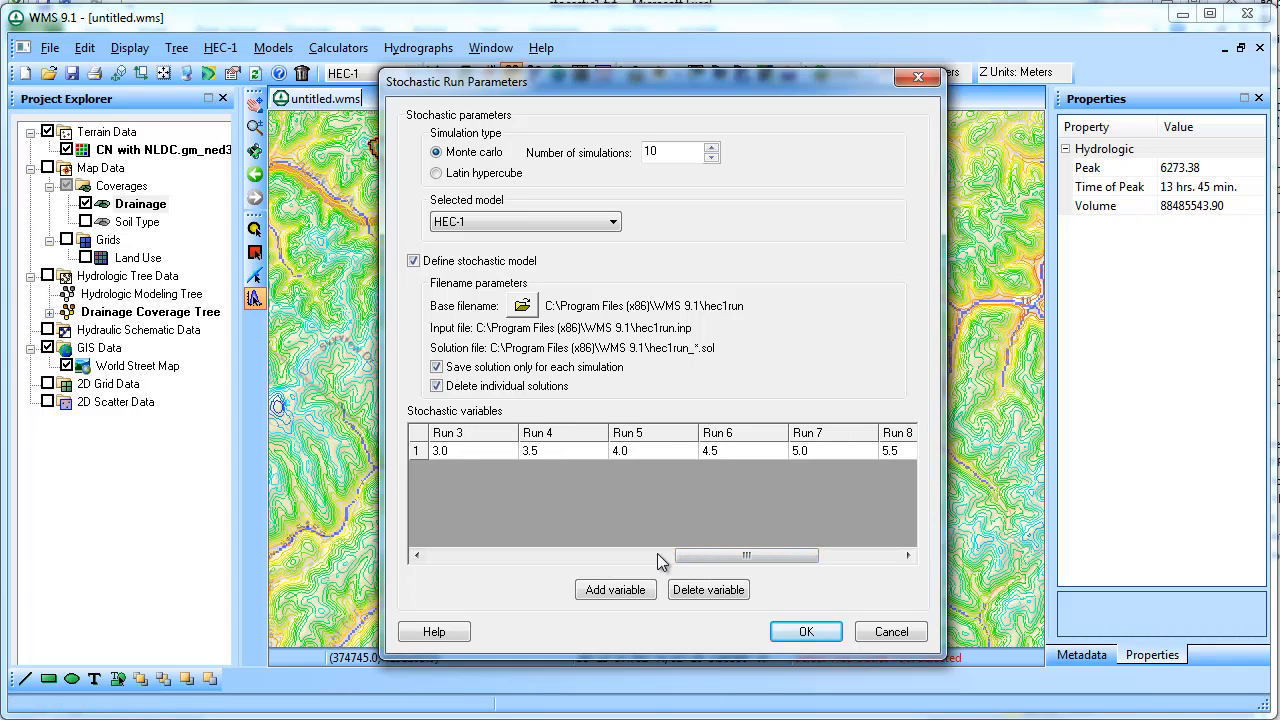
drag(745, 555, 665, 555)
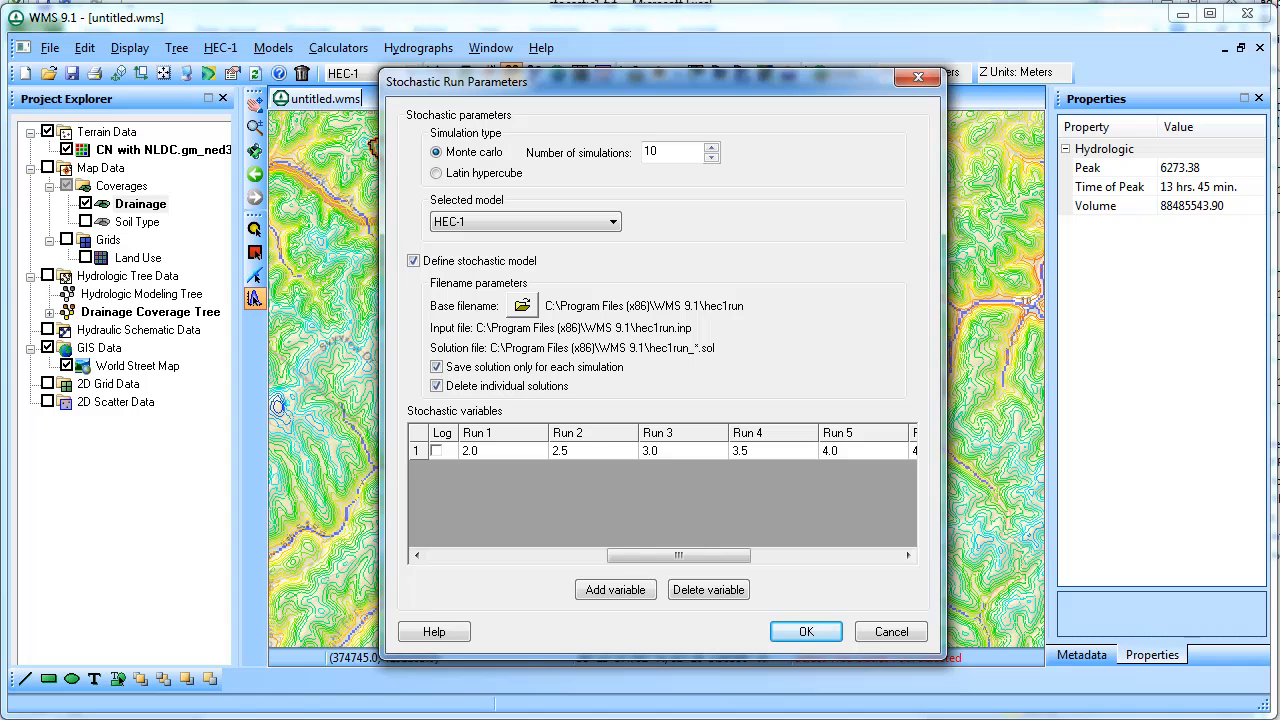
click(805, 631)
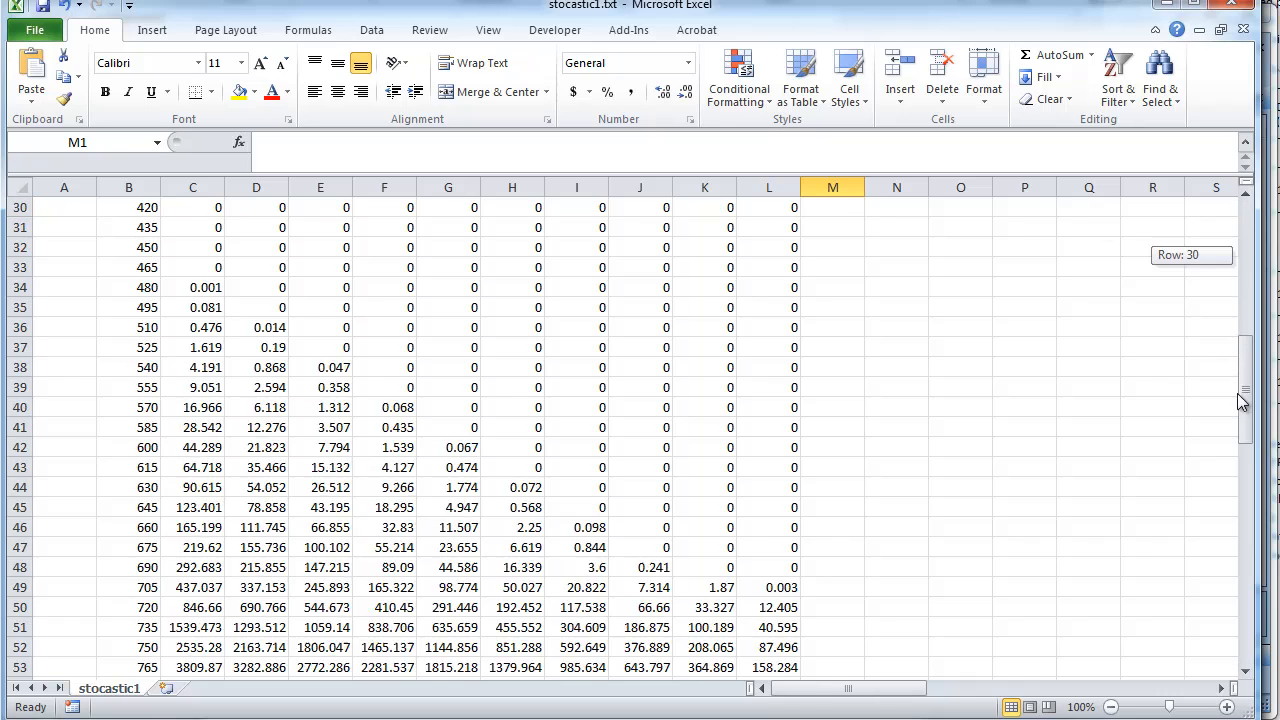
scroll(down, 3)
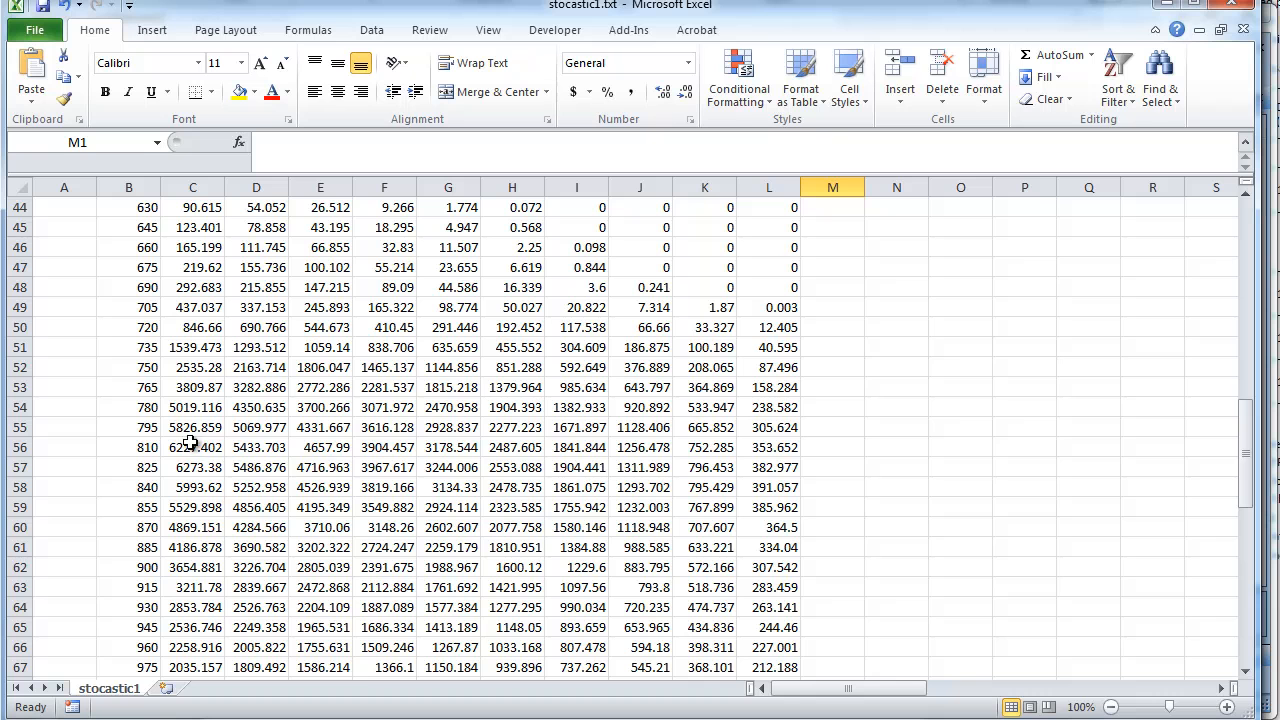
mouse_move(200, 442)
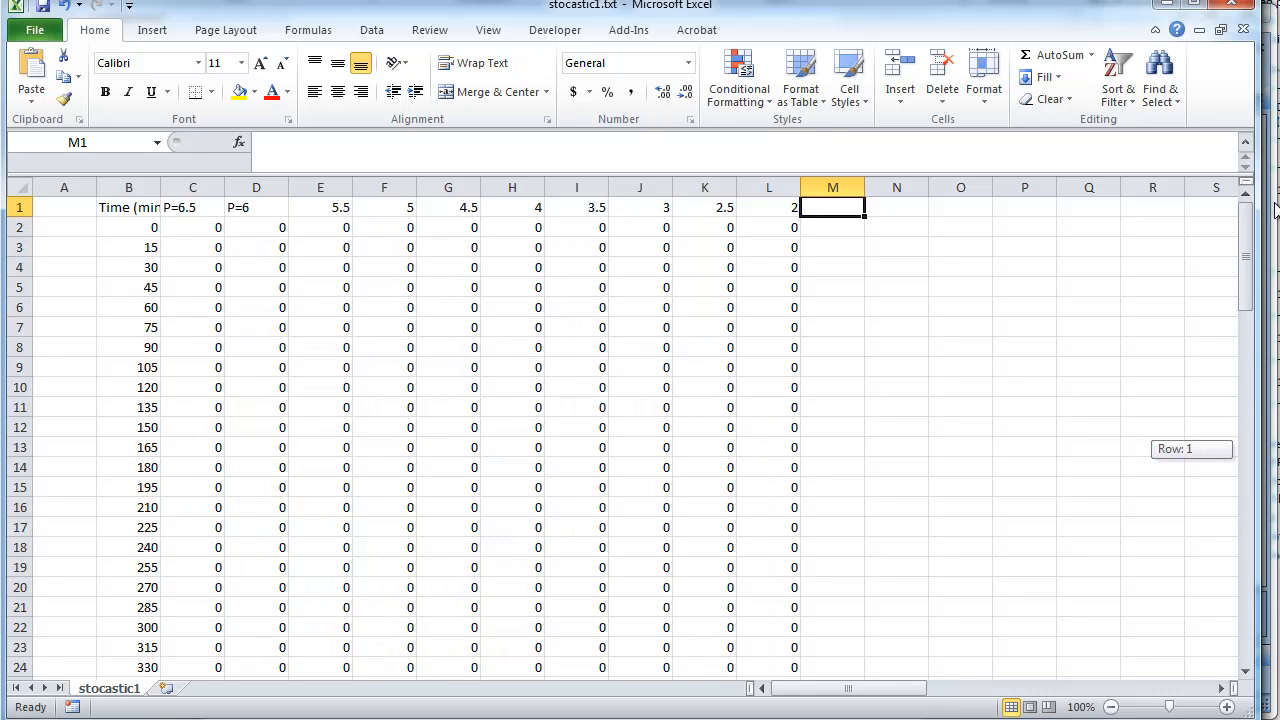
scroll(down, 3)
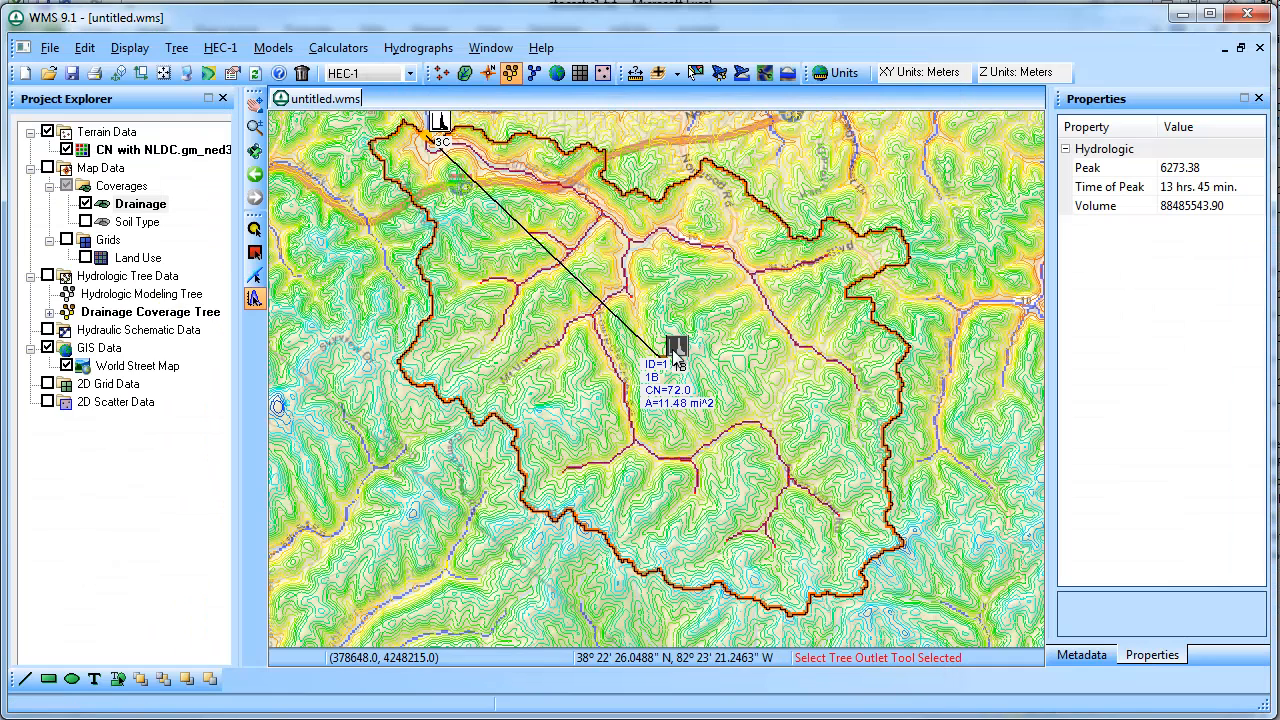
Set basin 1B's SCS curve number (CRVNBR) to -1 in its loss method settings
click(418, 47)
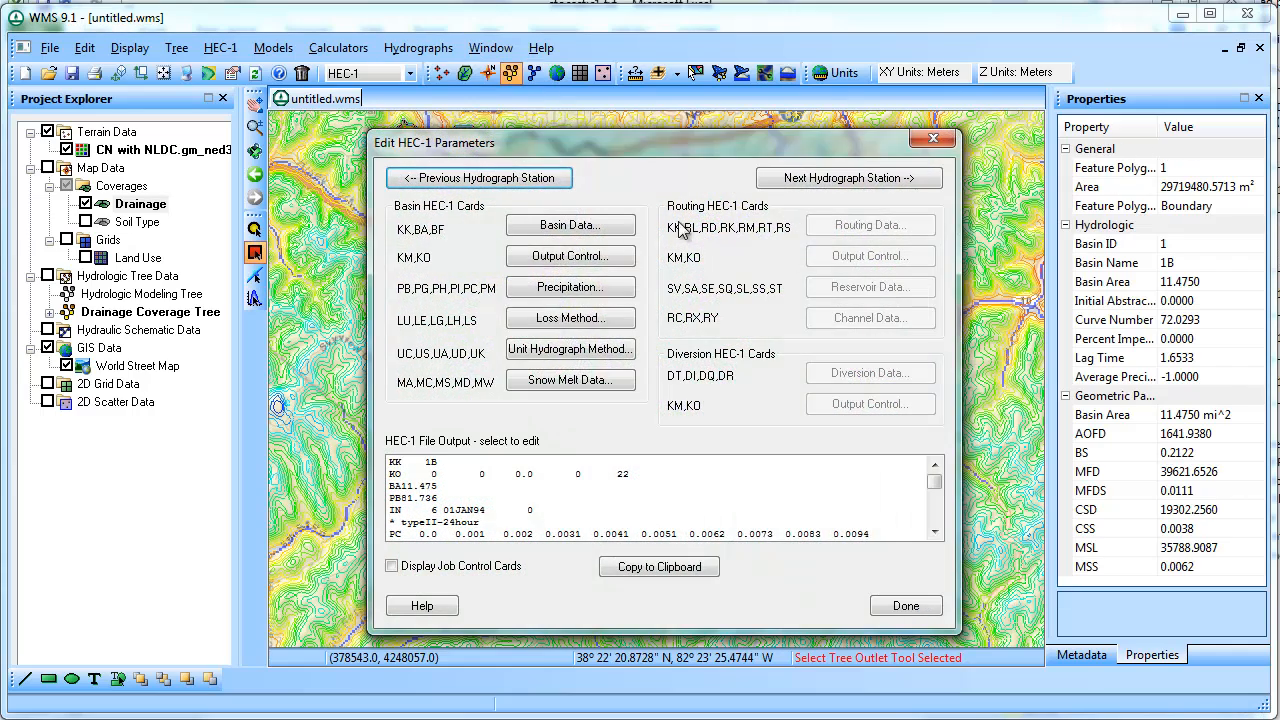
click(570, 287)
text(-1)
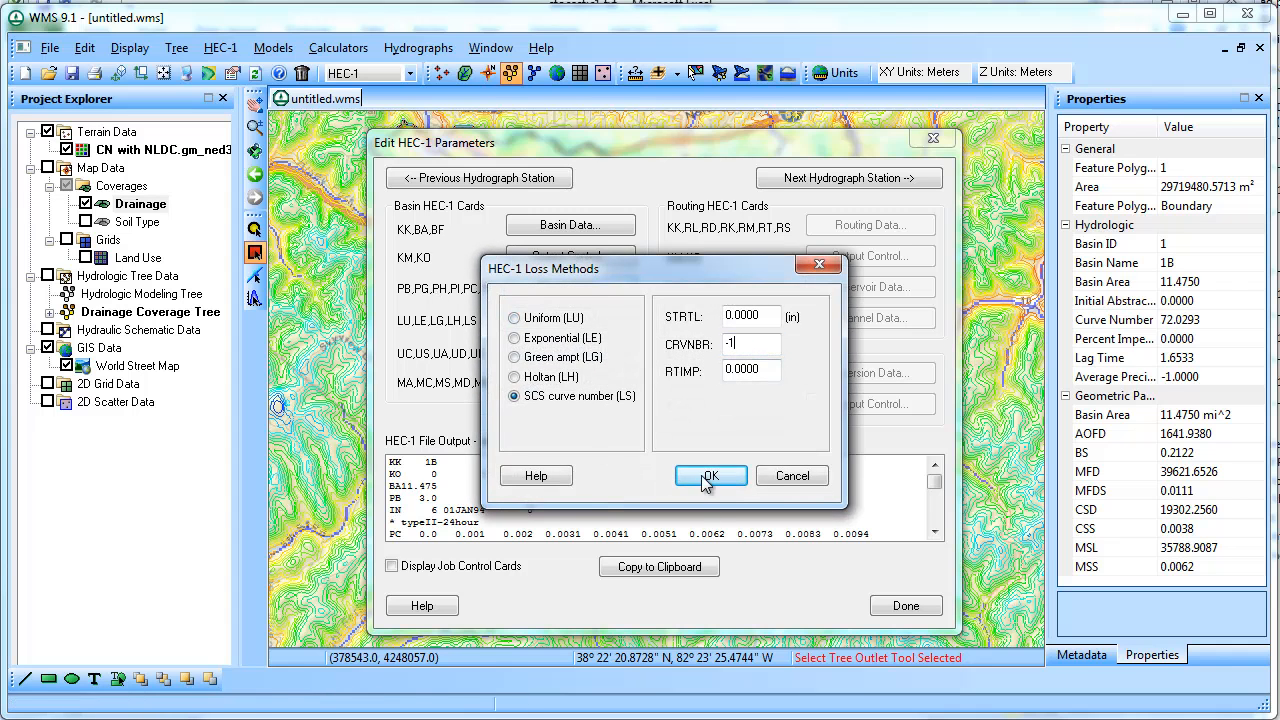
click(710, 475)
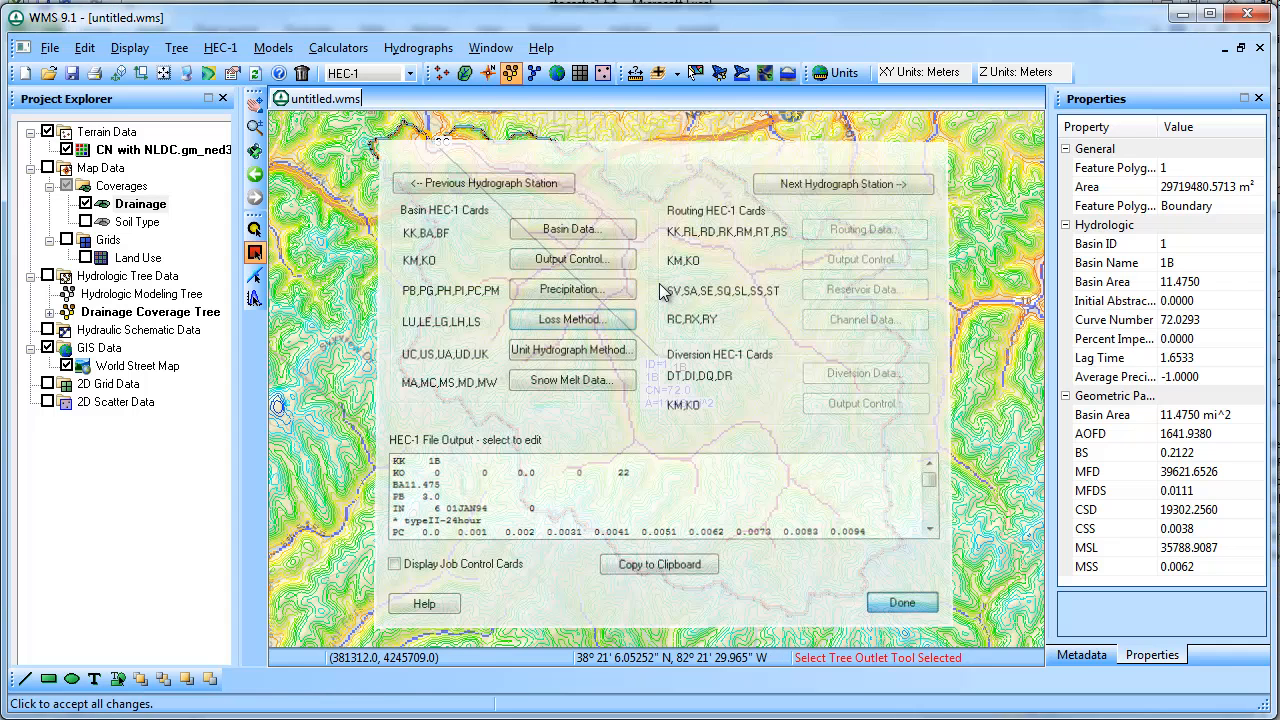
click(220, 47)
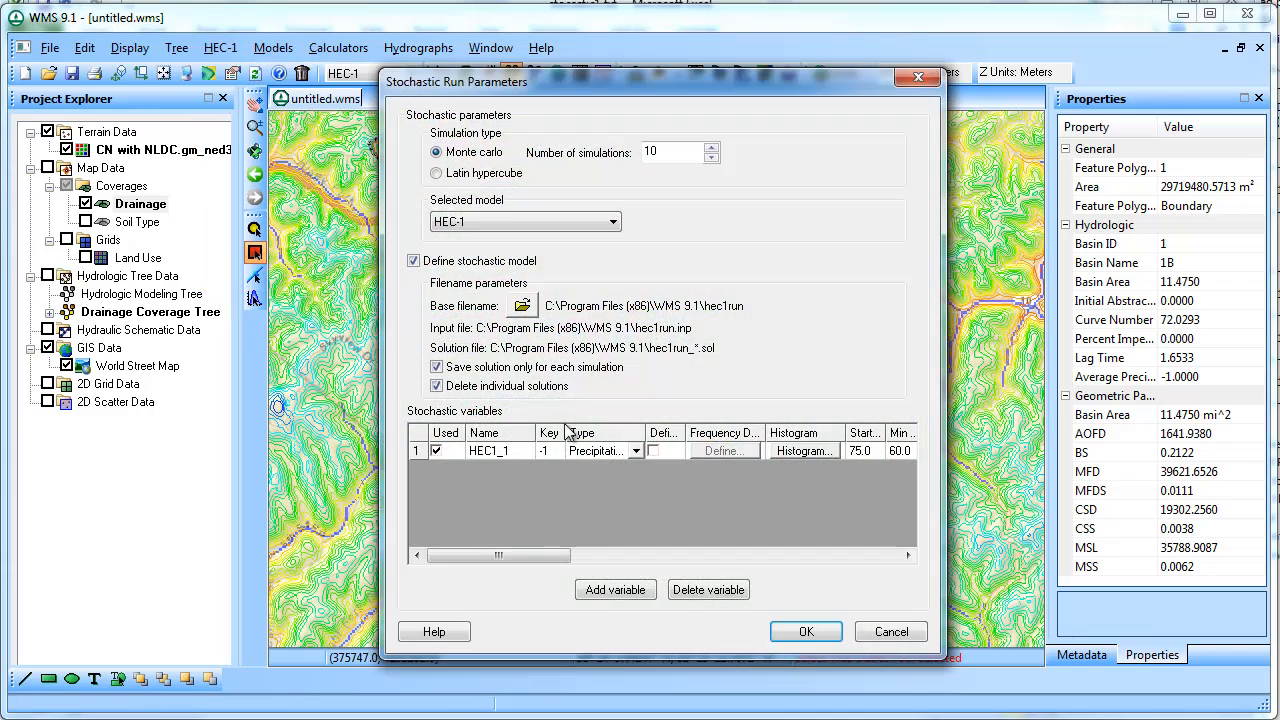
Replace the ten run curve numbers with whole values rising from 65 to 74
click(595, 450)
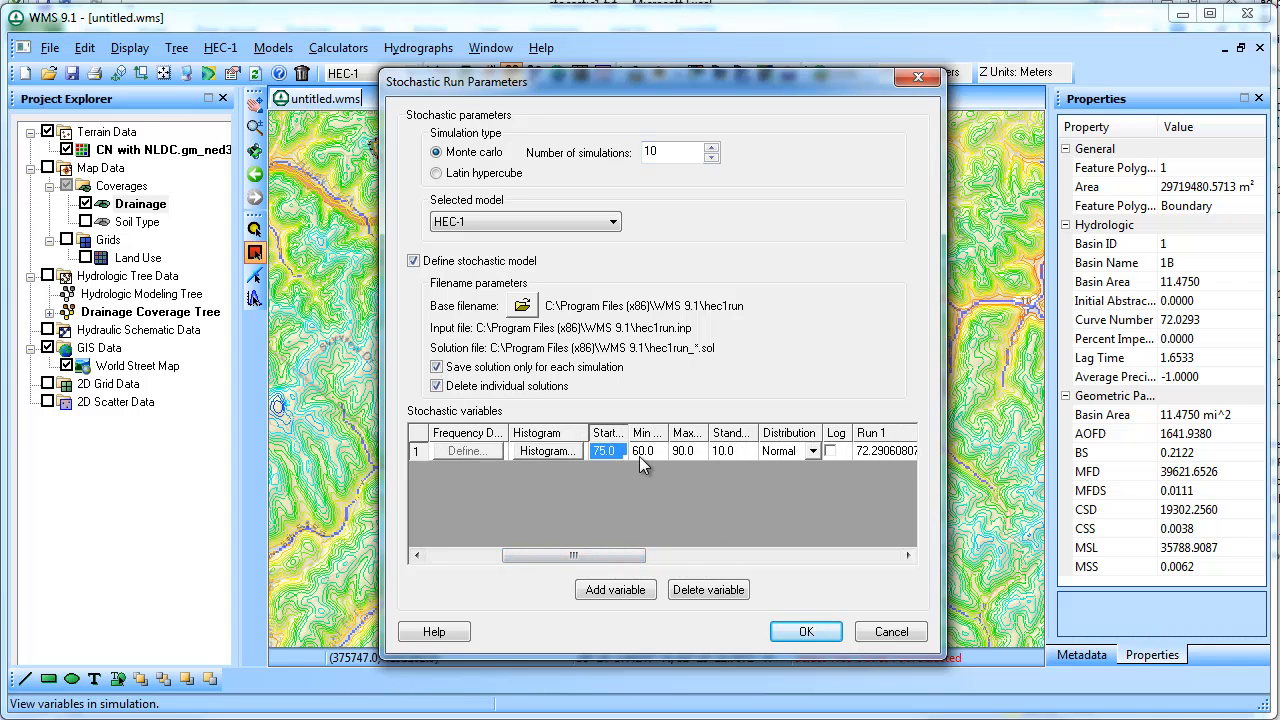
mouse_move(608, 463)
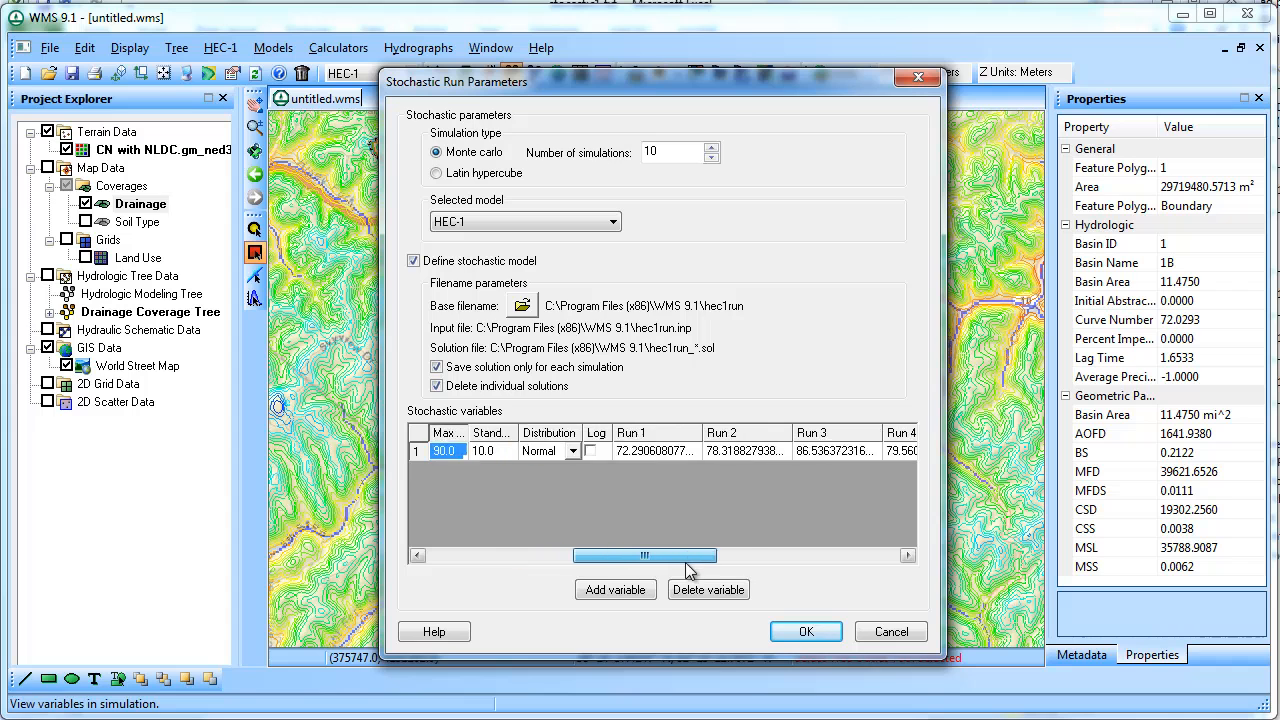
drag(645, 555, 685, 555)
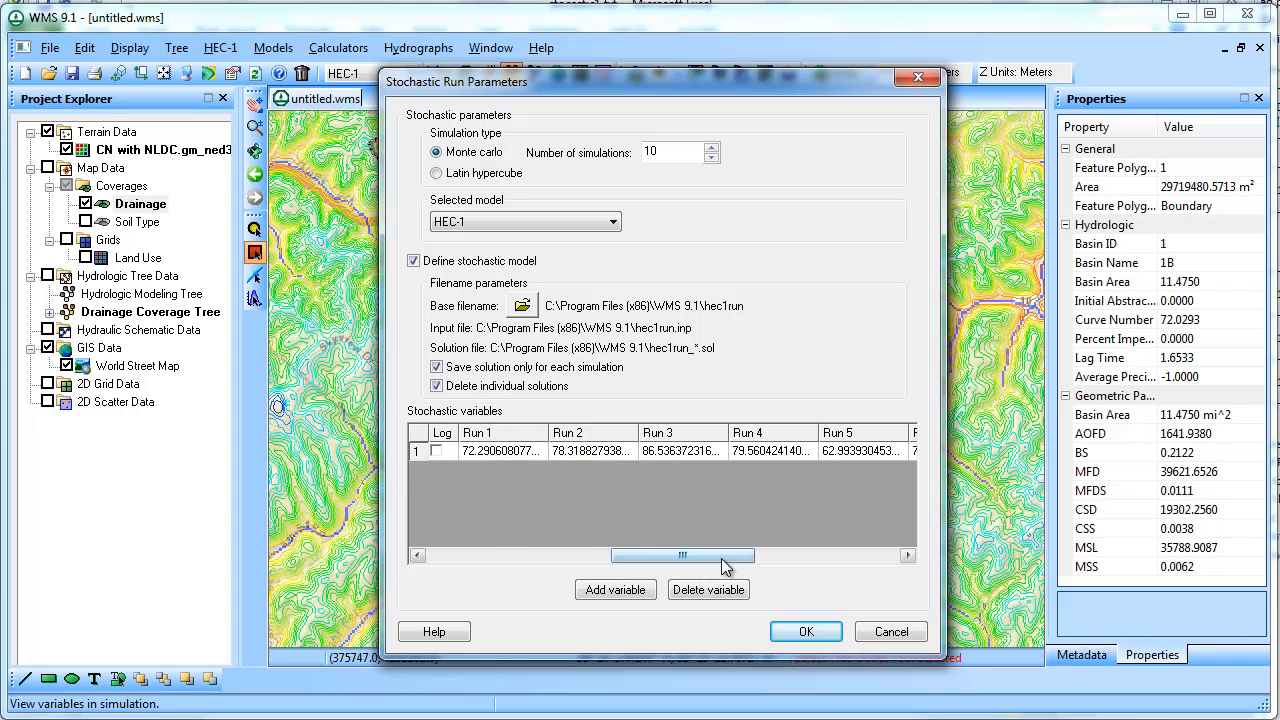
drag(683, 555, 755, 555)
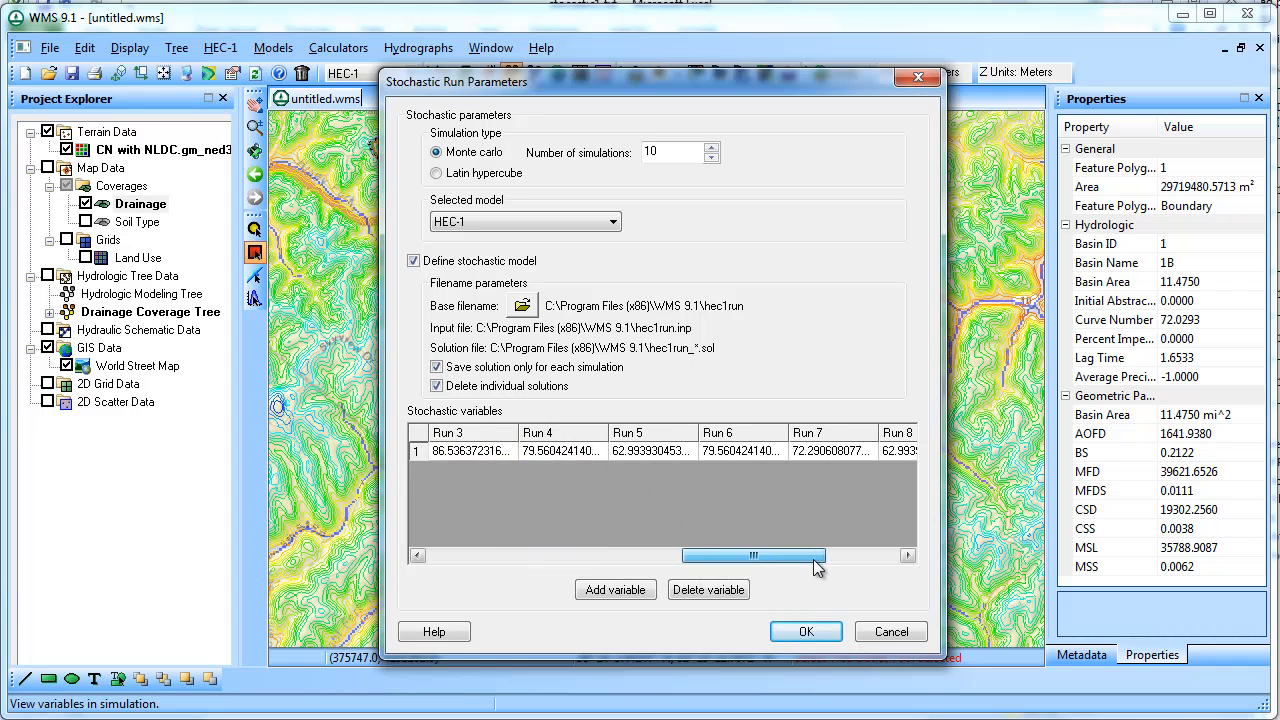
drag(753, 555, 825, 555)
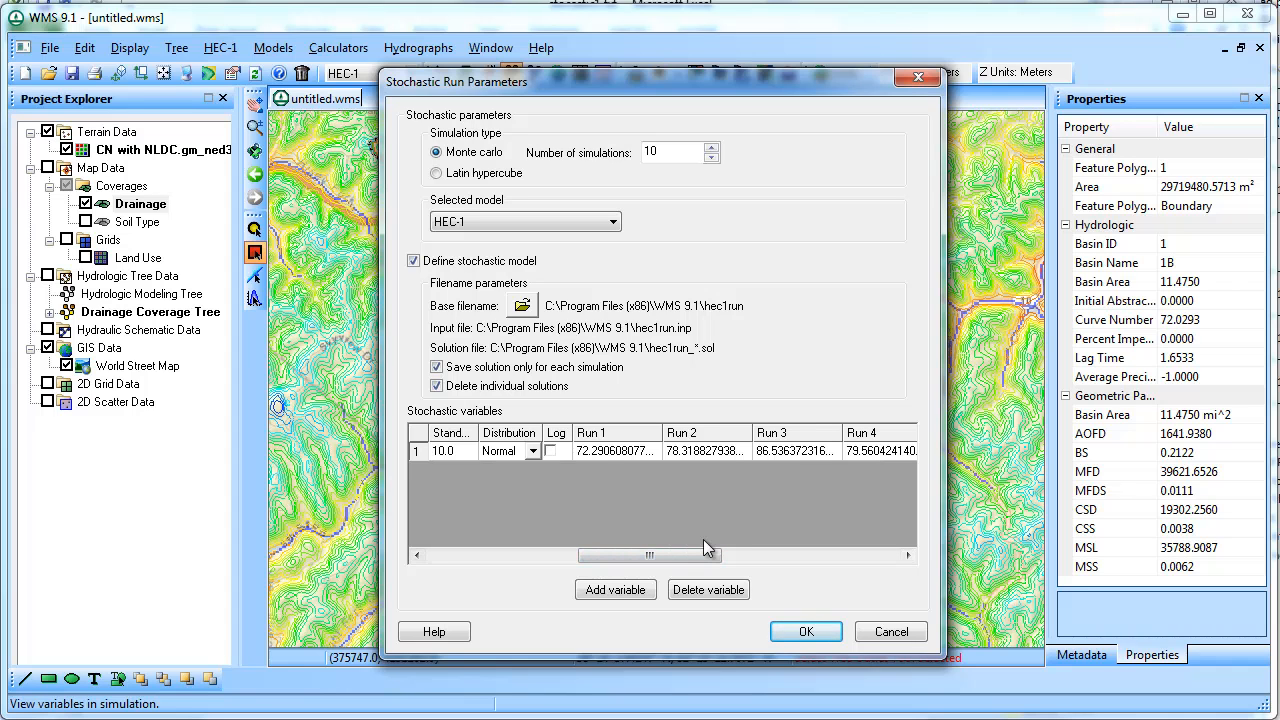
click(617, 450)
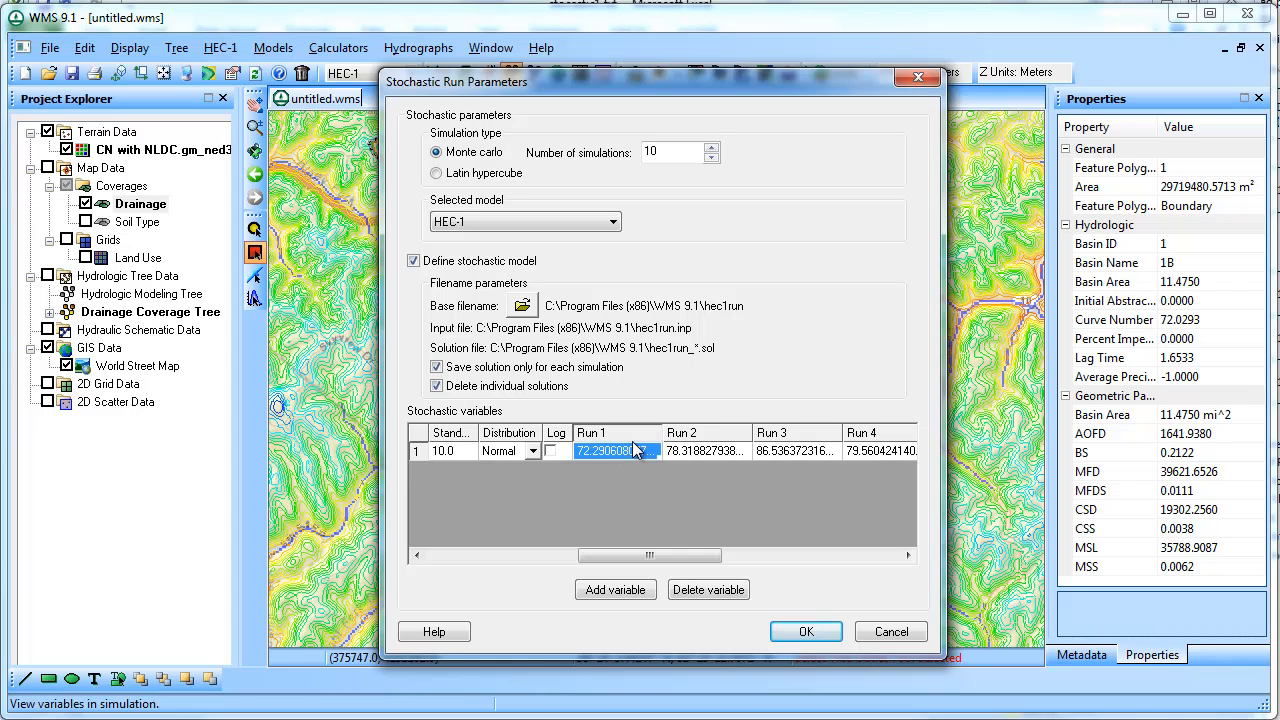
text(66.0)
text(7)
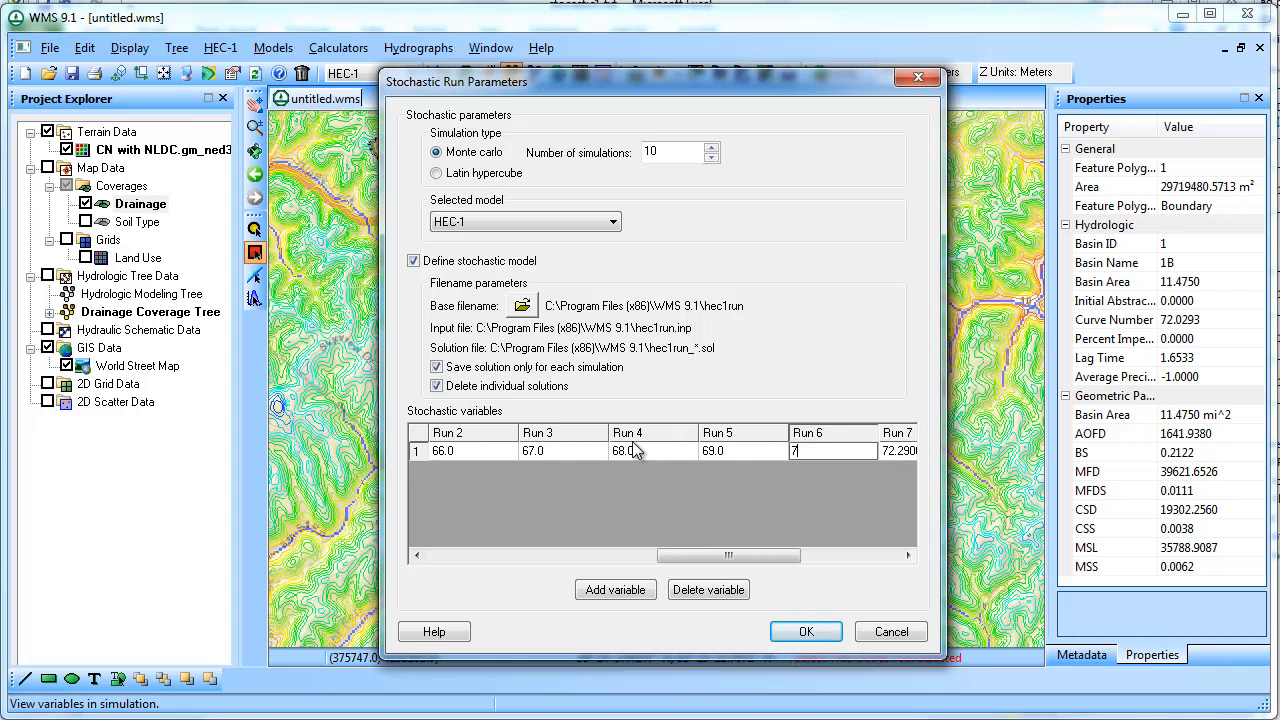
scroll(right, 3)
text(74)
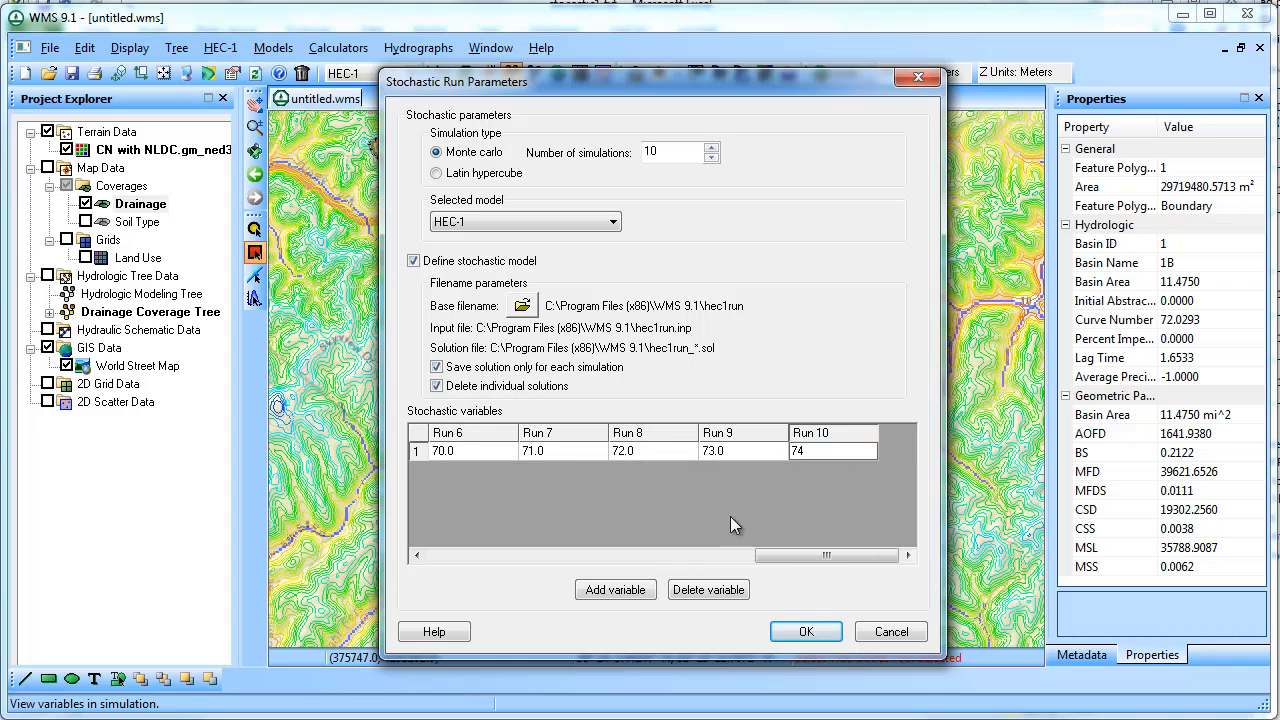
click(220, 47)
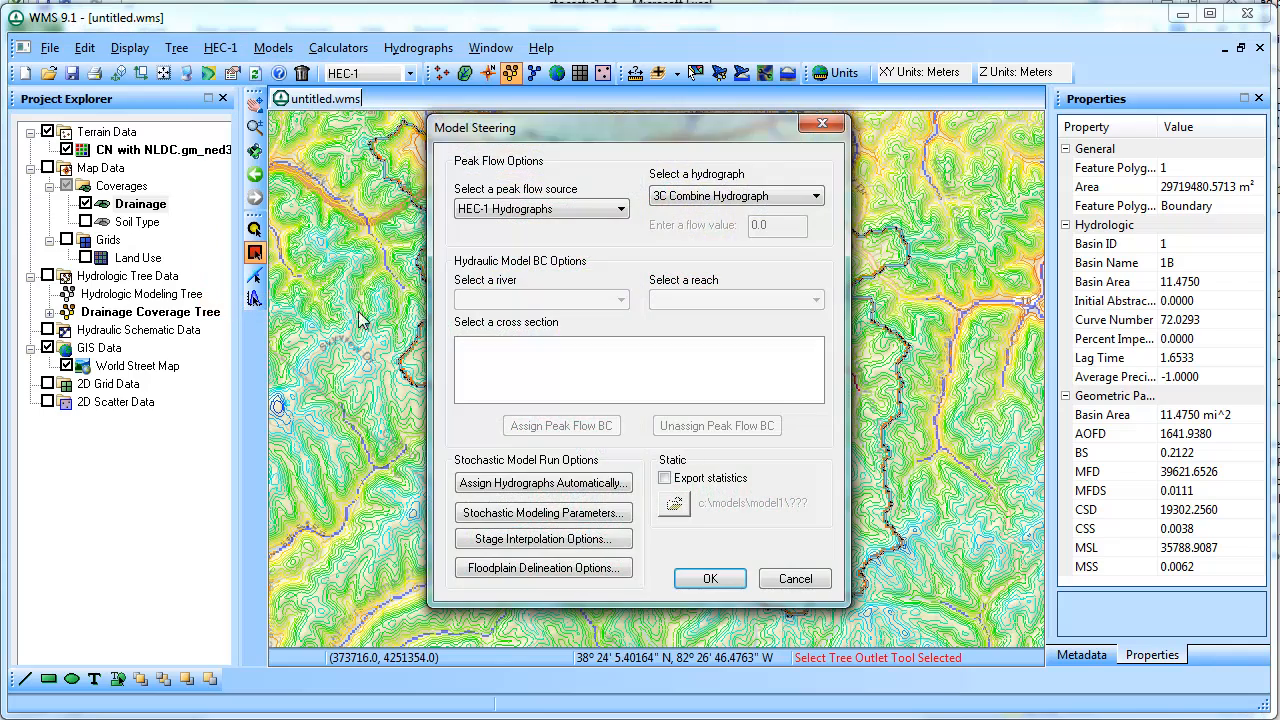
Run the ten curve-number HEC-1 simulations and load solutions, peaking at 1518.68 cfs
click(710, 578)
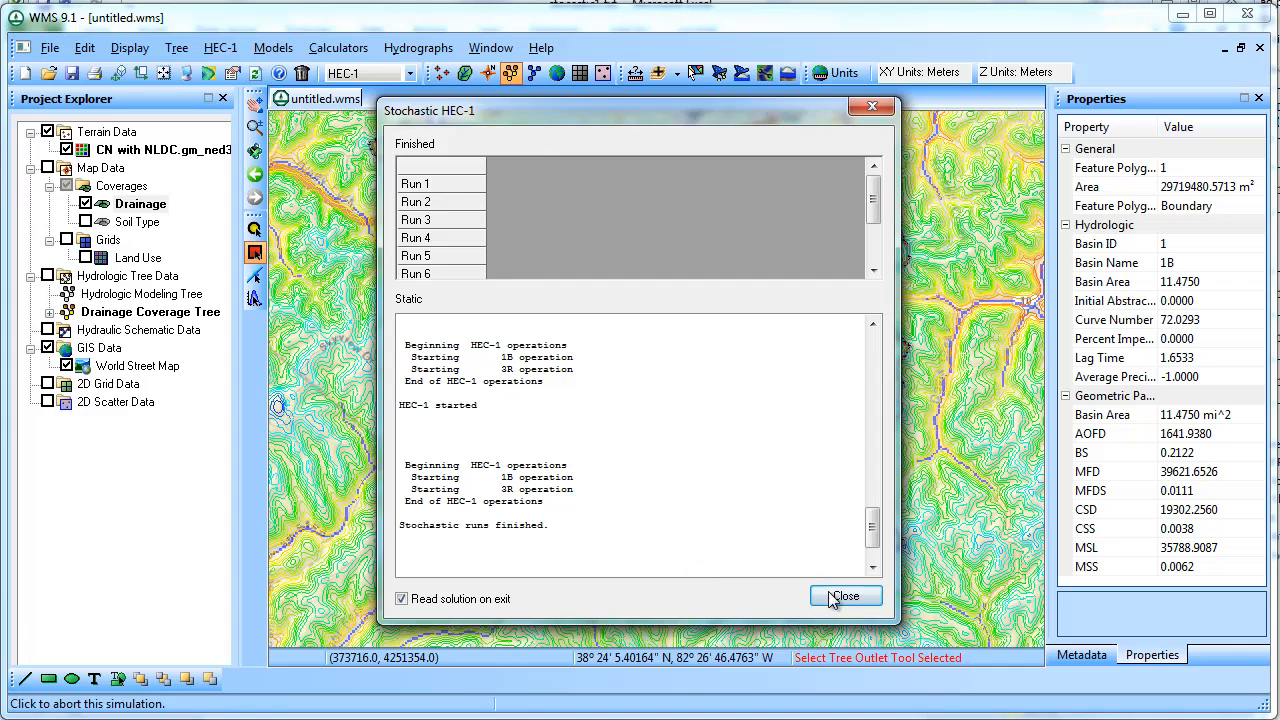
click(844, 596)
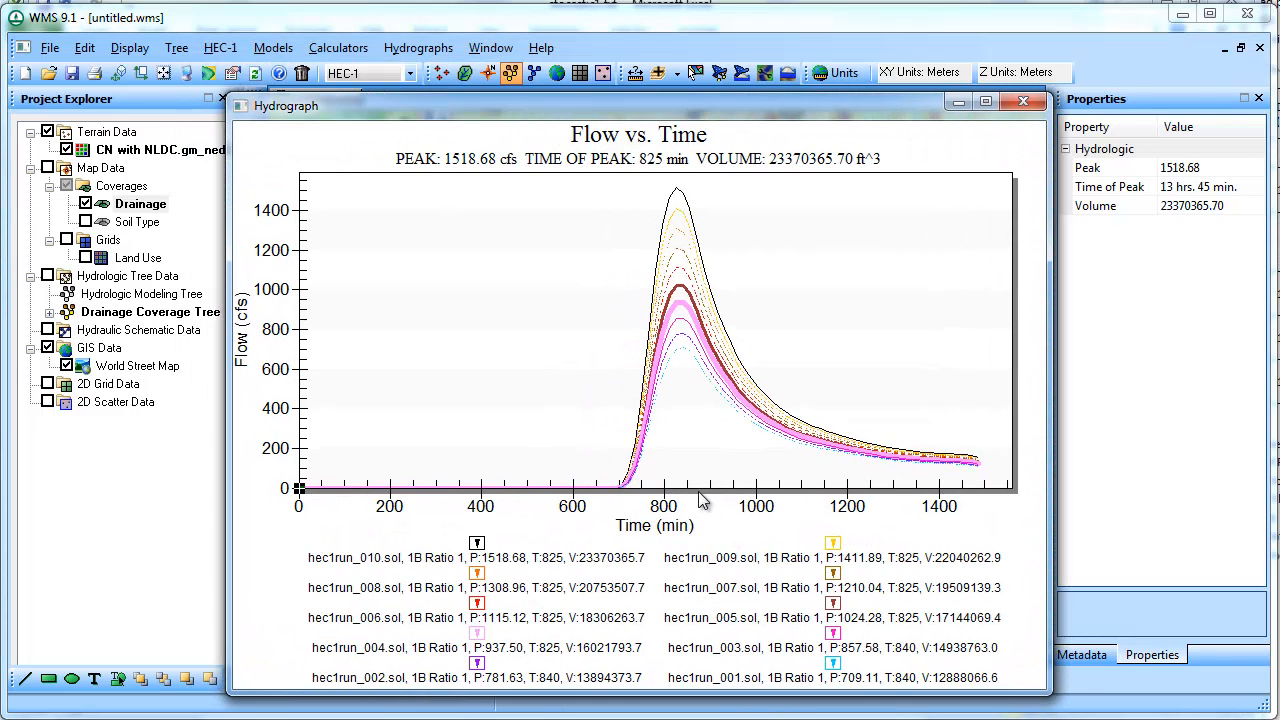
mouse_move(703, 369)
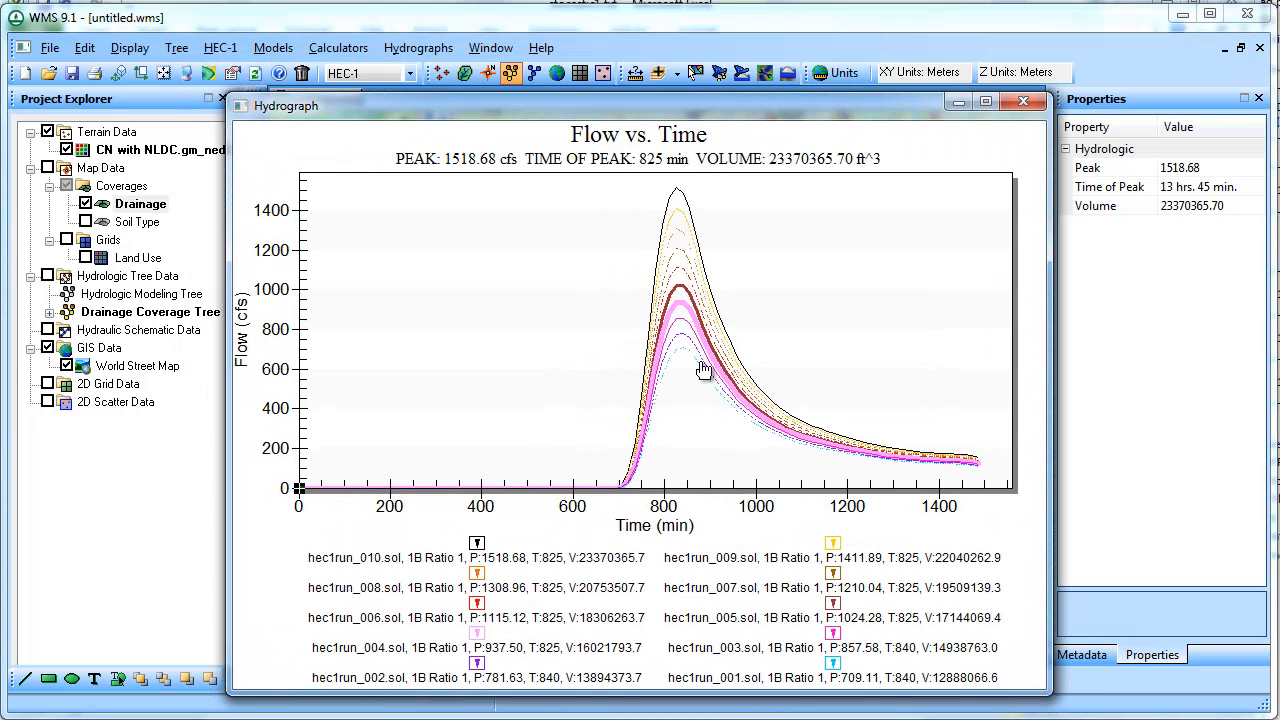
mouse_move(820, 320)
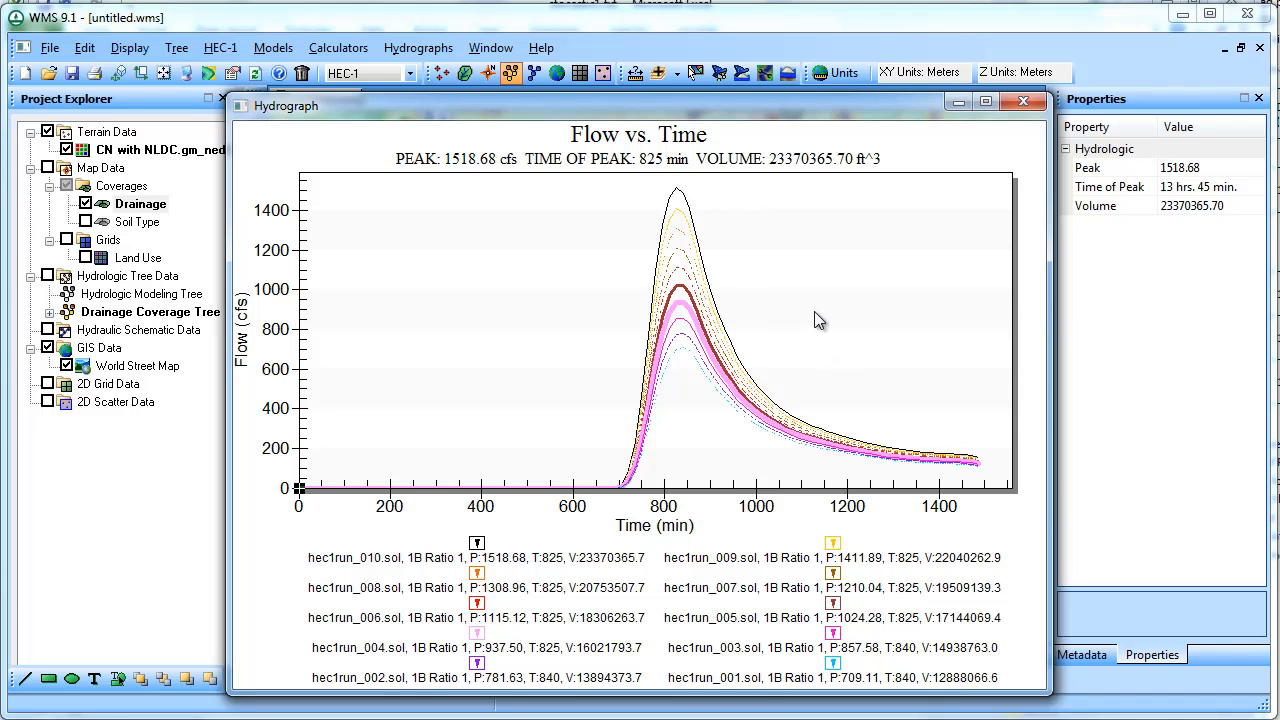
mouse_move(817, 310)
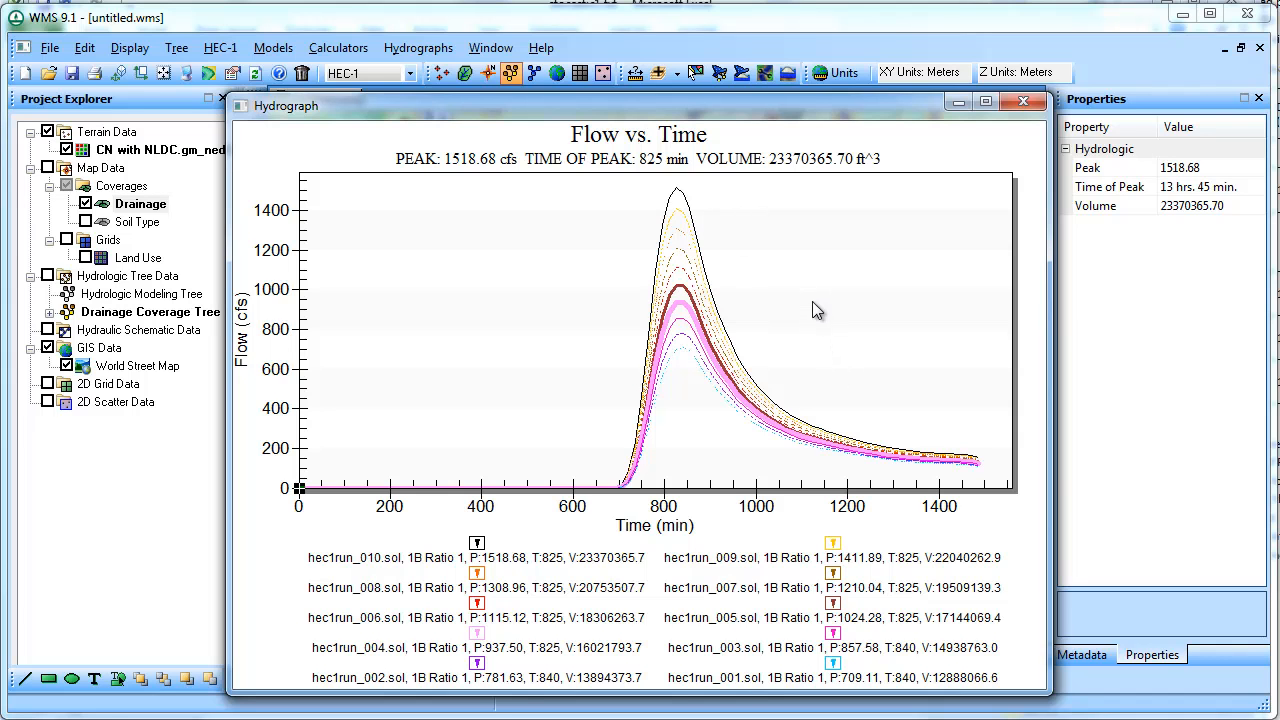
Export every hydrograph curve's data and labels from the plot to file Stocastic2
right_click(815, 310)
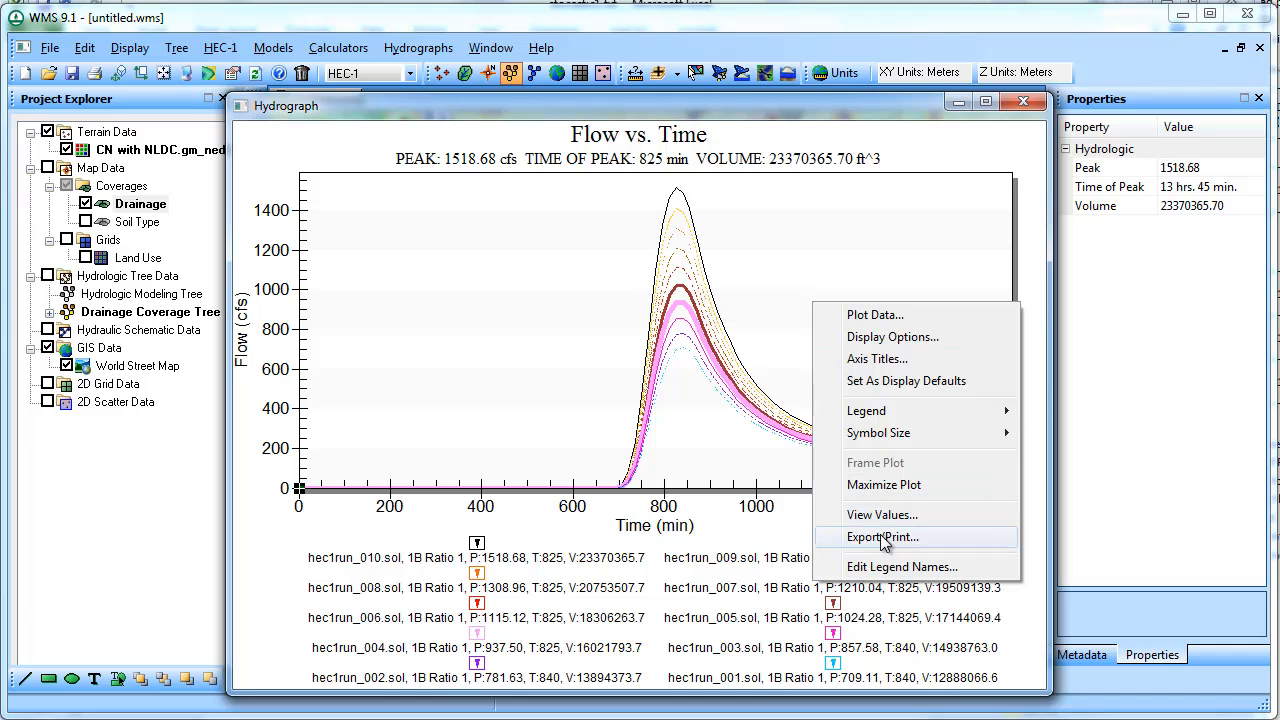
click(880, 537)
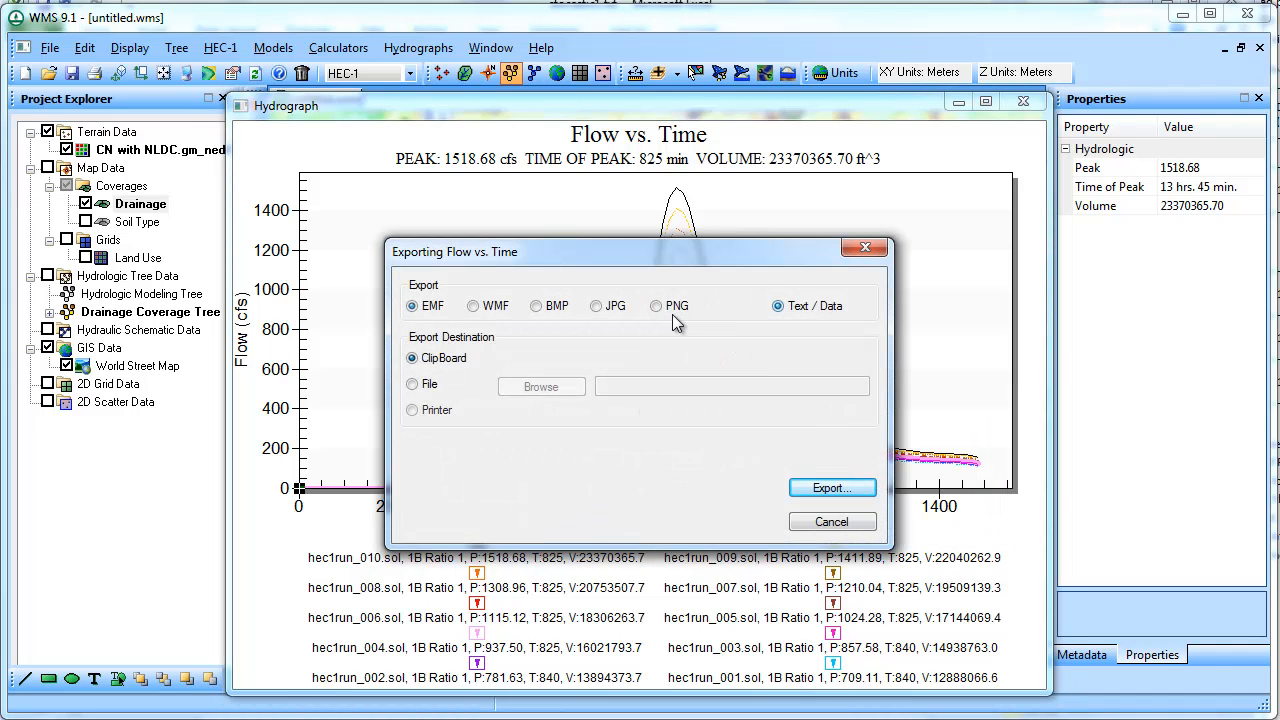
click(412, 384)
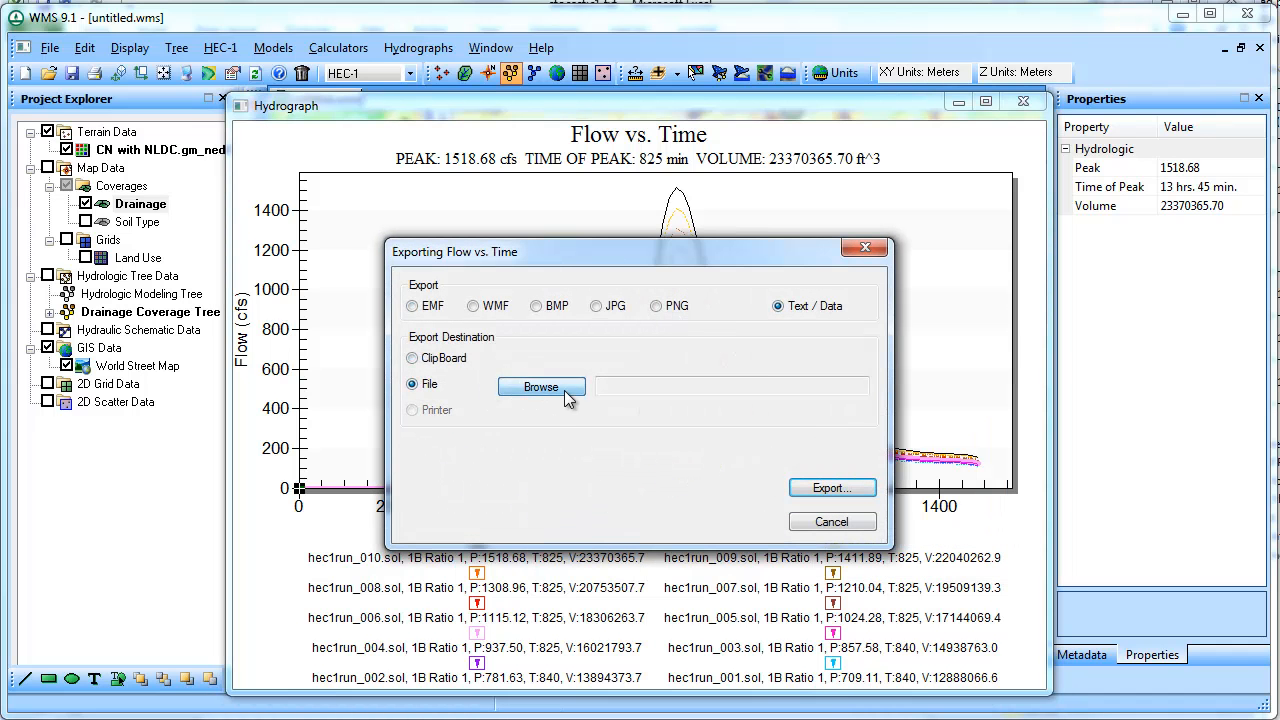
click(541, 387)
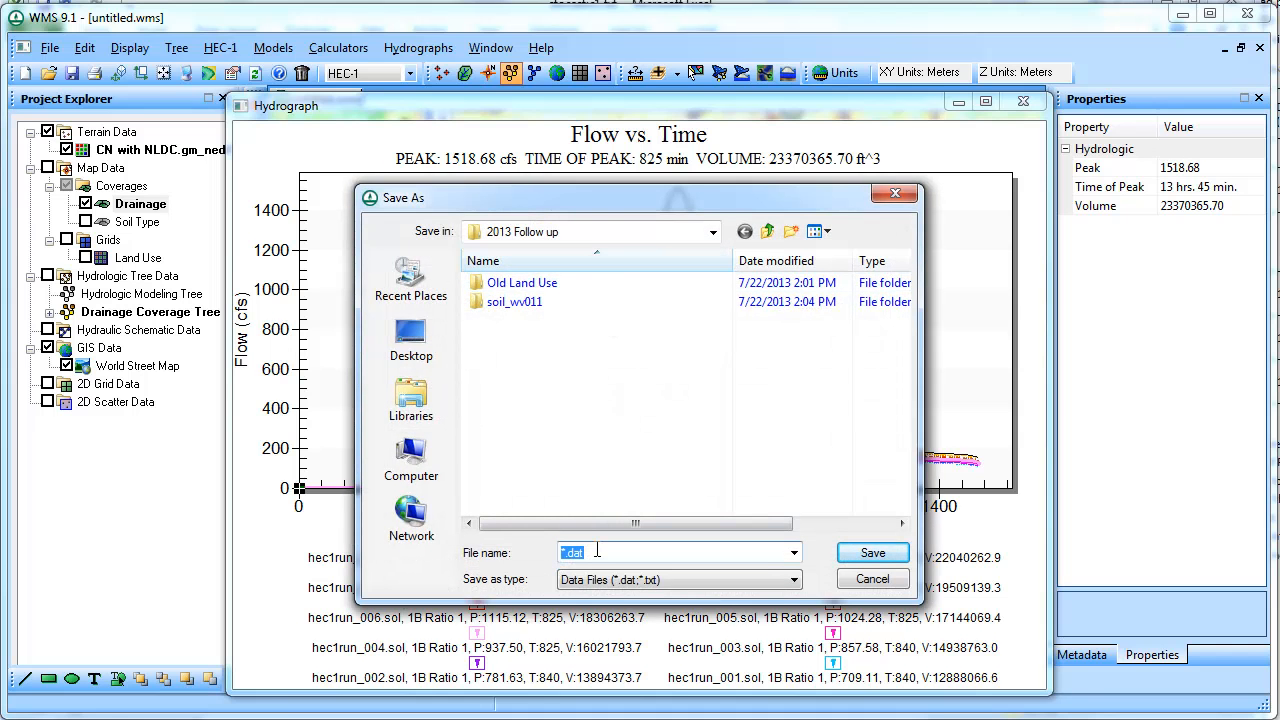
text(Sot)
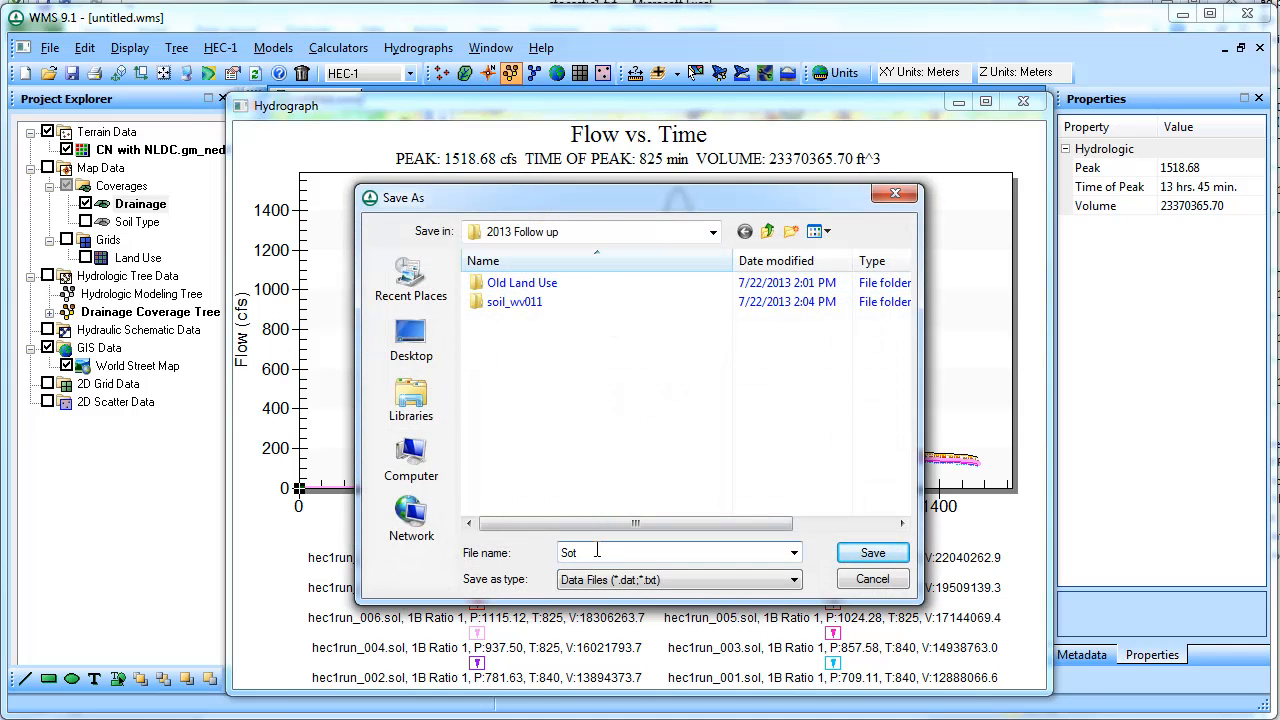
text(tocasi)
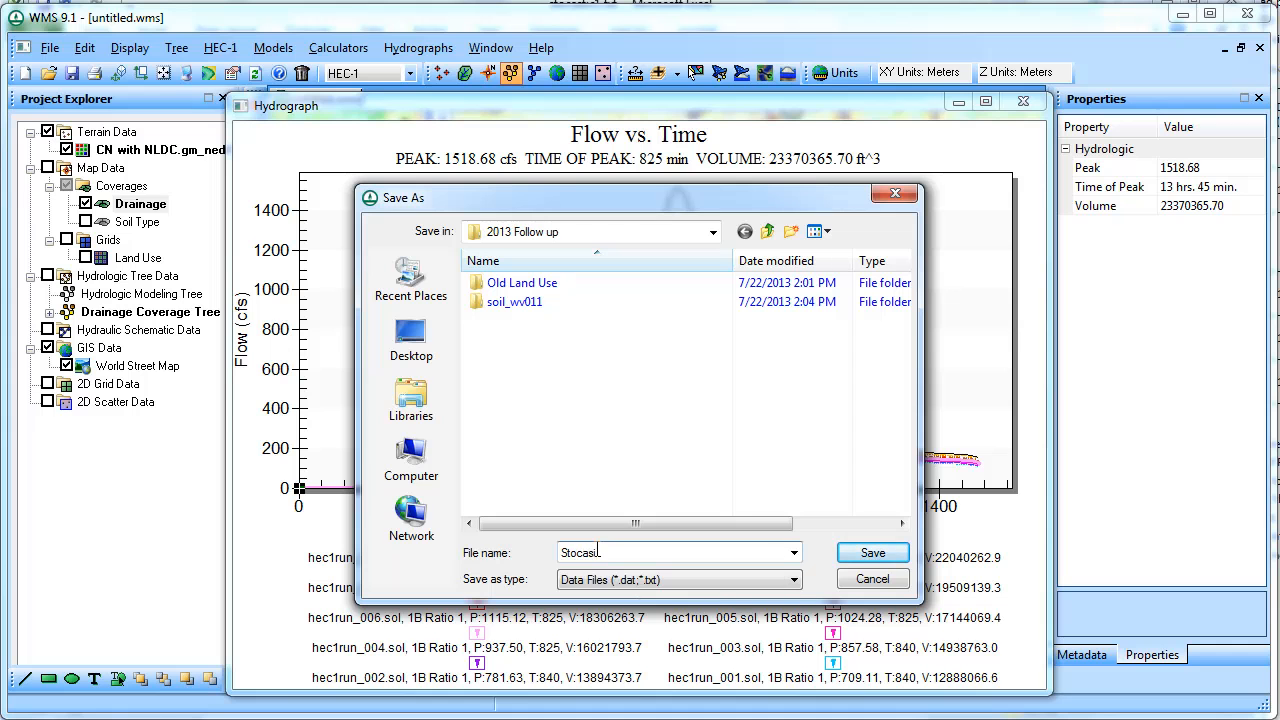
text(c2)
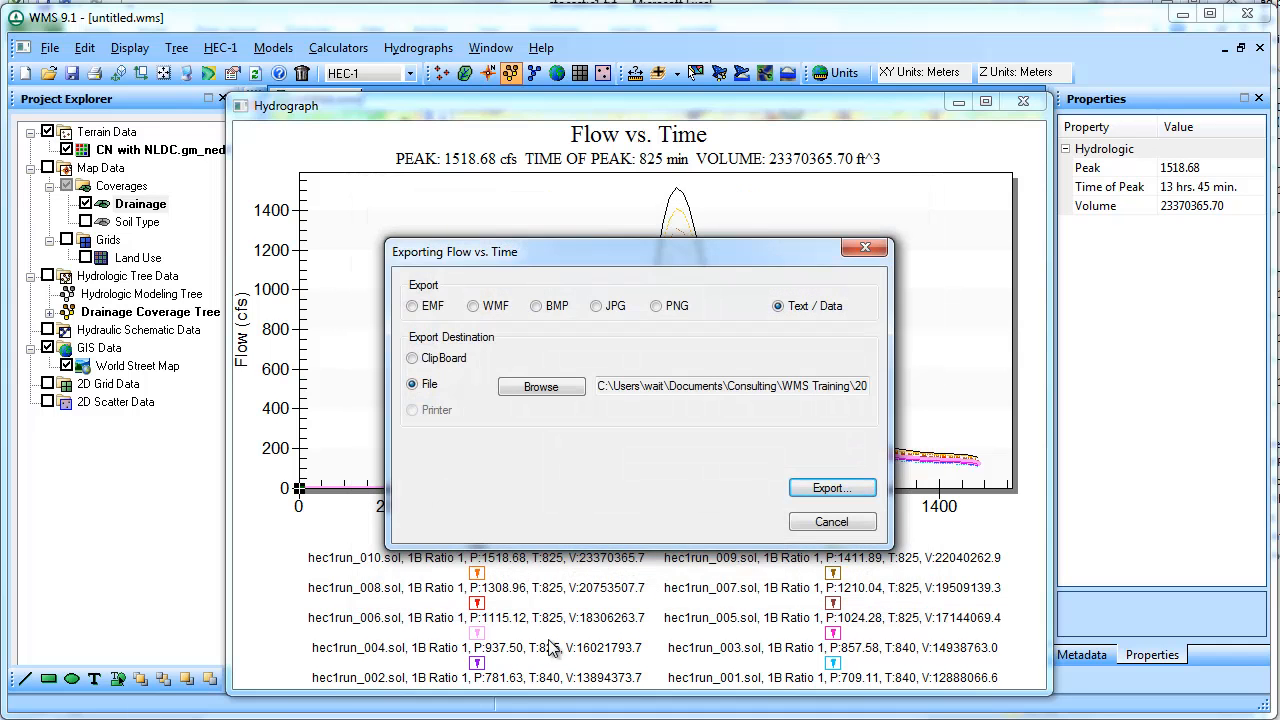
click(832, 488)
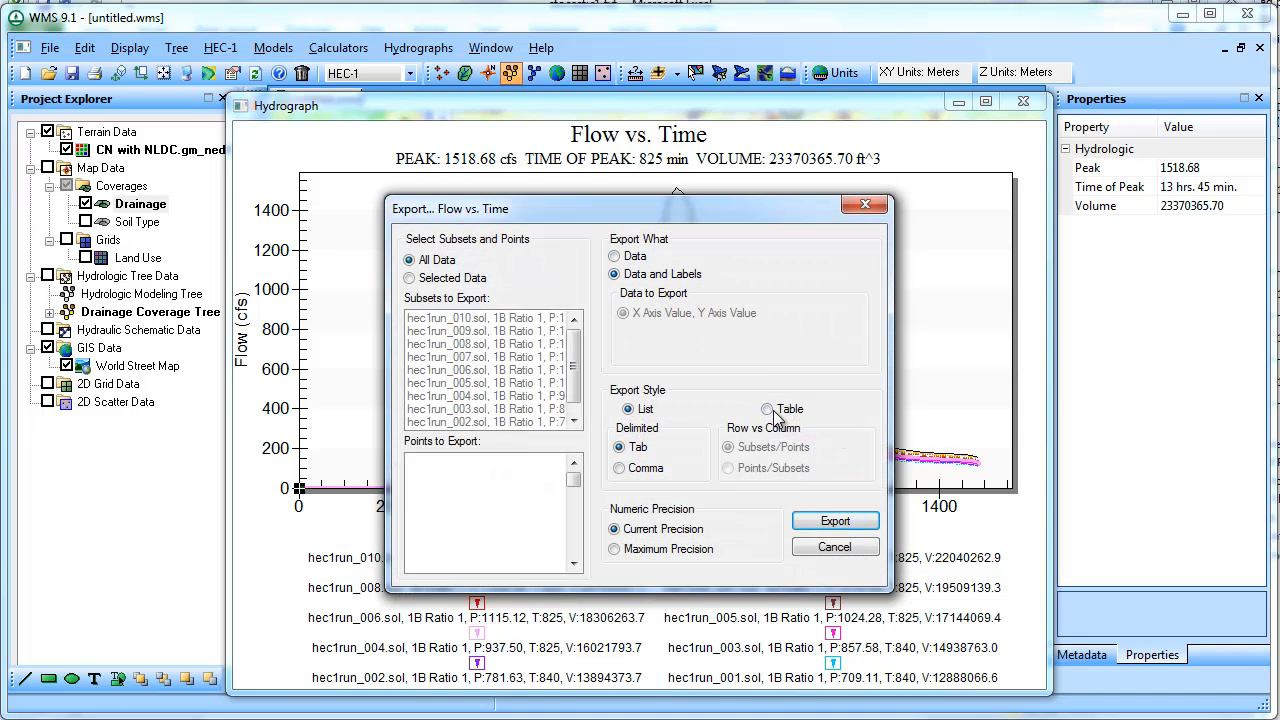
click(767, 409)
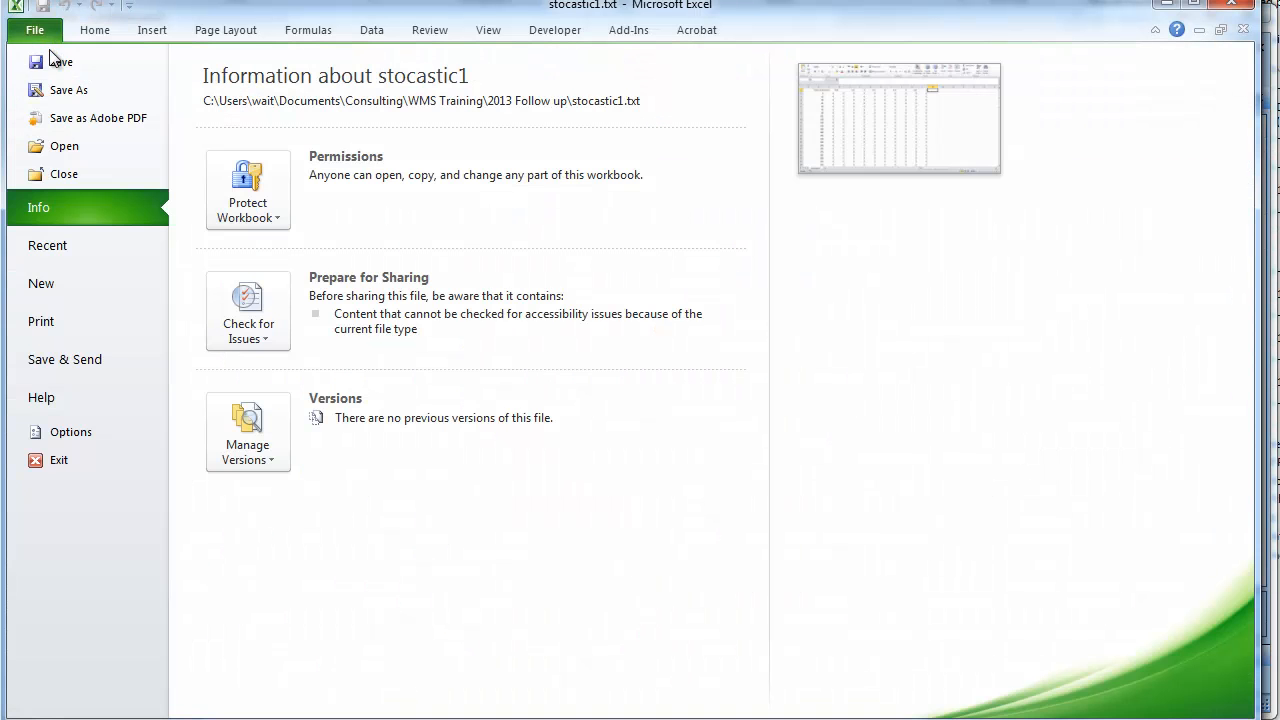
Import Stocastic2.txt split at tabs and commas, beginning the Time (min) header
click(64, 146)
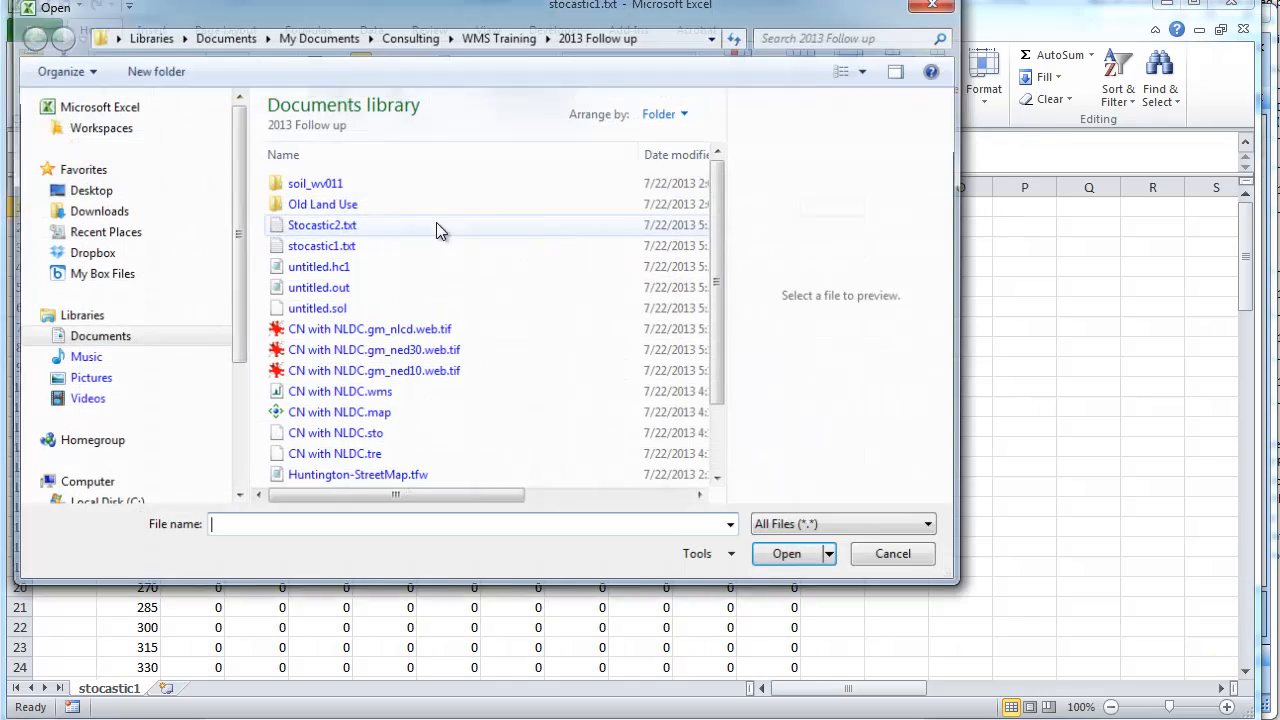
click(786, 553)
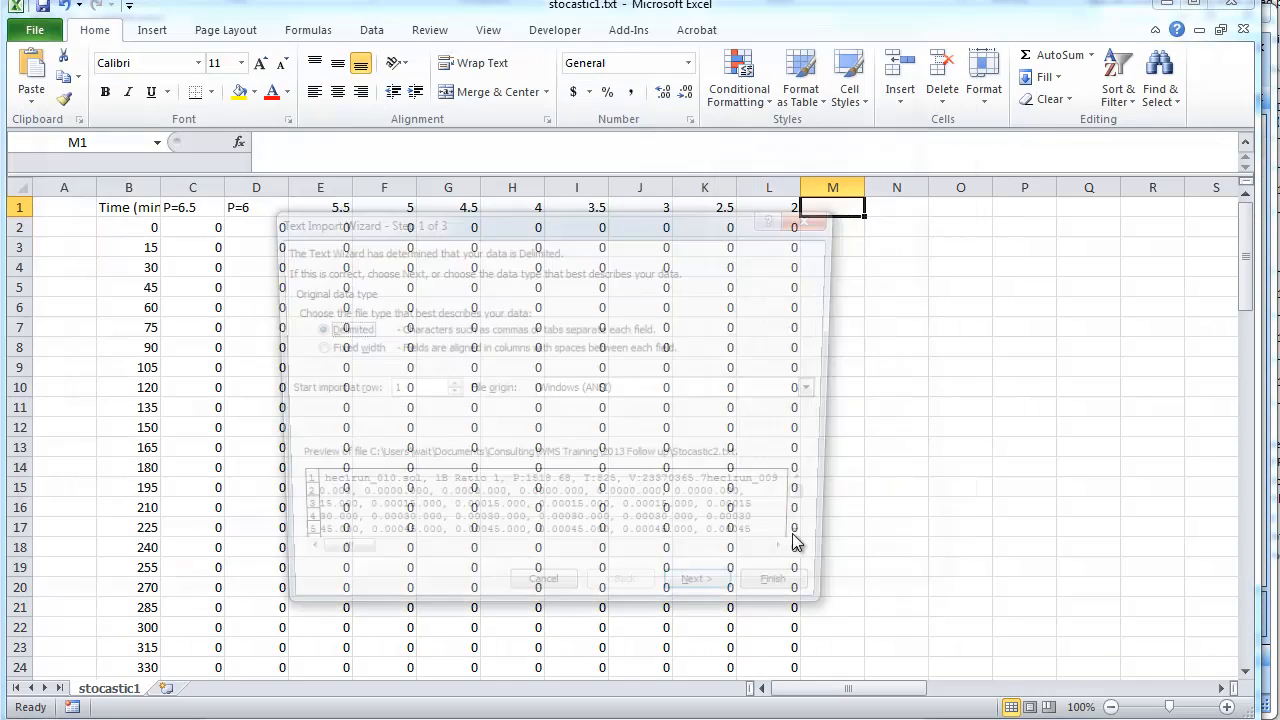
click(697, 578)
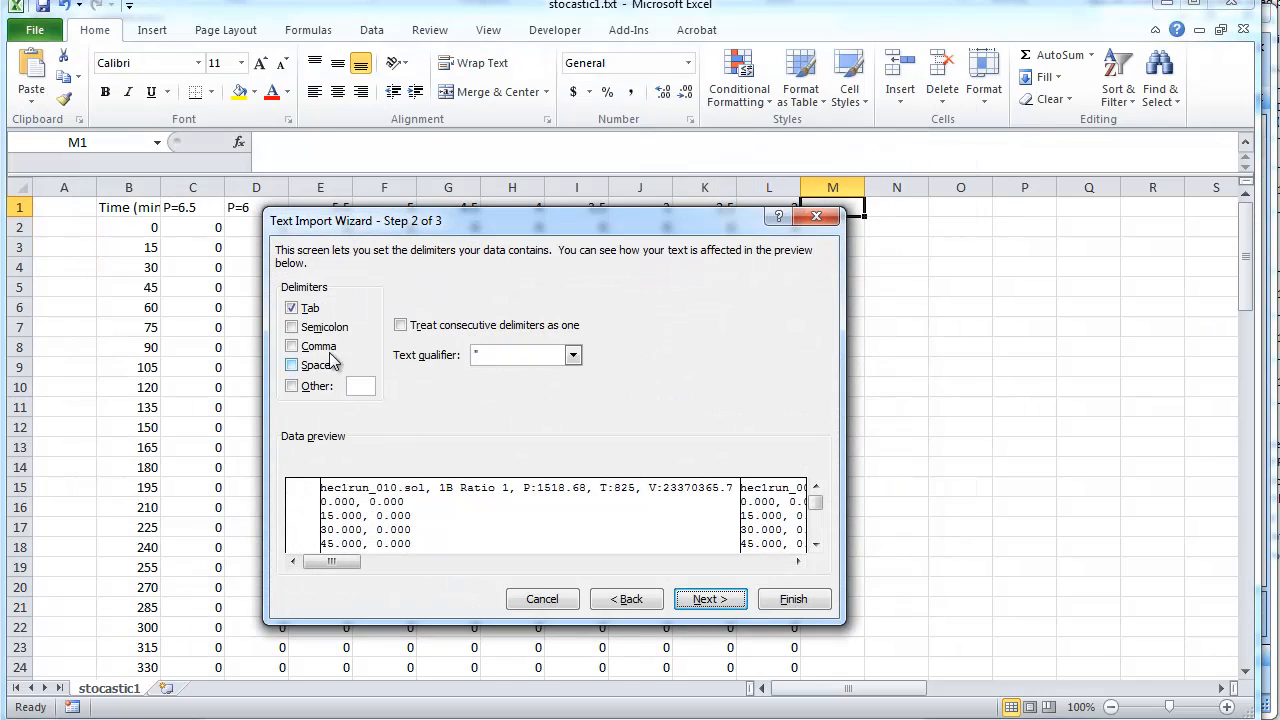
click(292, 346)
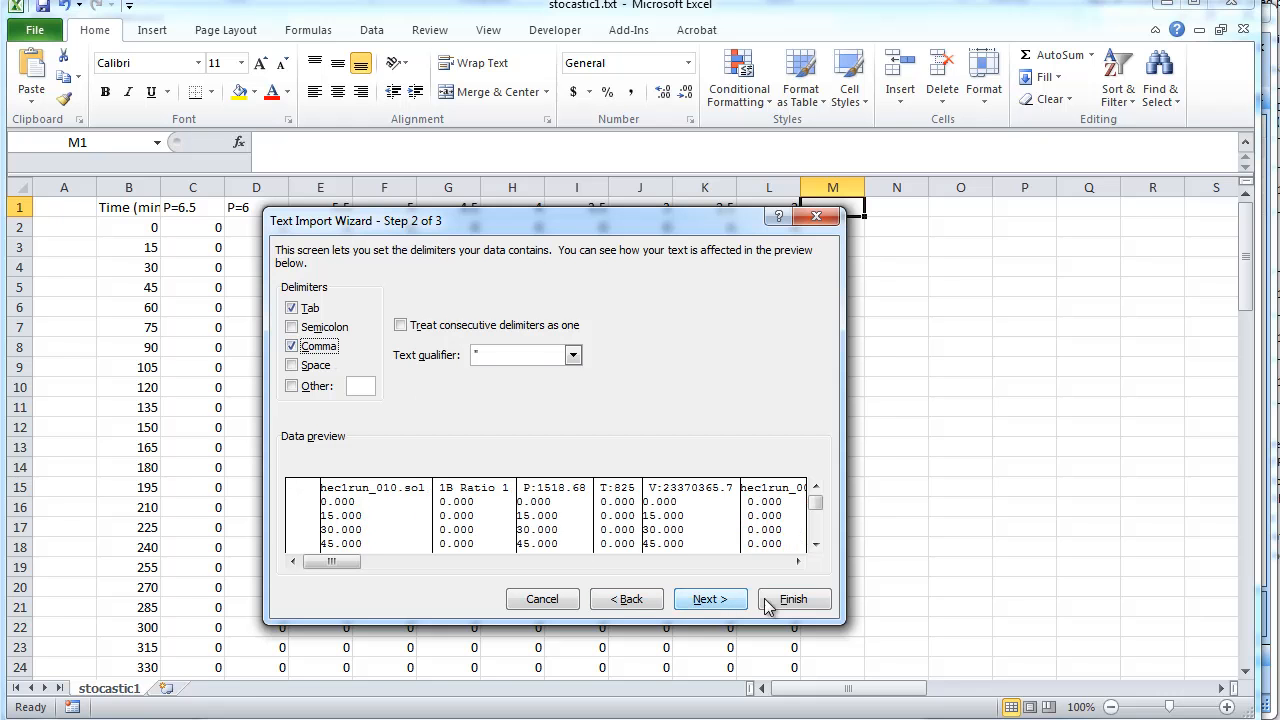
click(793, 598)
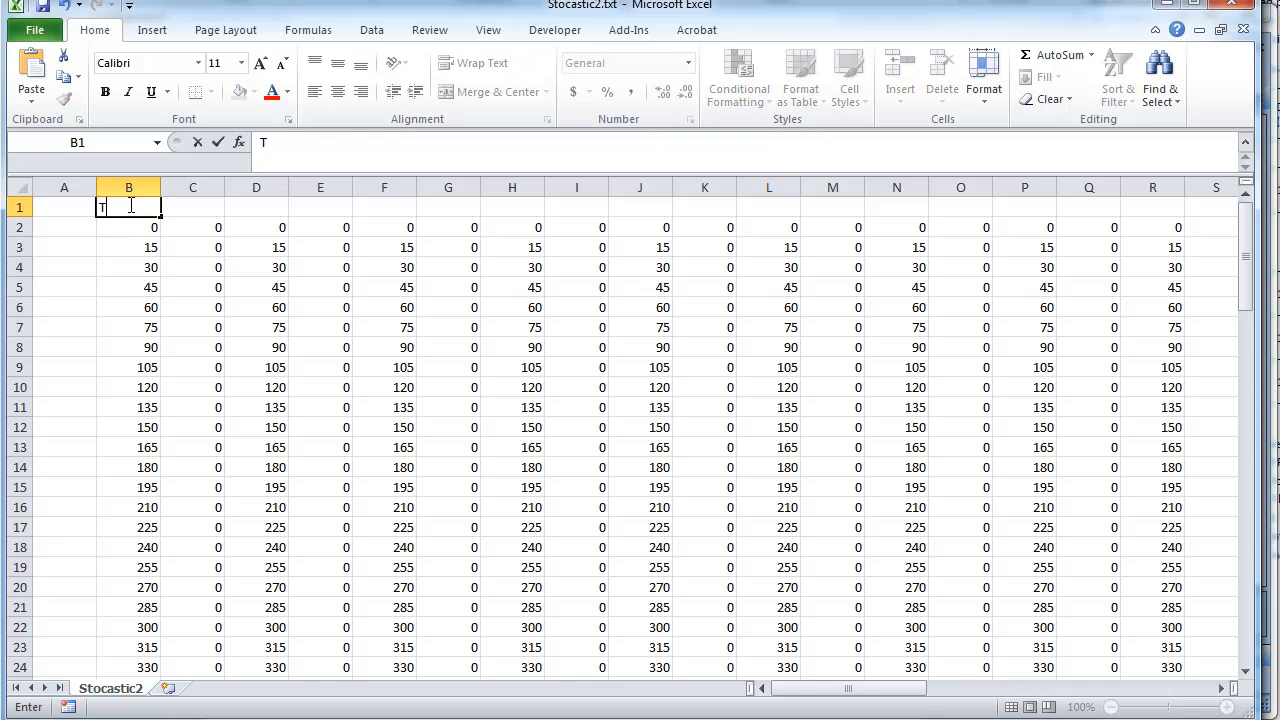
text(Time(min))
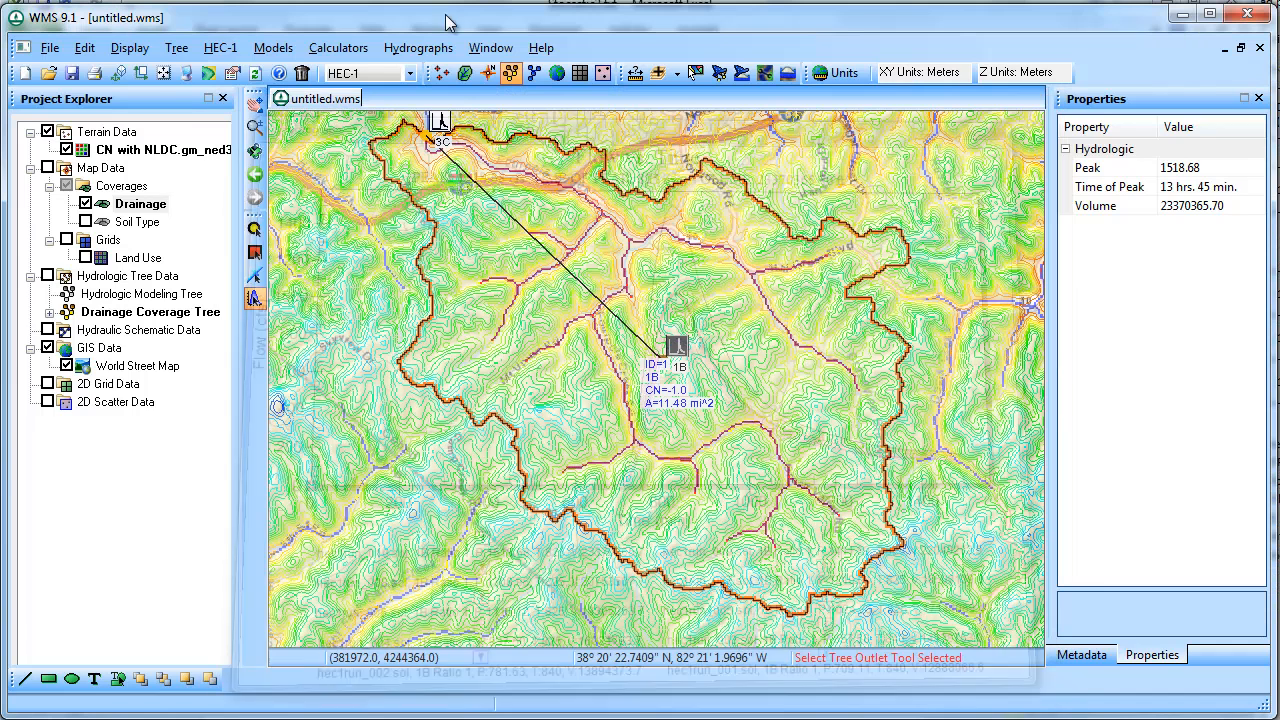
Head column B 'Time (min)' and column C 'CN = 74', then select duplicate time columns
click(220, 47)
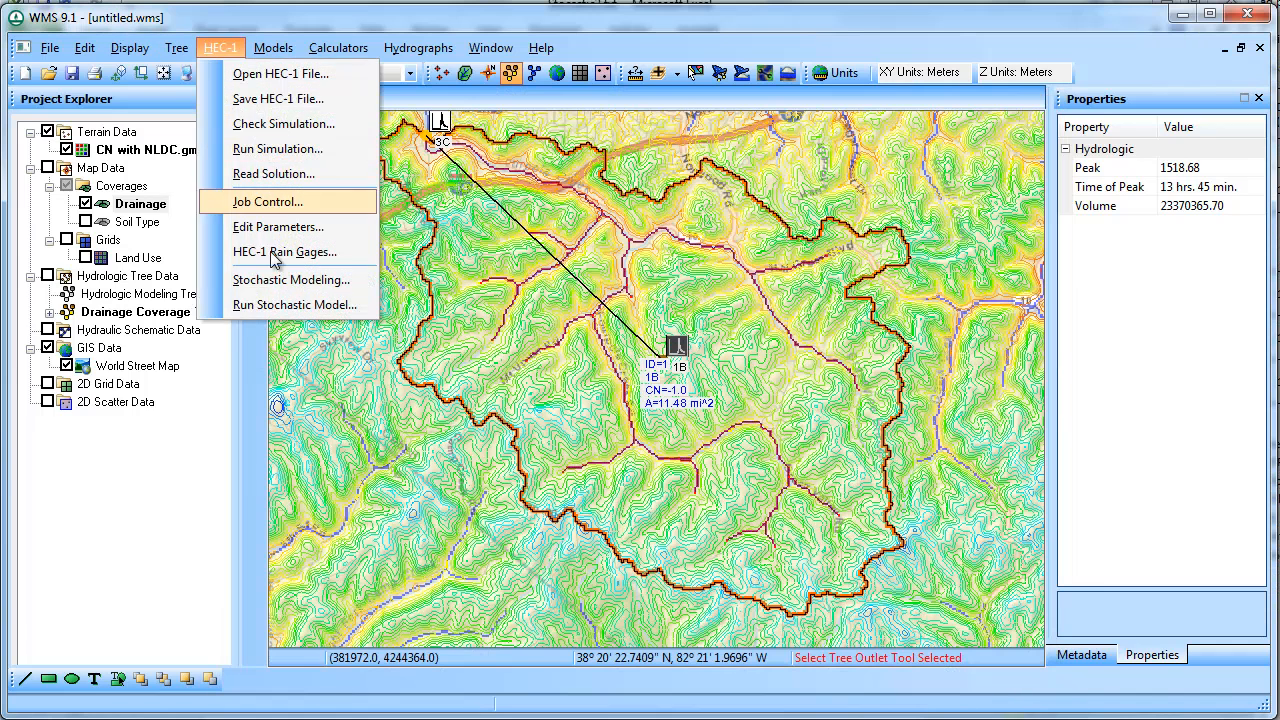
click(294, 304)
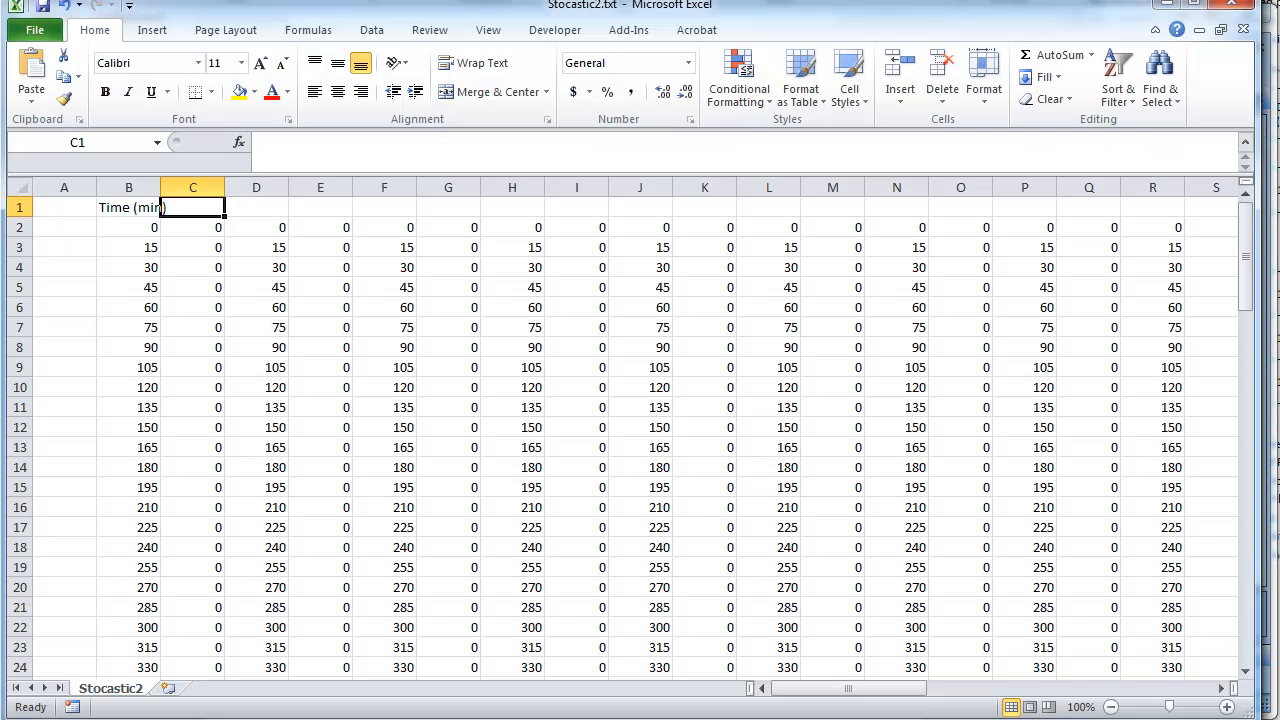
text(CN = 74)
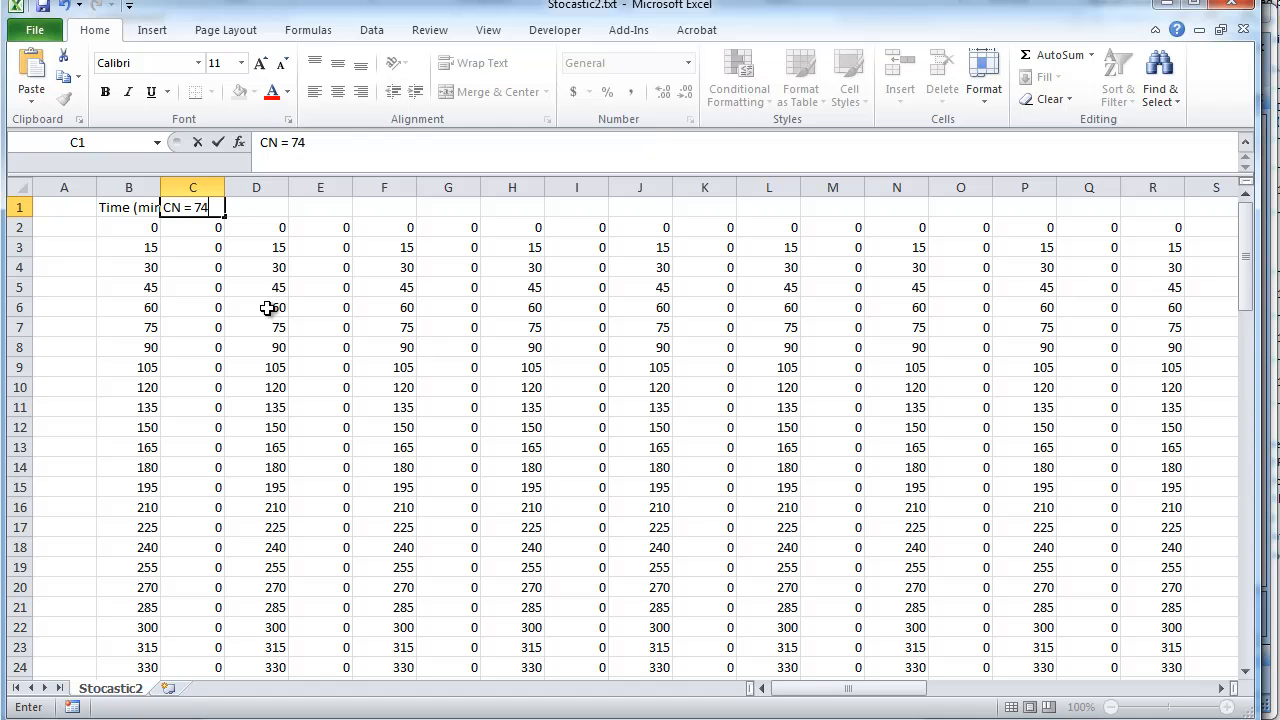
click(256, 187)
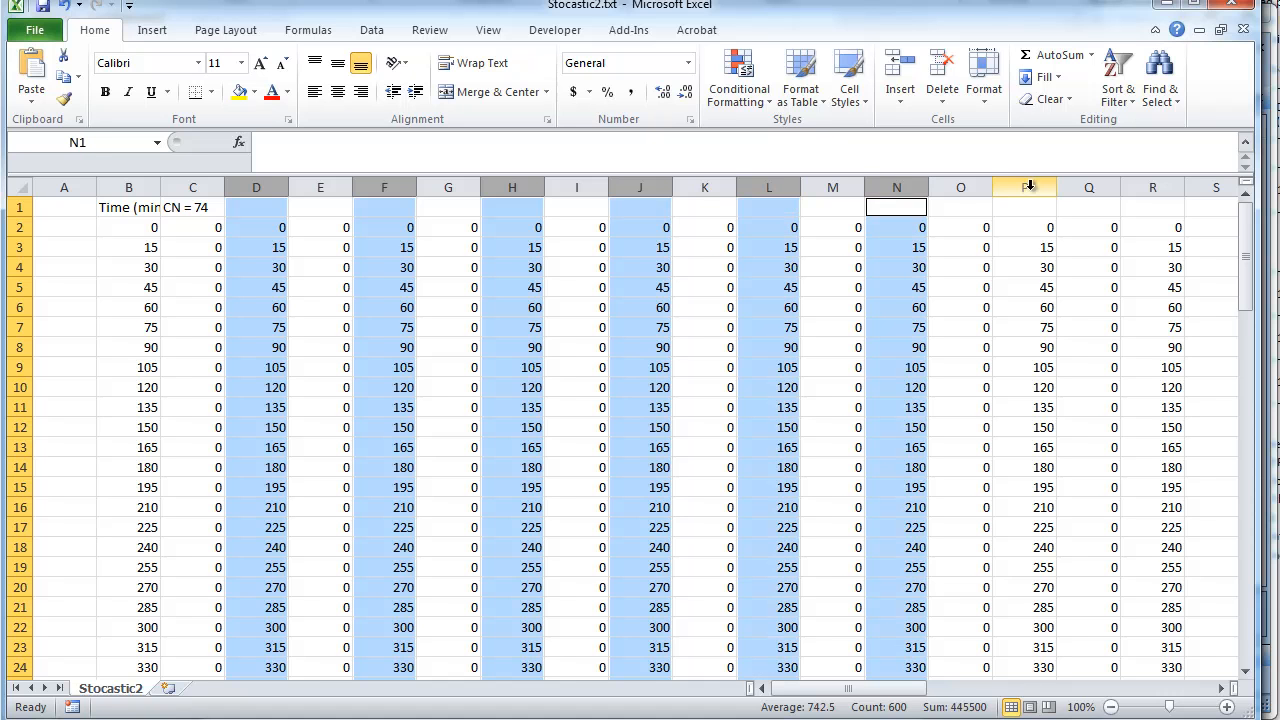
Delete the duplicate time columns and head the flow columns CN = 73 down to 65
right_click(1152, 187)
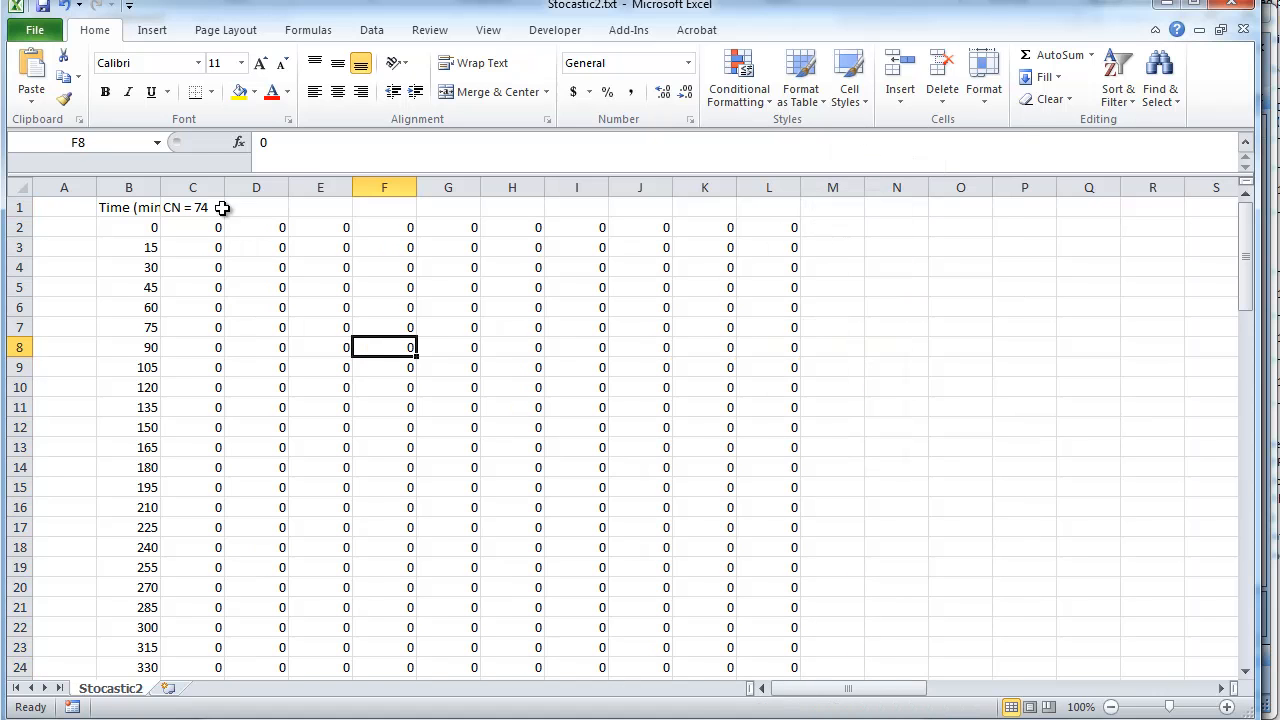
click(256, 207)
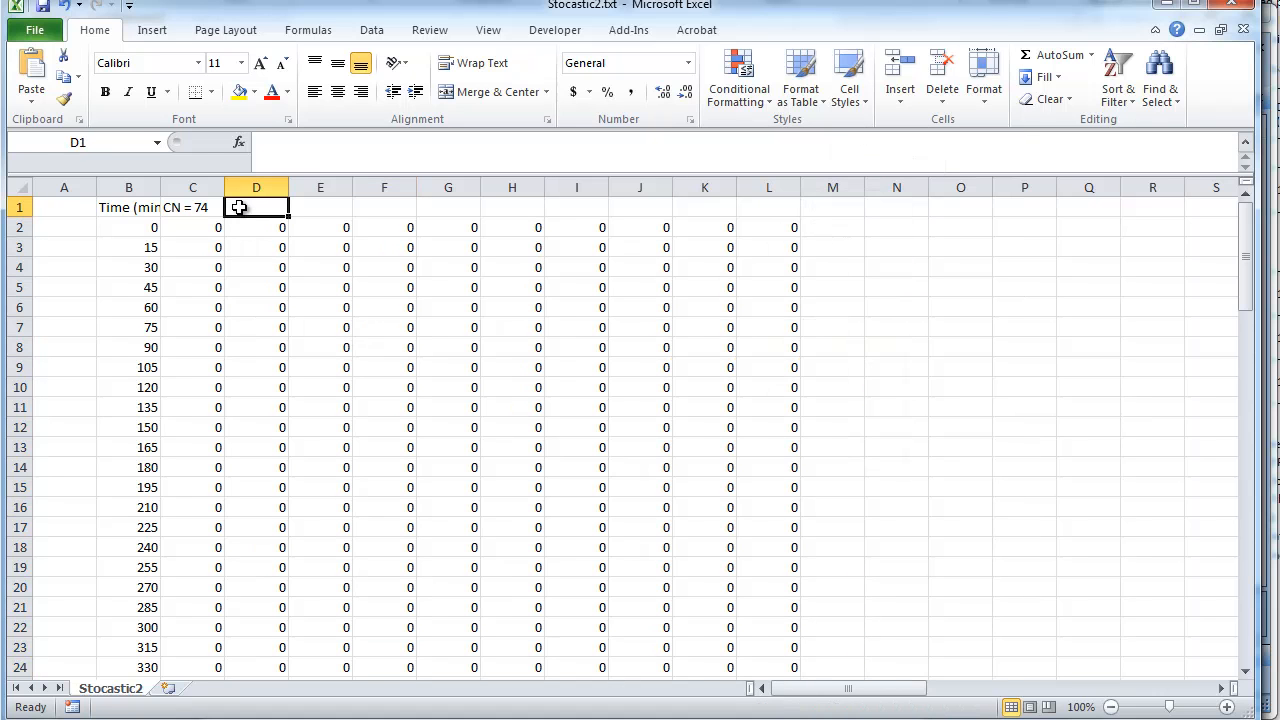
text(73)
click(320, 207)
text(72)
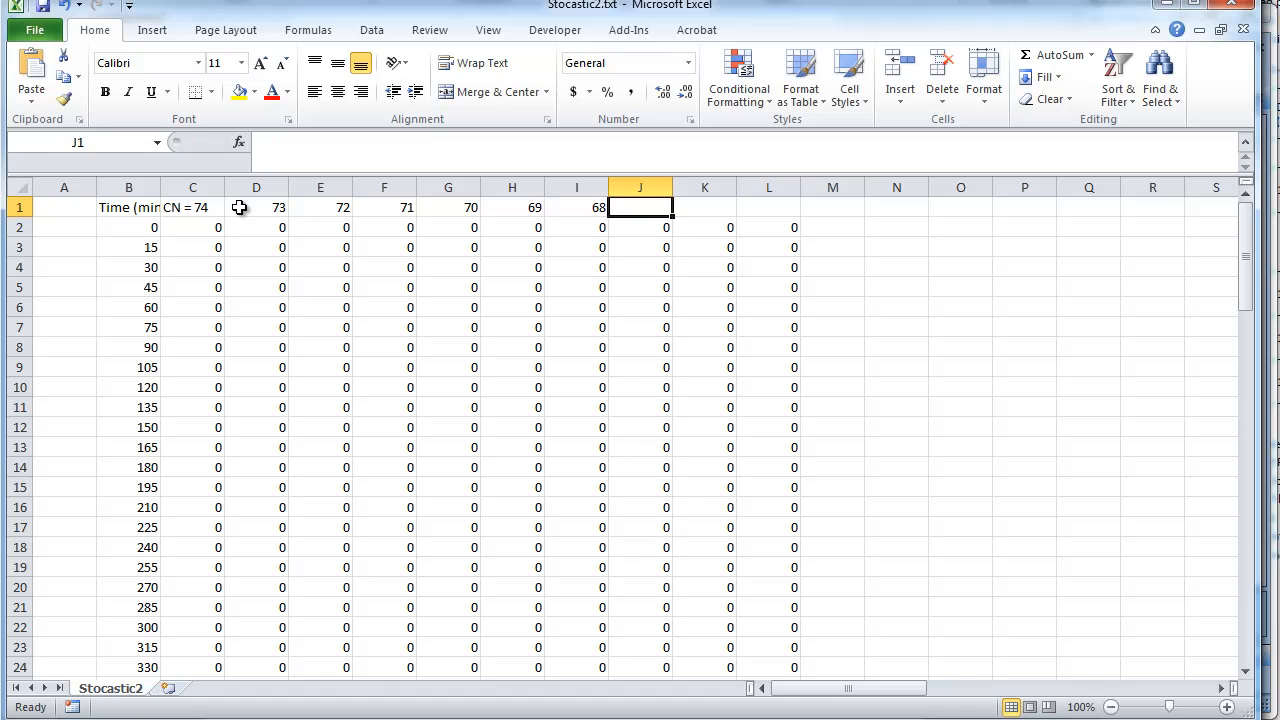
text(66)
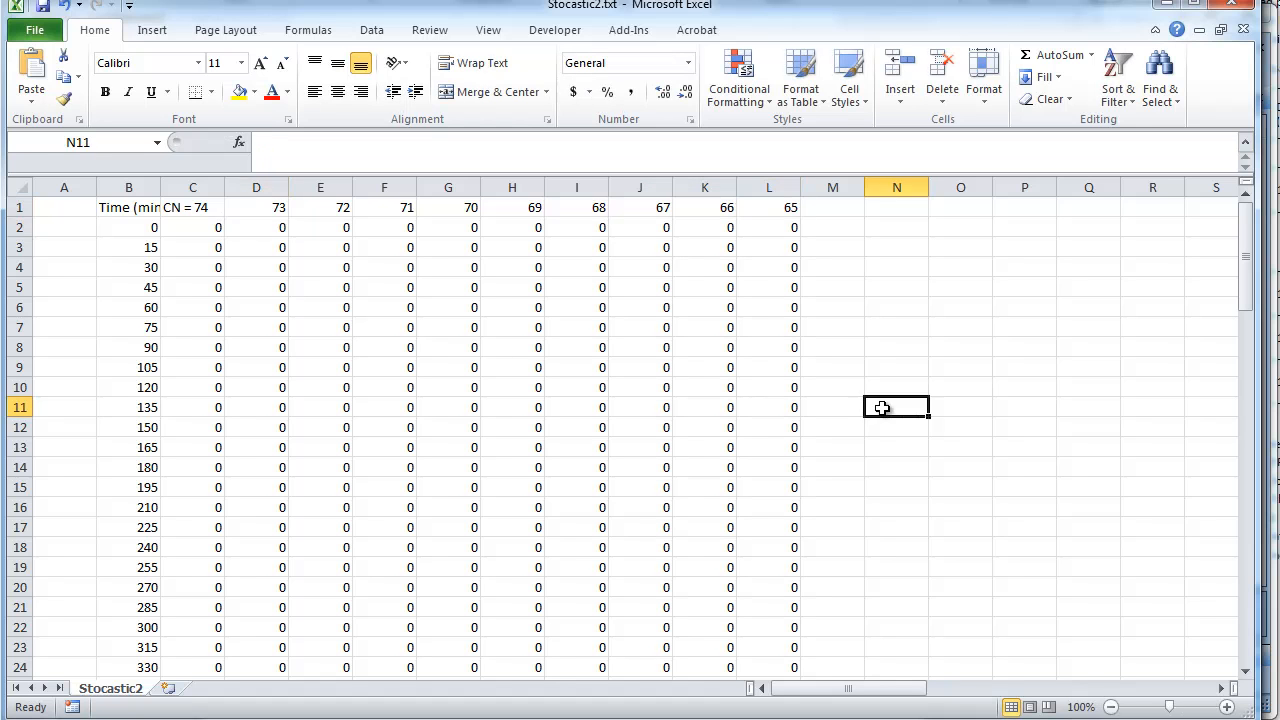
scroll(down, 3)
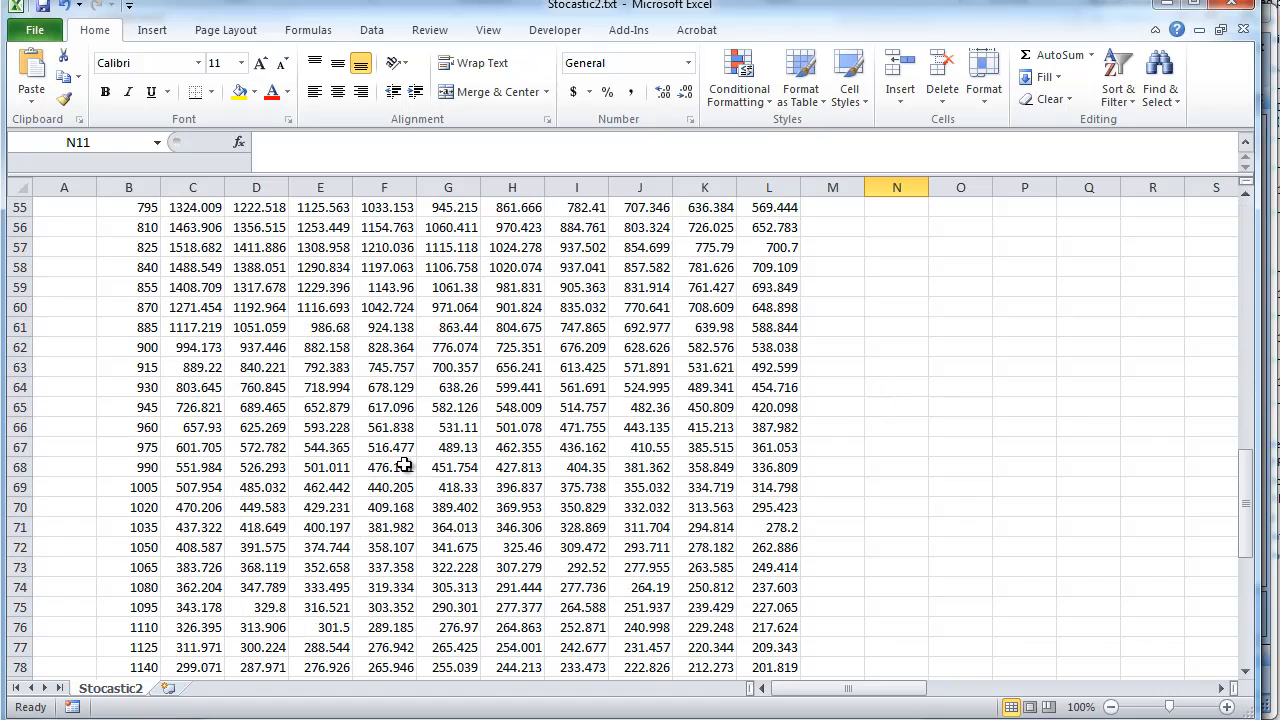
mouse_move(198, 247)
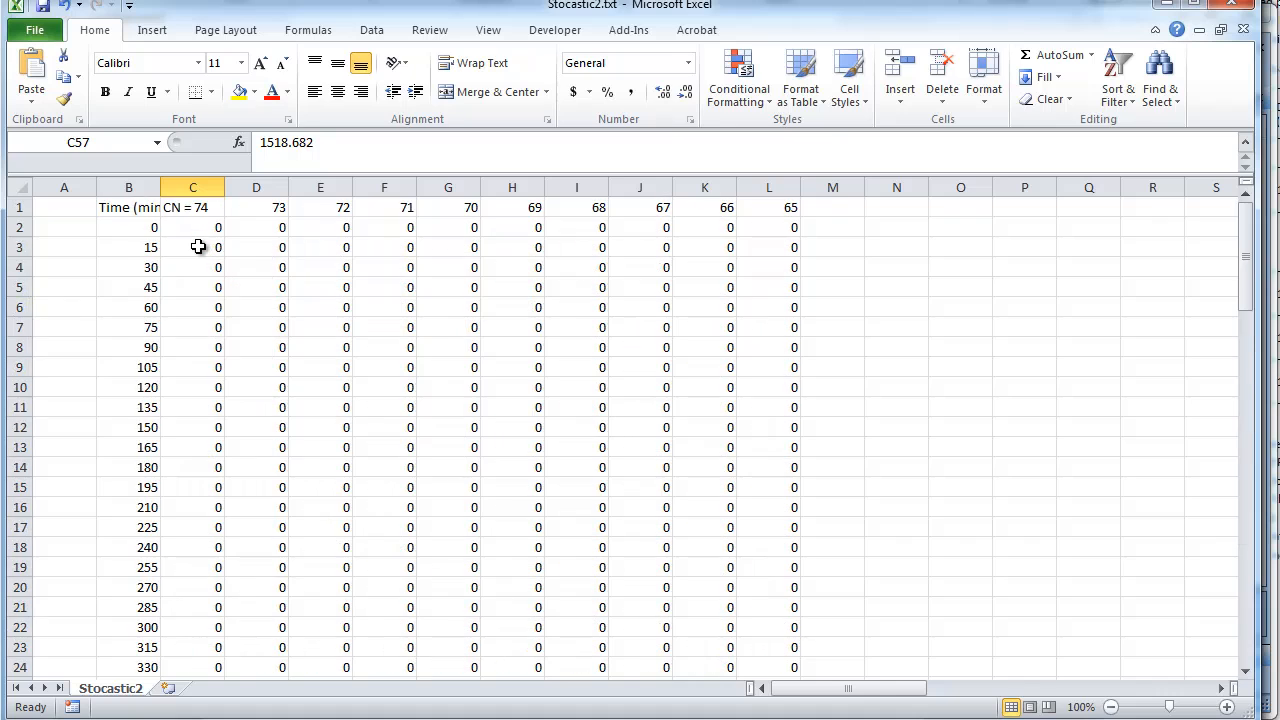
scroll(down, 3)
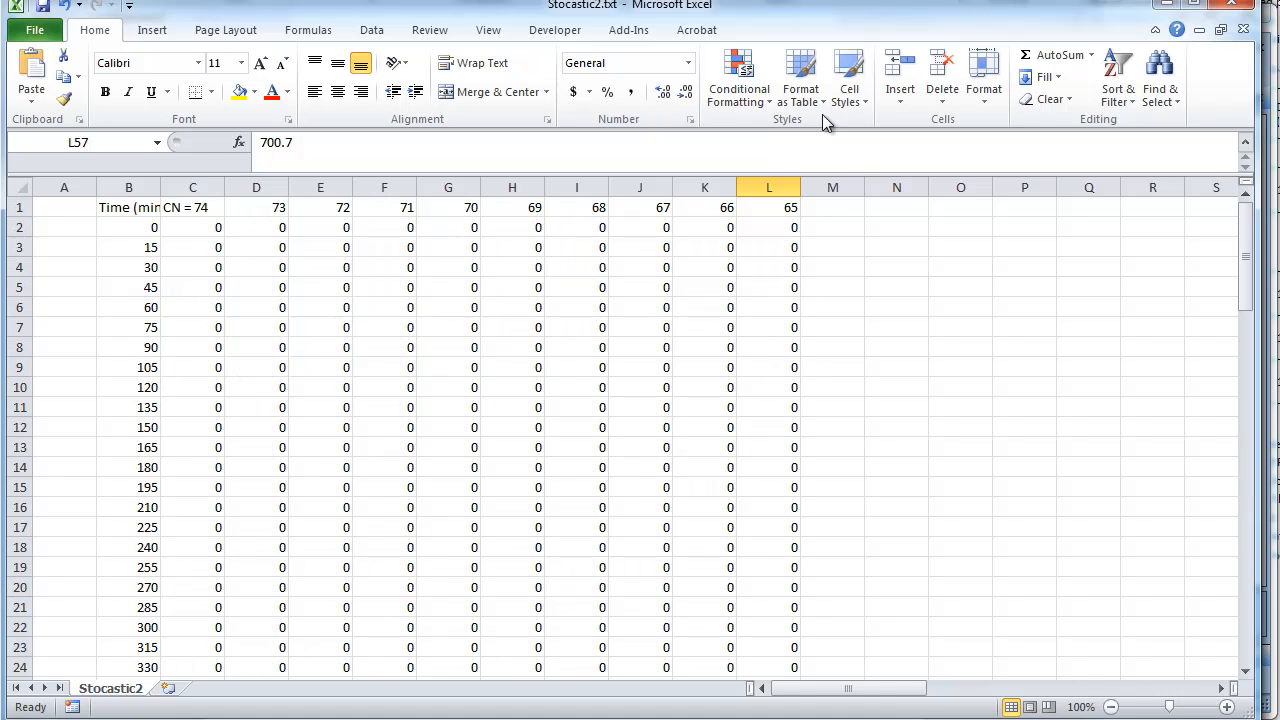
mouse_move(1221, 29)
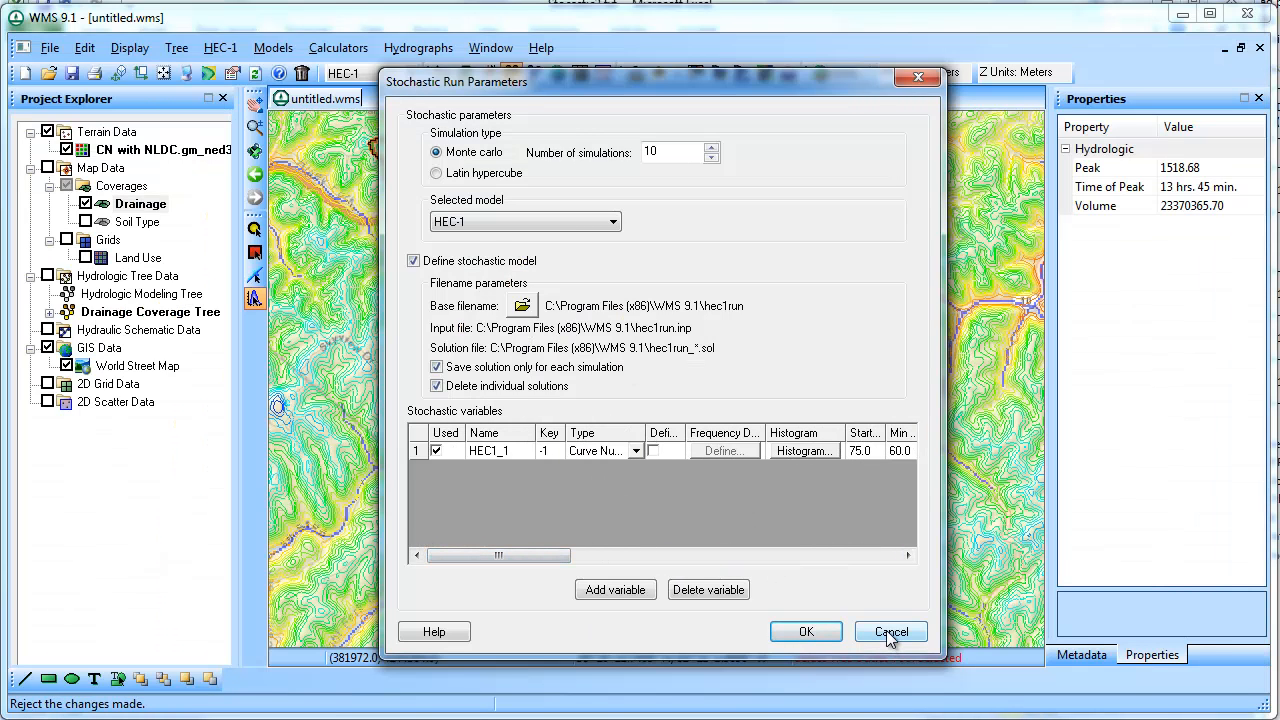
Delete all hydrographs and set basin 1B's average precipitation to -1, keeping CRVNBR at -1
click(889, 631)
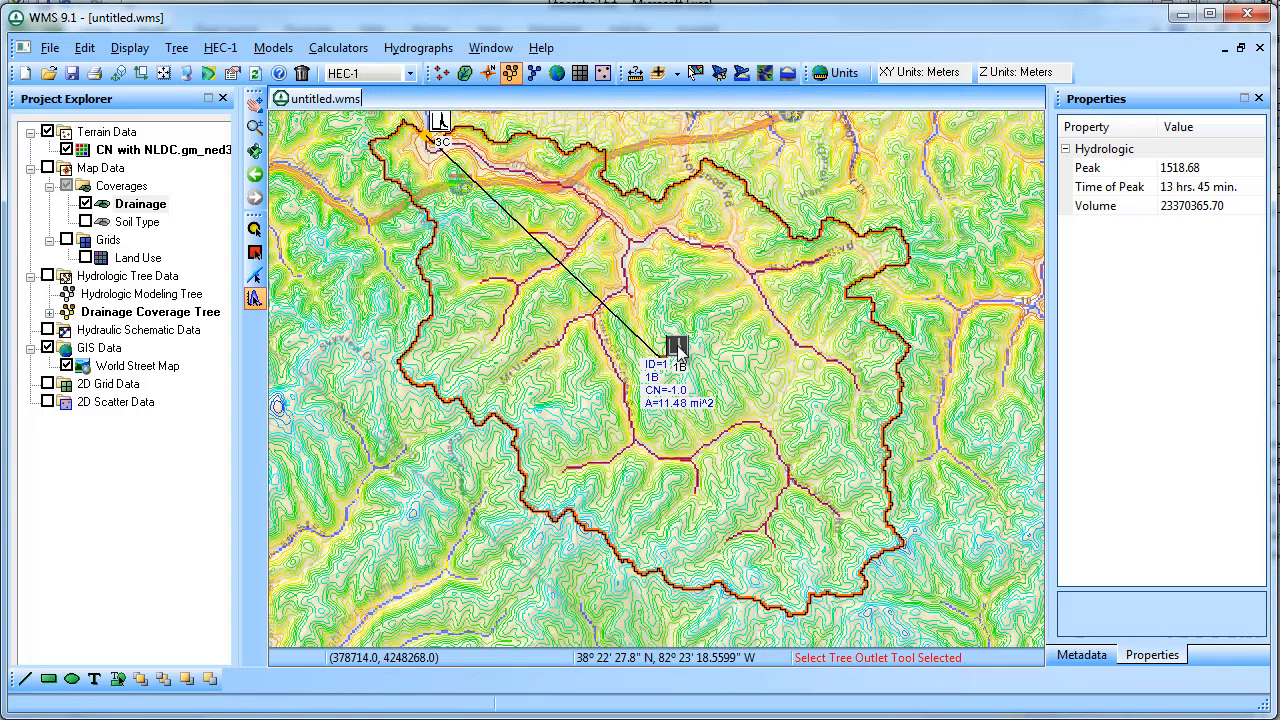
click(418, 47)
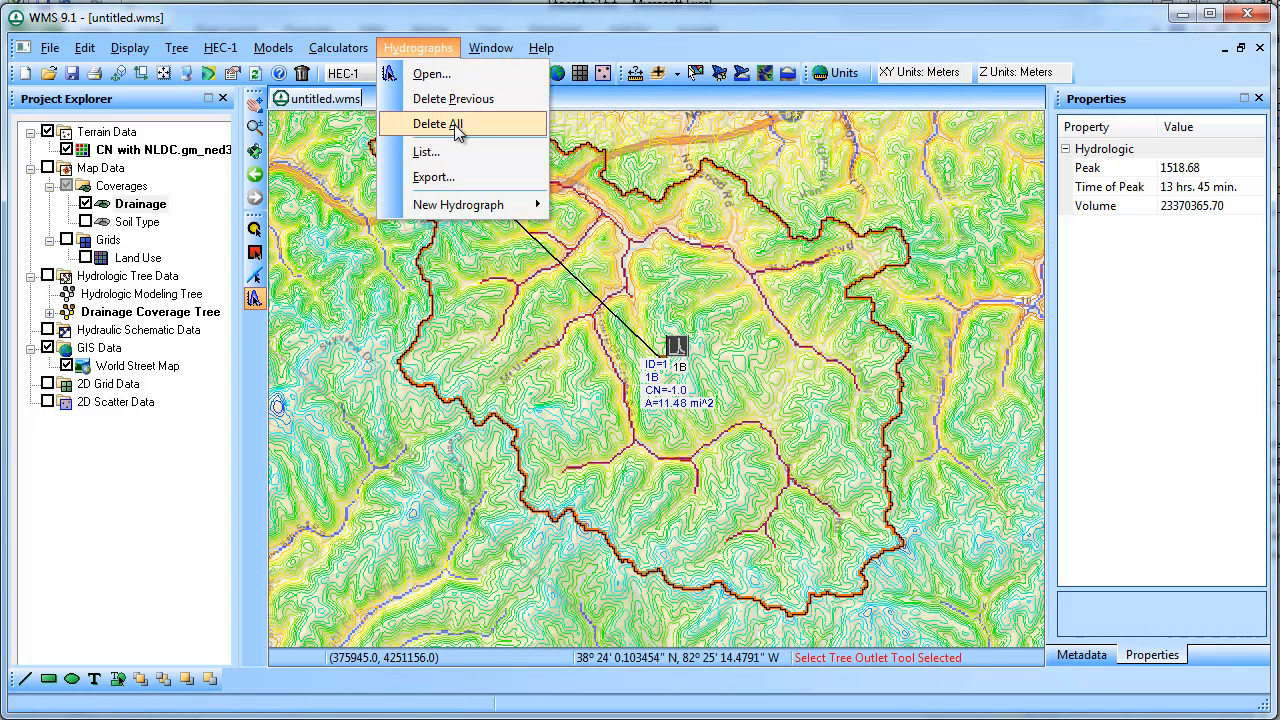
mouse_move(453, 98)
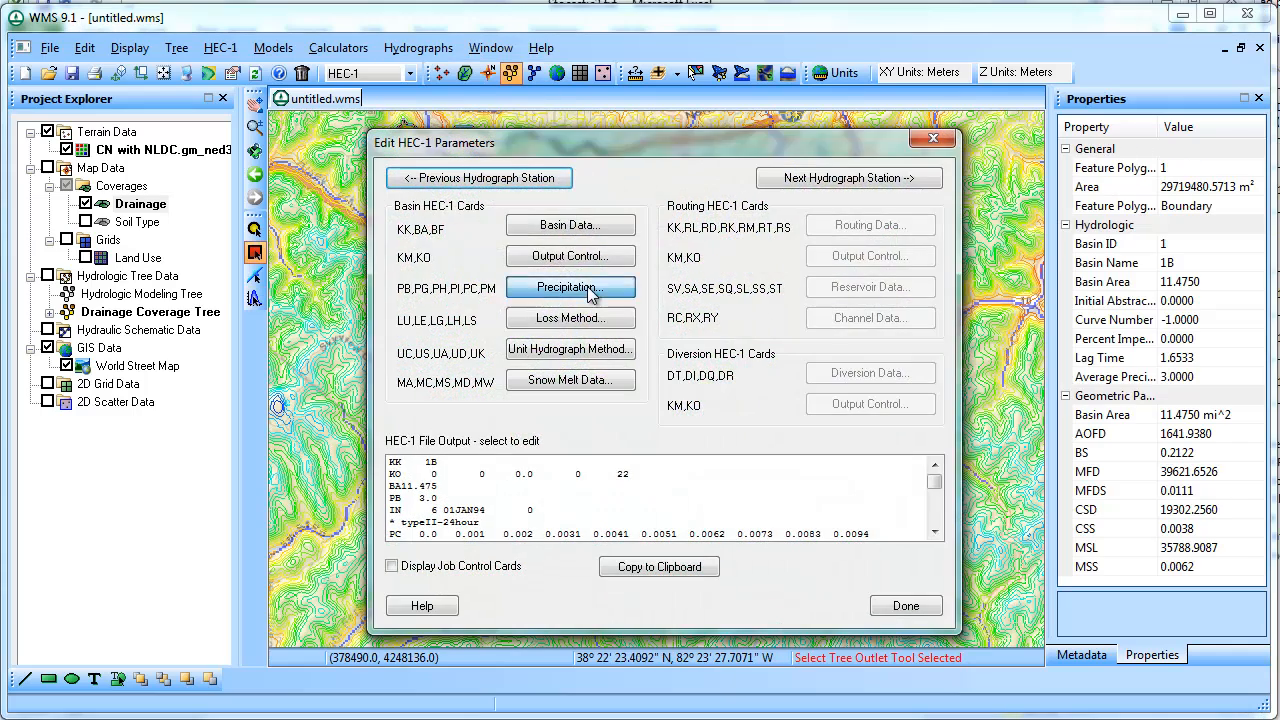
click(570, 288)
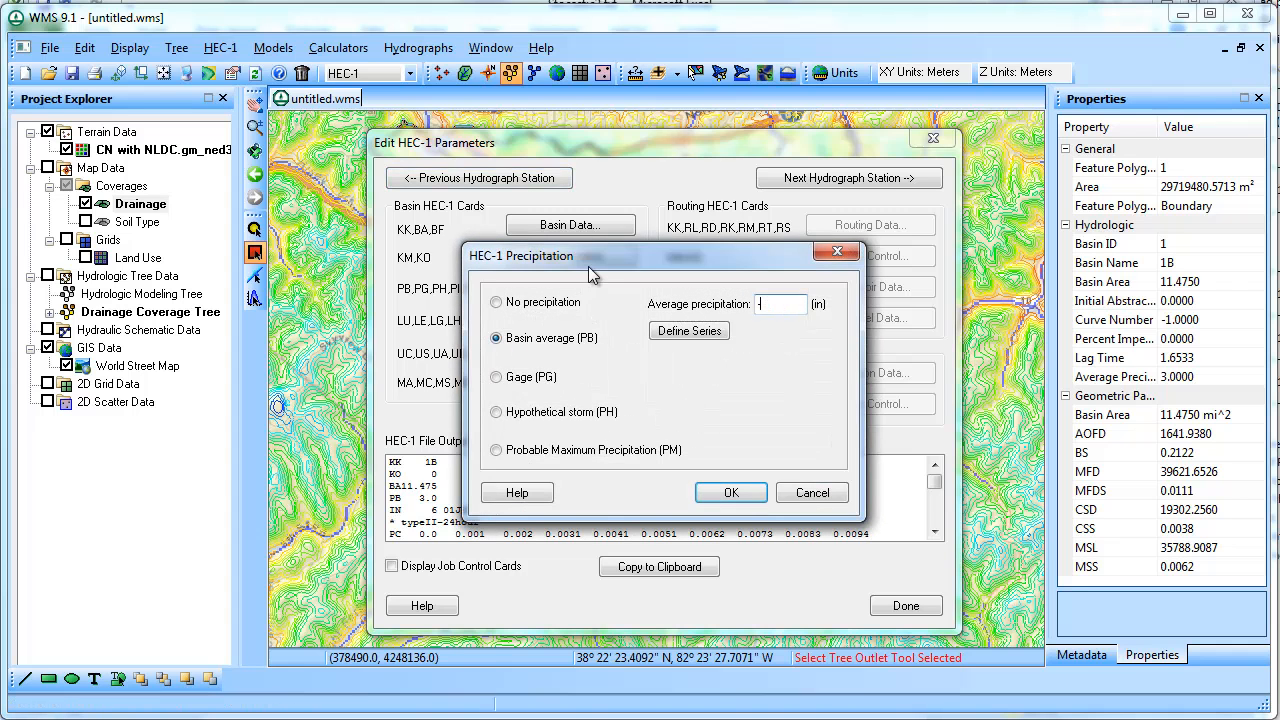
click(731, 492)
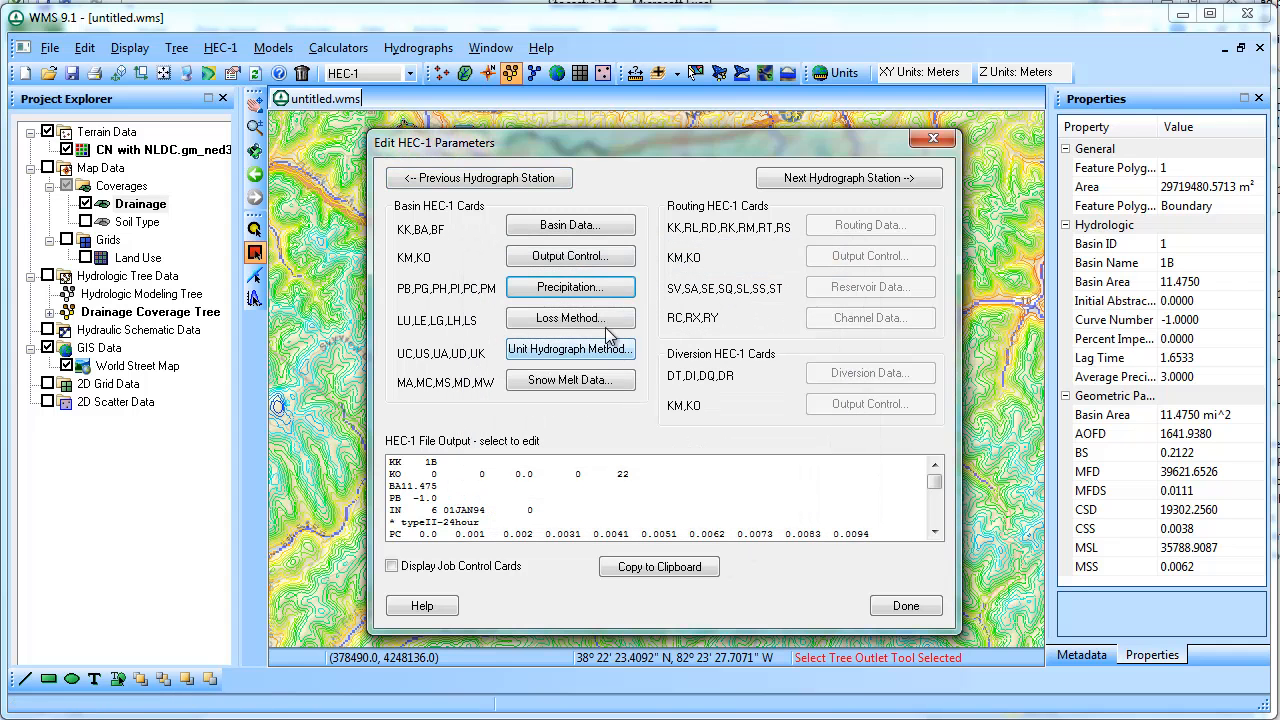
click(569, 318)
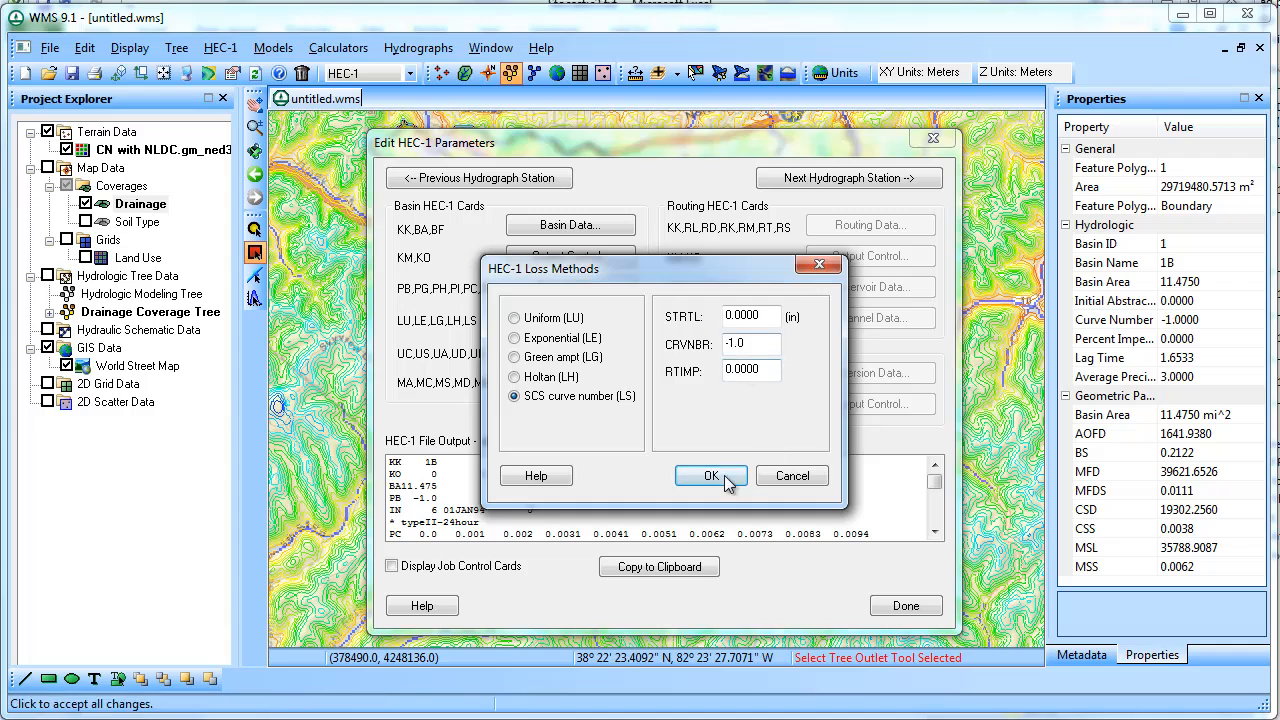
click(711, 475)
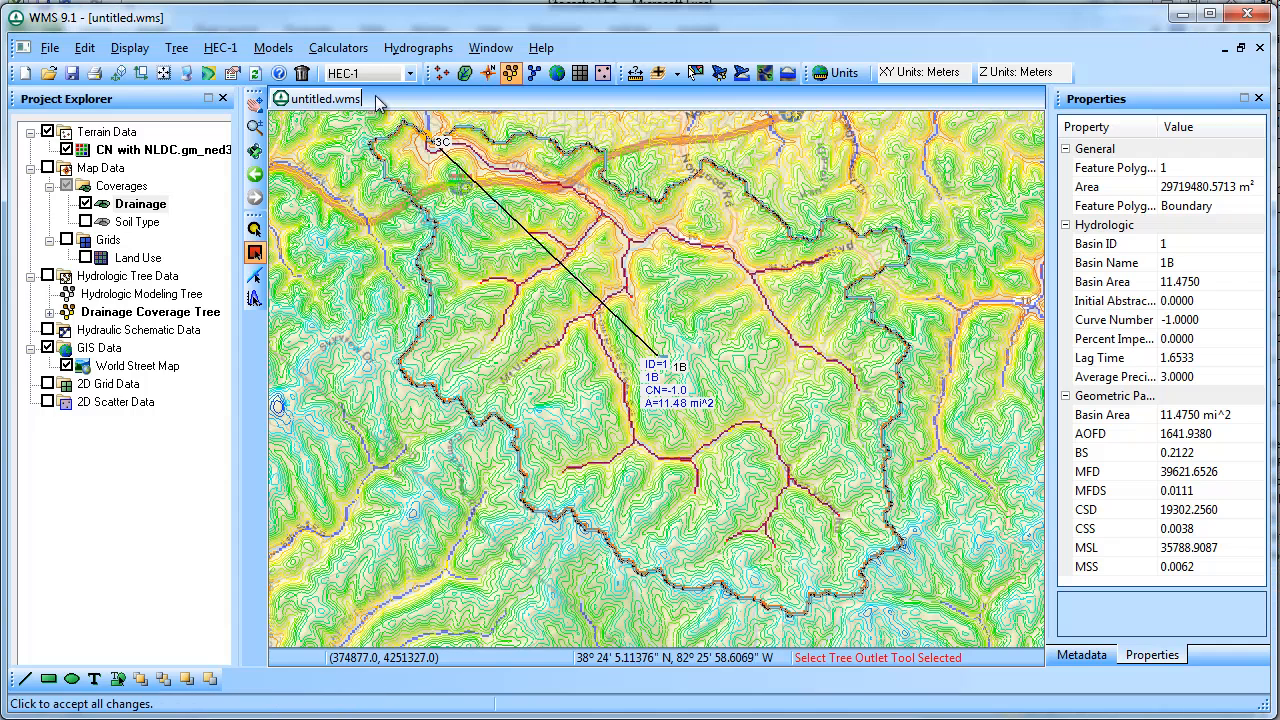
Set 100 simulations and rebuild the stochastic variables for curve number and precipitation
click(220, 47)
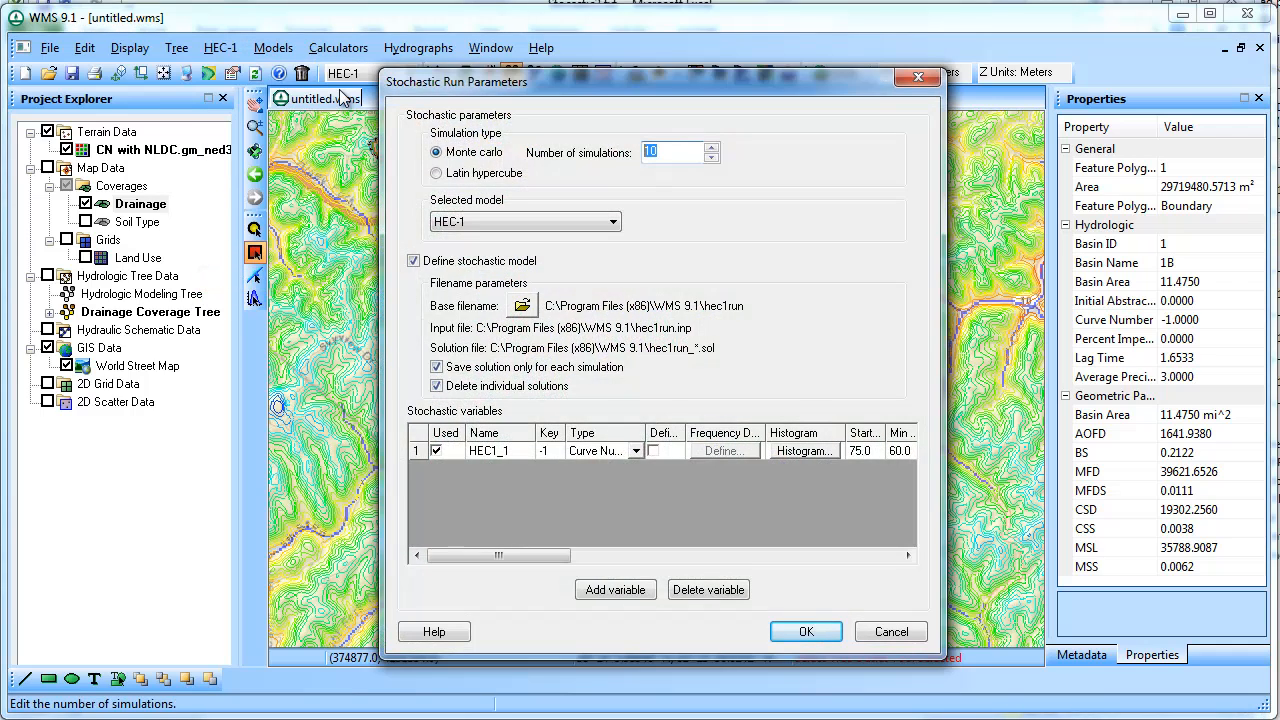
text(100)
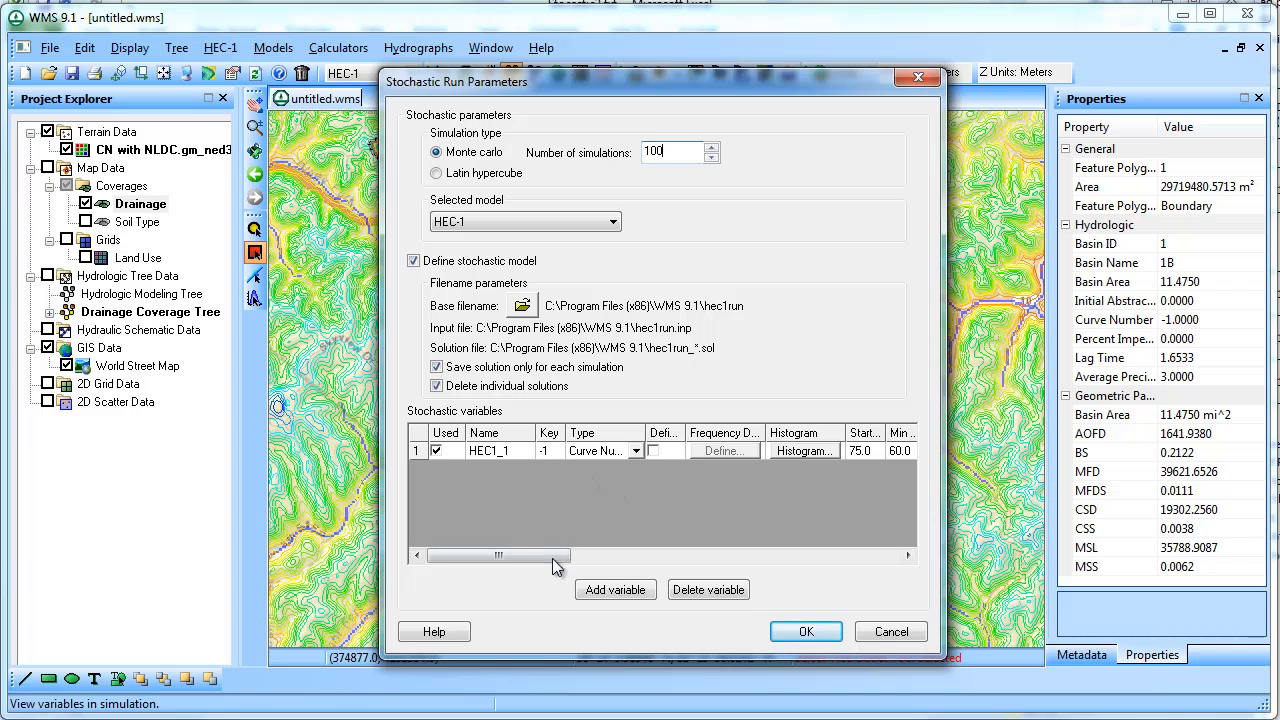
mouse_move(510, 478)
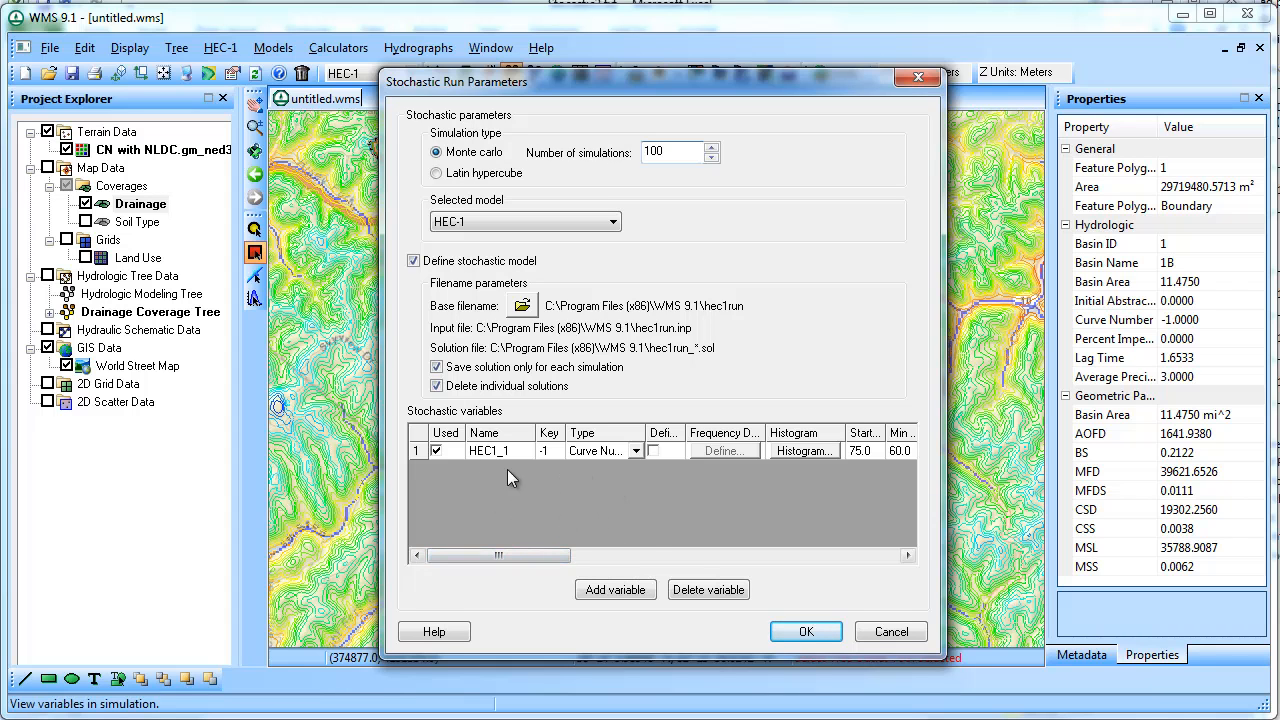
click(708, 589)
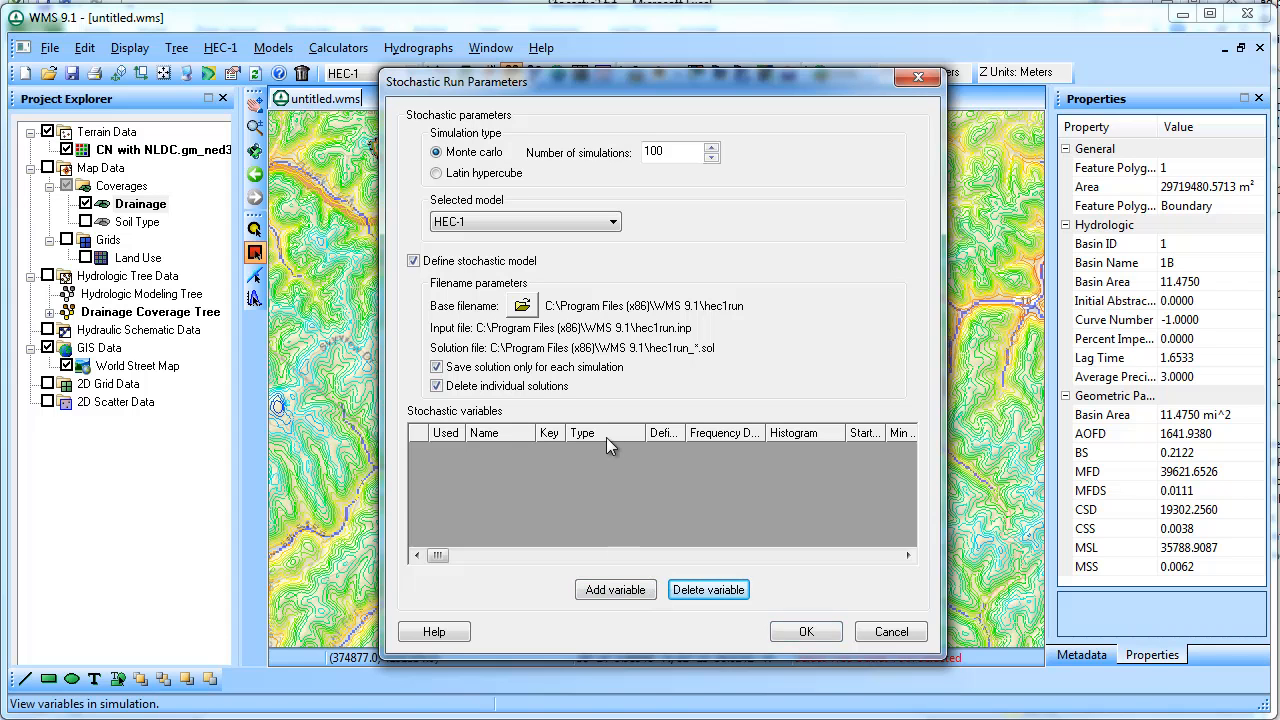
click(615, 589)
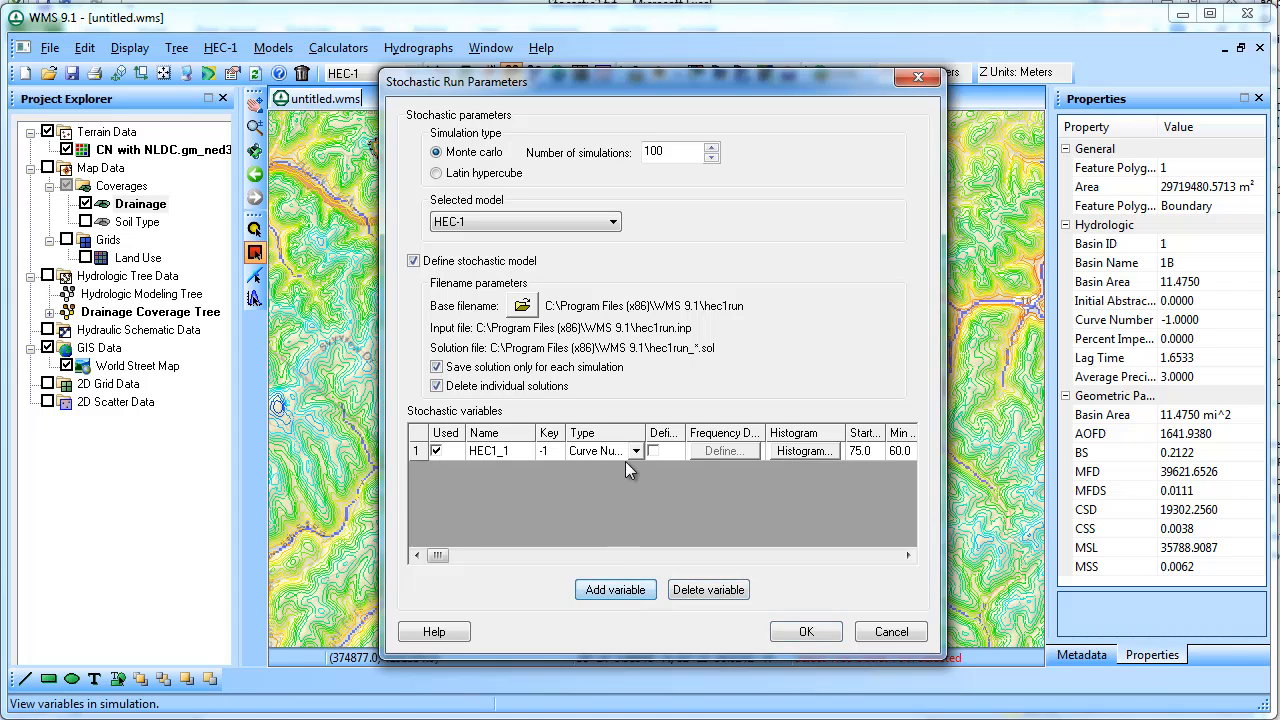
click(615, 589)
text(3)
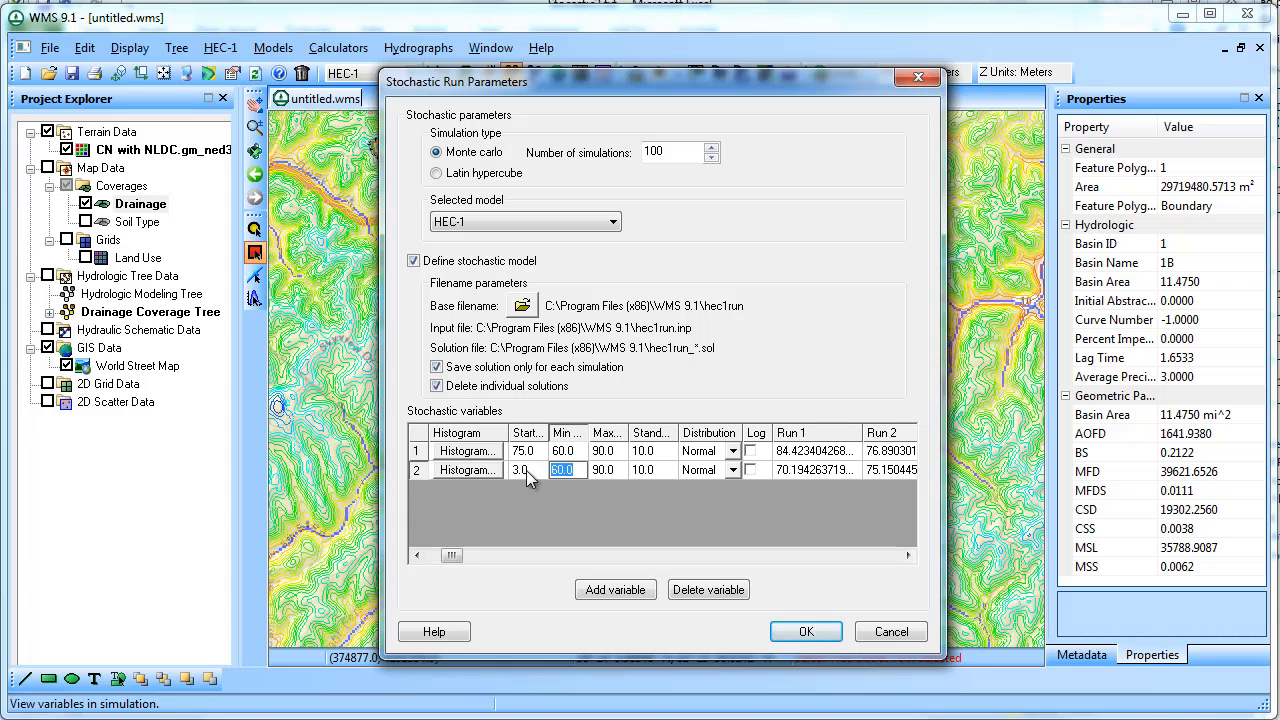
Give precipitation a normal distribution around 3.0 bounded by 2.0 and 6.0
text(2.0)
click(609, 470)
text(6)
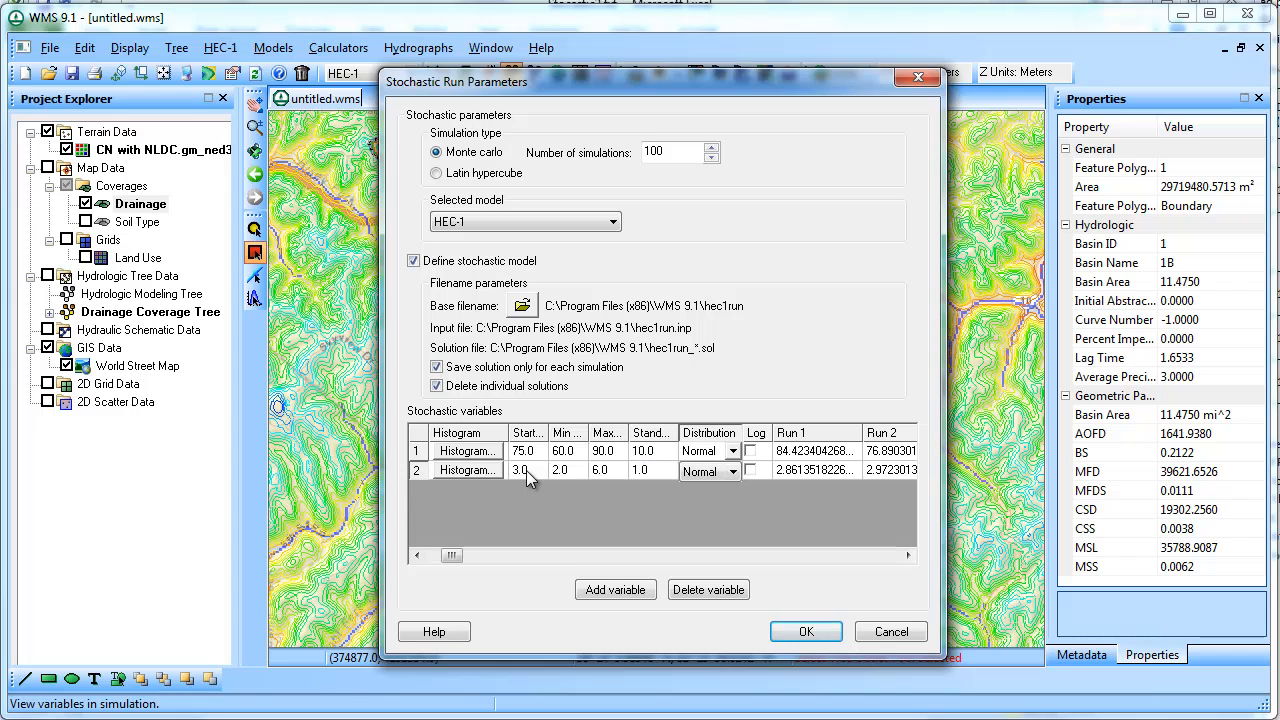
click(730, 471)
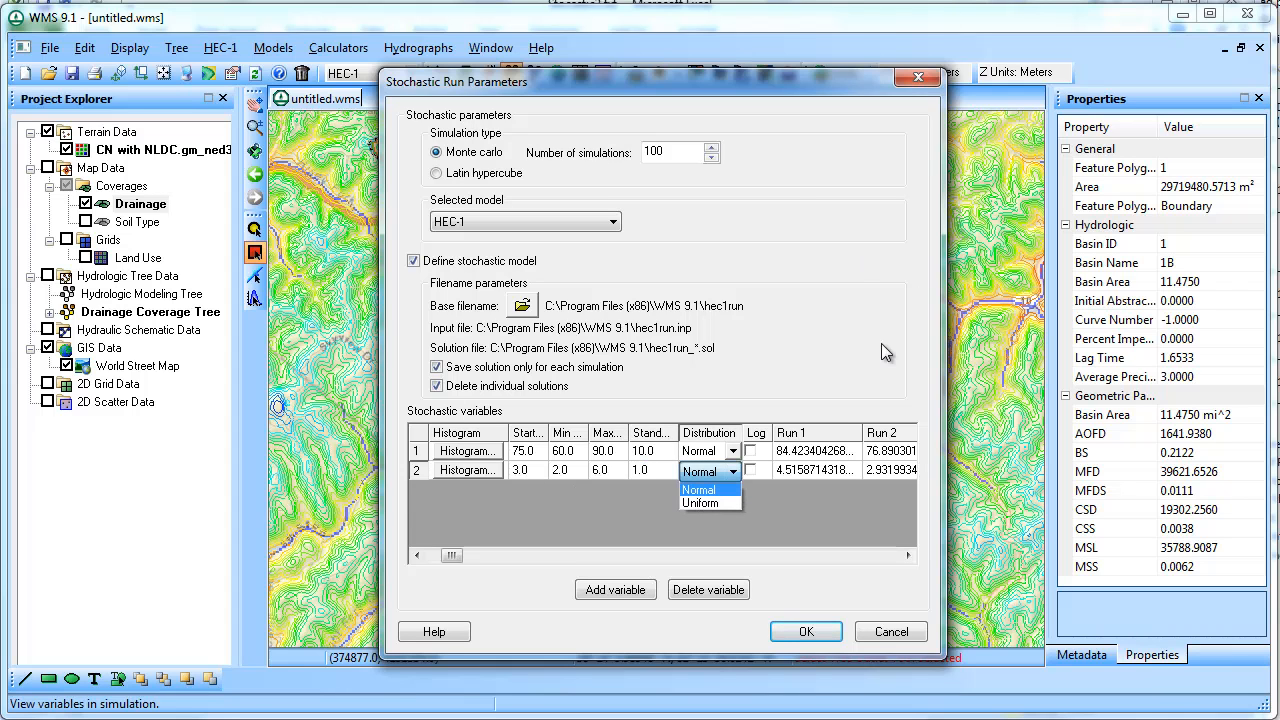
click(699, 489)
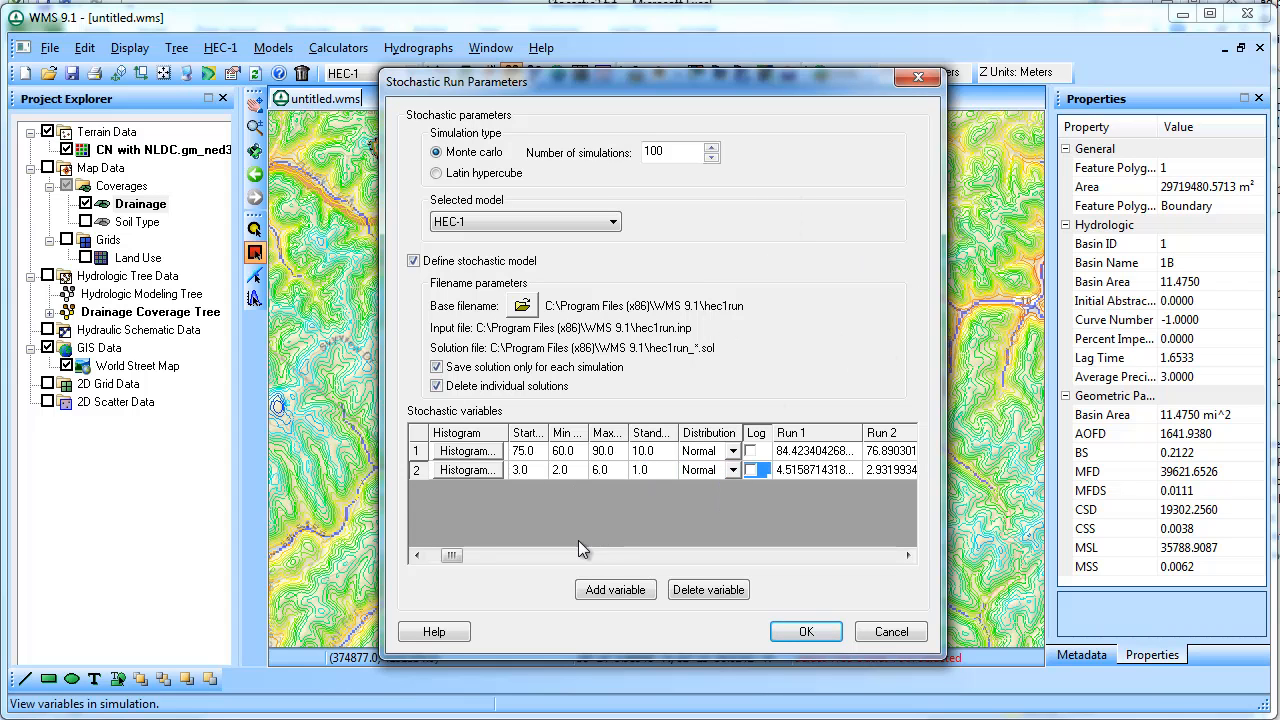
drag(450, 555, 570, 555)
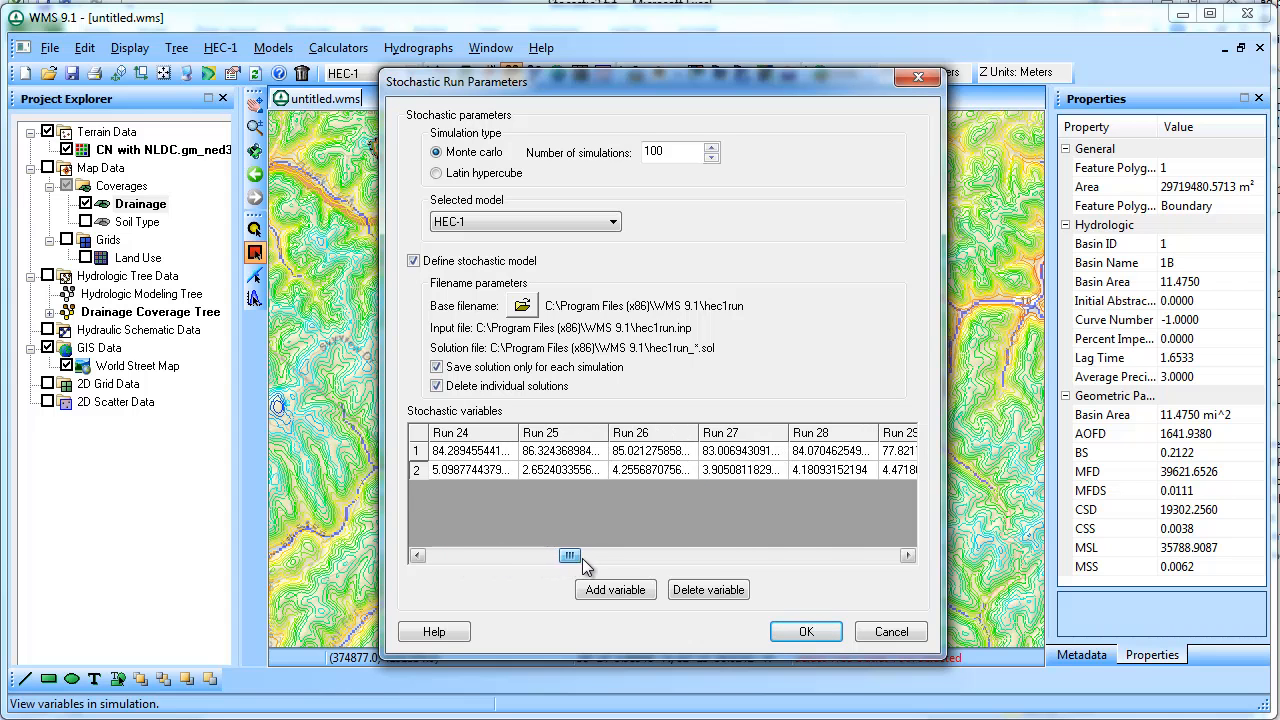
drag(570, 555, 810, 555)
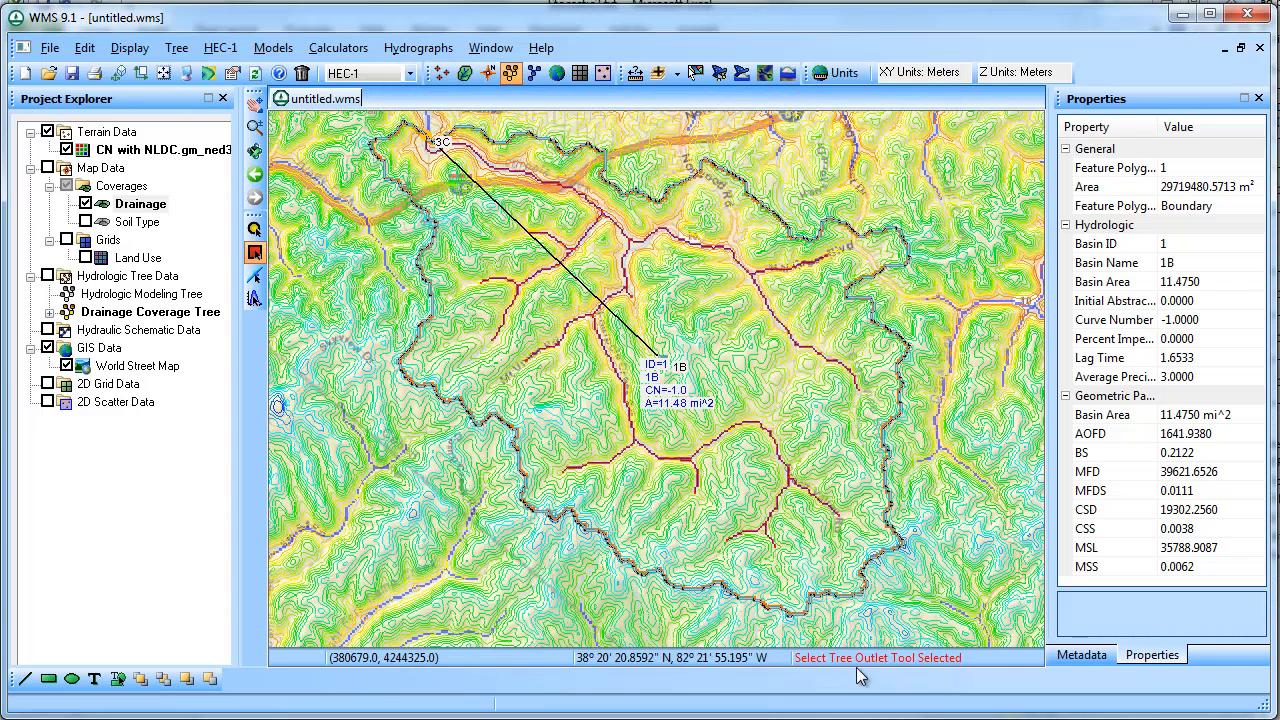
Run the 100 stochastic HEC-1 simulations and load solutions, peaking at 6312.03 cfs
click(220, 47)
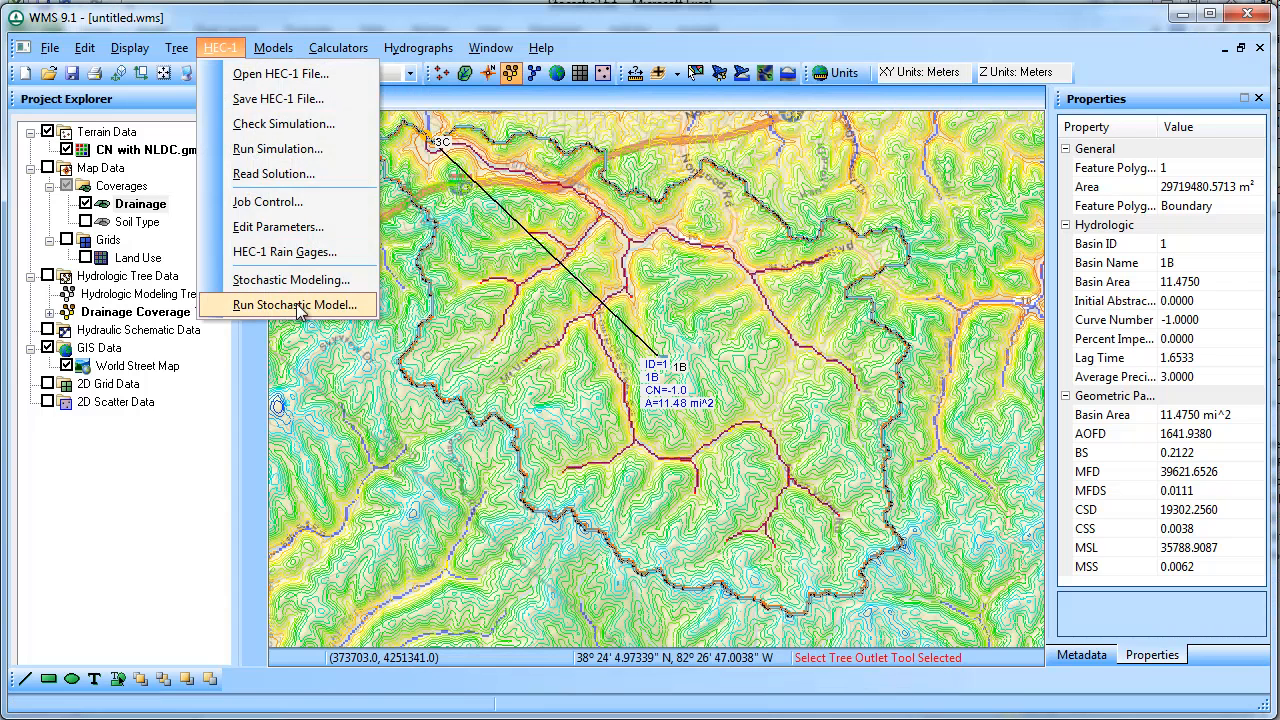
click(296, 304)
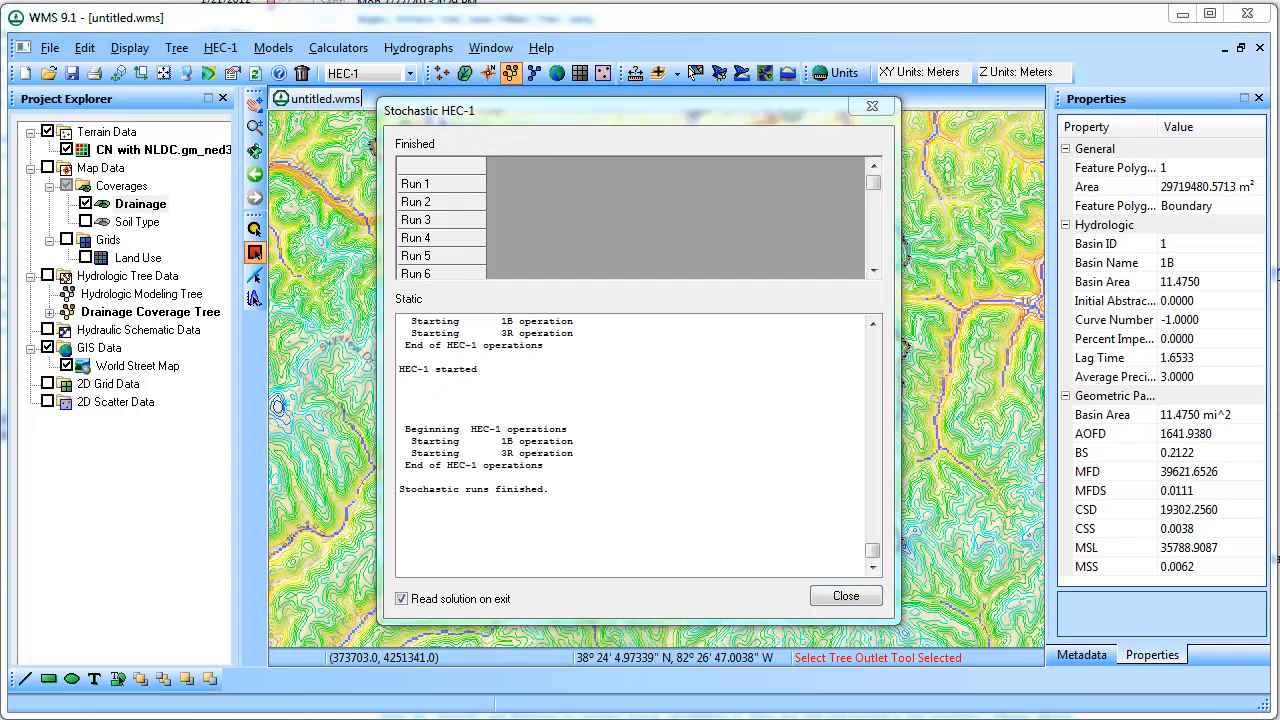
mouse_move(523, 219)
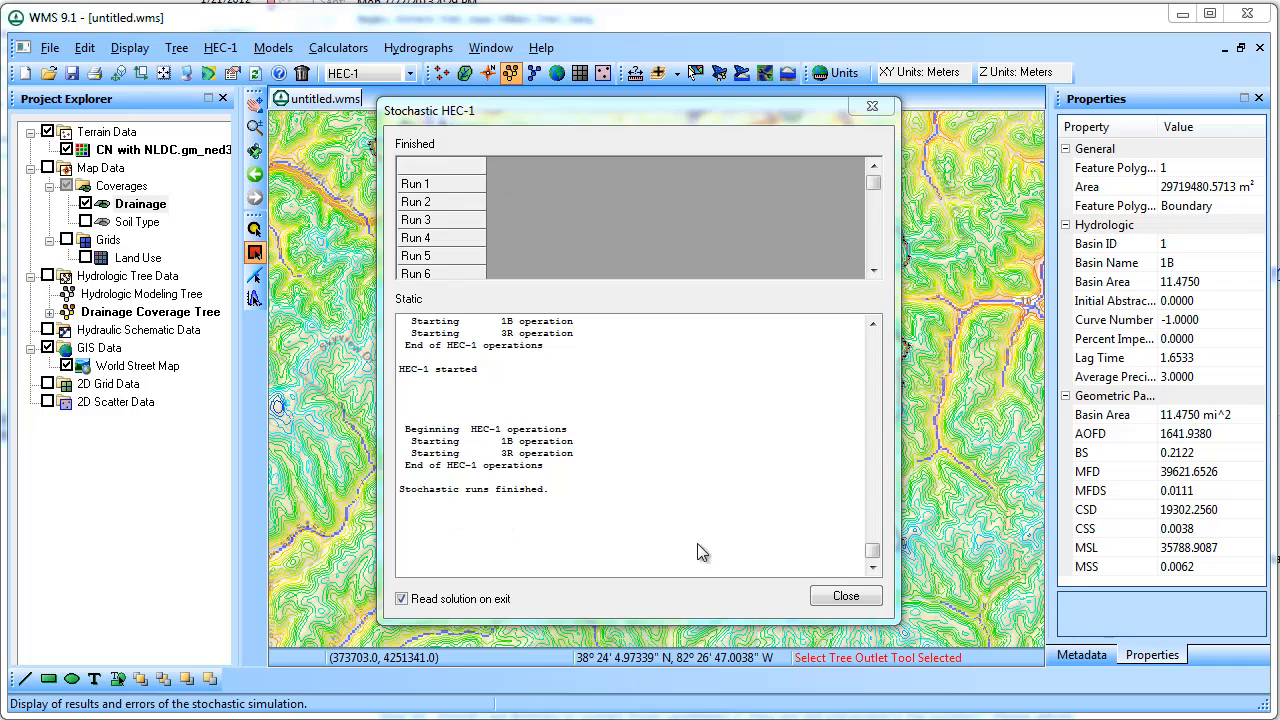
click(845, 595)
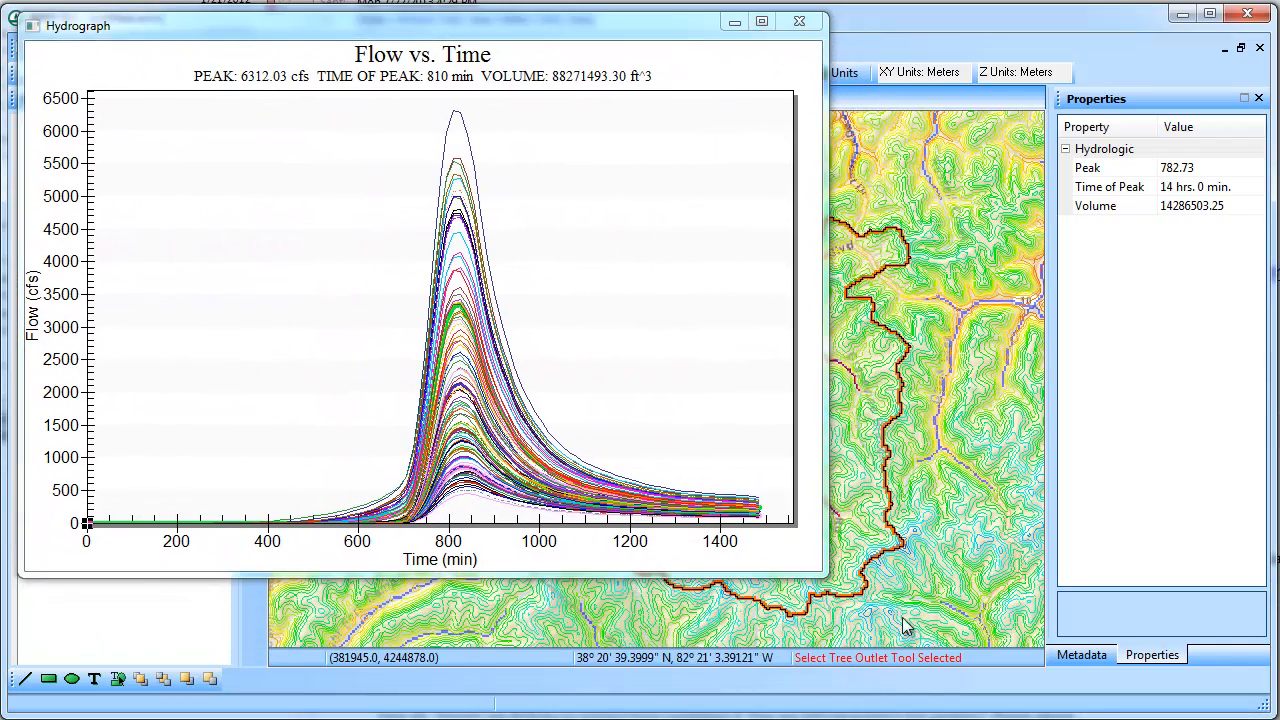
Enlarge the 100-run Flow vs. Time hydrograph plot (peak 6312.03 cfs), then close it
click(761, 21)
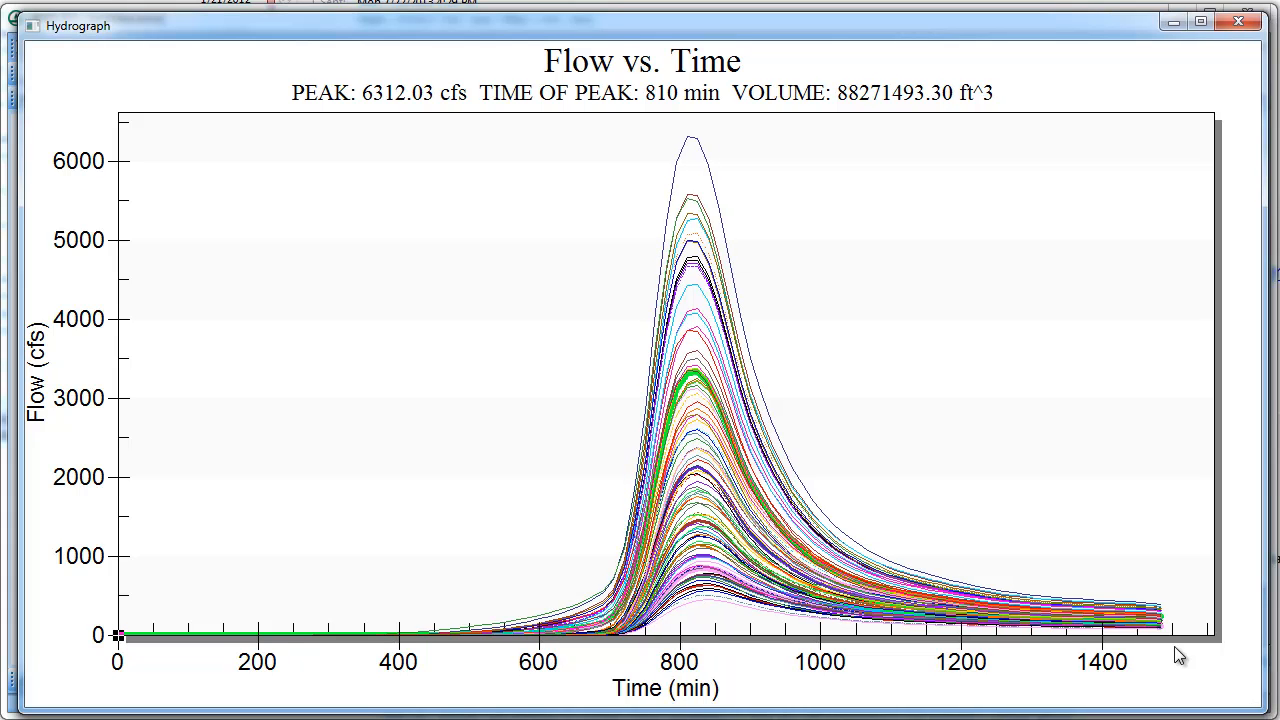
mouse_move(1181, 630)
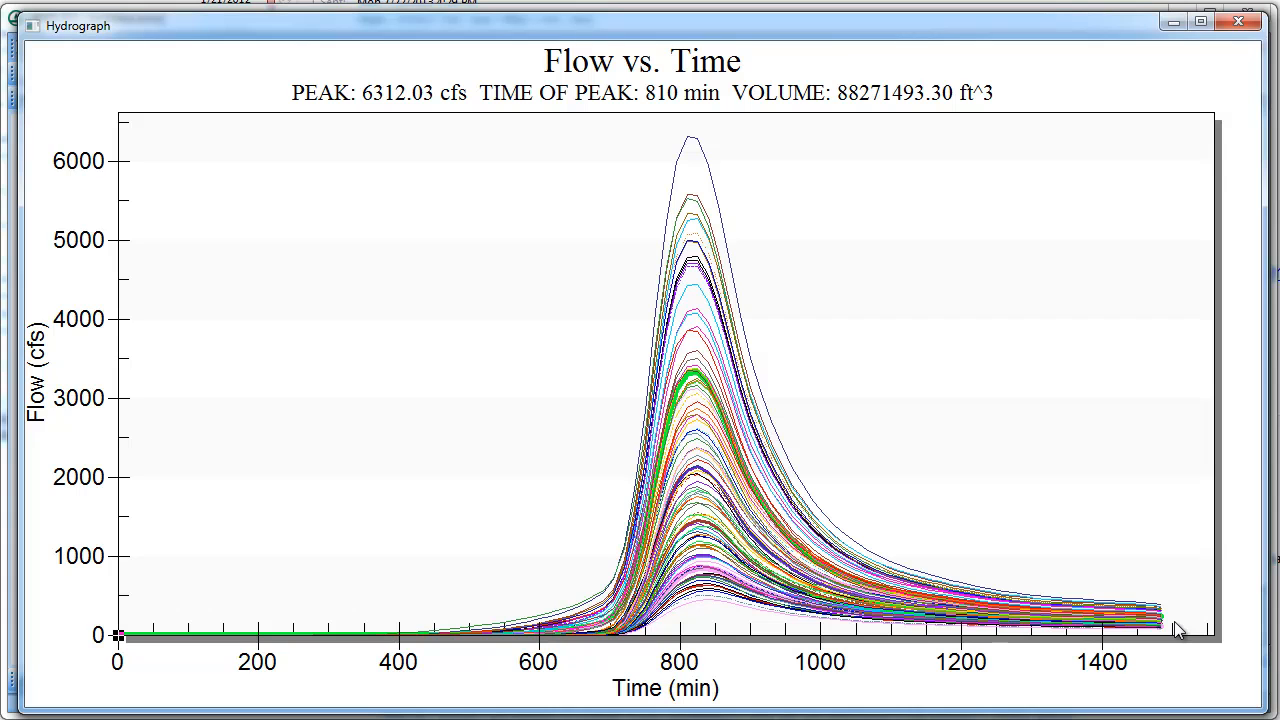
mouse_move(668, 647)
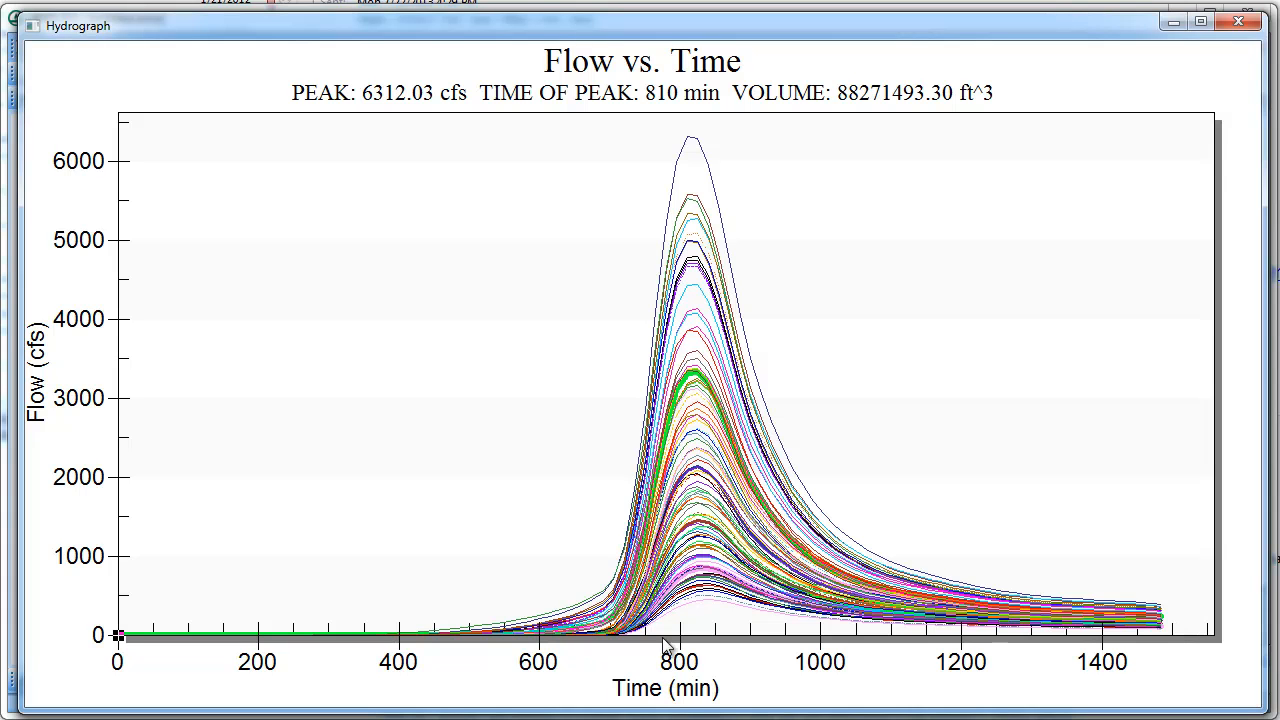
mouse_move(728, 612)
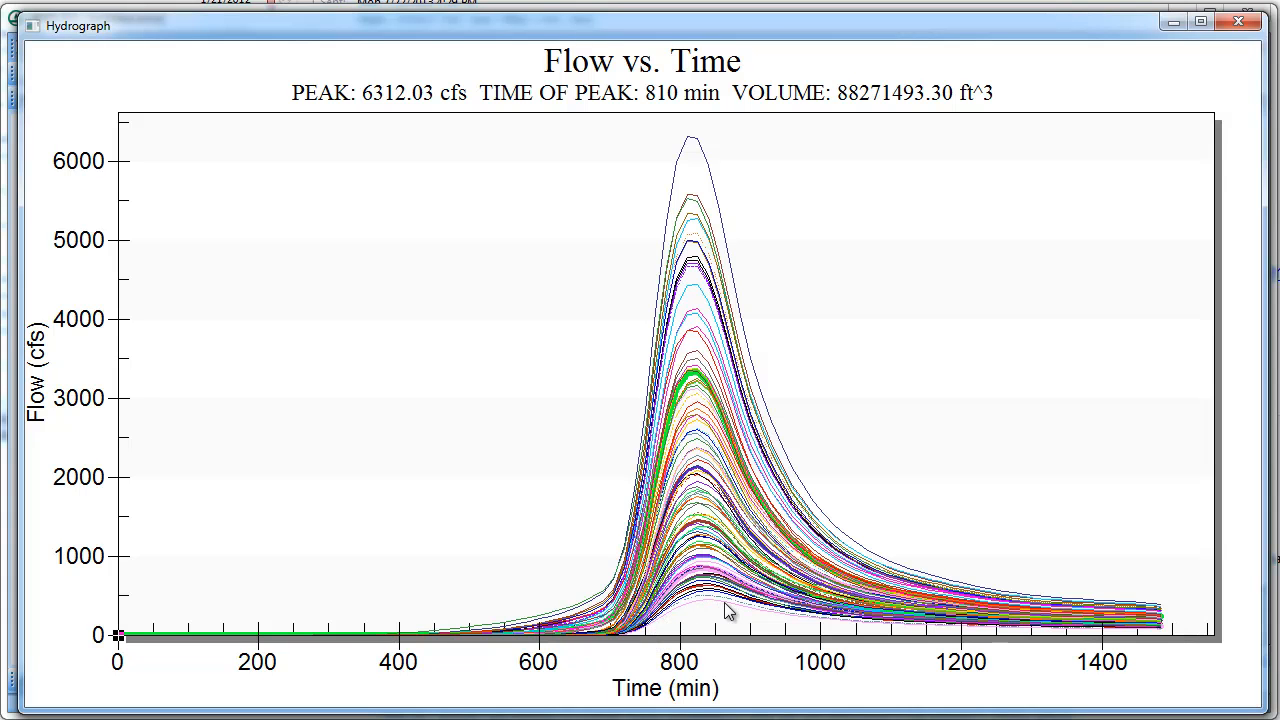
mouse_move(720, 612)
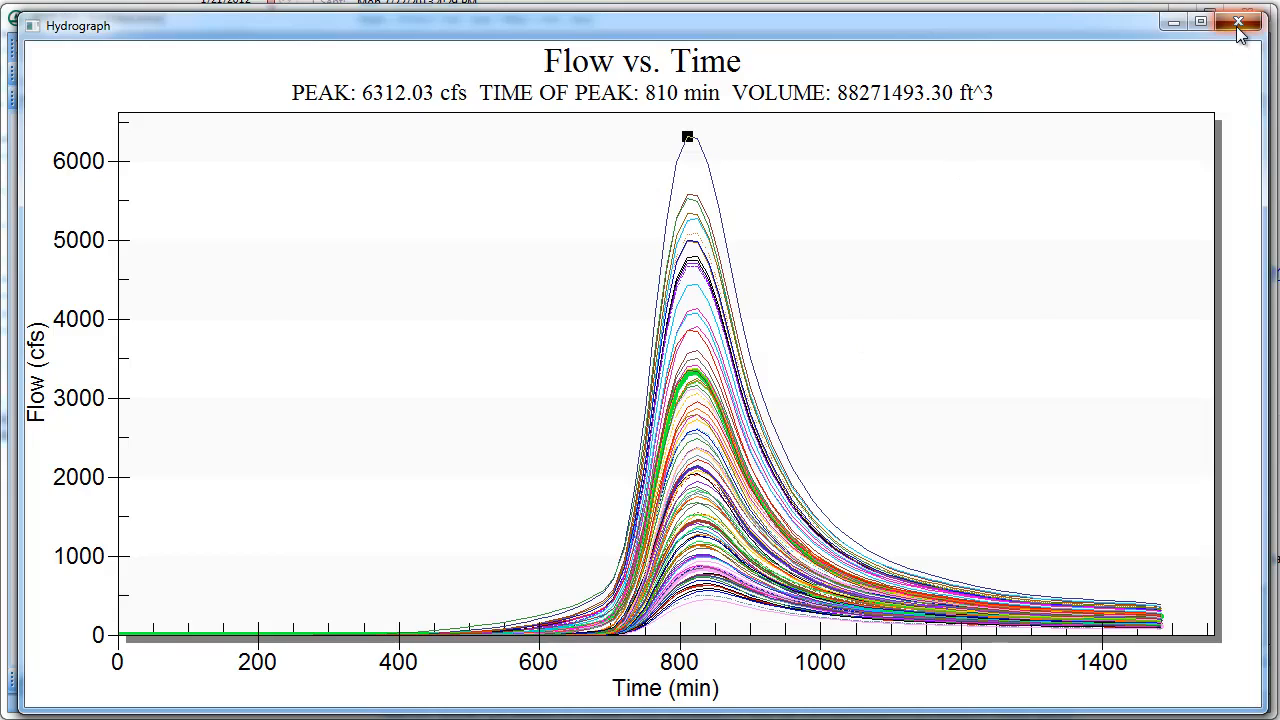
click(1238, 21)
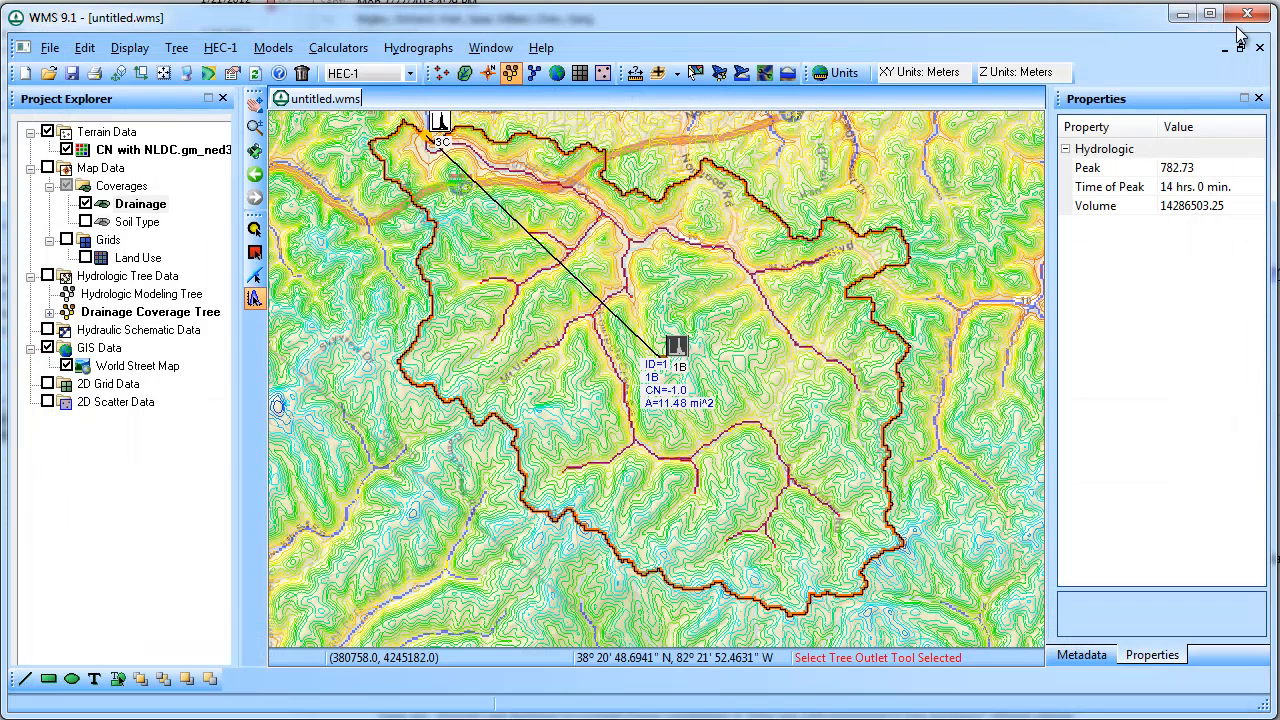